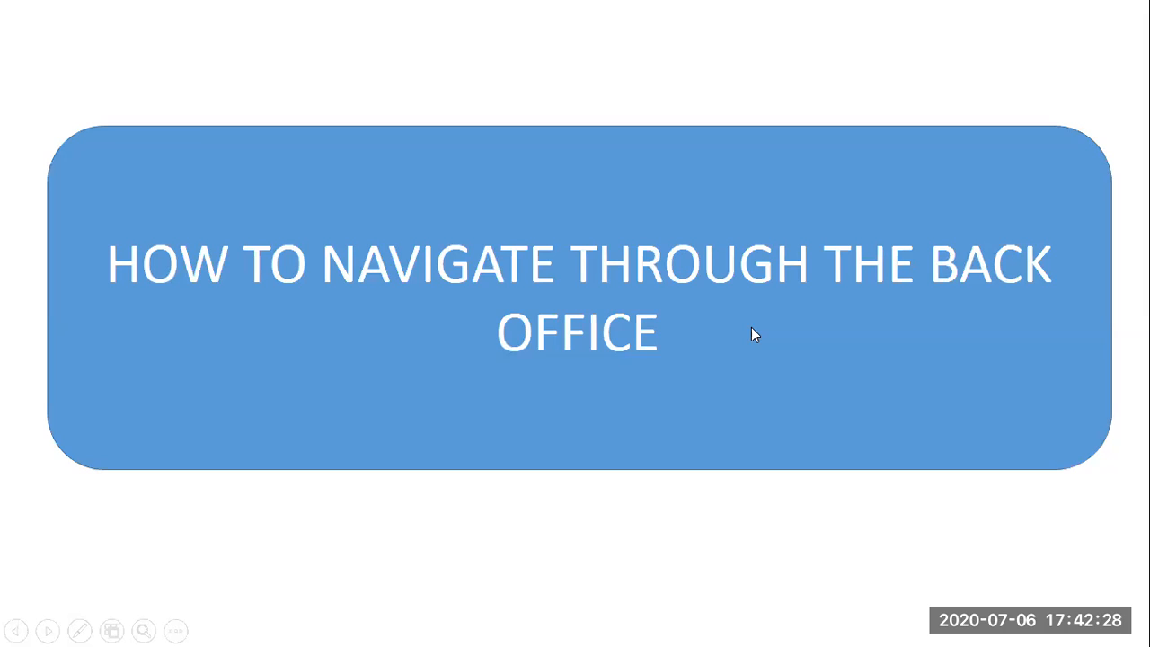
pyautogui.moveTo(719, 583)
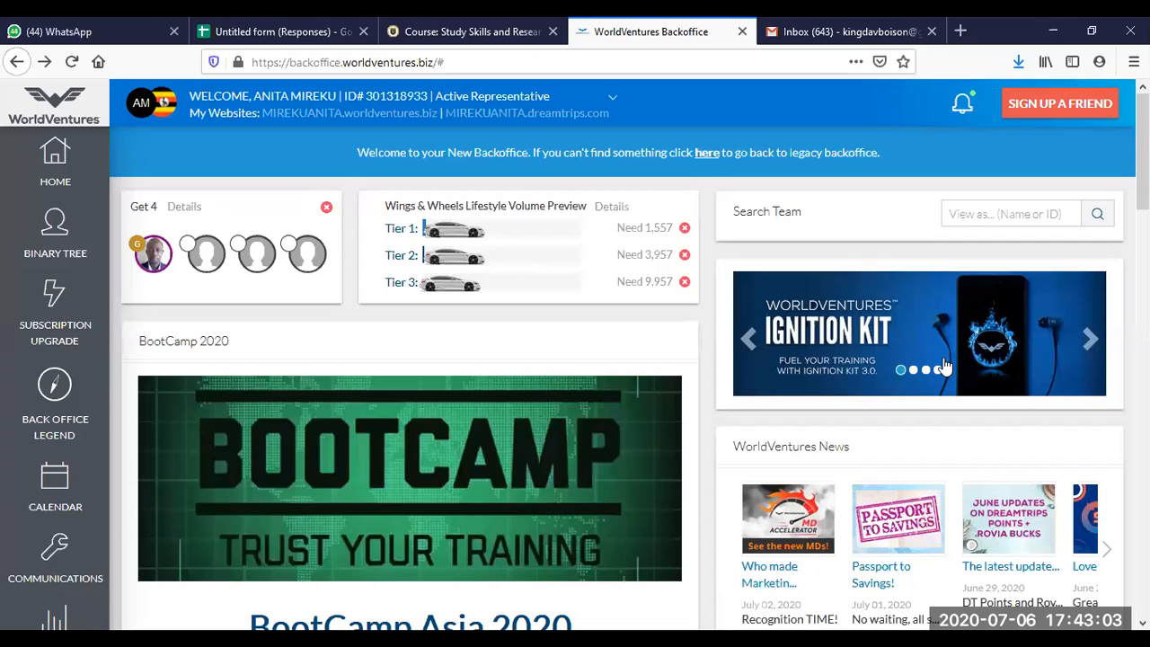
pyautogui.moveTo(562, 346)
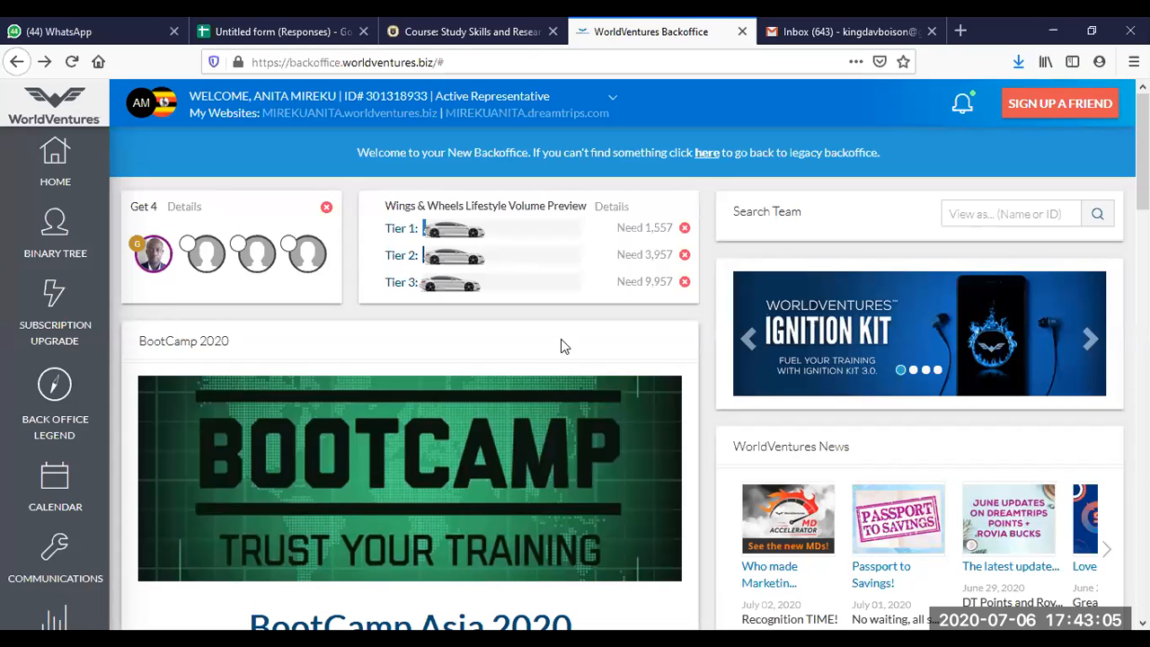
pyautogui.moveTo(560, 363)
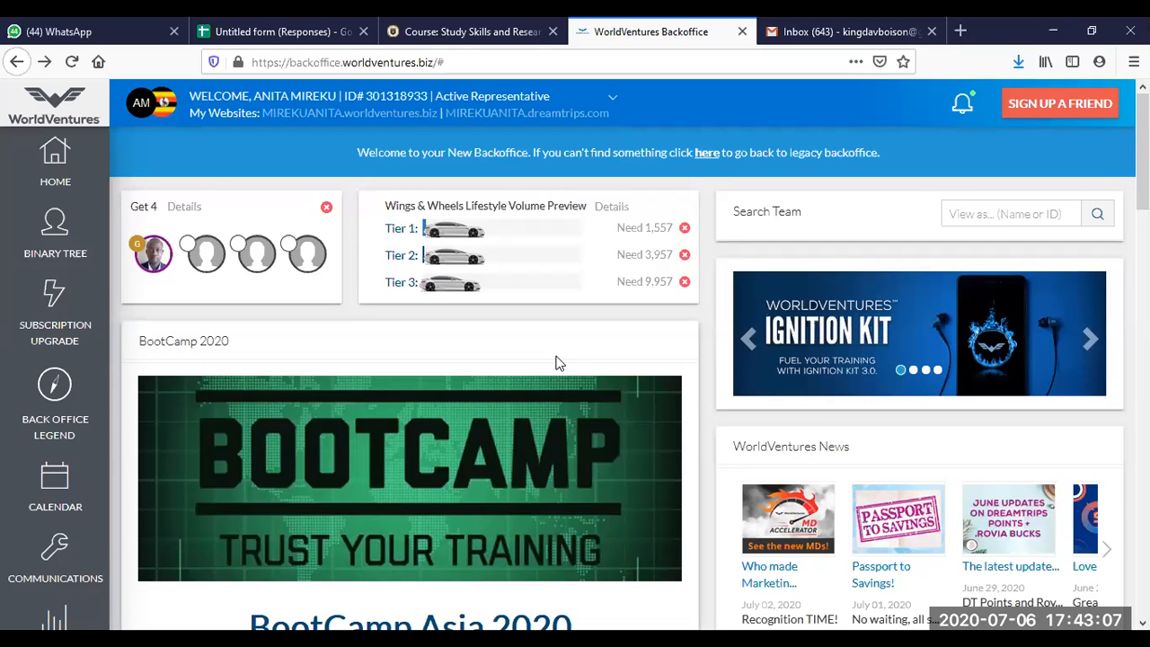
pyautogui.moveTo(564, 350)
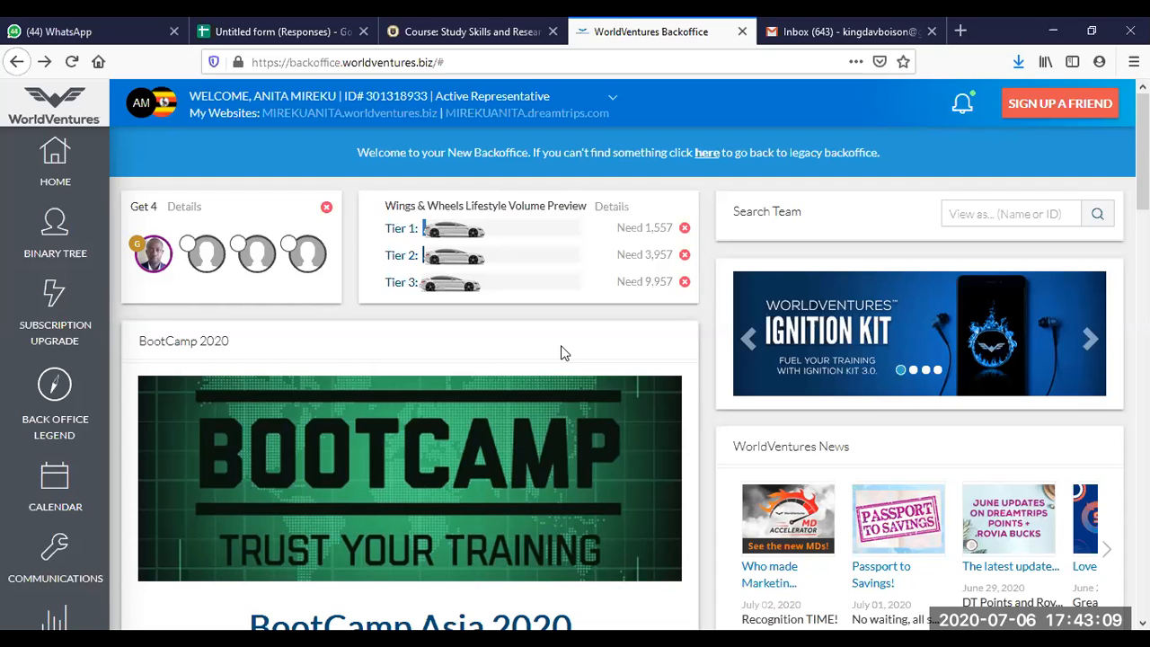
# Scroll through the dashboard widgets to review the volume and earnings previews.
pyautogui.scroll(-3)
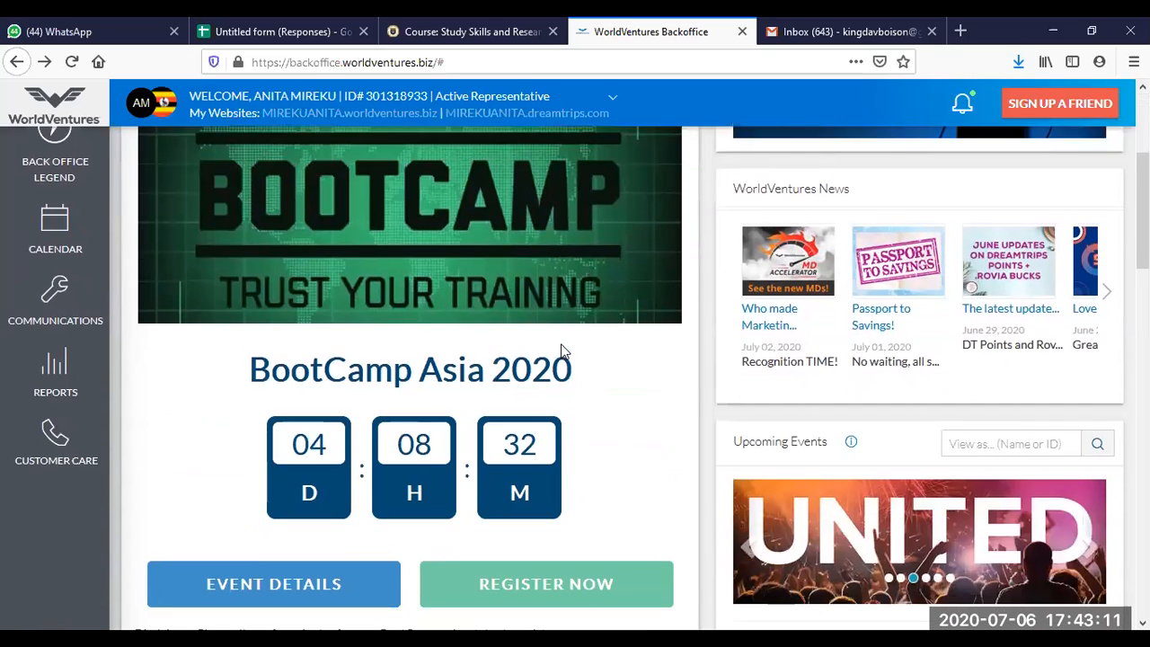
pyautogui.moveTo(486, 324)
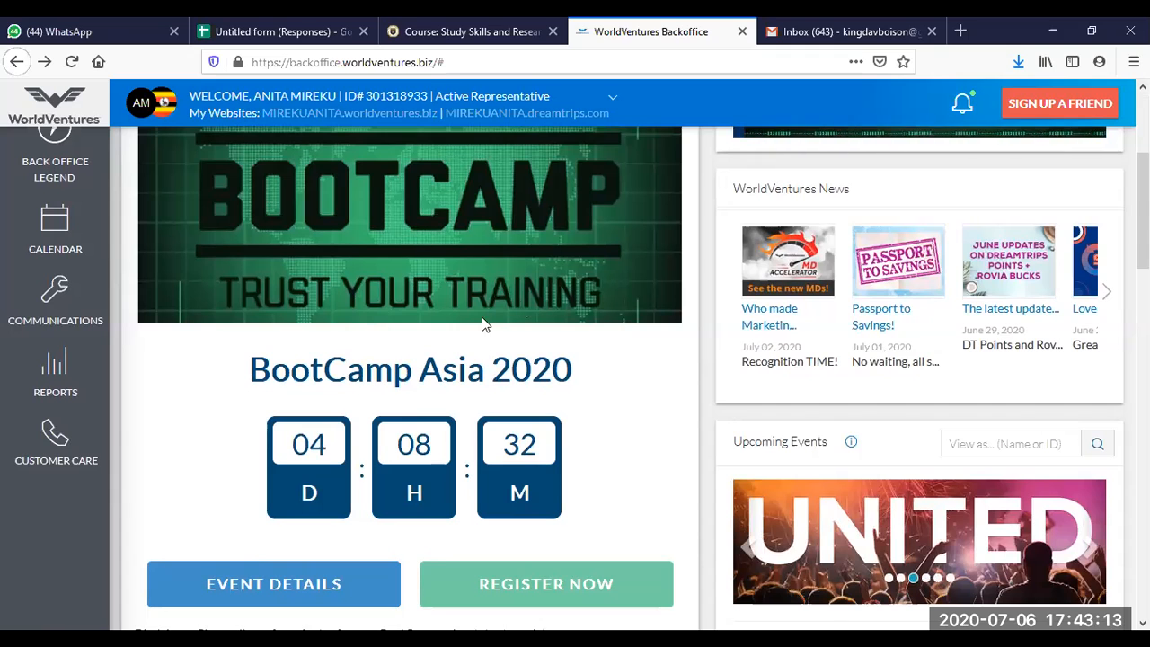
pyautogui.scroll(3)
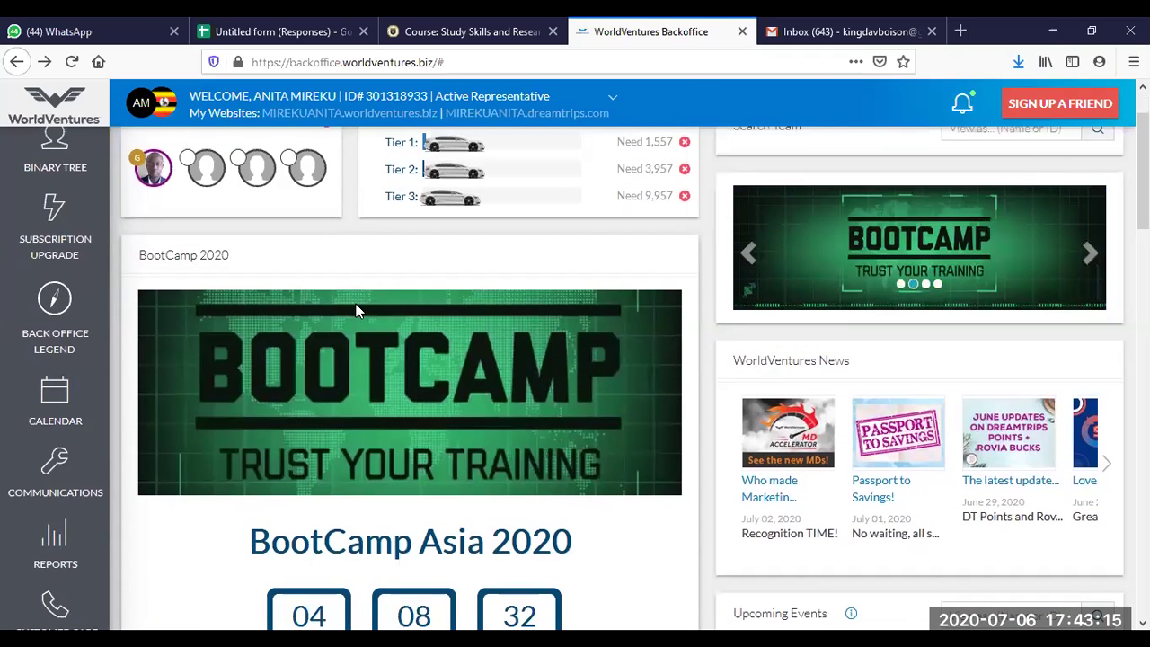
pyautogui.scroll(-3)
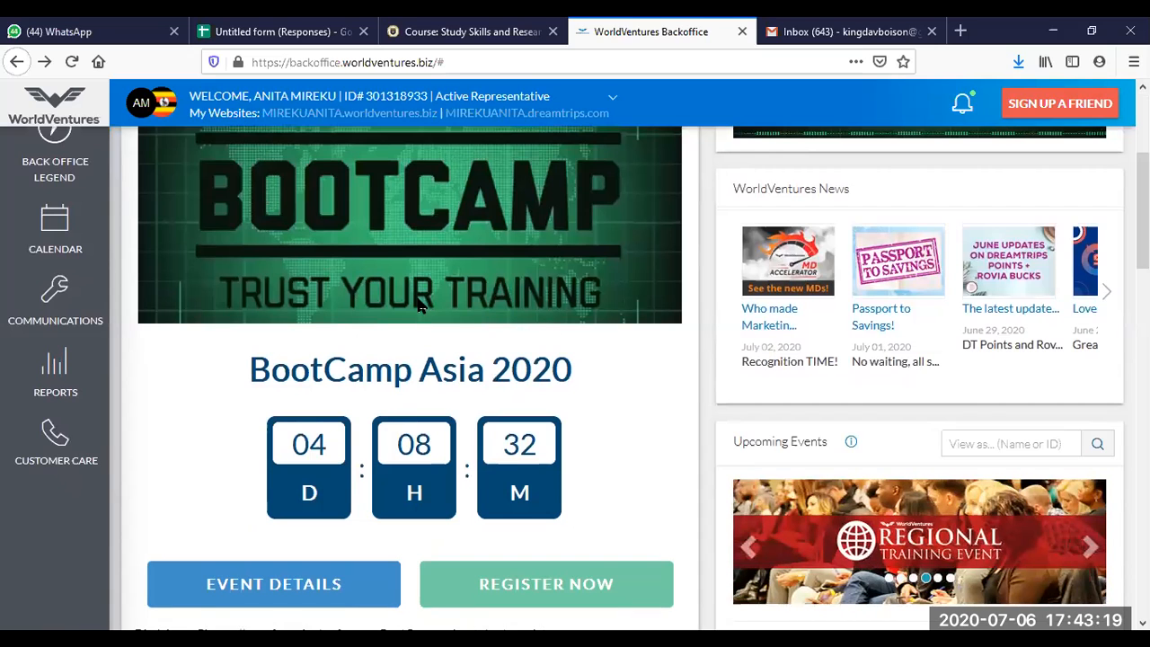
pyautogui.scroll(-3)
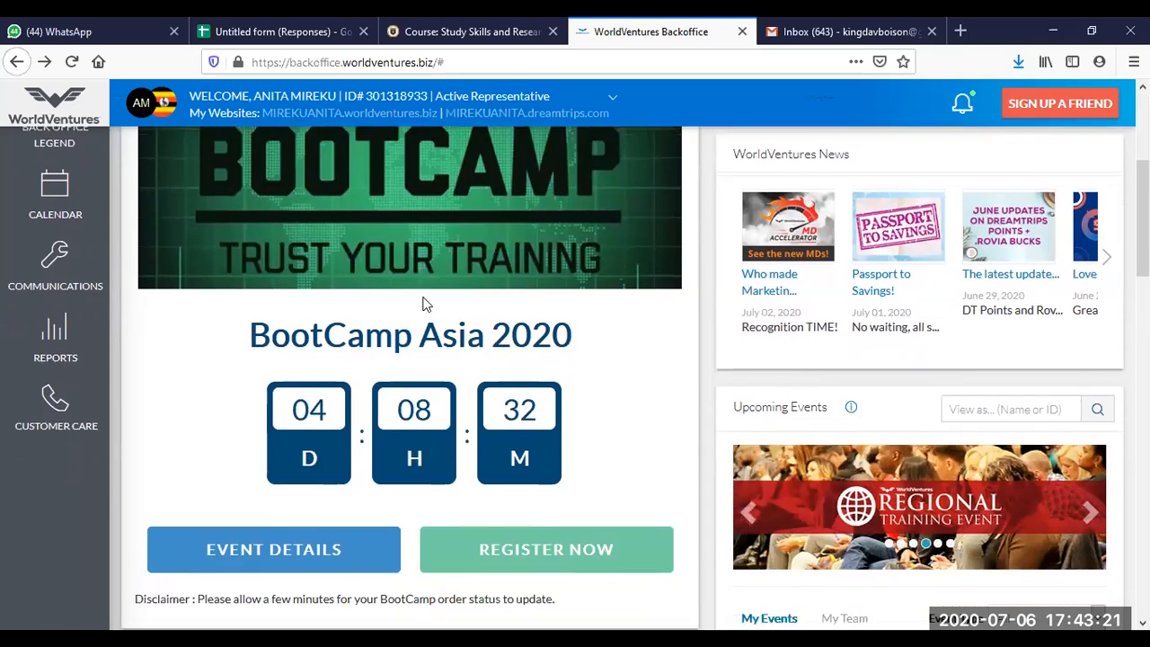
pyautogui.scroll(-3)
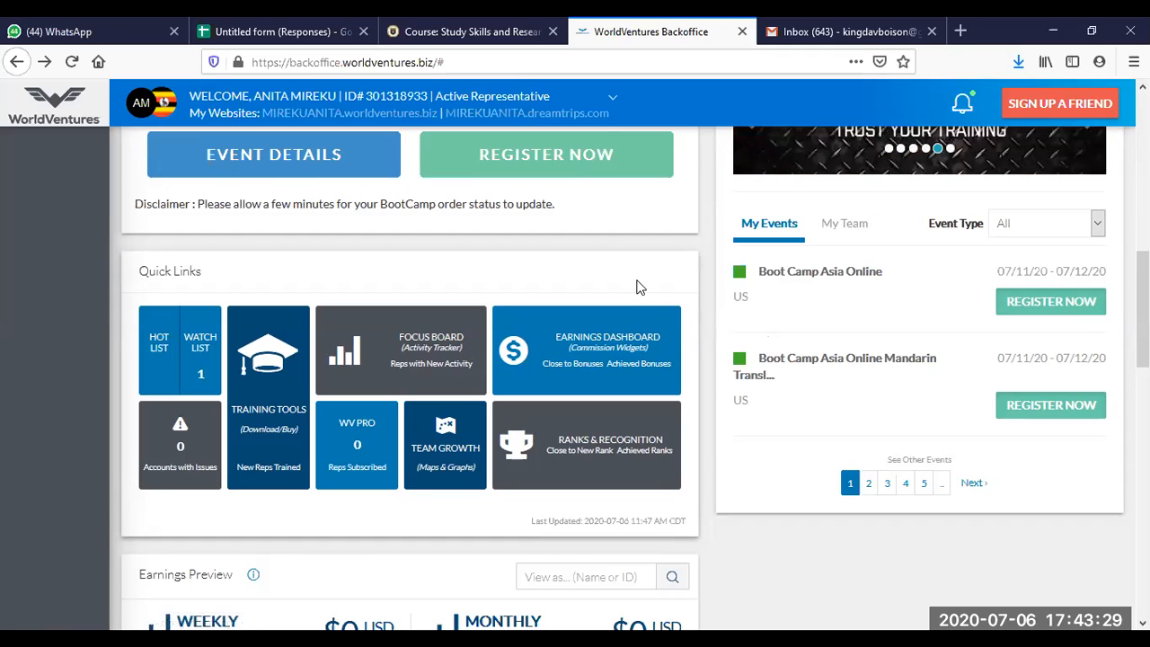
pyautogui.scroll(3)
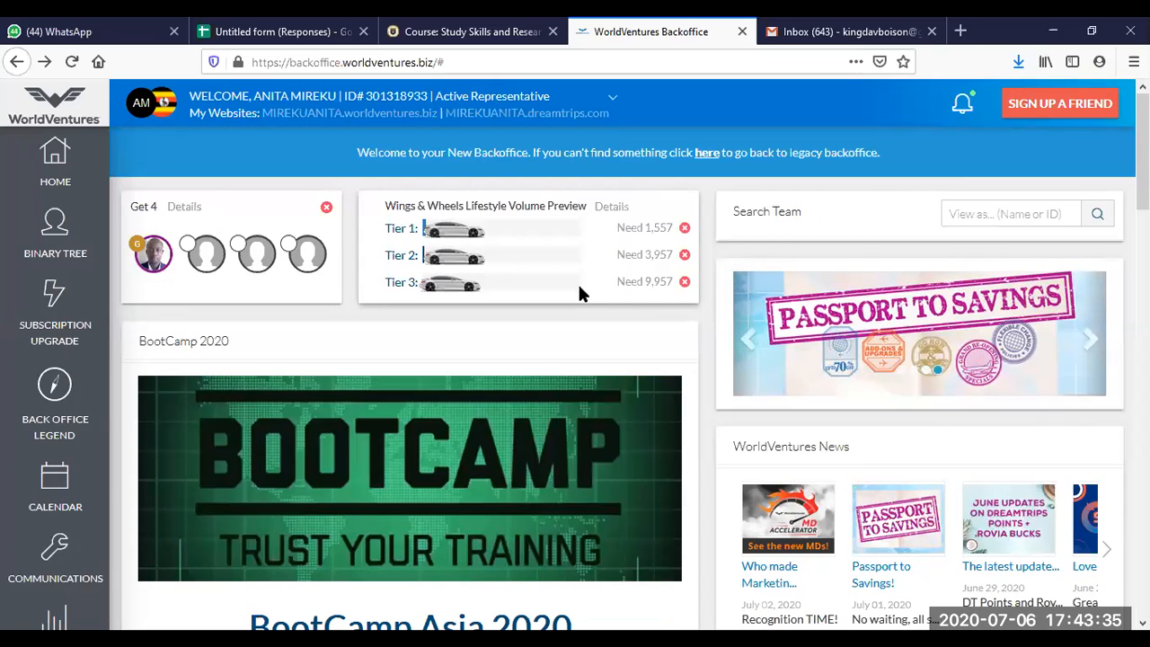
pyautogui.moveTo(261, 266)
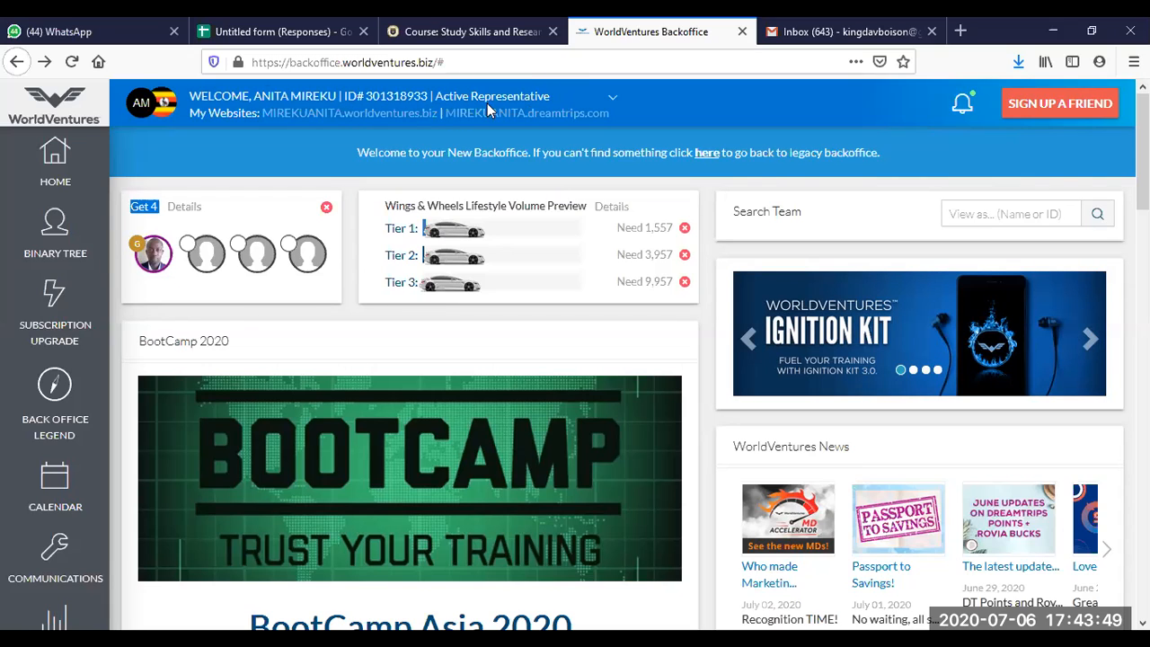
pyautogui.moveTo(441, 99)
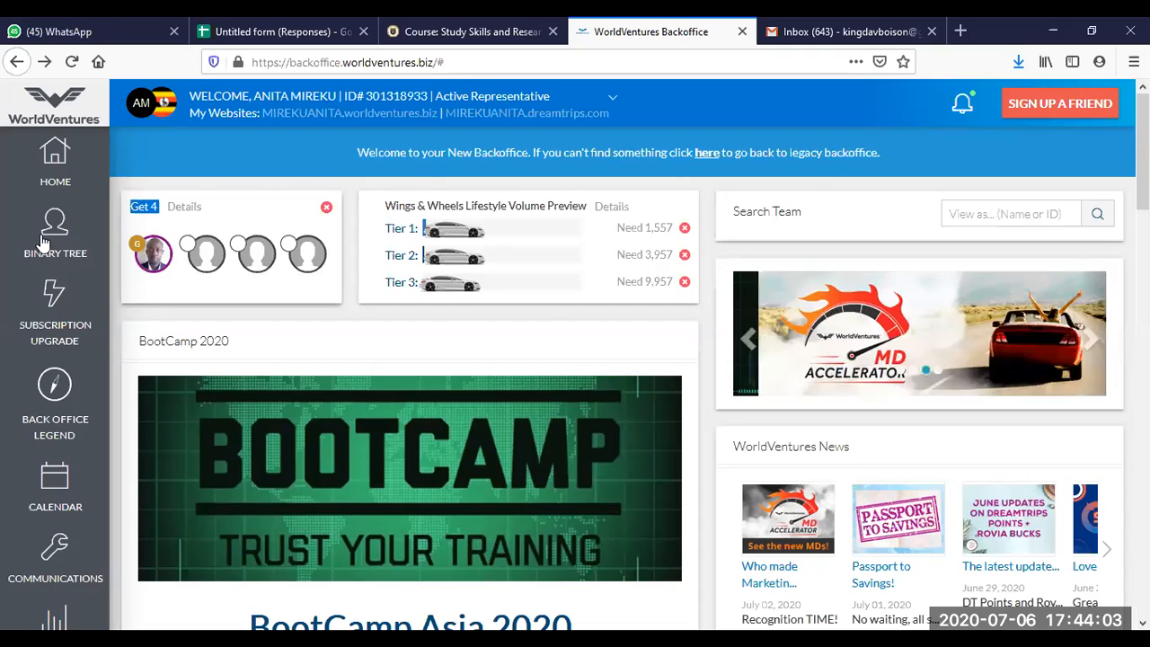
pyautogui.moveTo(55, 310)
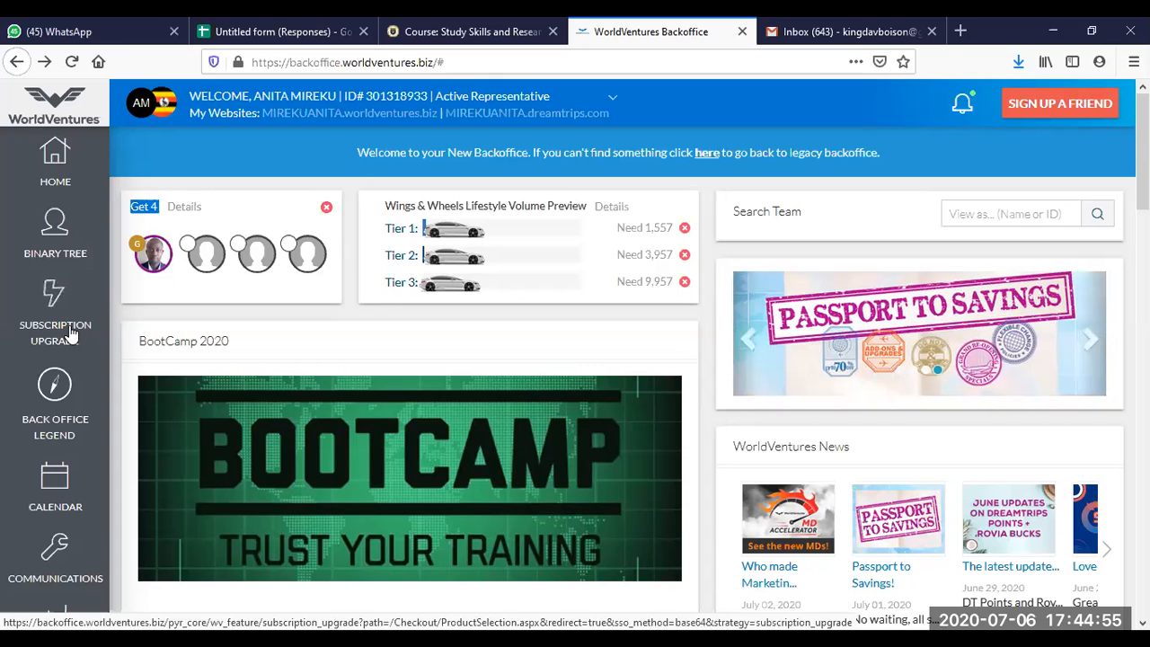
pyautogui.moveTo(247, 199)
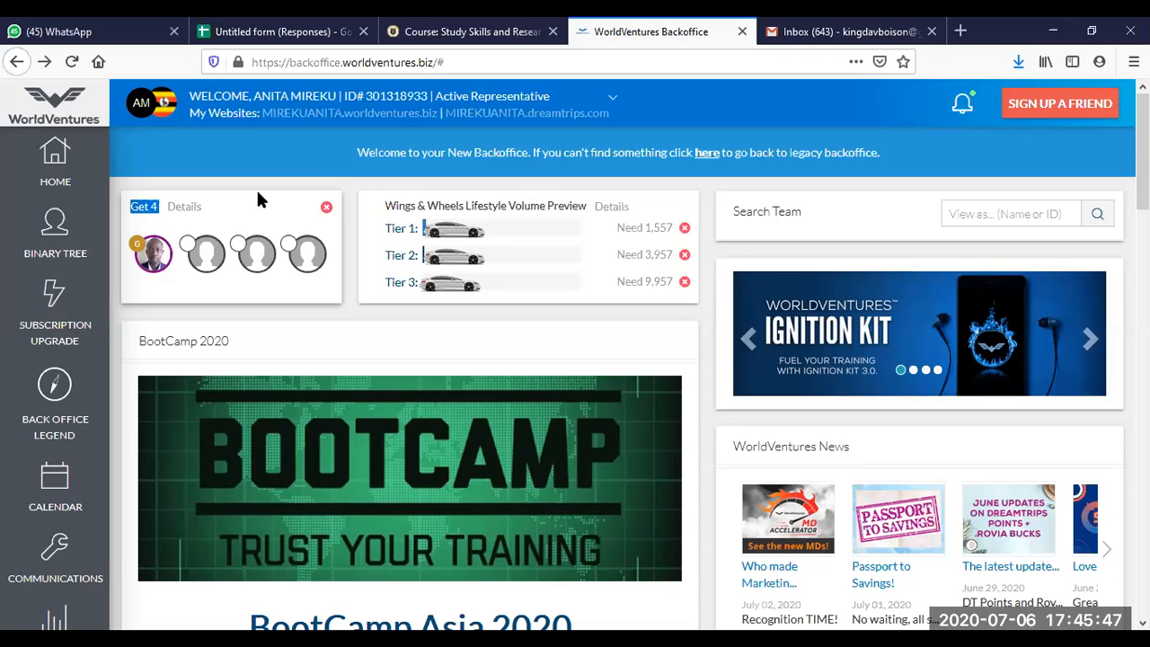
pyautogui.moveTo(278, 209)
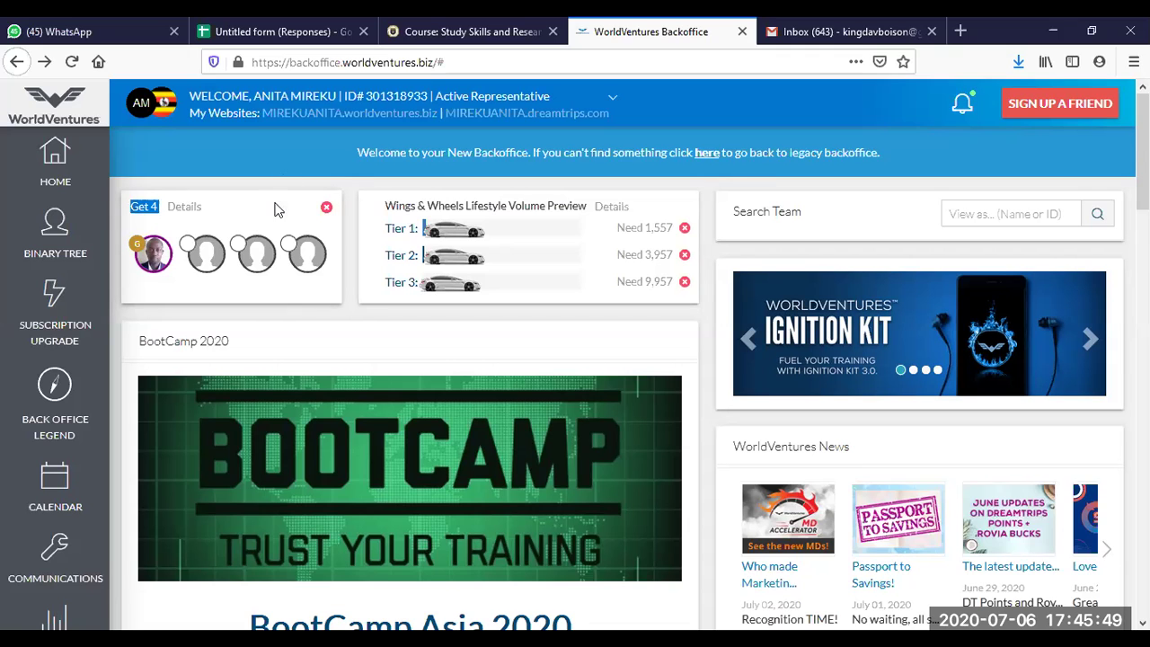
pyautogui.scroll(-3)
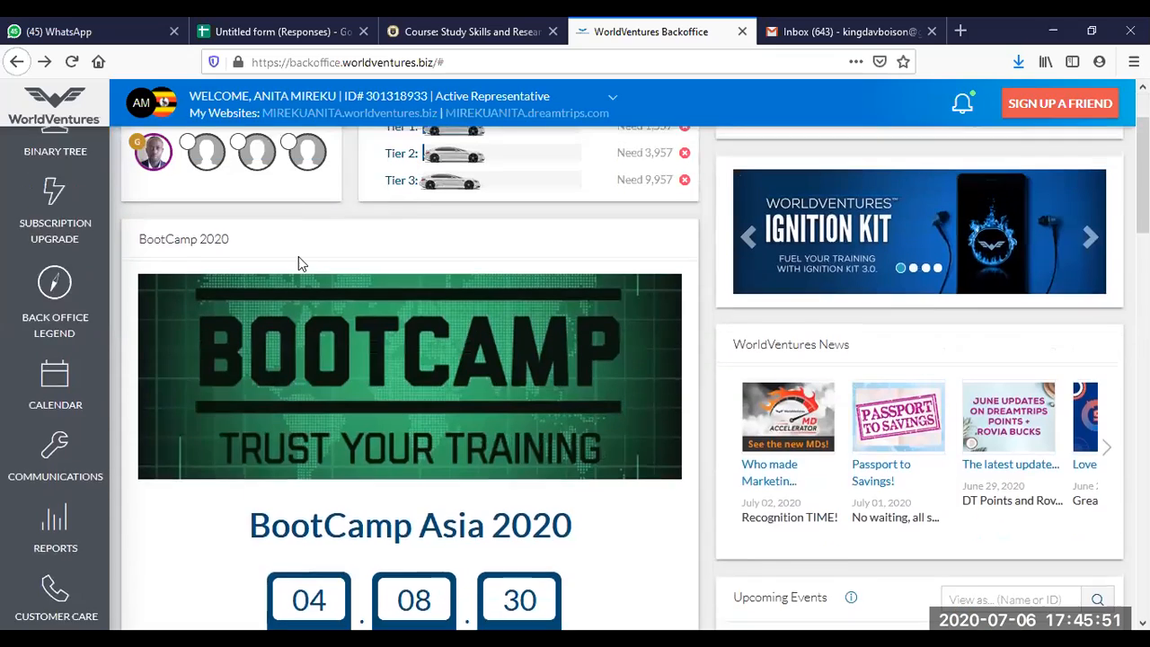
pyautogui.scroll(-3)
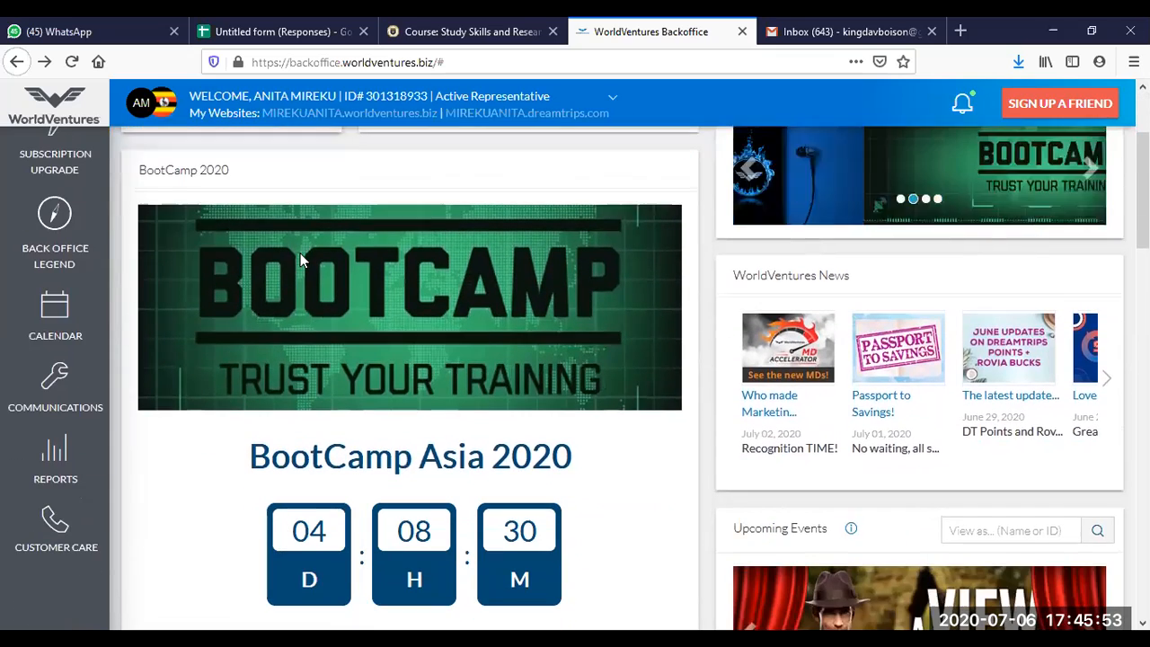
pyautogui.scroll(3)
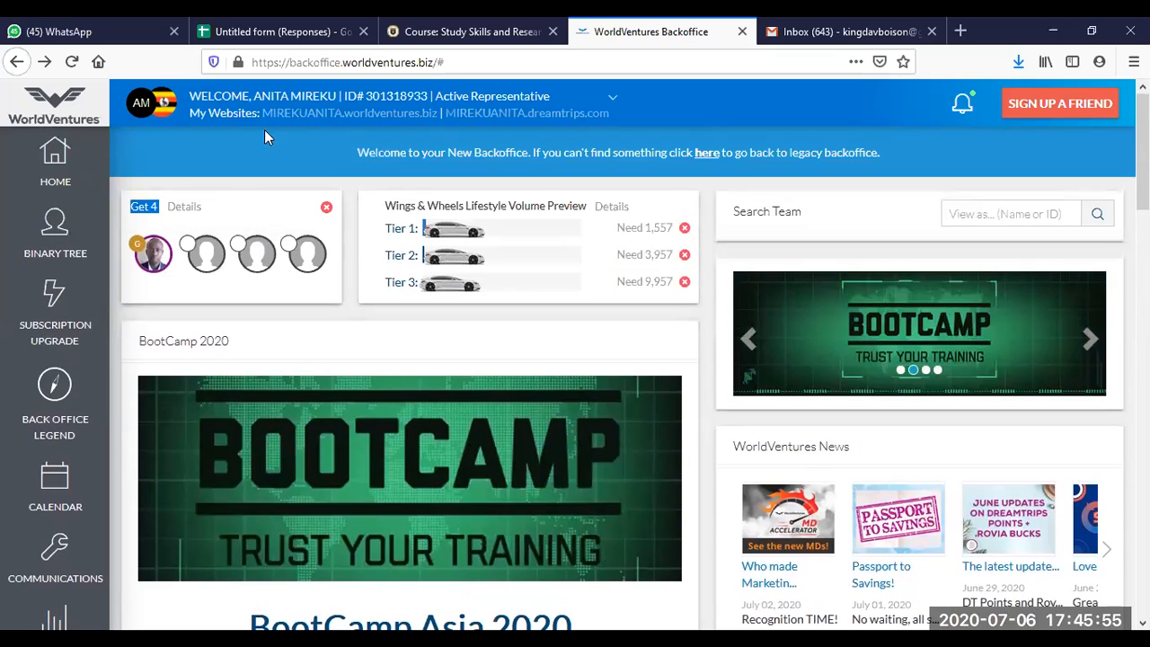
pyautogui.moveTo(440, 236)
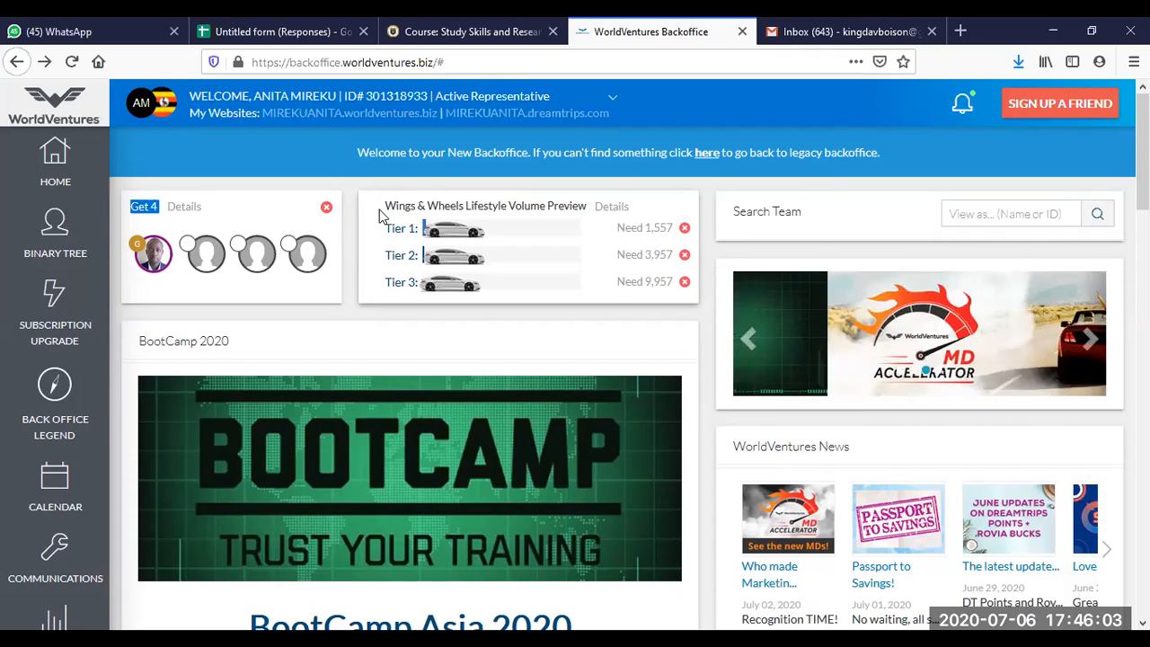
# Bring up the full Wings & Wheels Lifestyle Volume earnings details and review them.
pyautogui.doubleClick(483, 205)
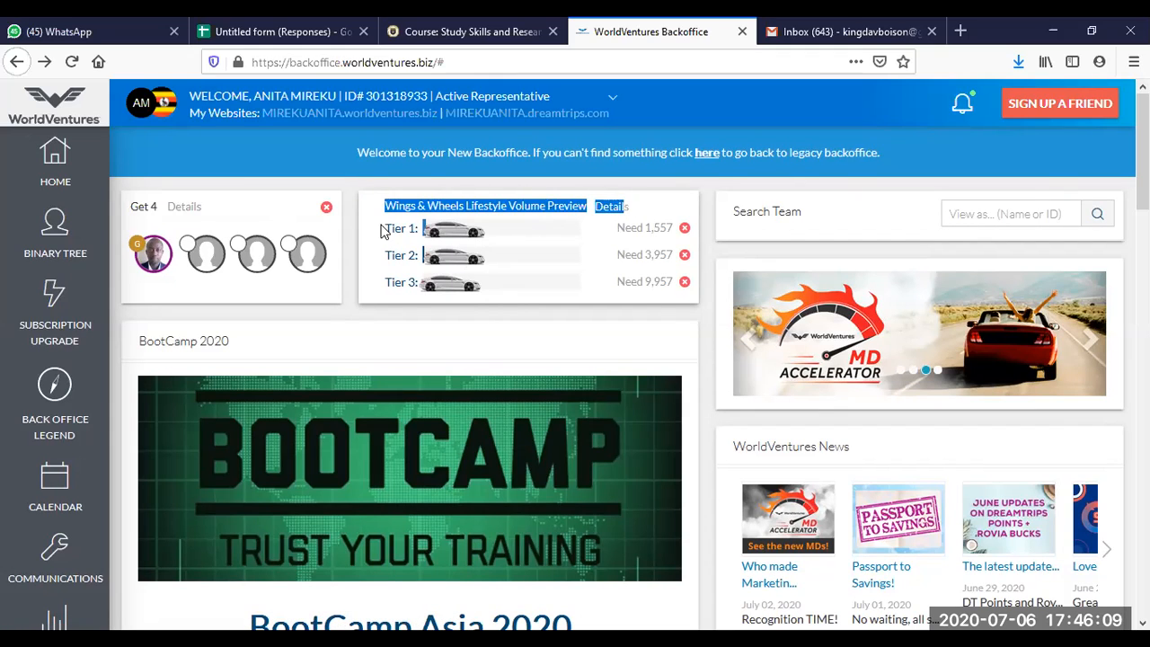
pyautogui.moveTo(526, 230)
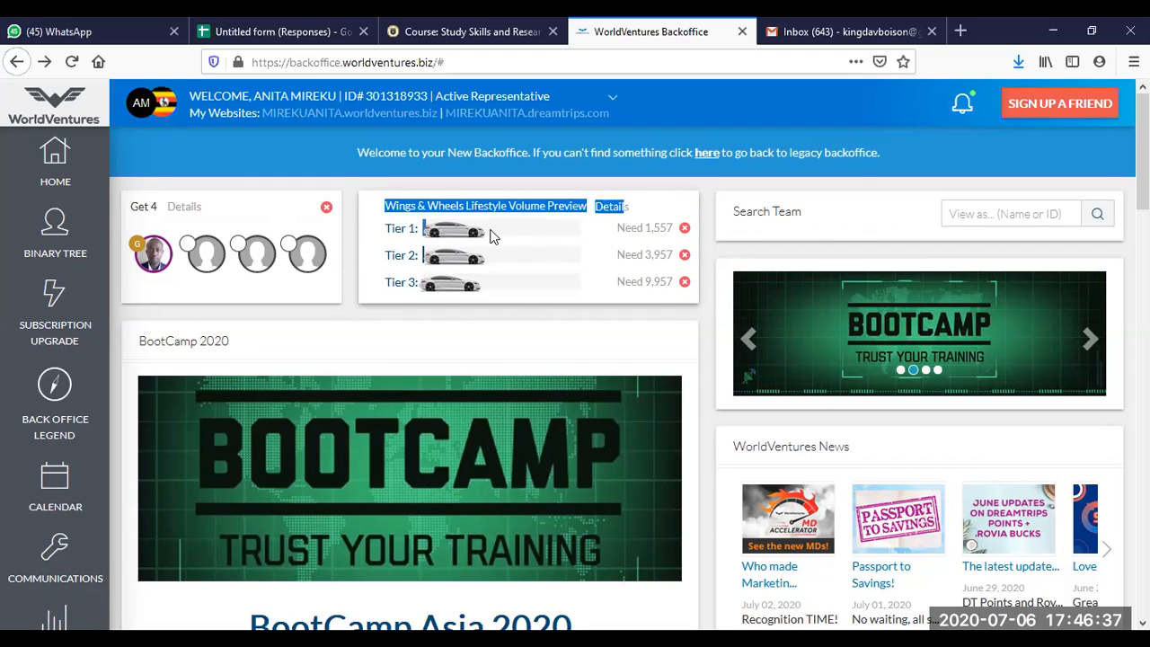
pyautogui.moveTo(669, 229)
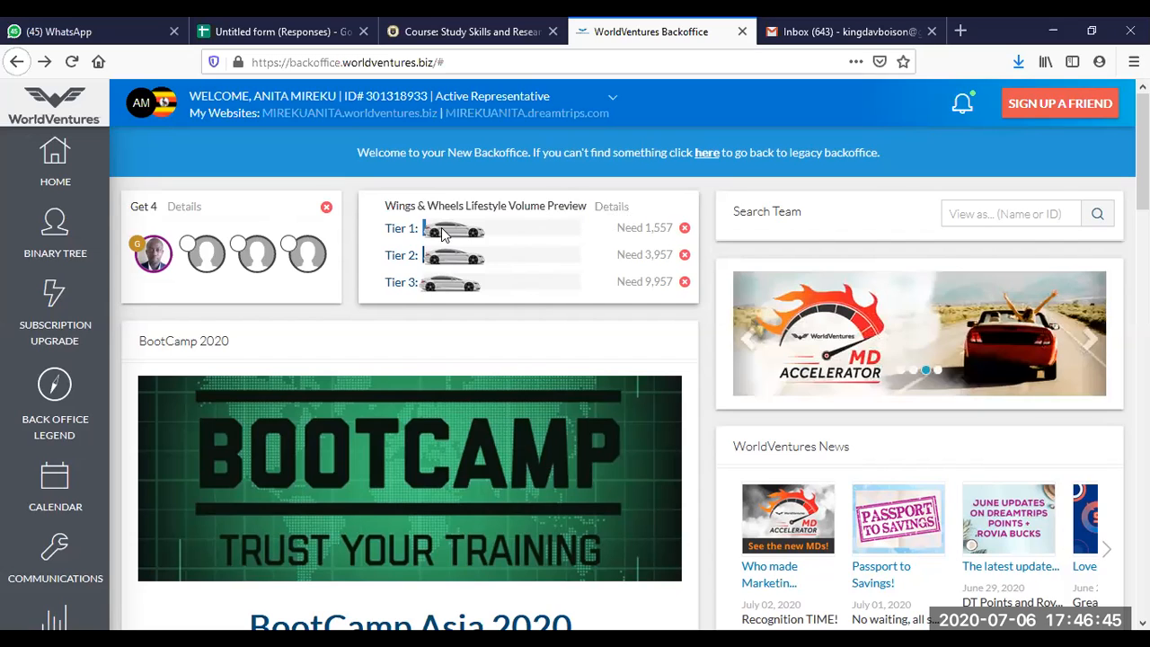
pyautogui.moveTo(385, 231)
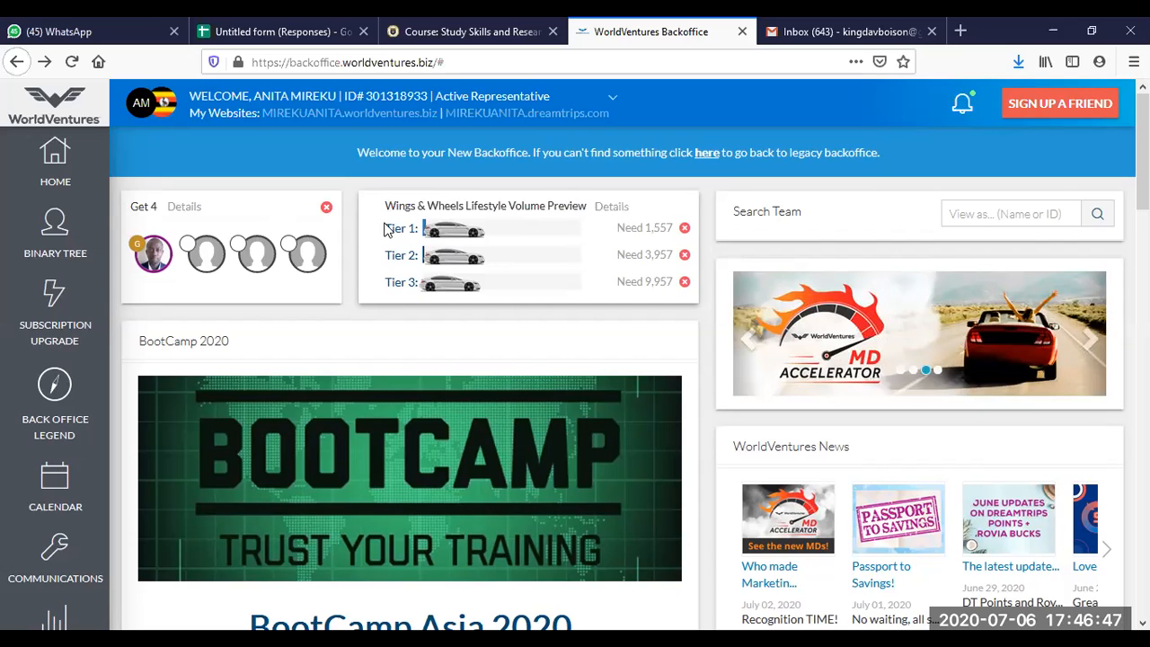
pyautogui.moveTo(647, 252)
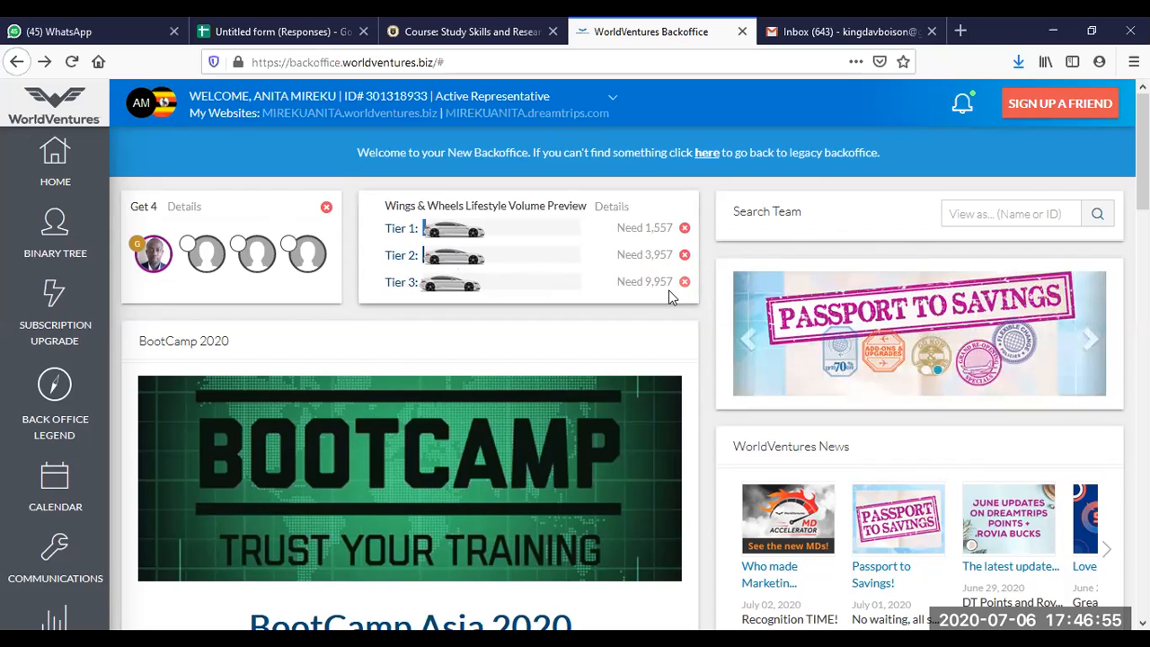
pyautogui.moveTo(612, 227)
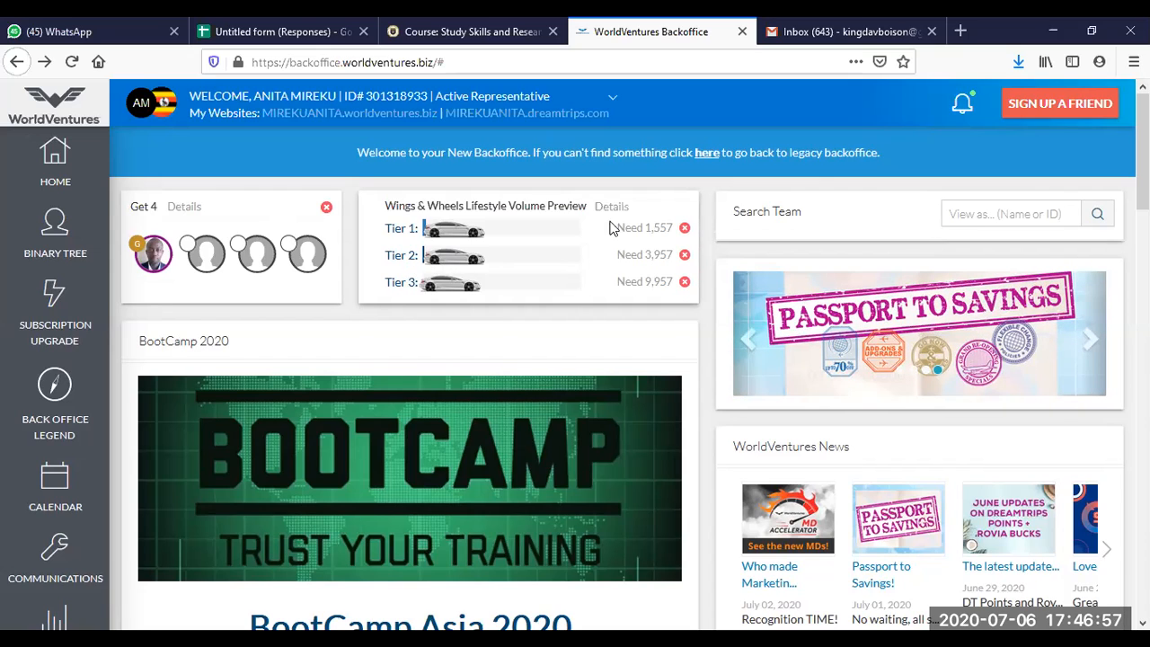
pyautogui.click(612, 206)
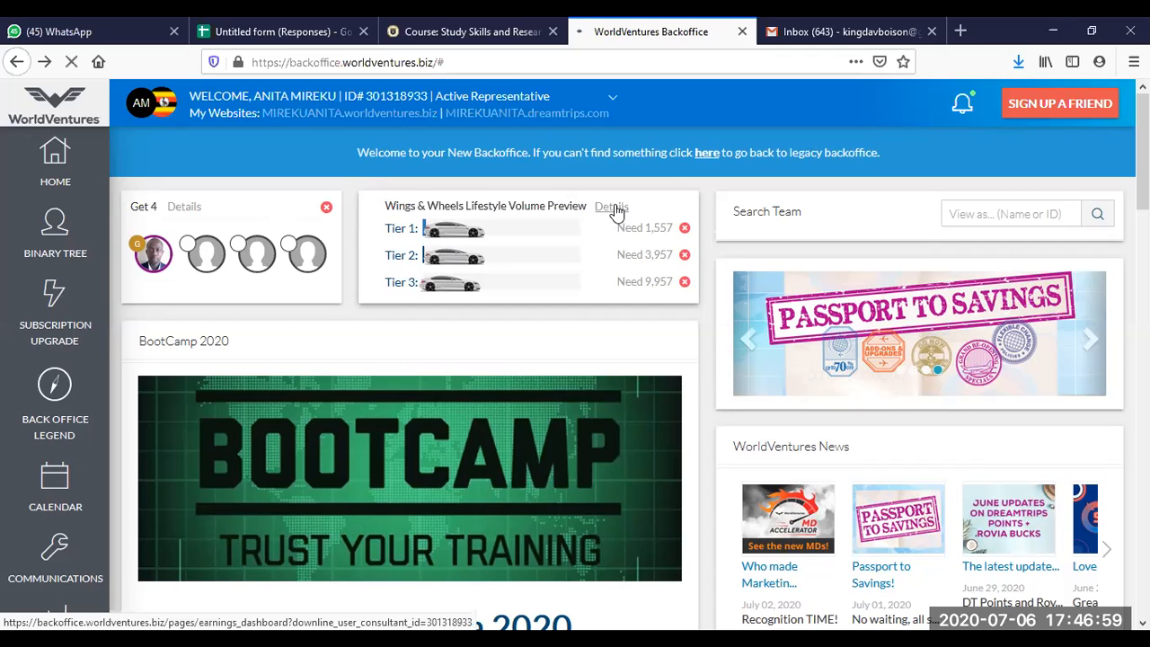
pyautogui.click(612, 206)
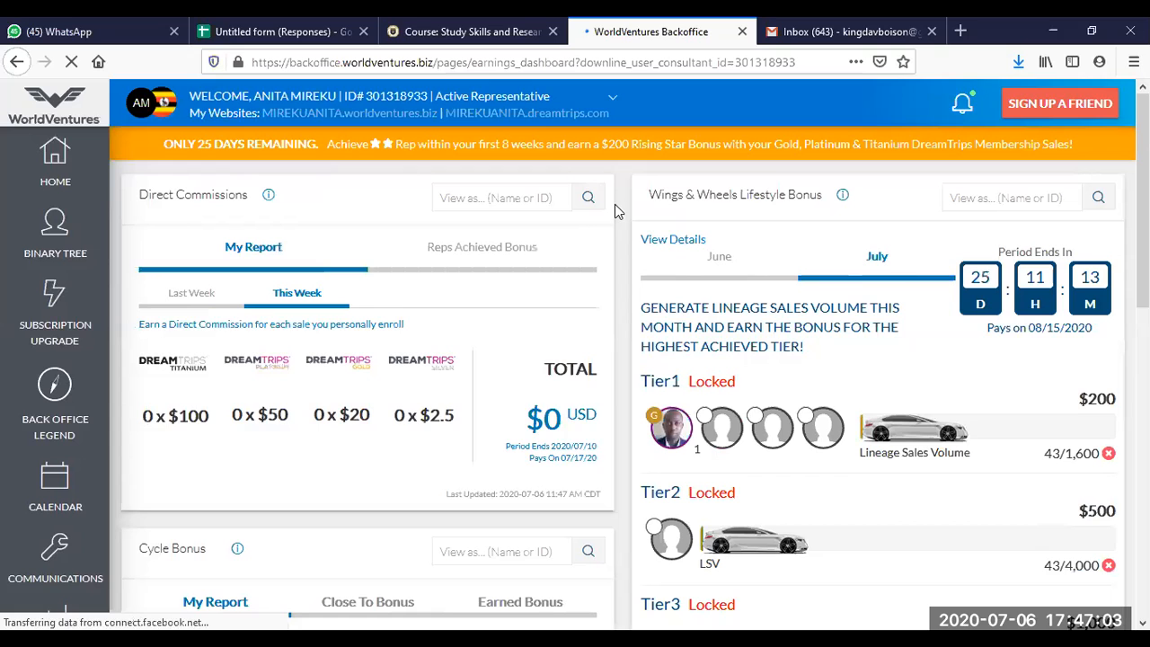
pyautogui.scroll(-3)
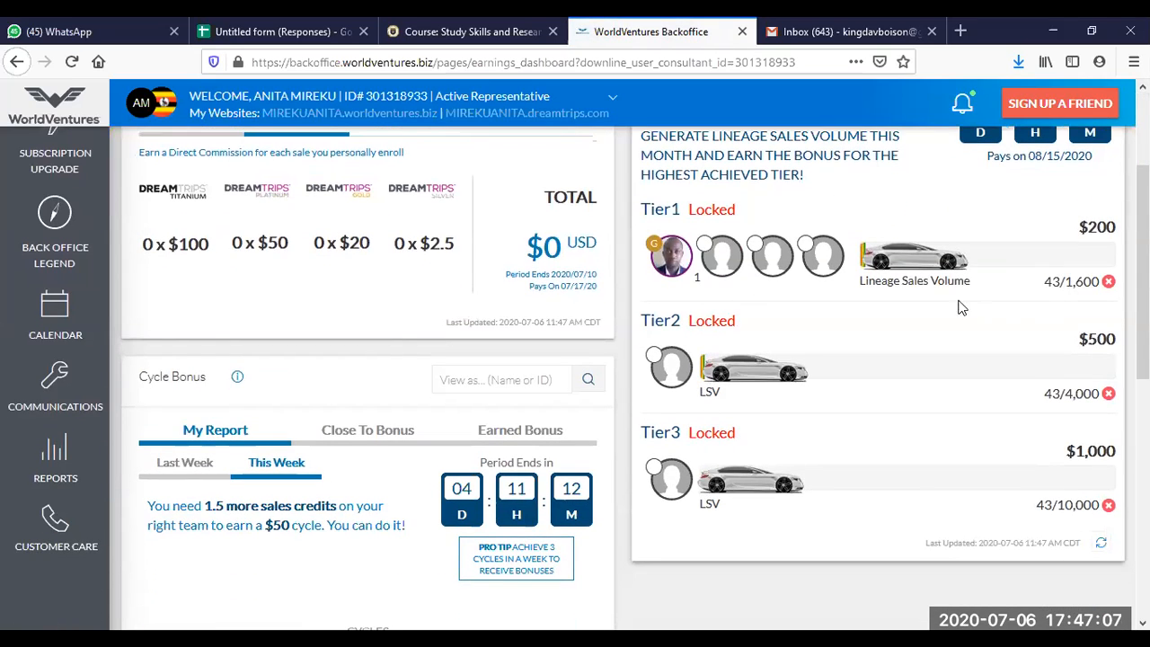
pyautogui.moveTo(1043, 295)
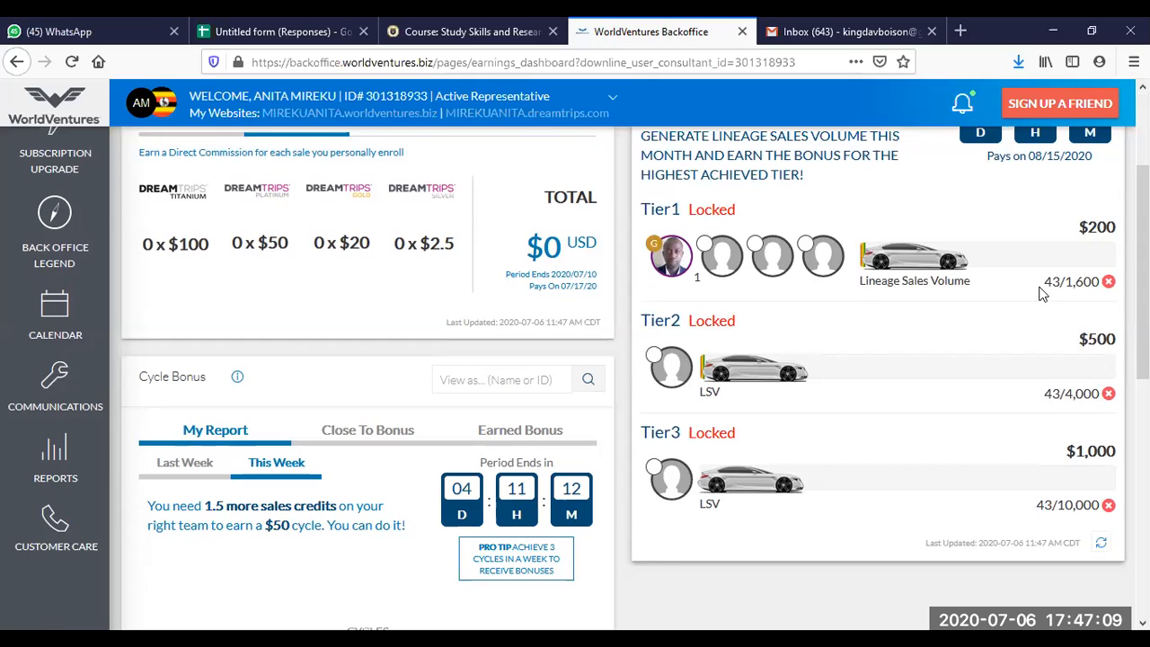
pyautogui.moveTo(1030, 396)
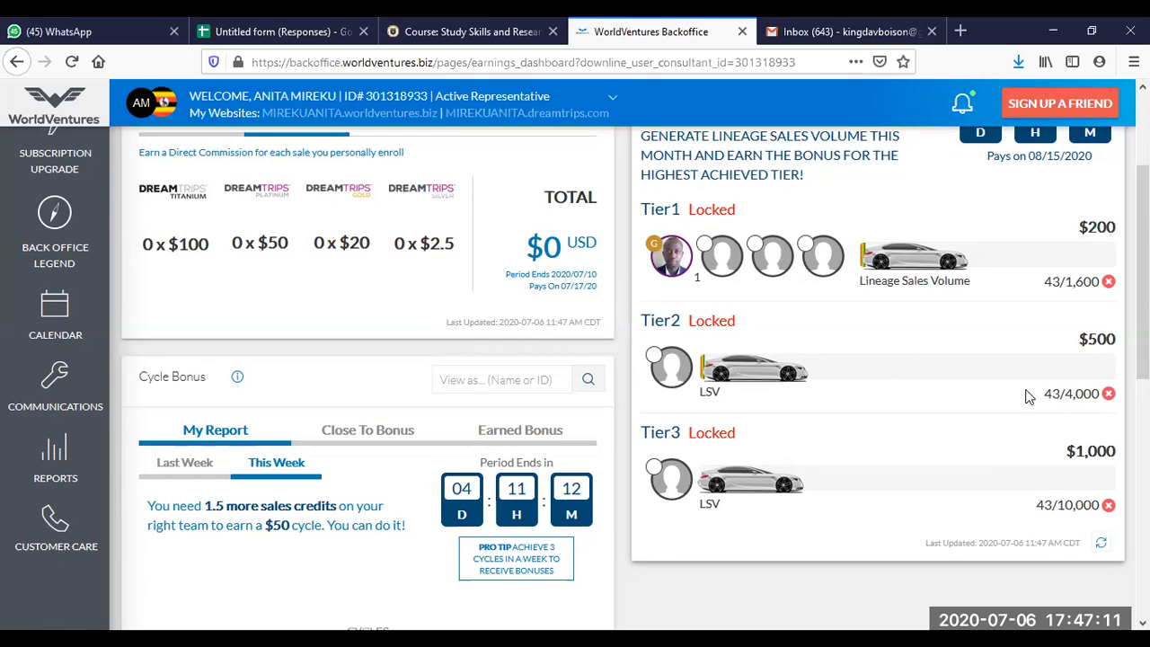
pyautogui.moveTo(979, 392)
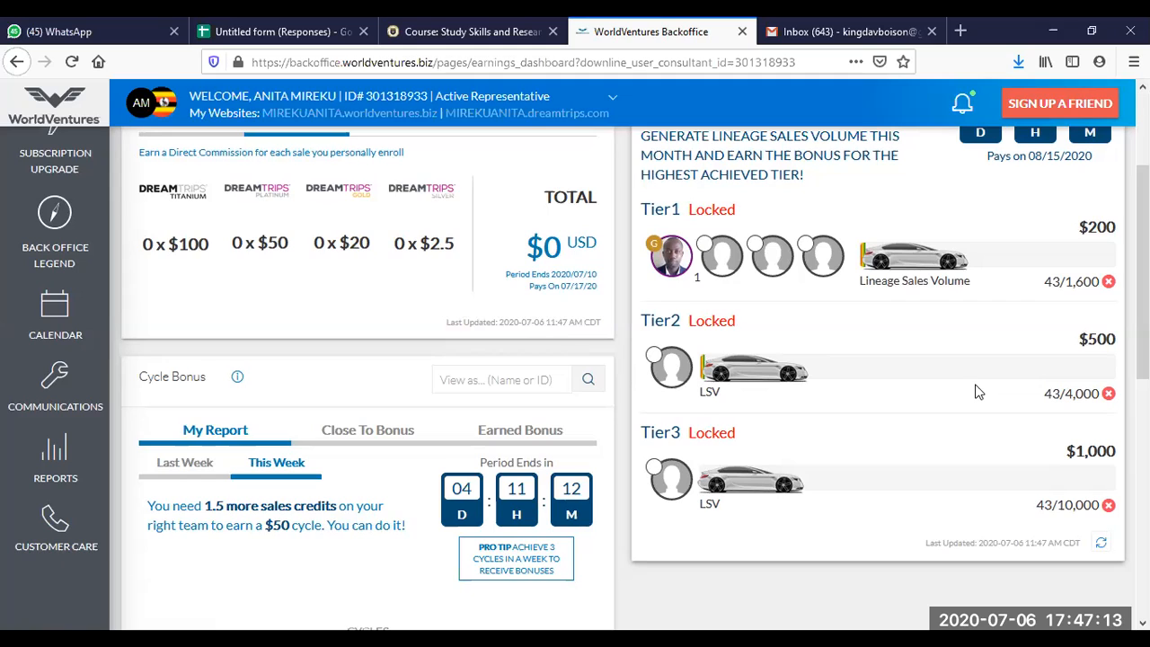
pyautogui.moveTo(754, 365)
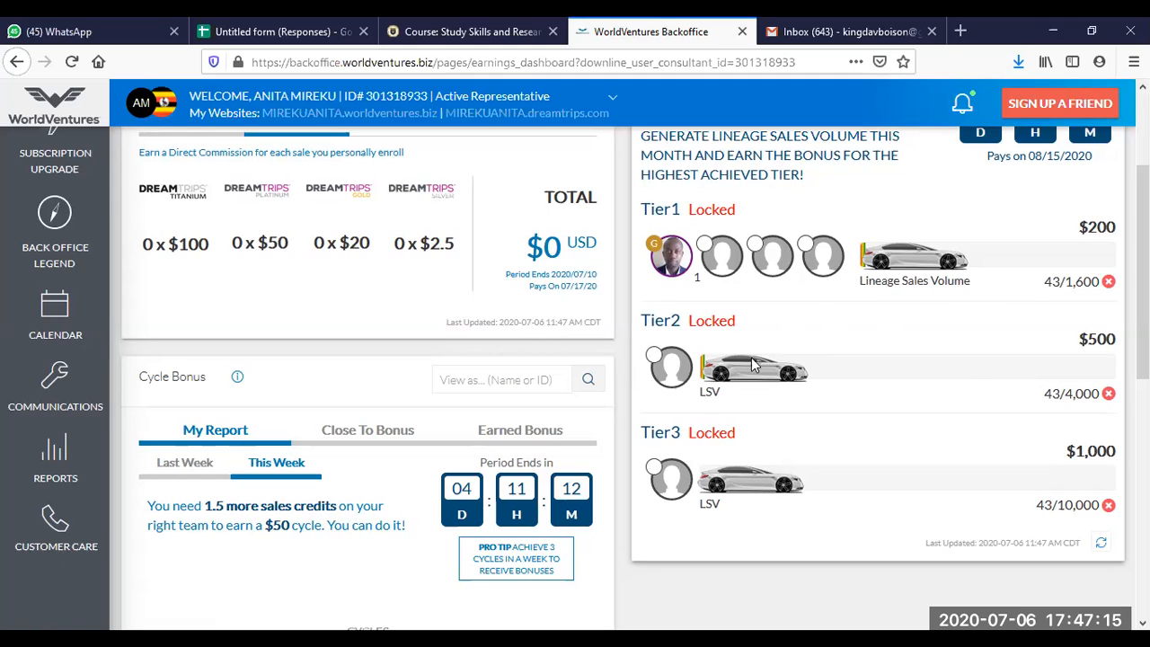
pyautogui.moveTo(750, 479)
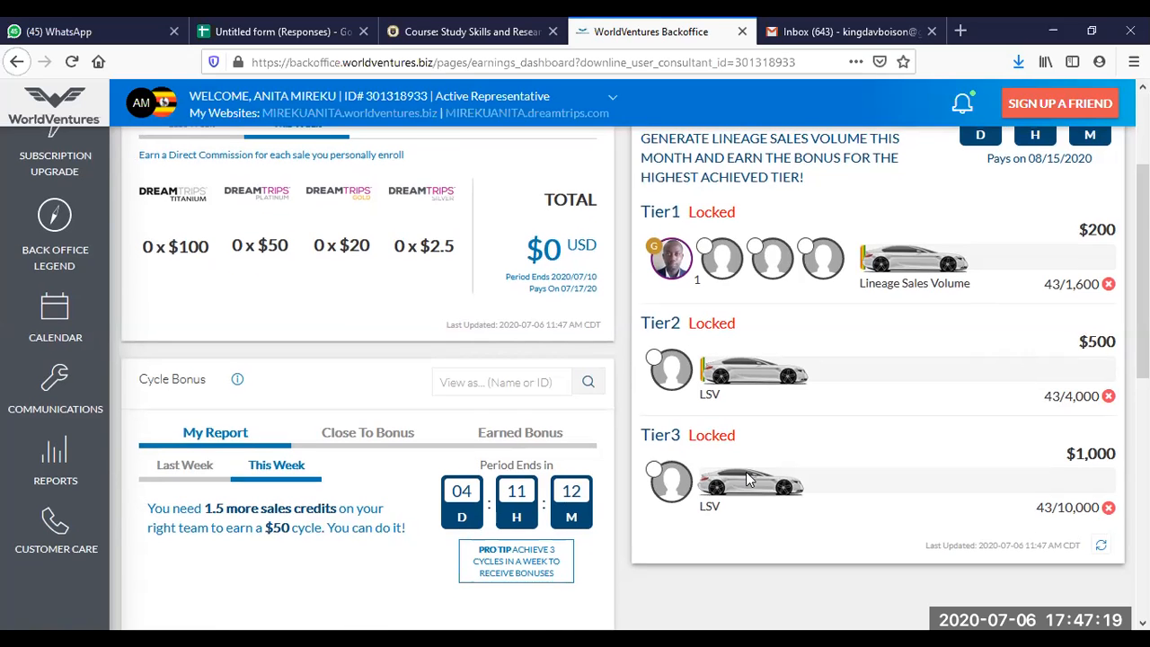
pyautogui.scroll(3)
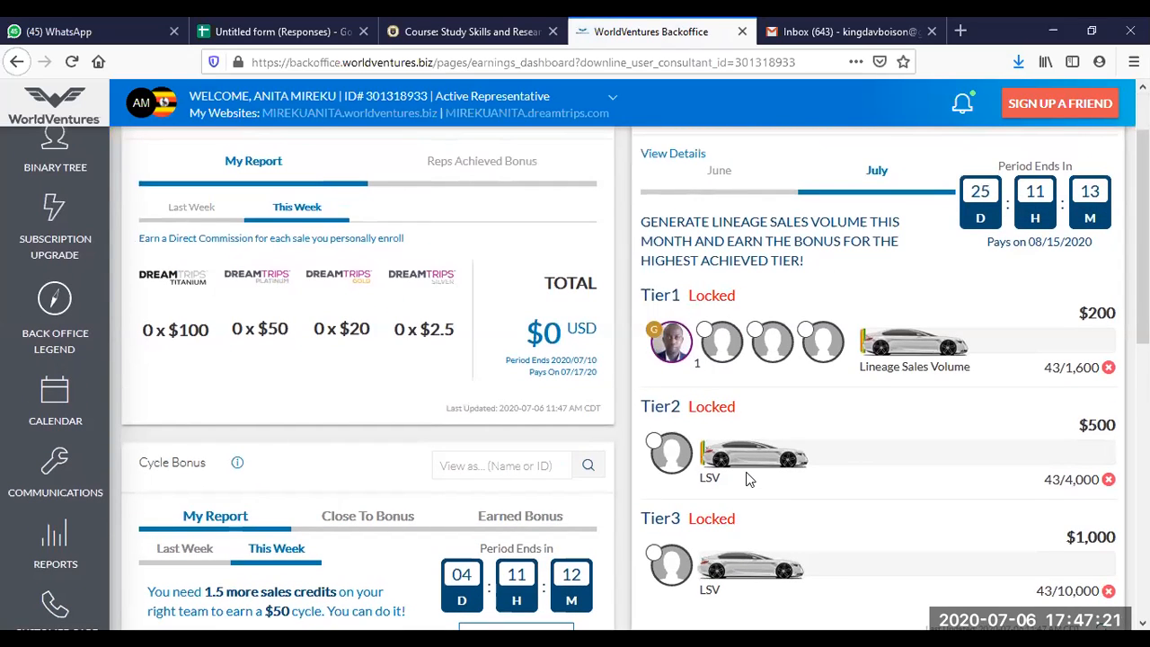
pyautogui.scroll(-3)
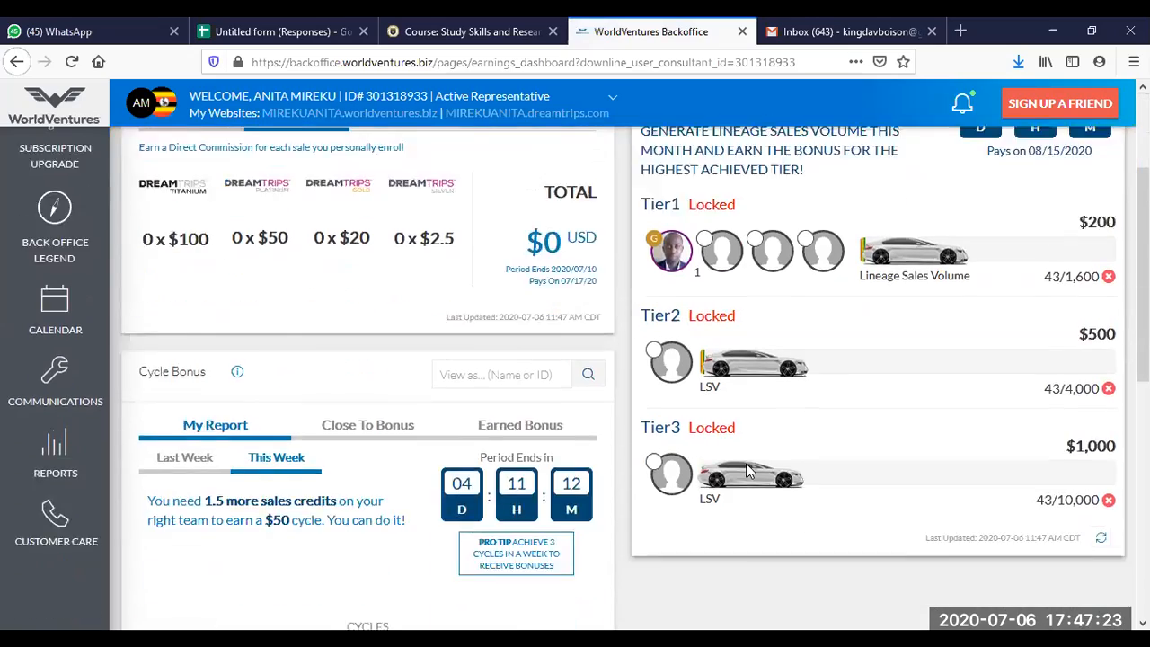
pyautogui.scroll(-3)
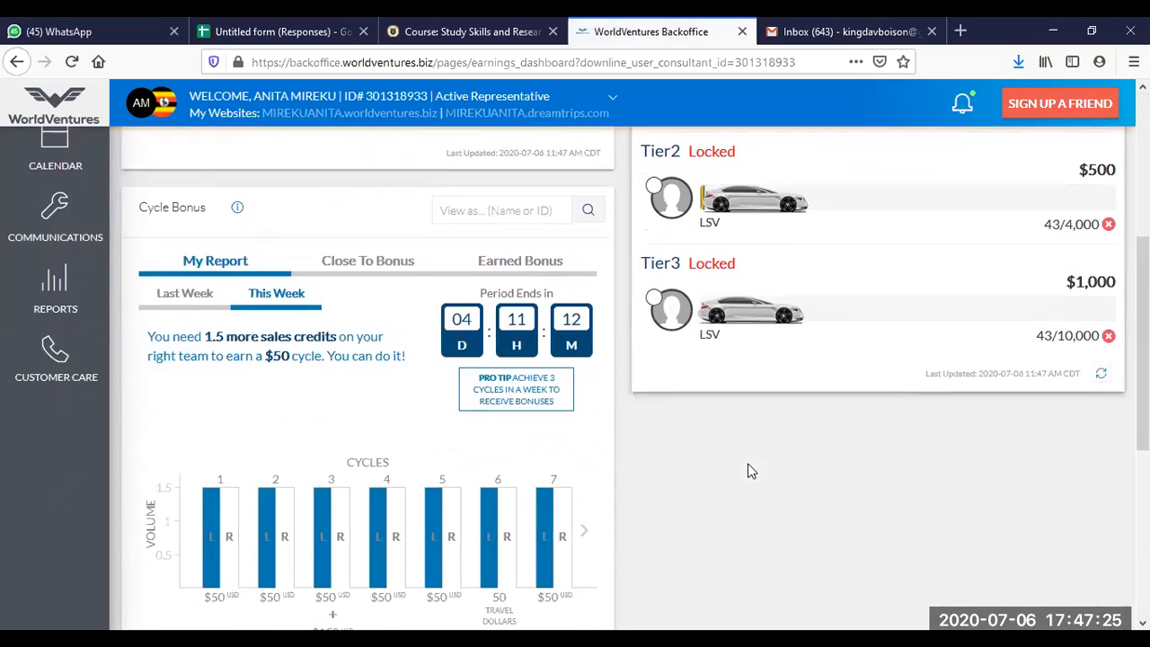
pyautogui.scroll(3)
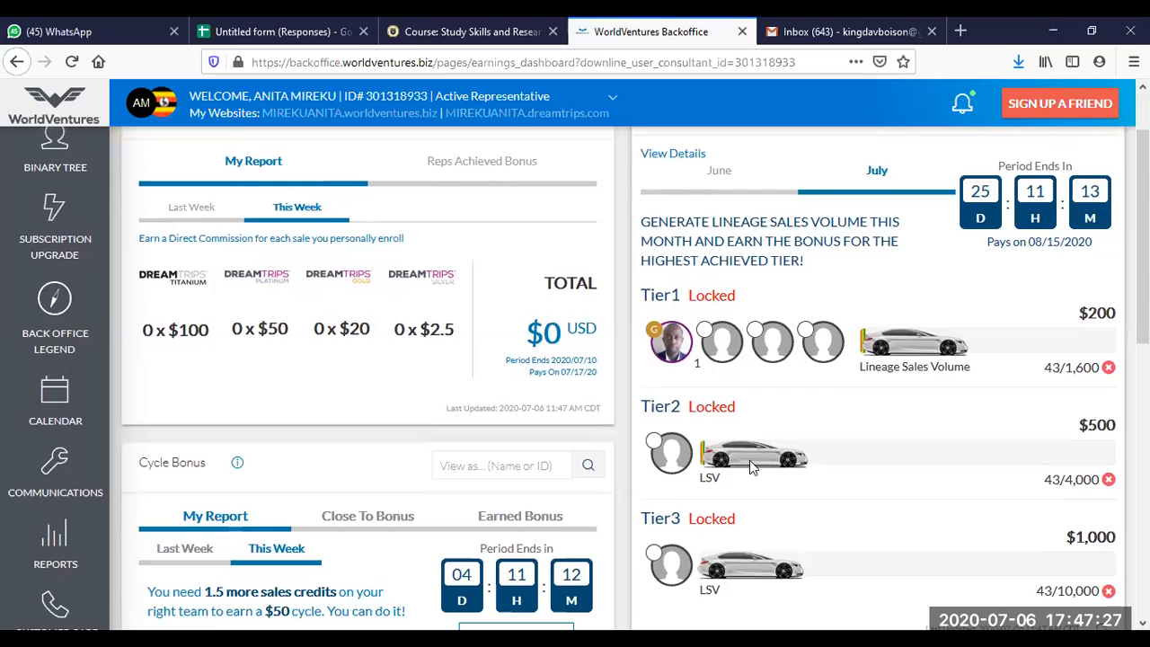
pyautogui.scroll(3)
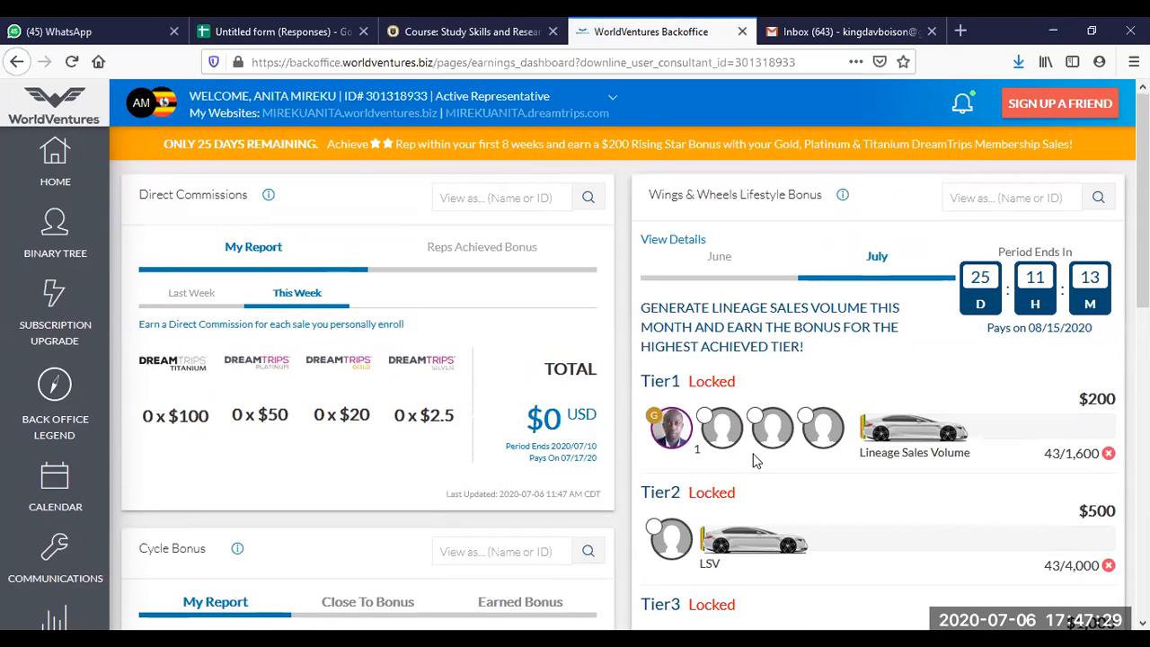
pyautogui.moveTo(779, 388)
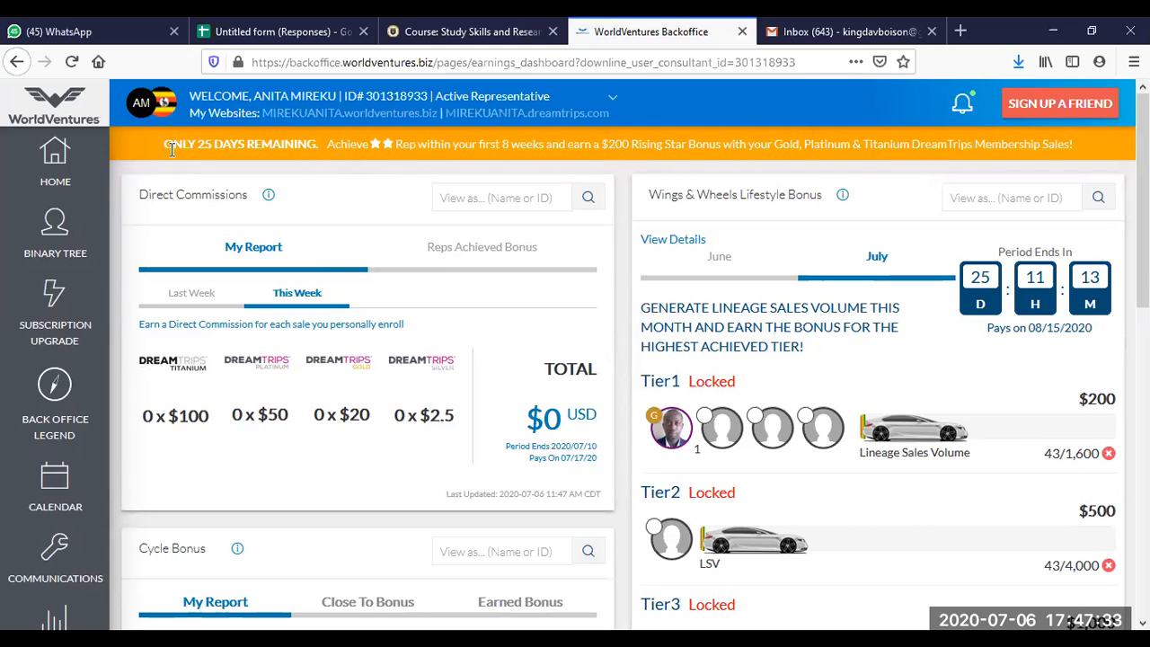
pyautogui.moveTo(1072, 198)
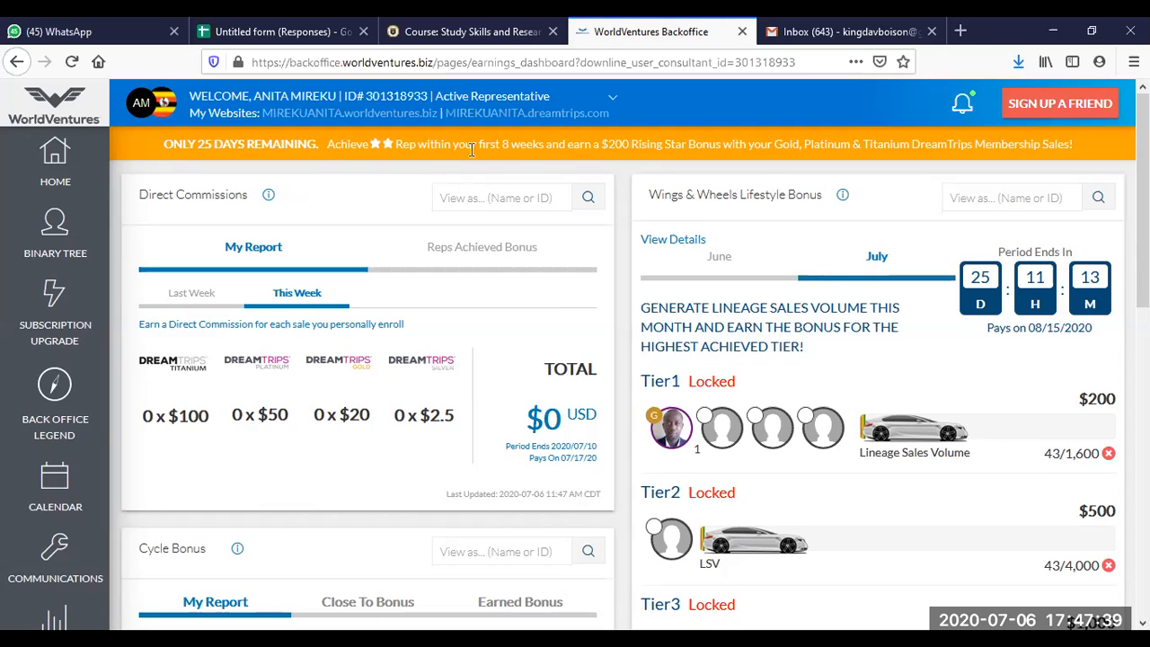
pyautogui.moveTo(378, 154)
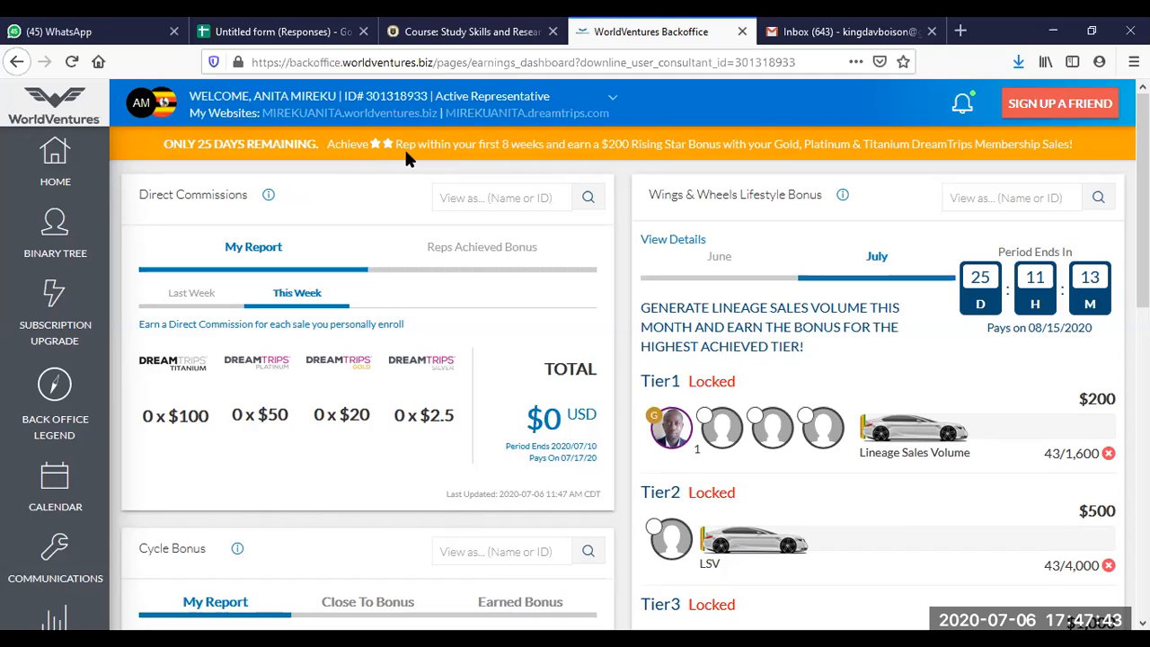
pyautogui.moveTo(512, 165)
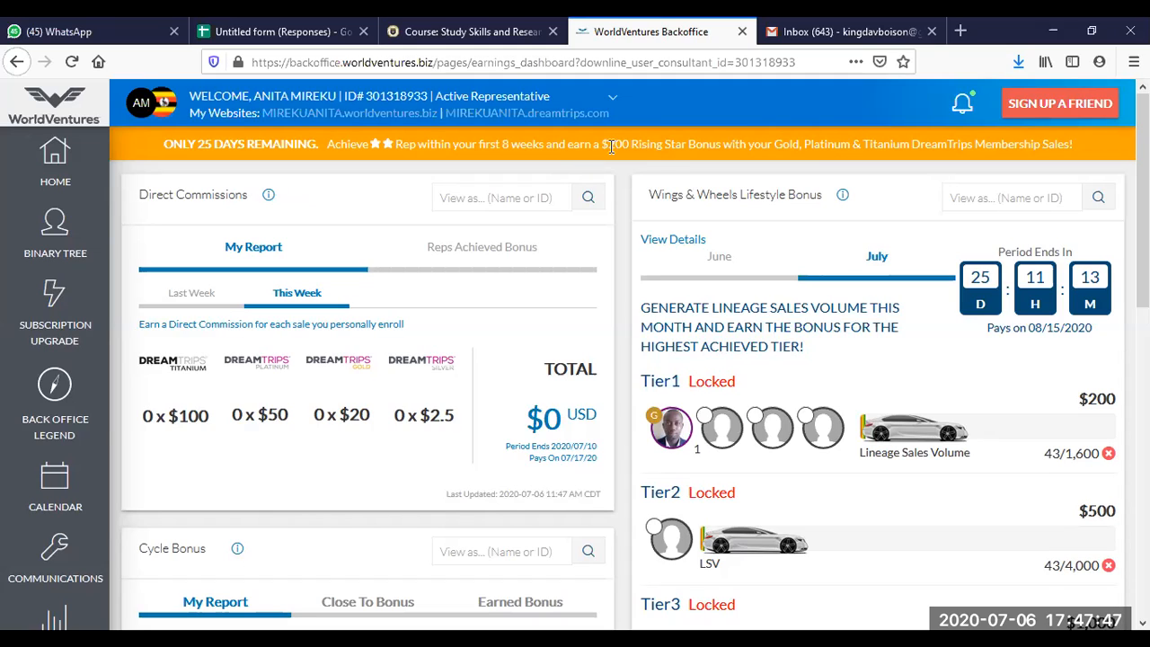
pyautogui.moveTo(662, 166)
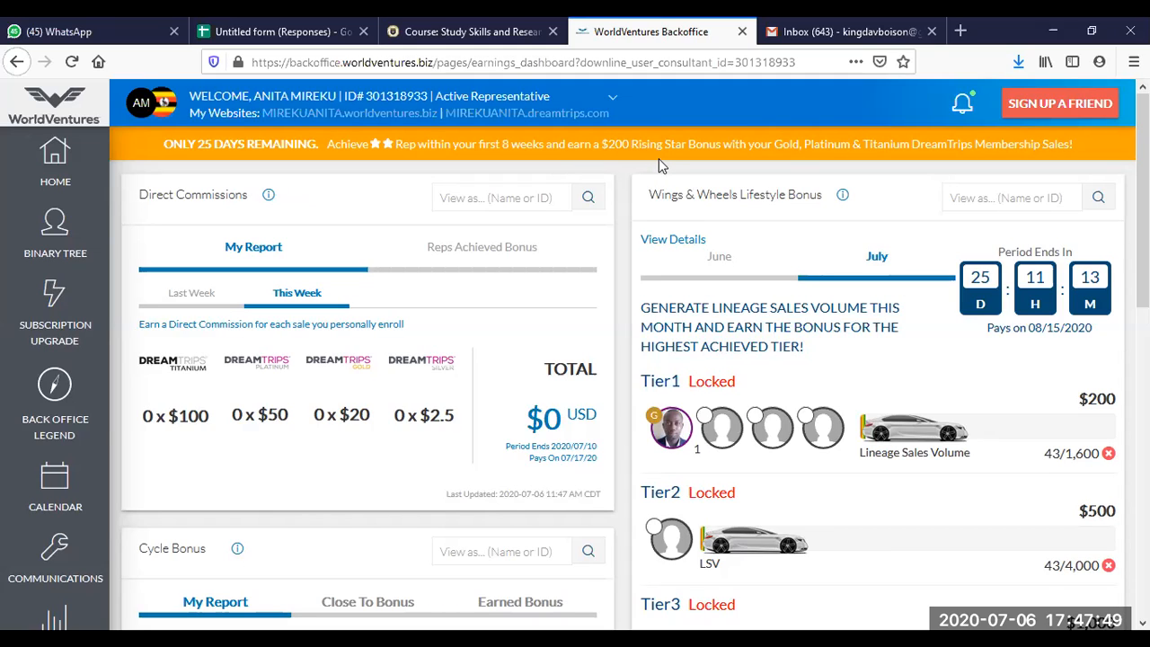
pyautogui.moveTo(769, 159)
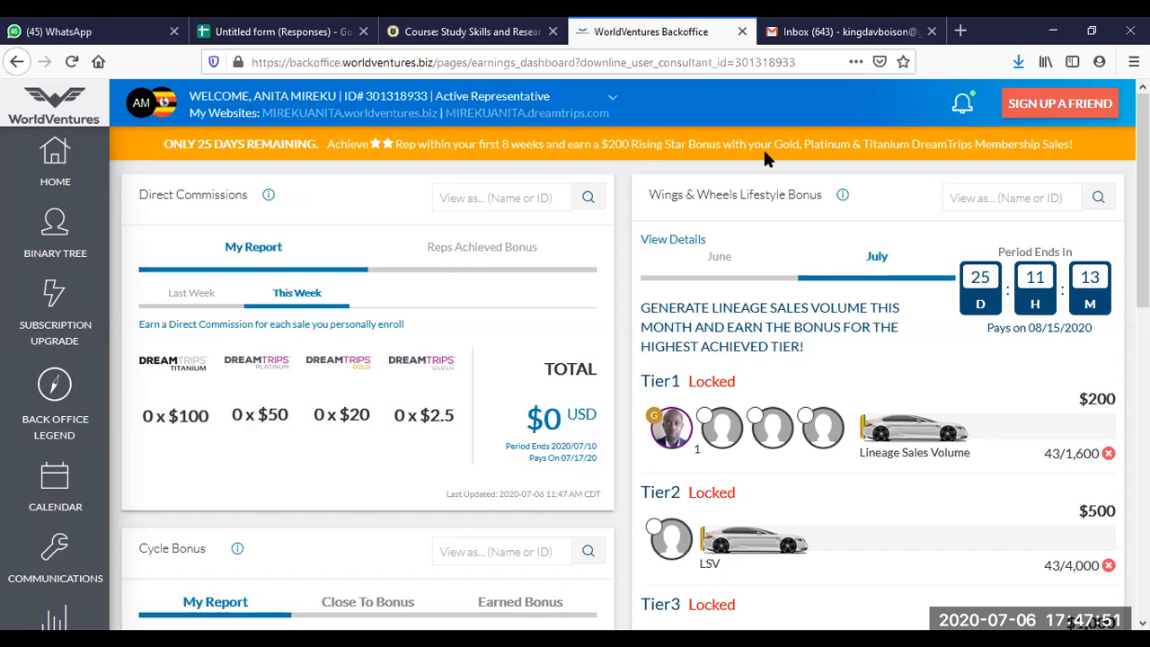
pyautogui.moveTo(930, 144)
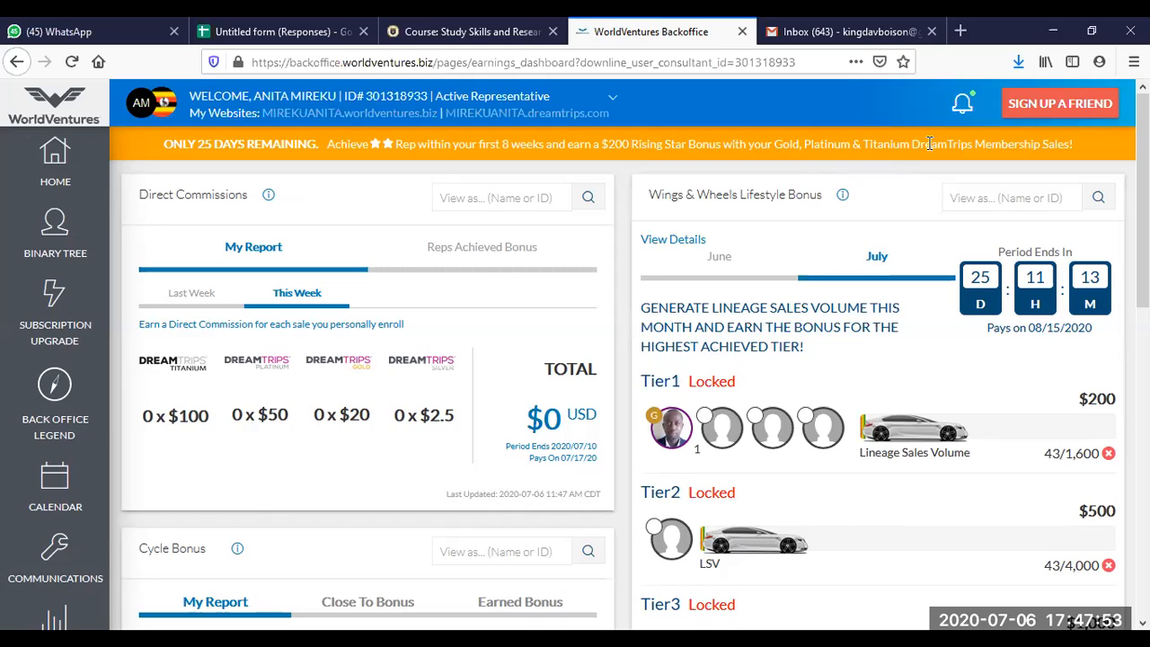
pyautogui.moveTo(952, 103)
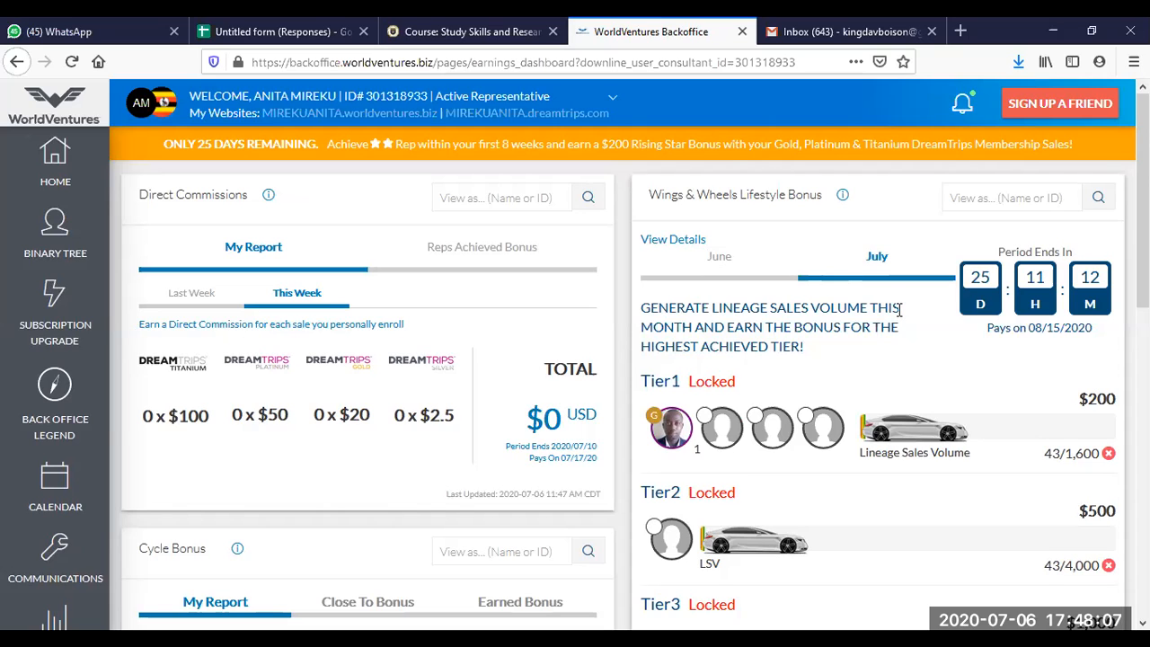
# Page the Cycle Bonus chart forward through cycle 31, then back to cycles 4–10.
pyautogui.scroll(-3)
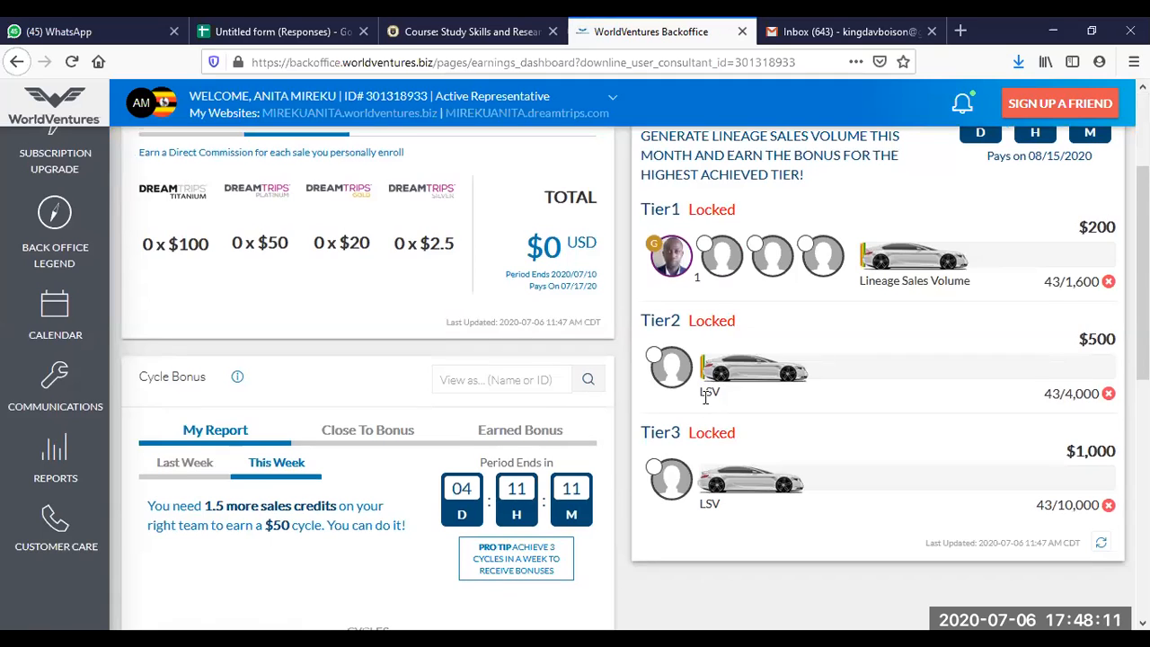
pyautogui.scroll(-3)
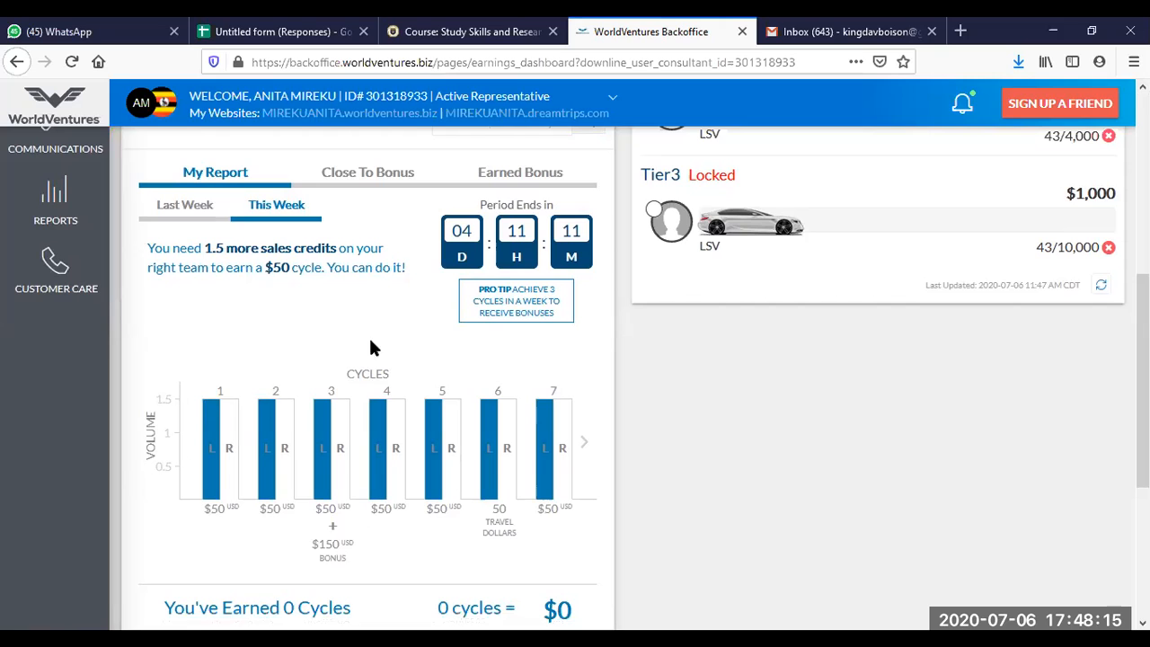
pyautogui.scroll(3)
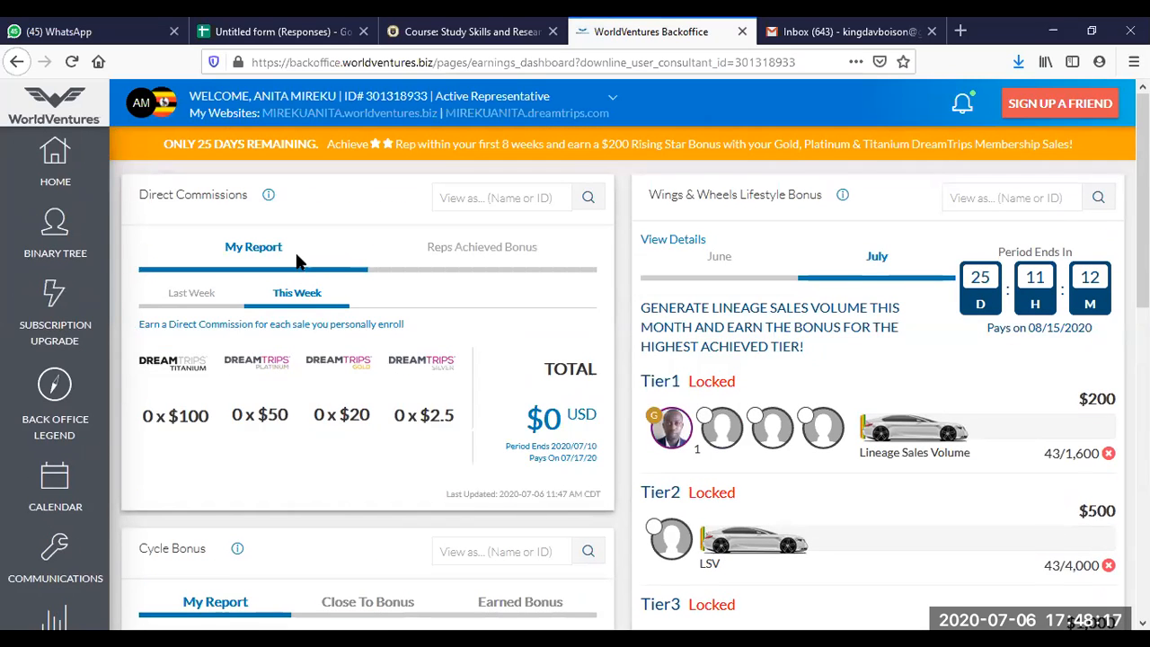
pyautogui.moveTo(314, 236)
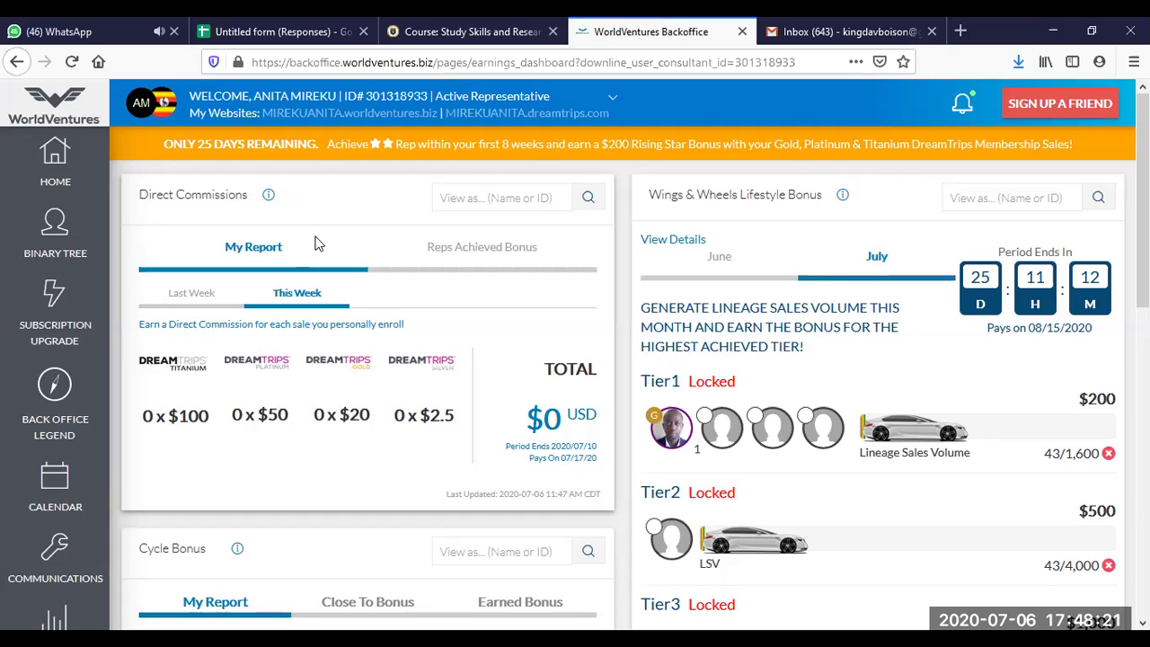
pyautogui.scroll(-3)
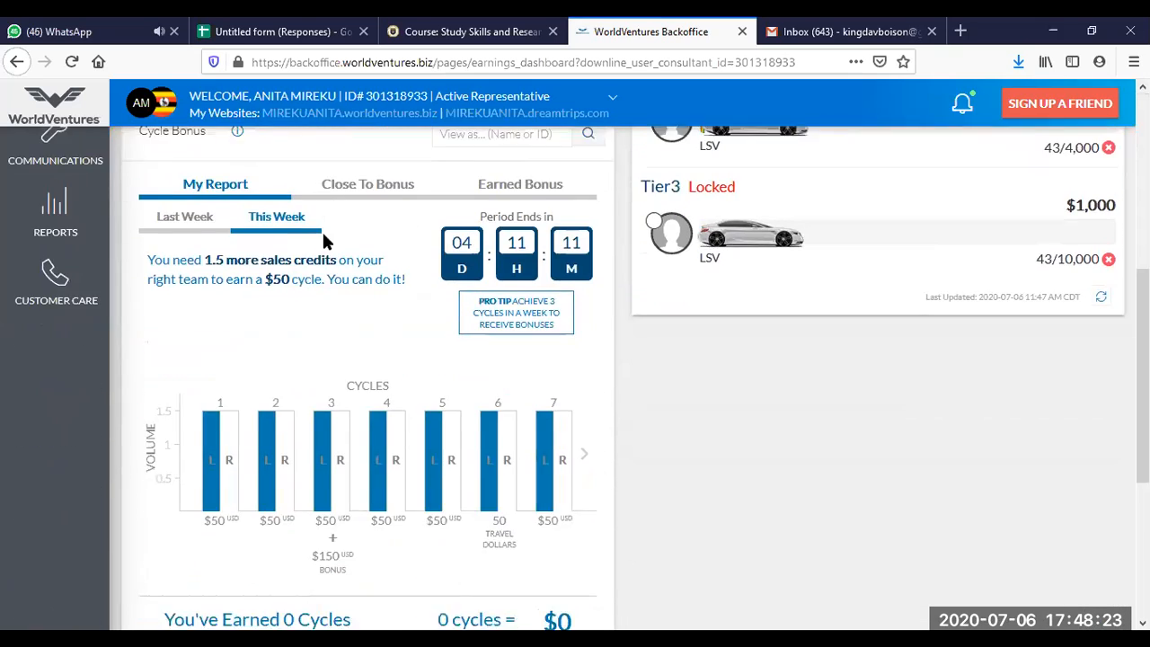
pyautogui.scroll(-3)
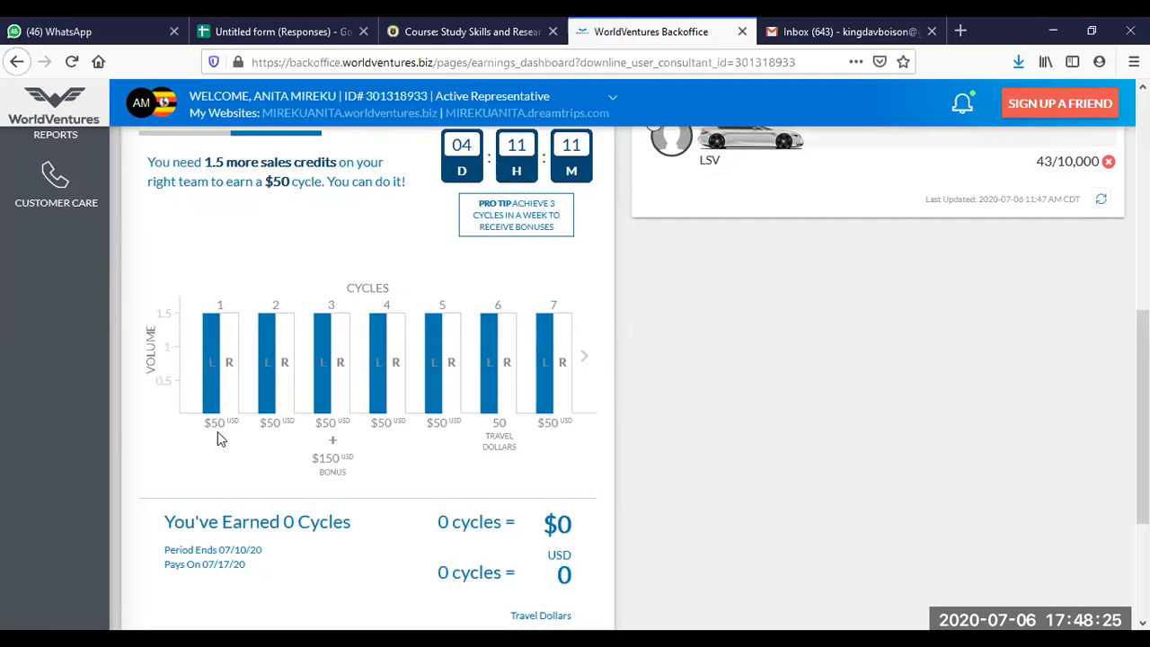
pyautogui.moveTo(277, 491)
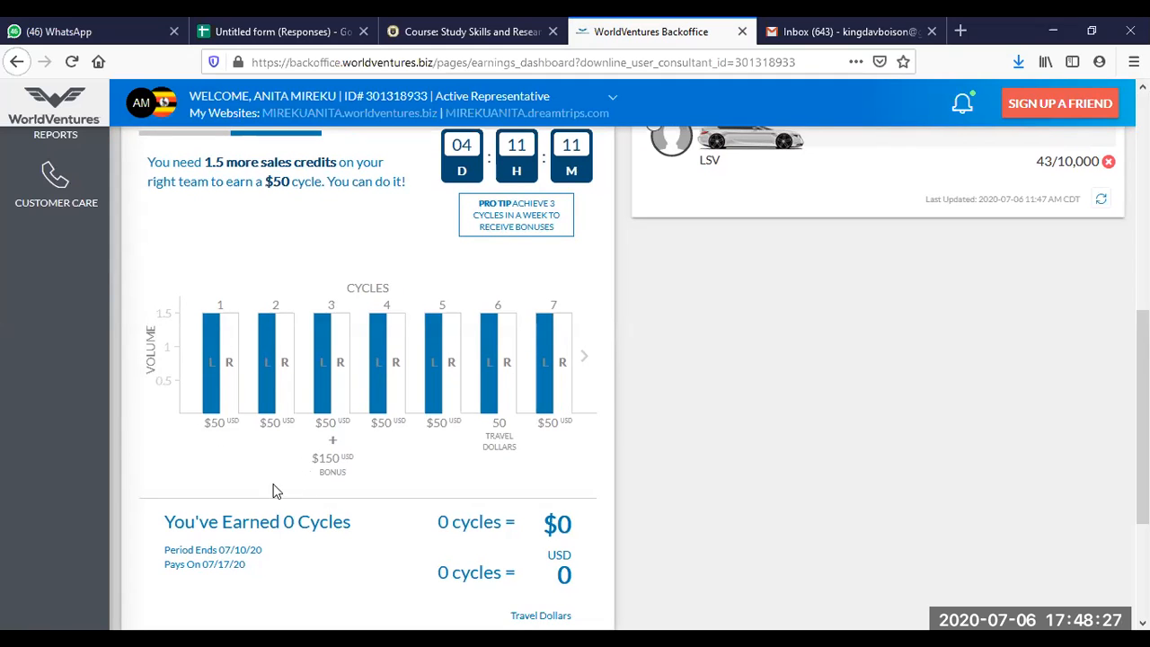
pyautogui.moveTo(297, 378)
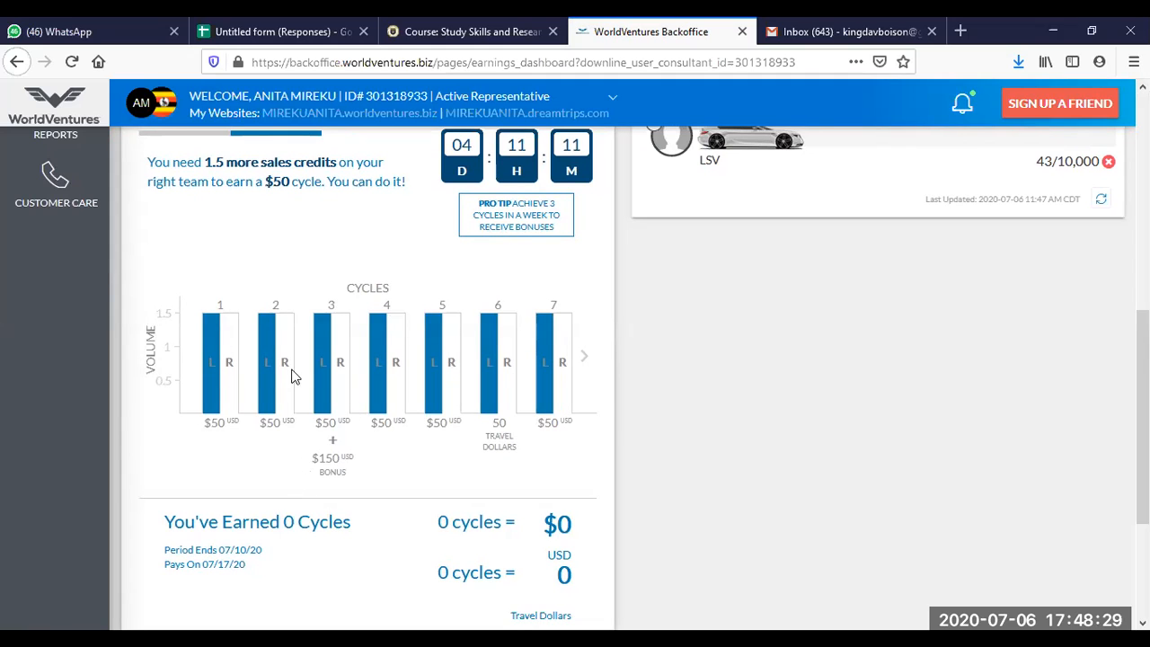
pyautogui.moveTo(377, 312)
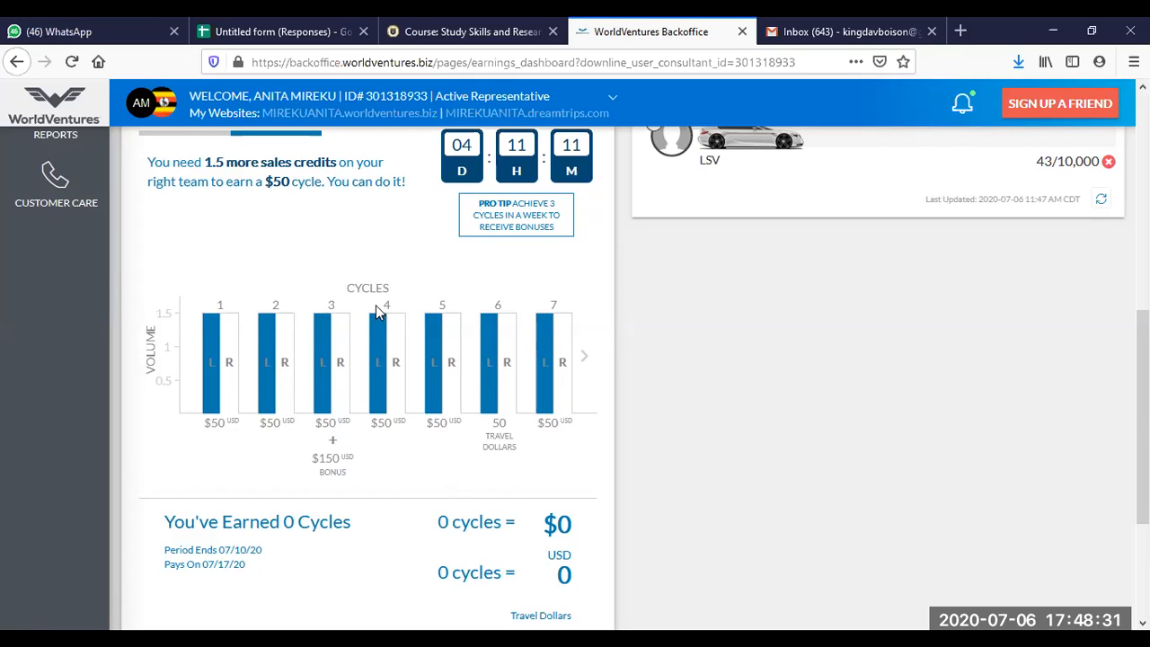
pyautogui.moveTo(216, 451)
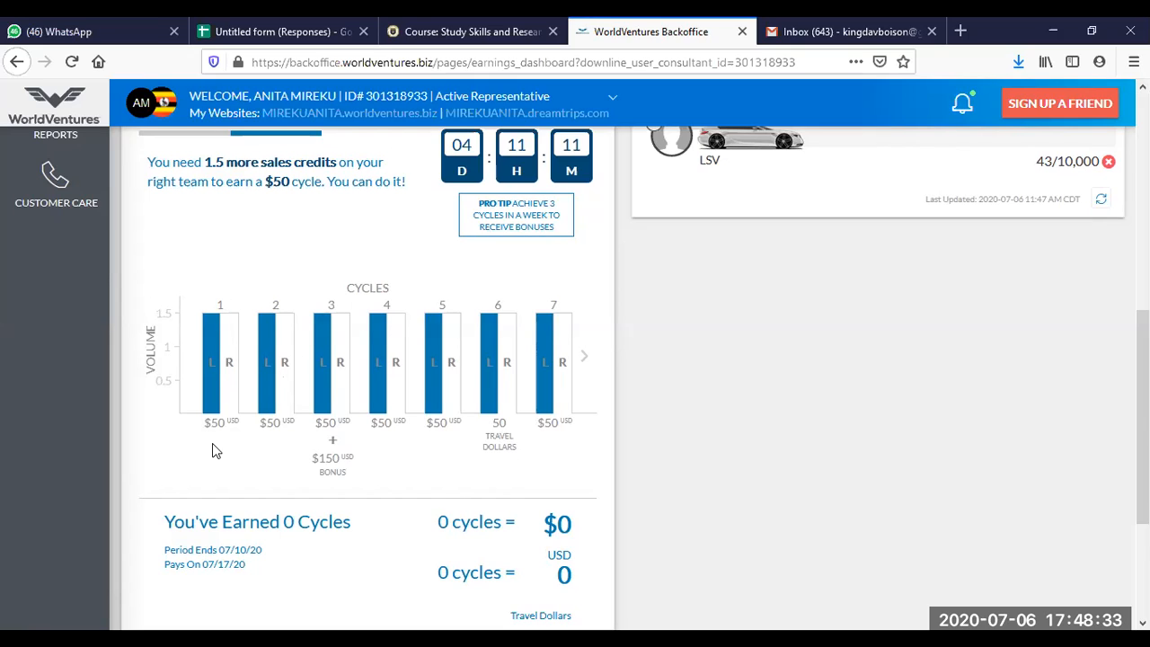
pyautogui.moveTo(226, 400)
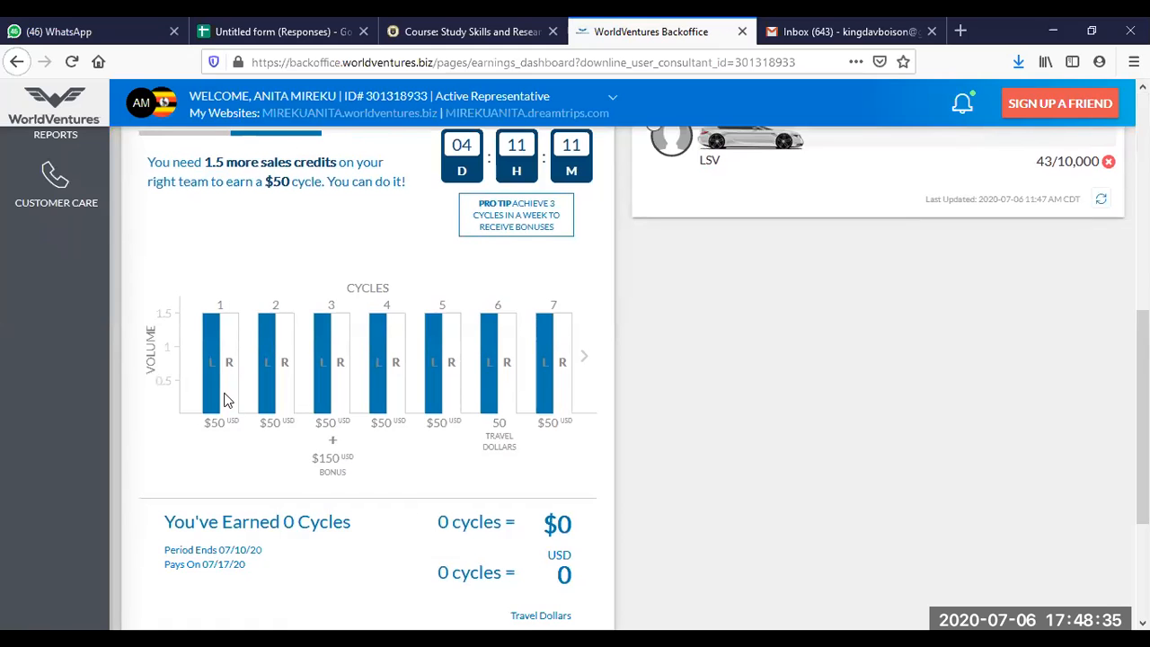
pyautogui.moveTo(240, 413)
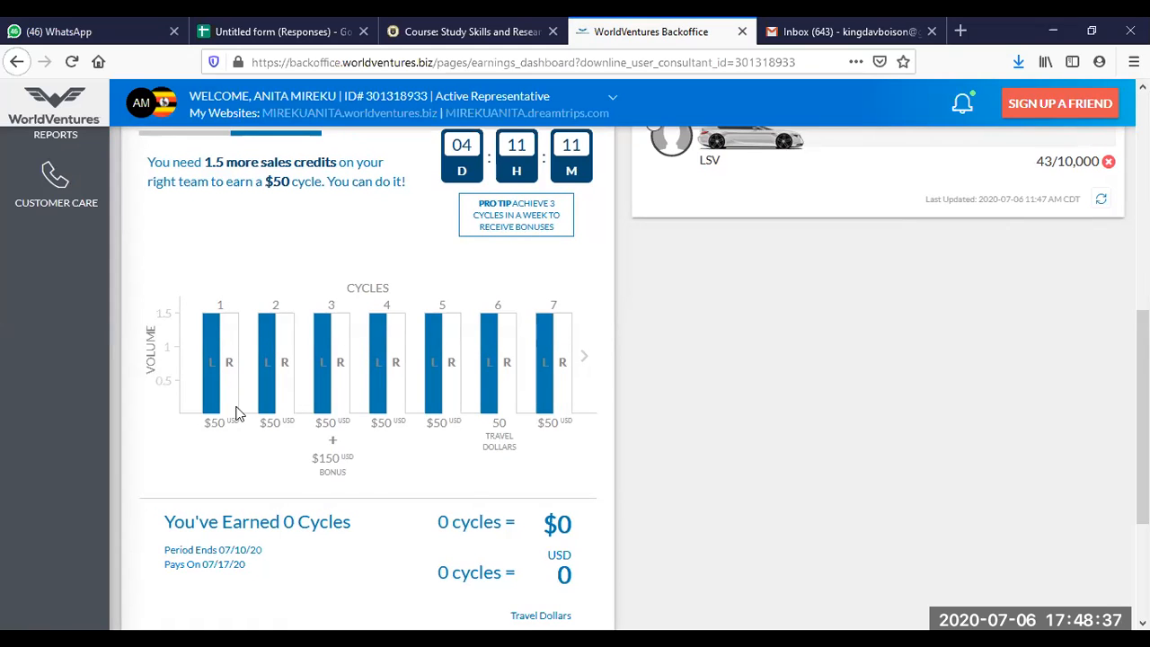
pyautogui.moveTo(209, 326)
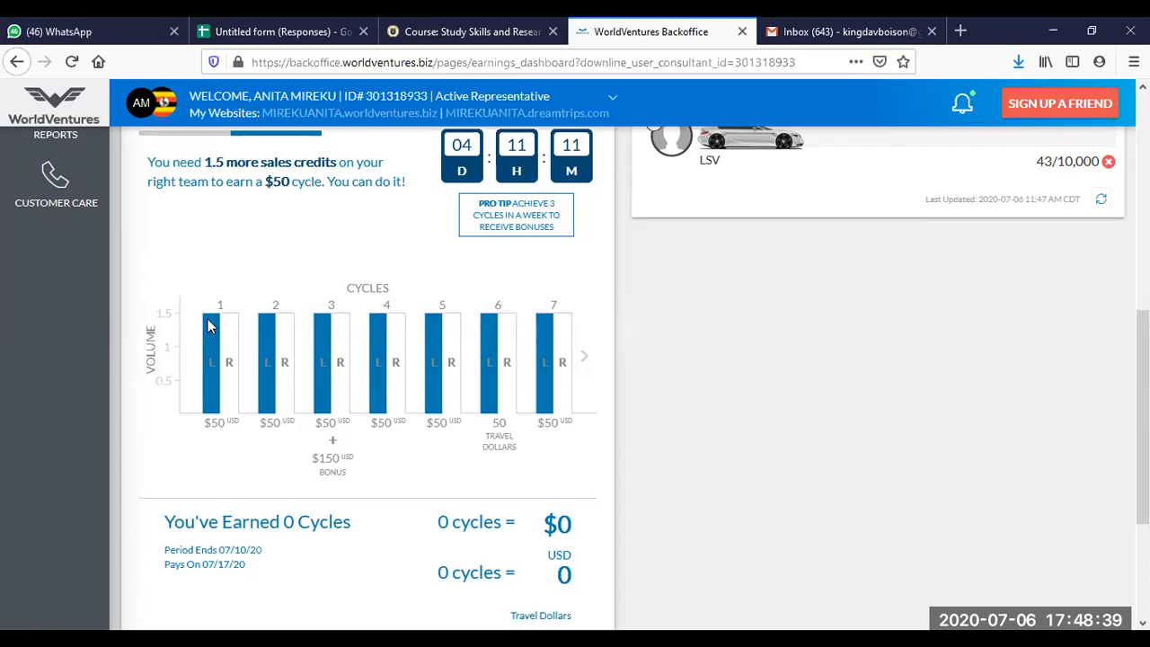
pyautogui.moveTo(350, 313)
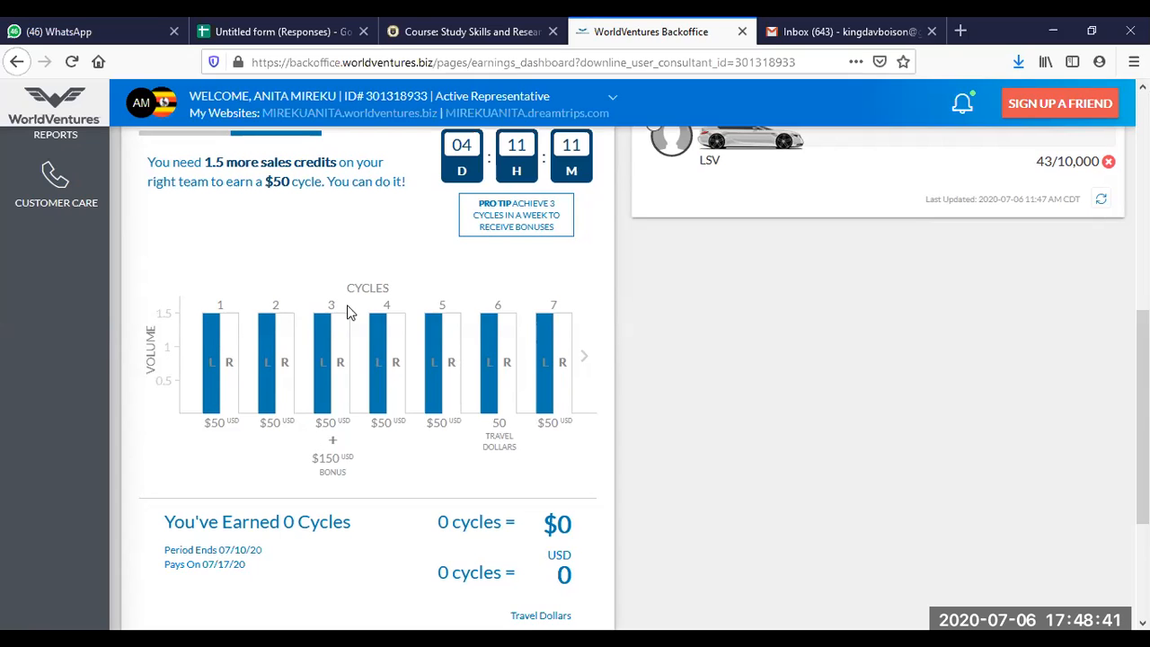
pyautogui.moveTo(567, 329)
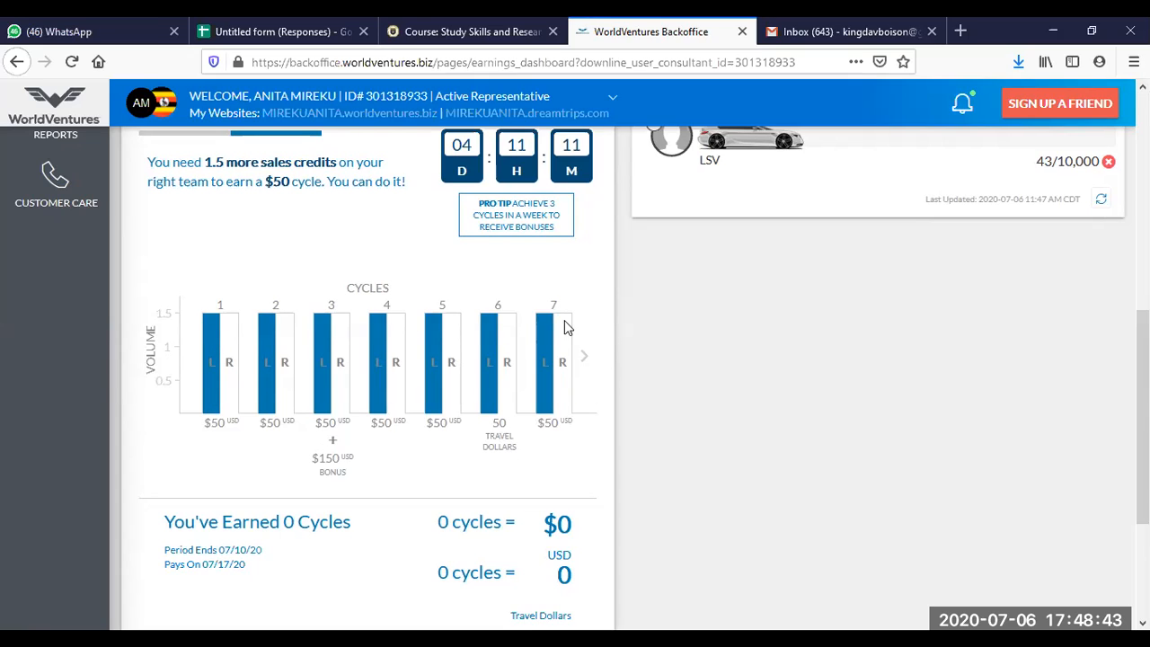
pyautogui.moveTo(548, 389)
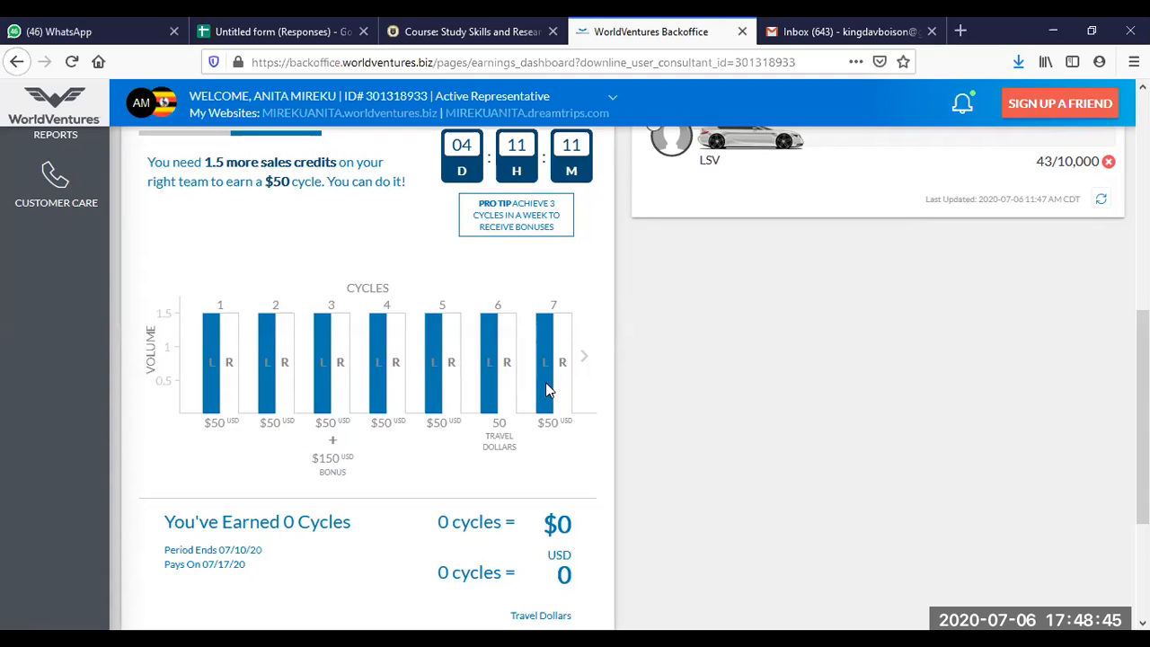
pyautogui.moveTo(512, 395)
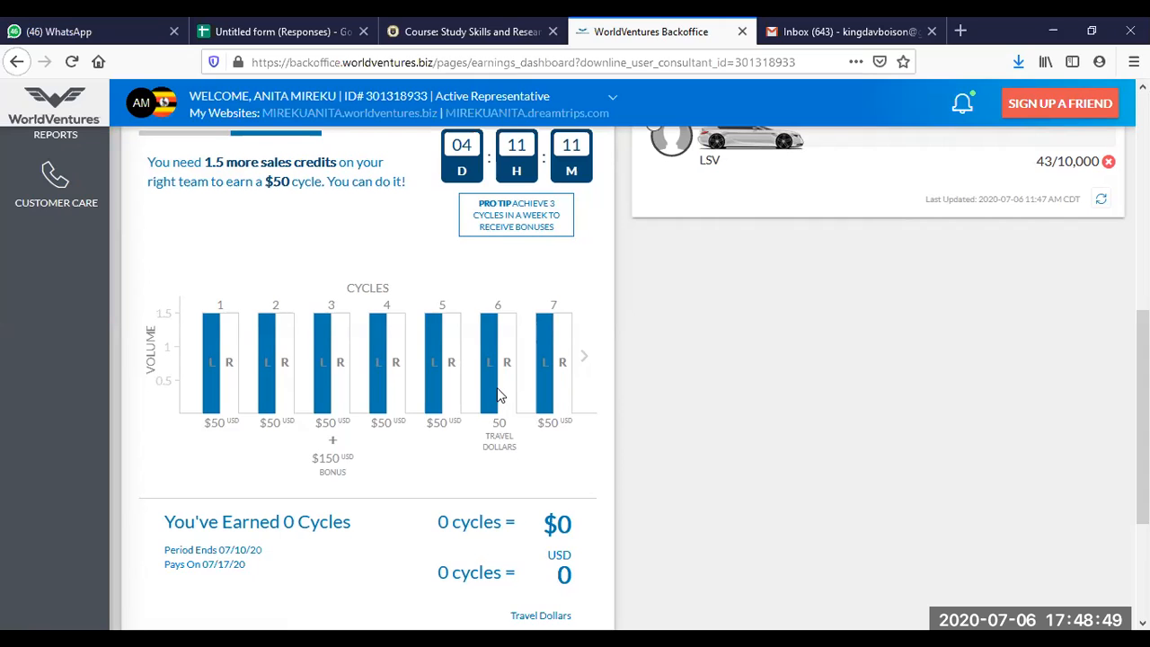
pyautogui.moveTo(327, 402)
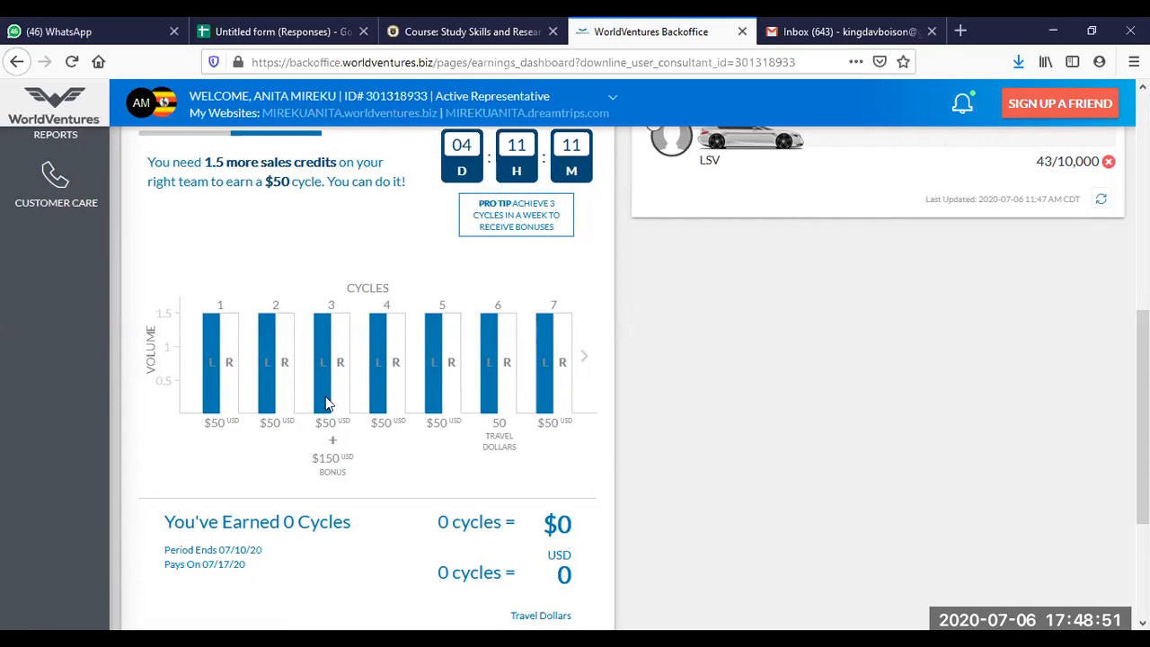
pyautogui.moveTo(285, 434)
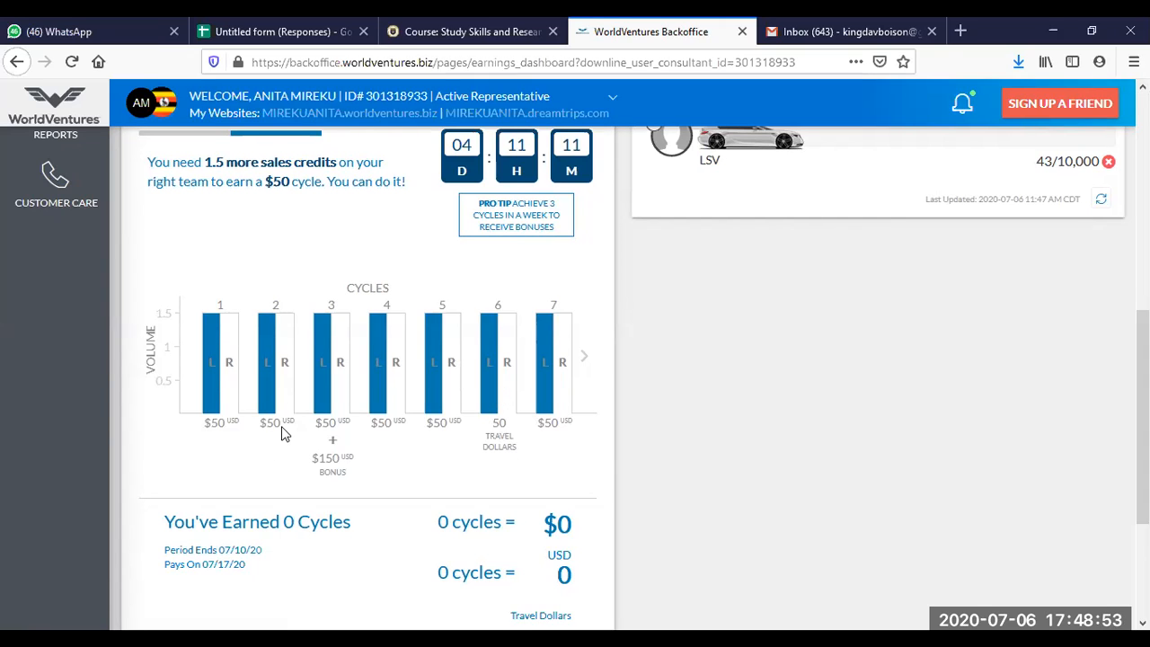
pyautogui.moveTo(366, 486)
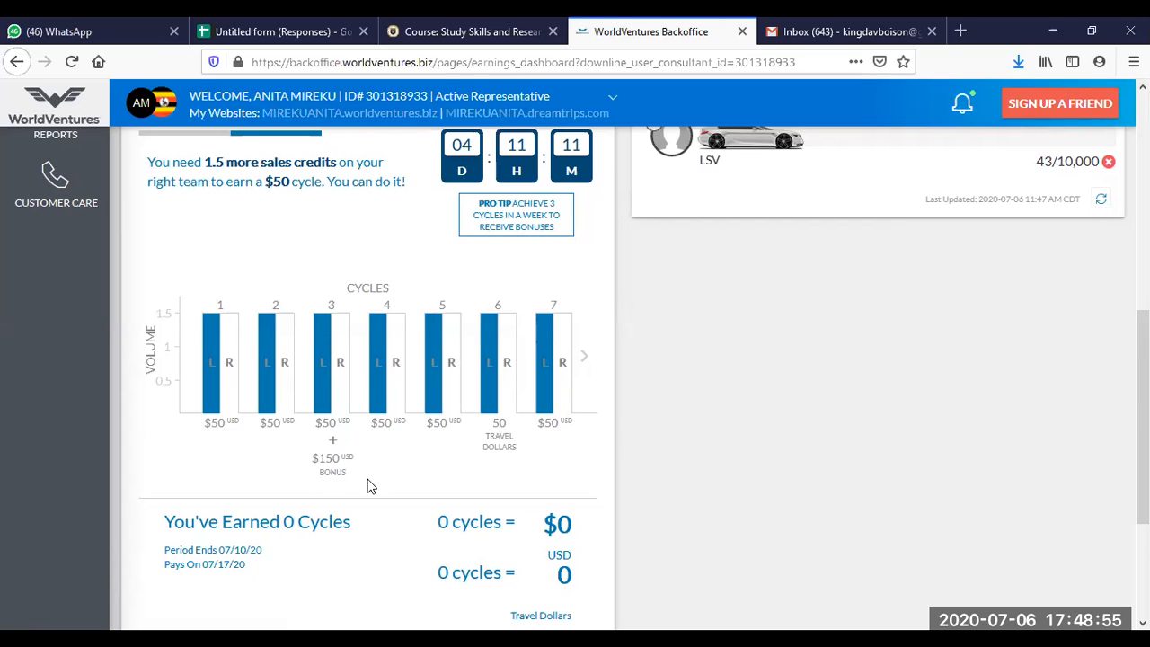
pyautogui.moveTo(333, 408)
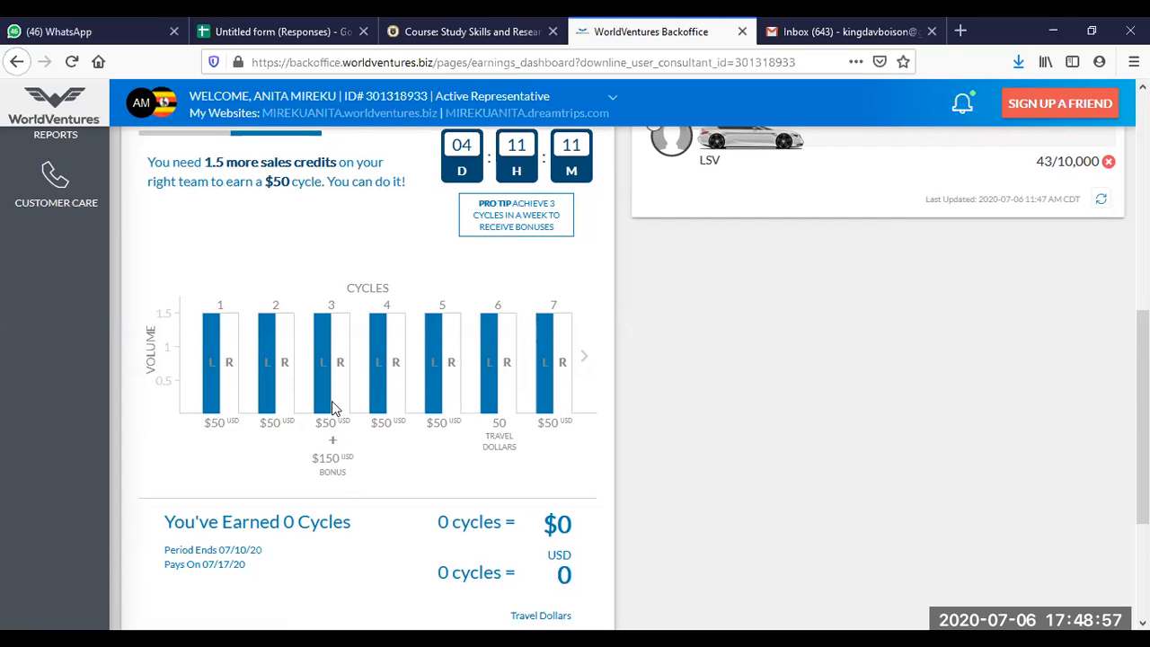
pyautogui.moveTo(265, 395)
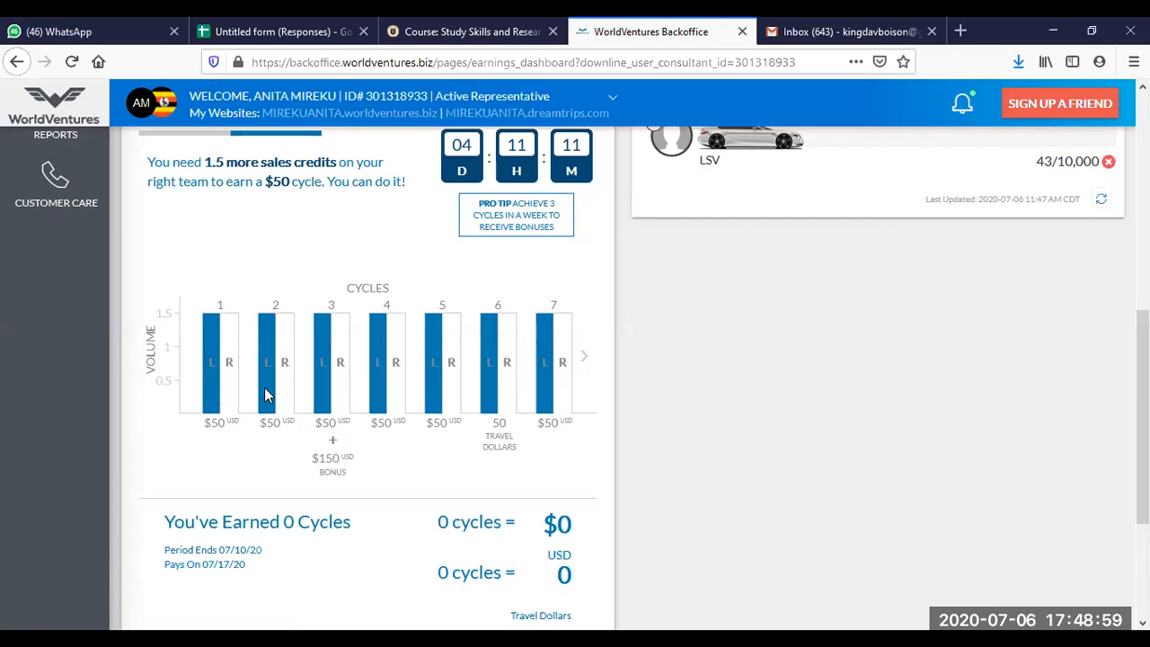
pyautogui.moveTo(437, 411)
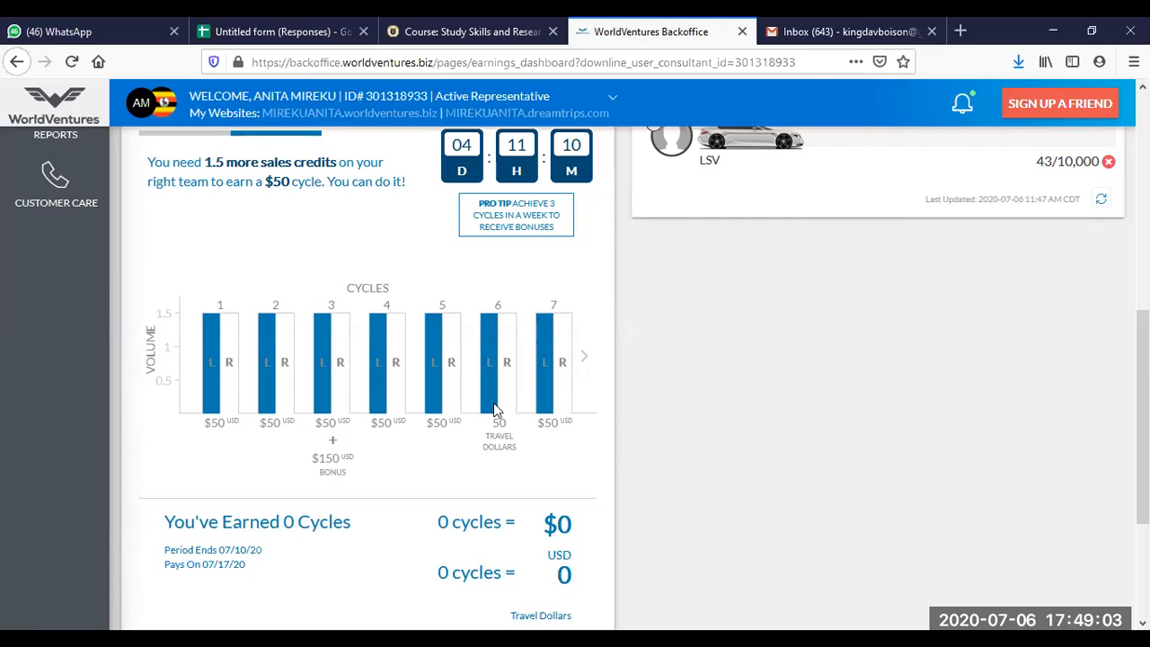
pyautogui.moveTo(499, 423)
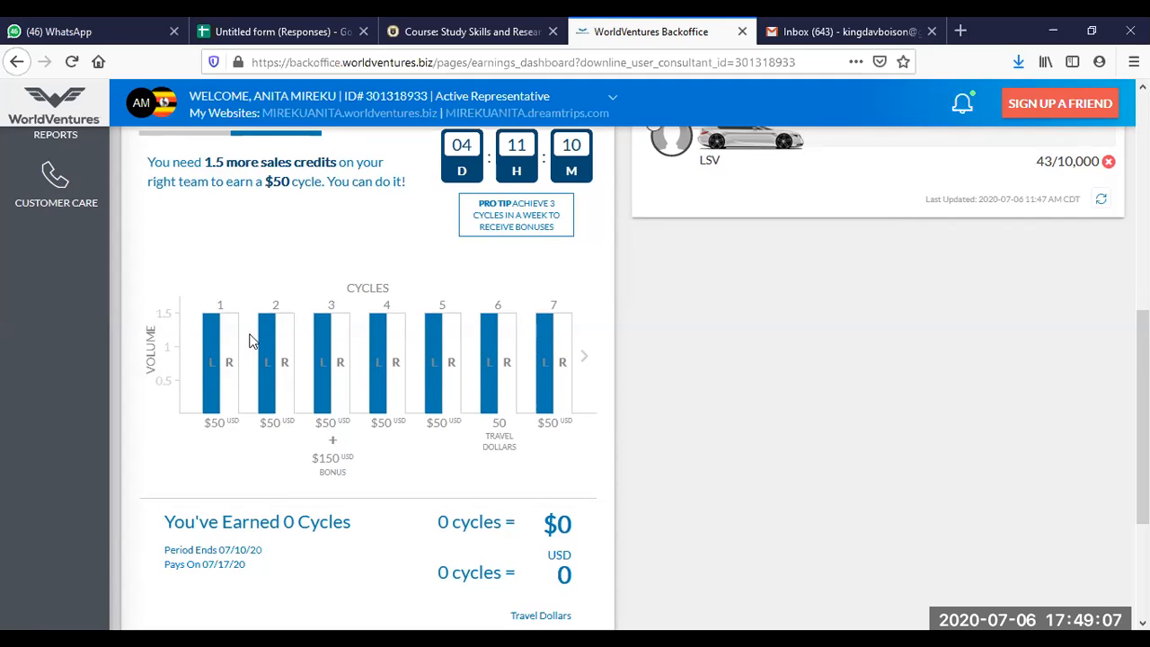
pyautogui.moveTo(434, 369)
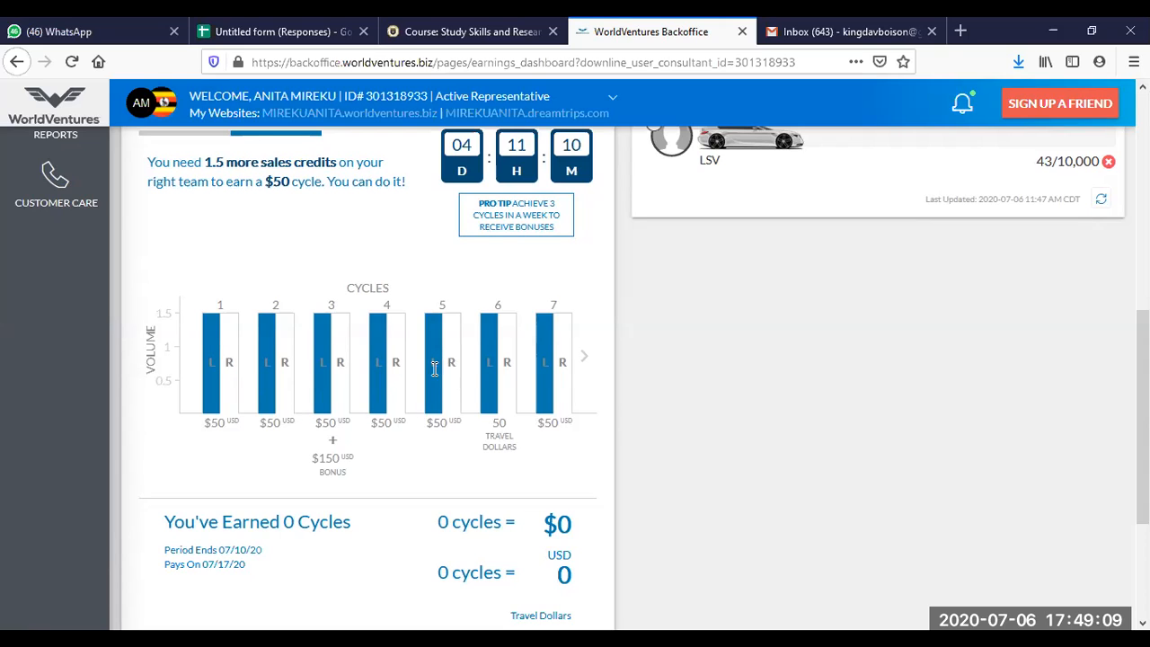
pyautogui.click(584, 357)
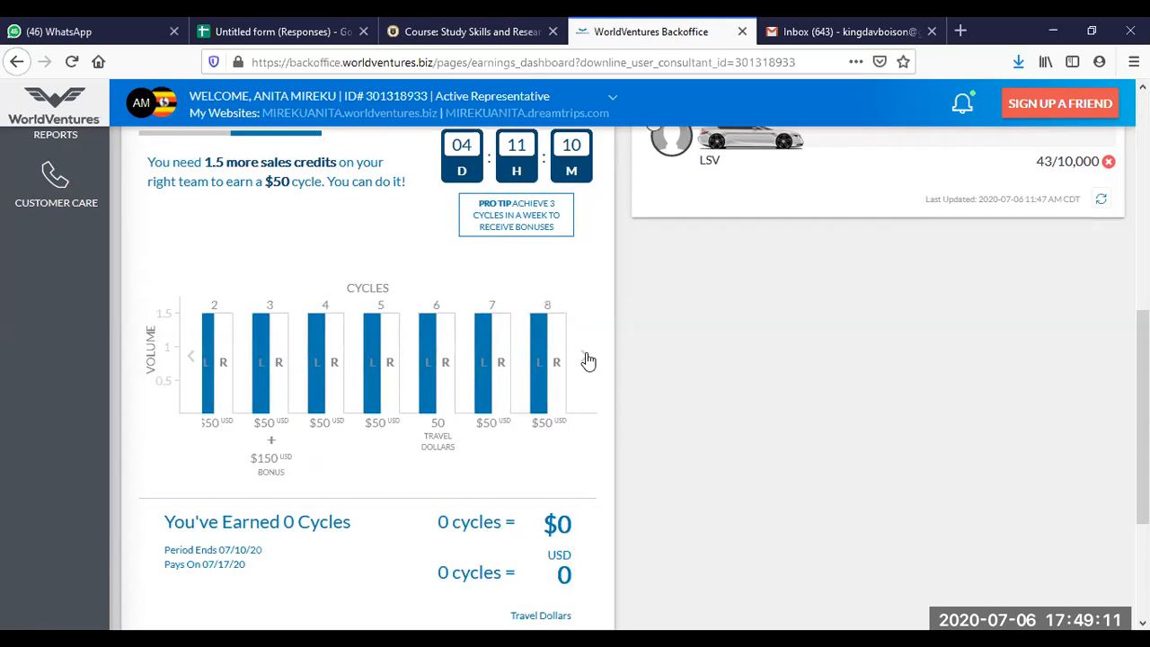
pyautogui.click(589, 360)
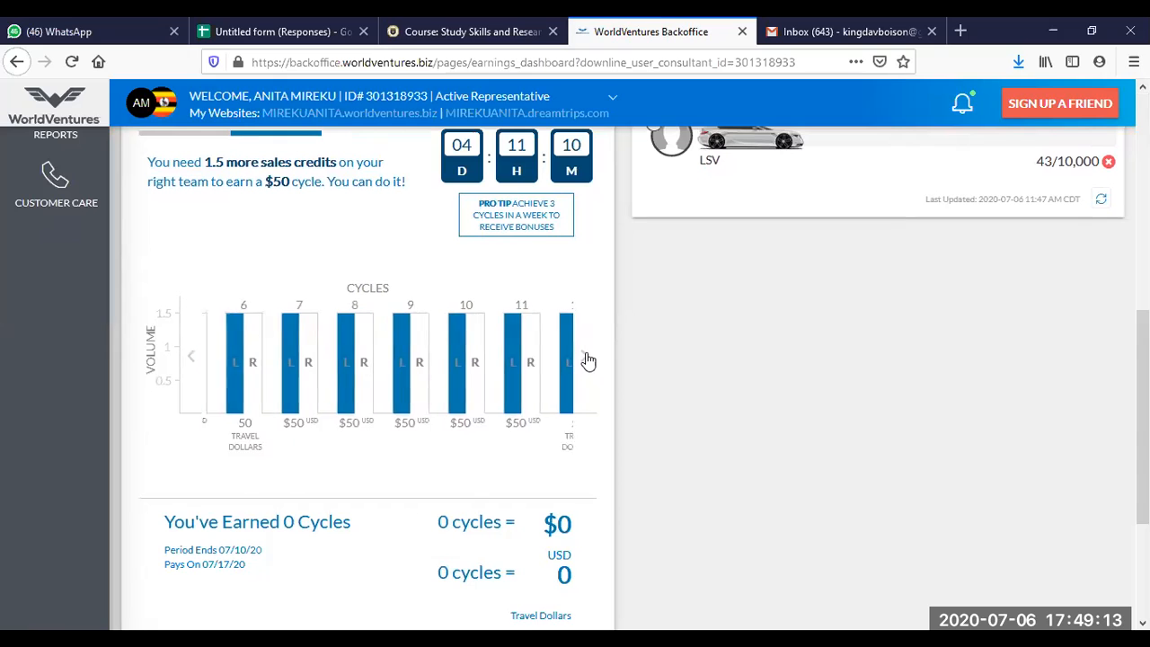
pyautogui.click(589, 360)
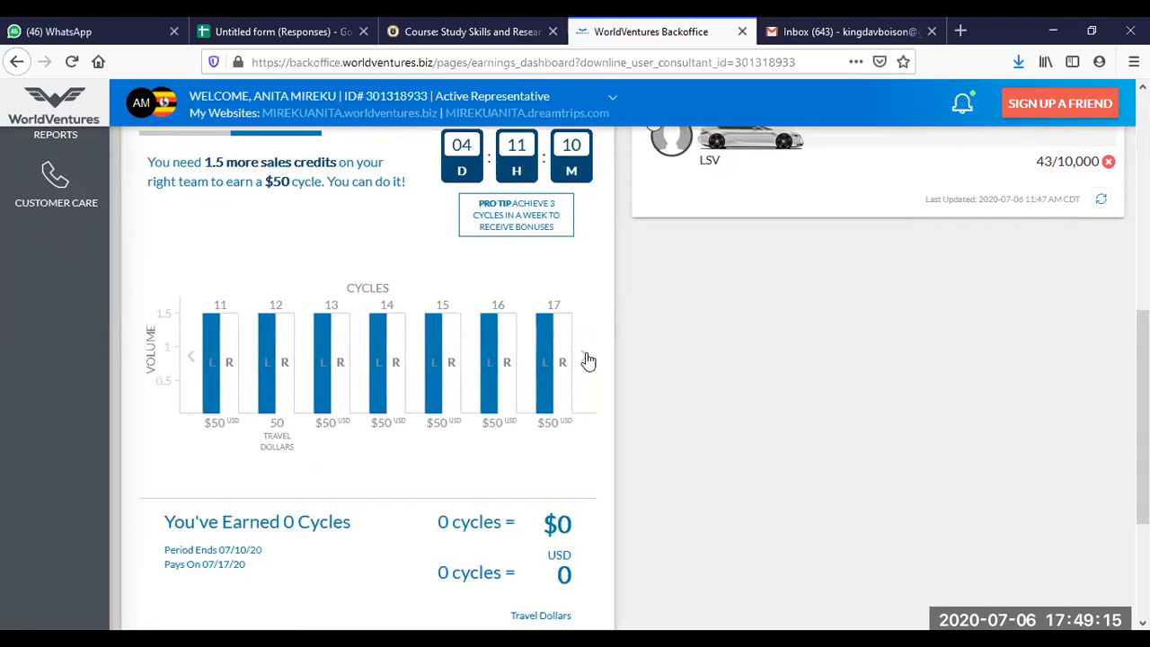
pyautogui.click(589, 361)
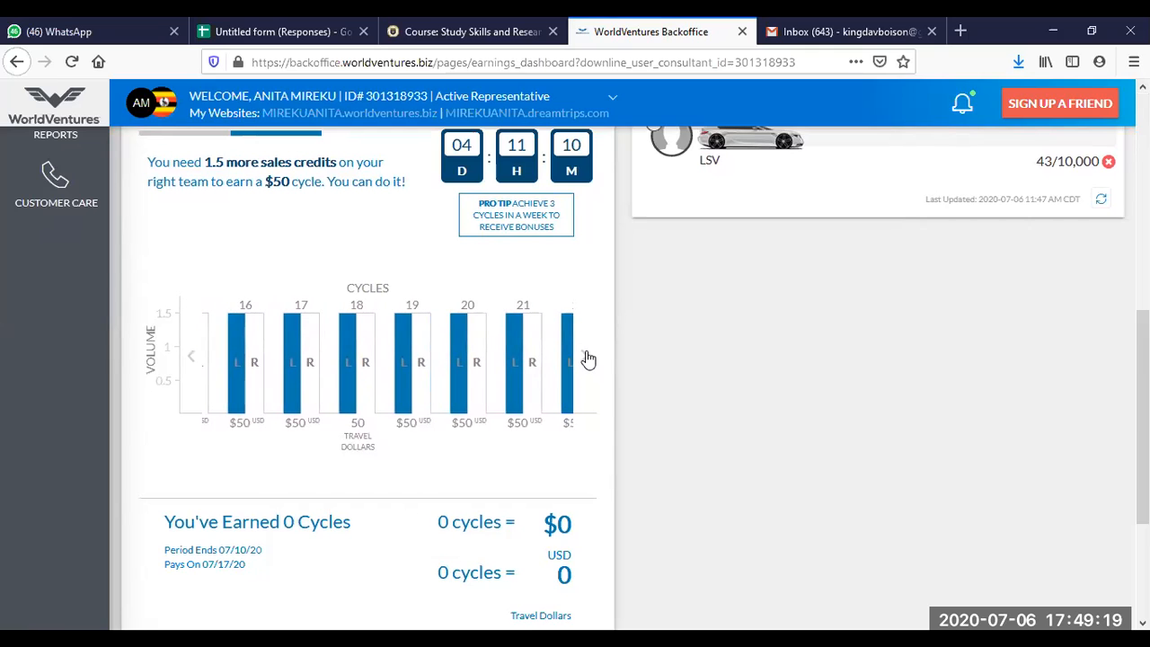
pyautogui.click(582, 357)
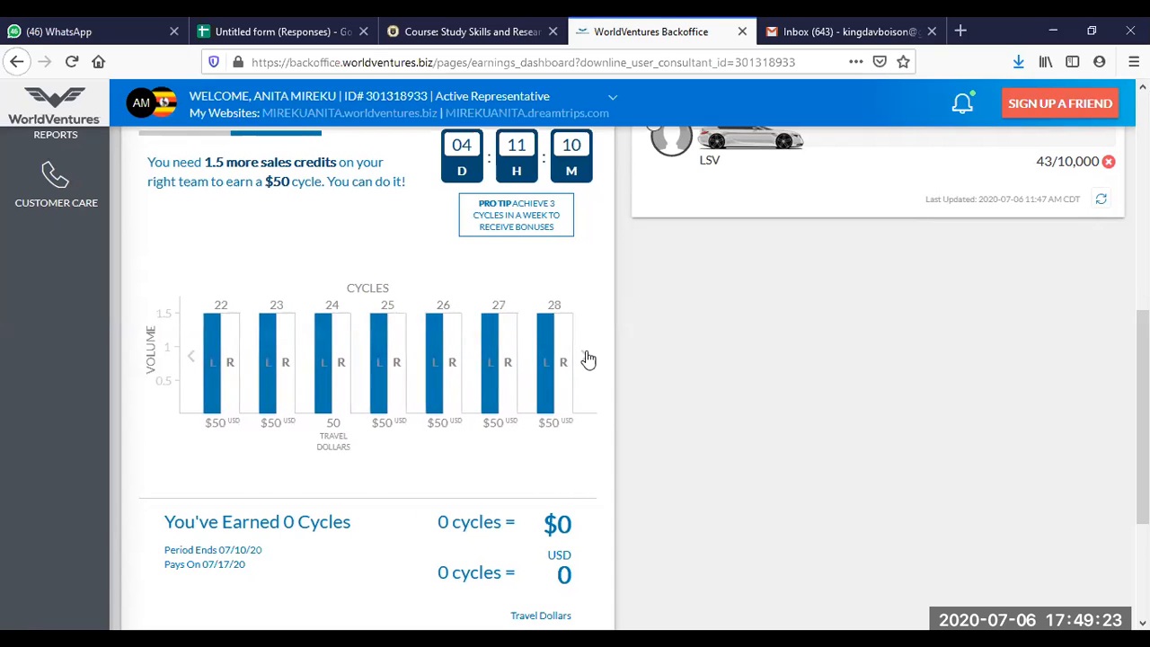
pyautogui.click(589, 358)
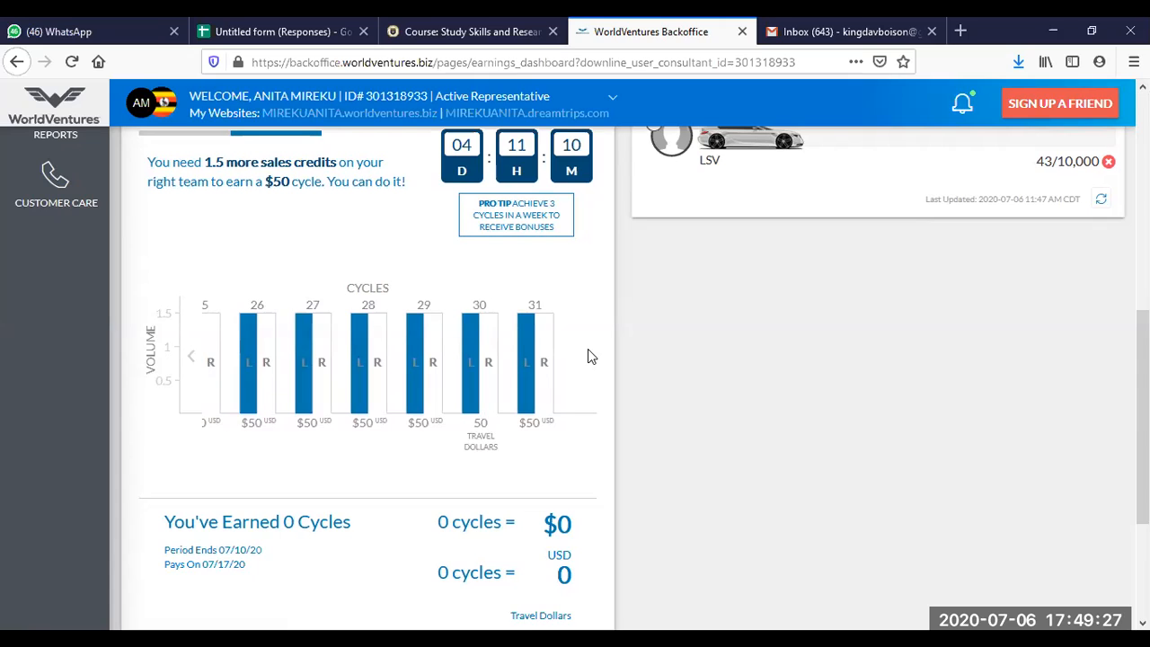
pyautogui.moveTo(441, 348)
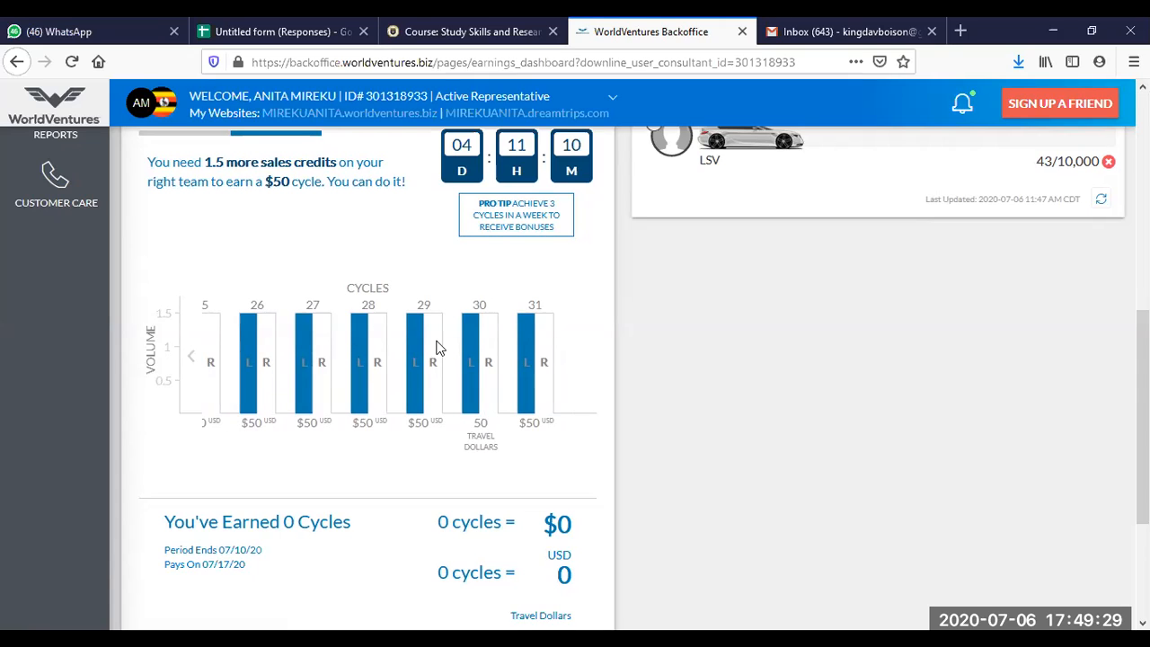
pyautogui.moveTo(196, 360)
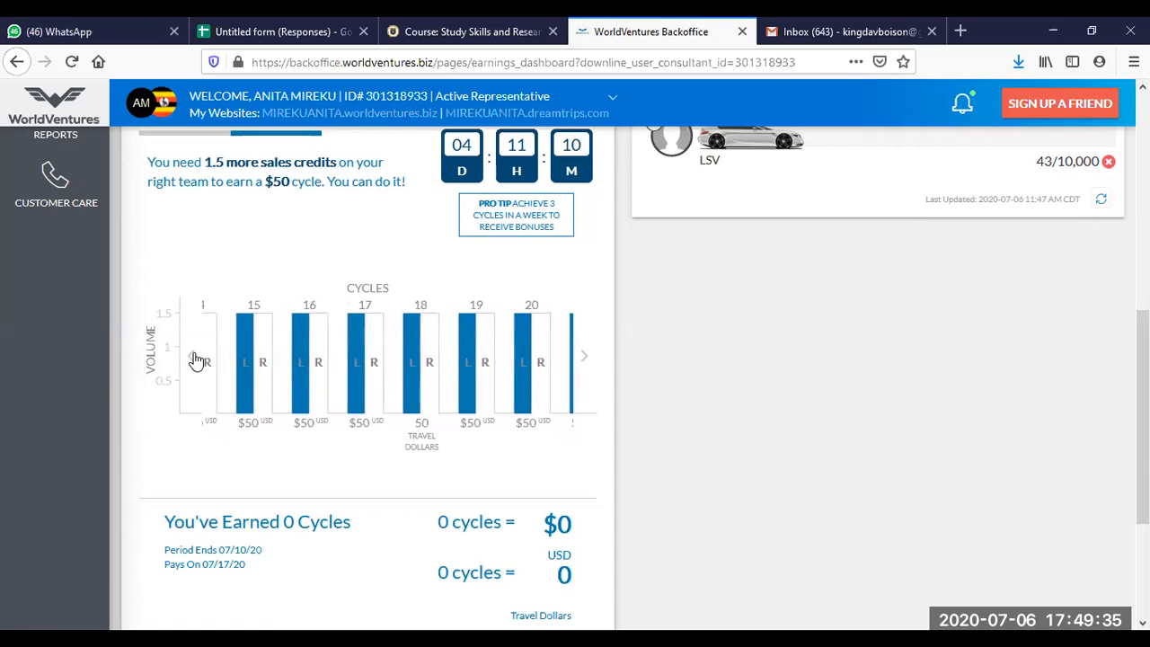
pyautogui.click(197, 356)
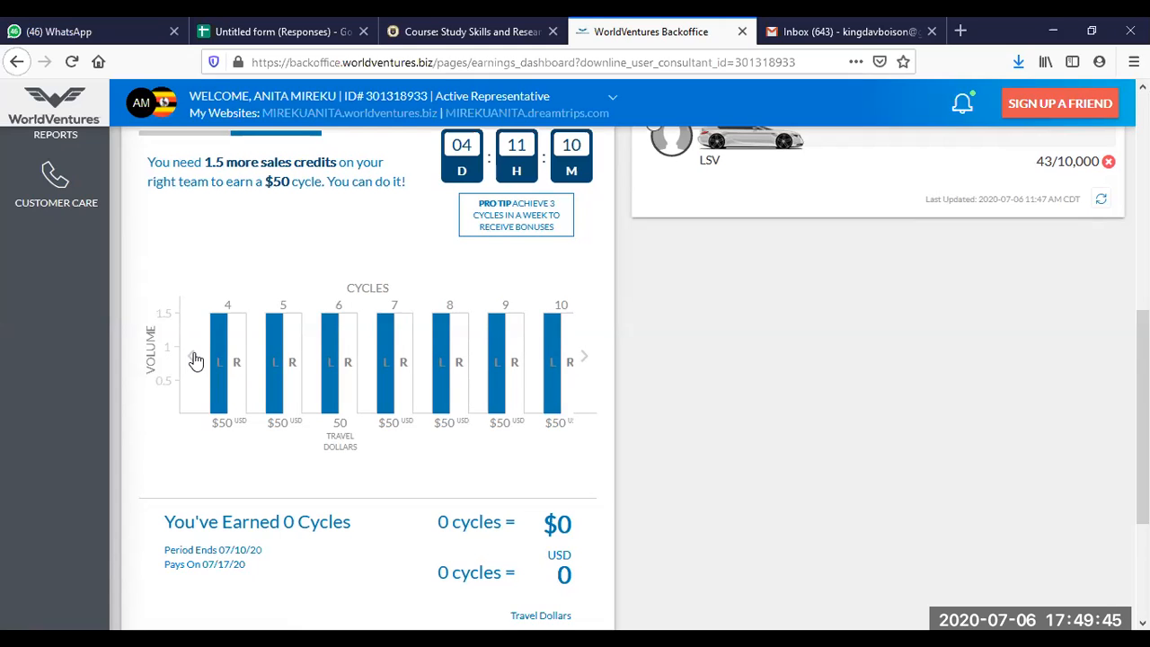
pyautogui.moveTo(202, 348)
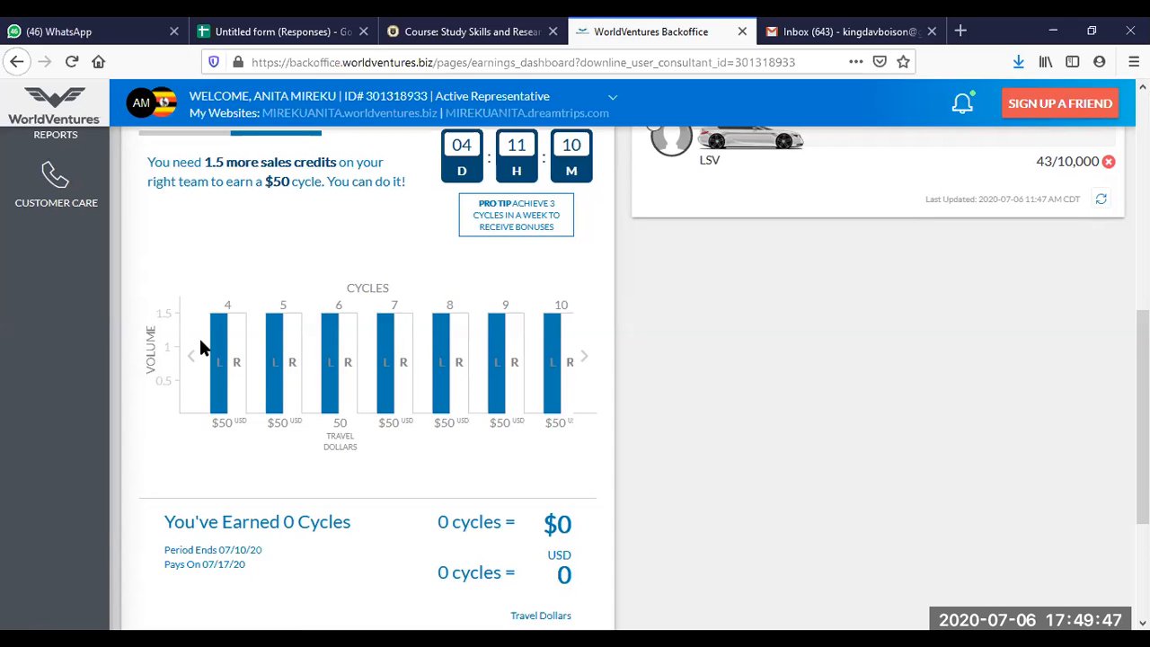
pyautogui.moveTo(102, 357)
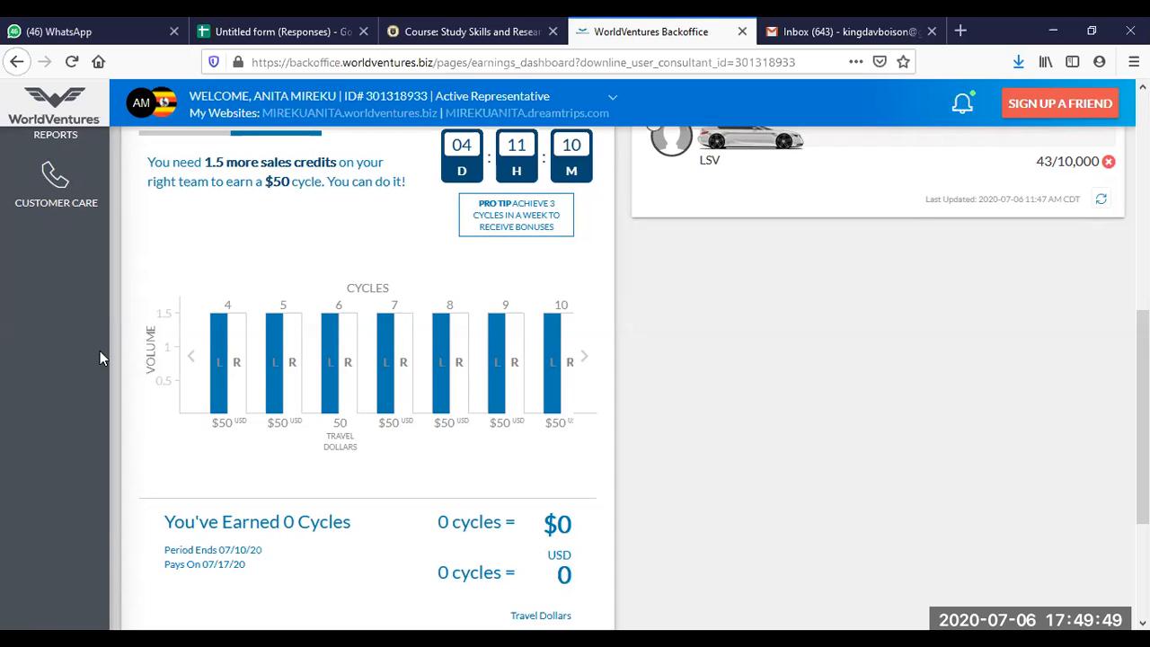
pyautogui.scroll(-3)
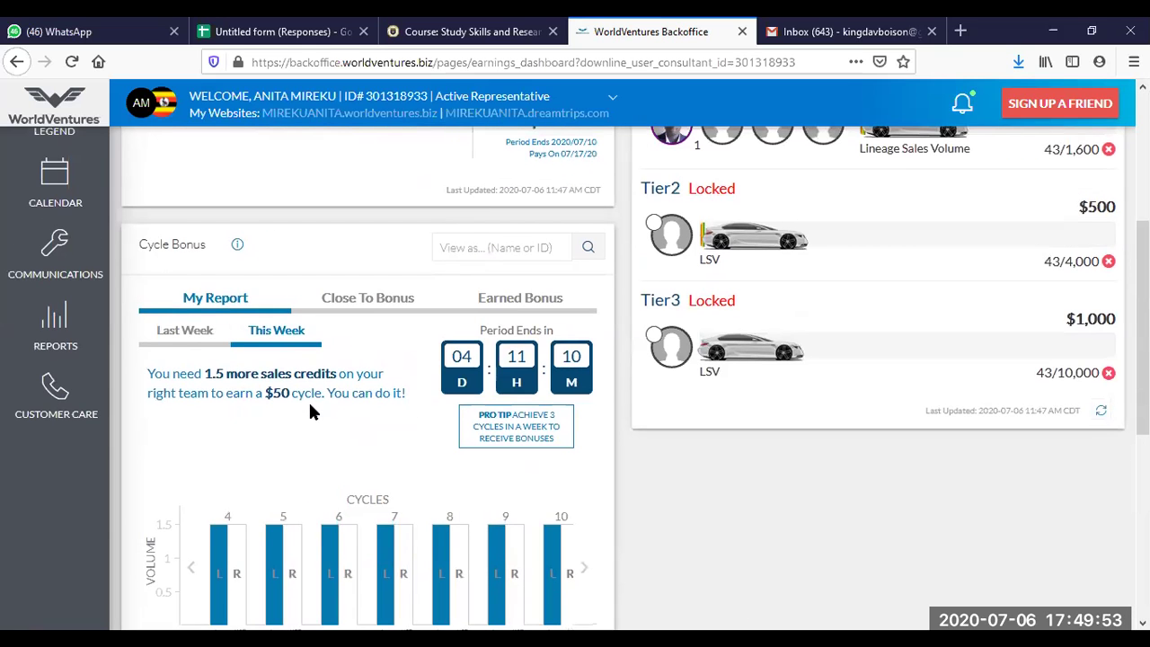
pyautogui.scroll(-3)
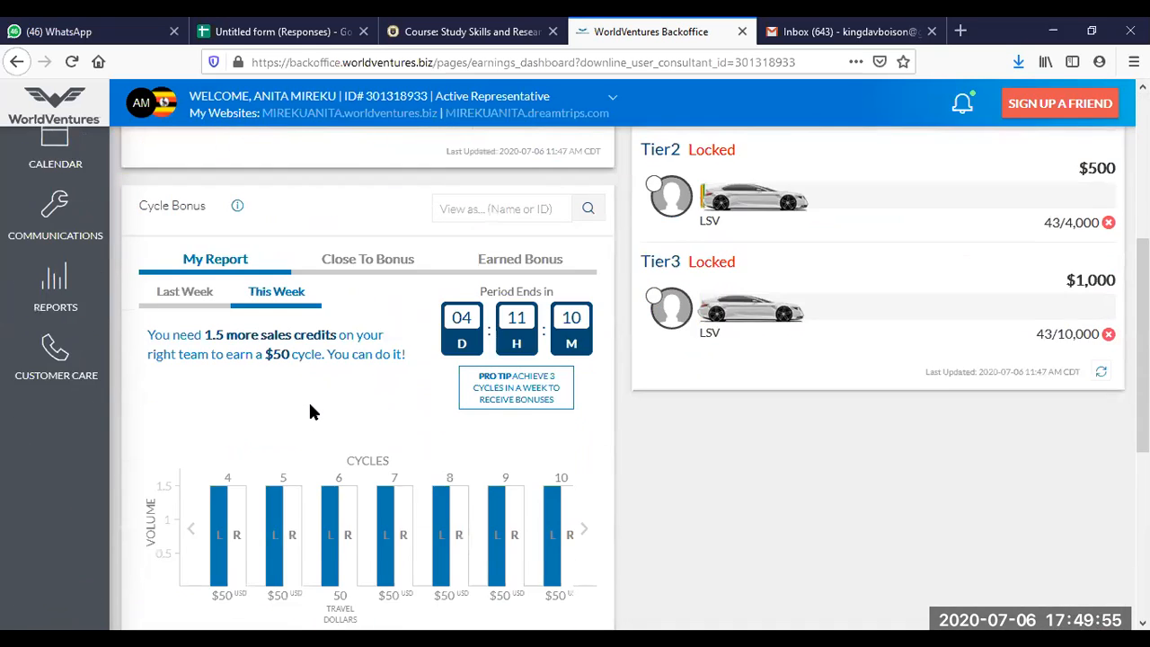
pyautogui.scroll(-3)
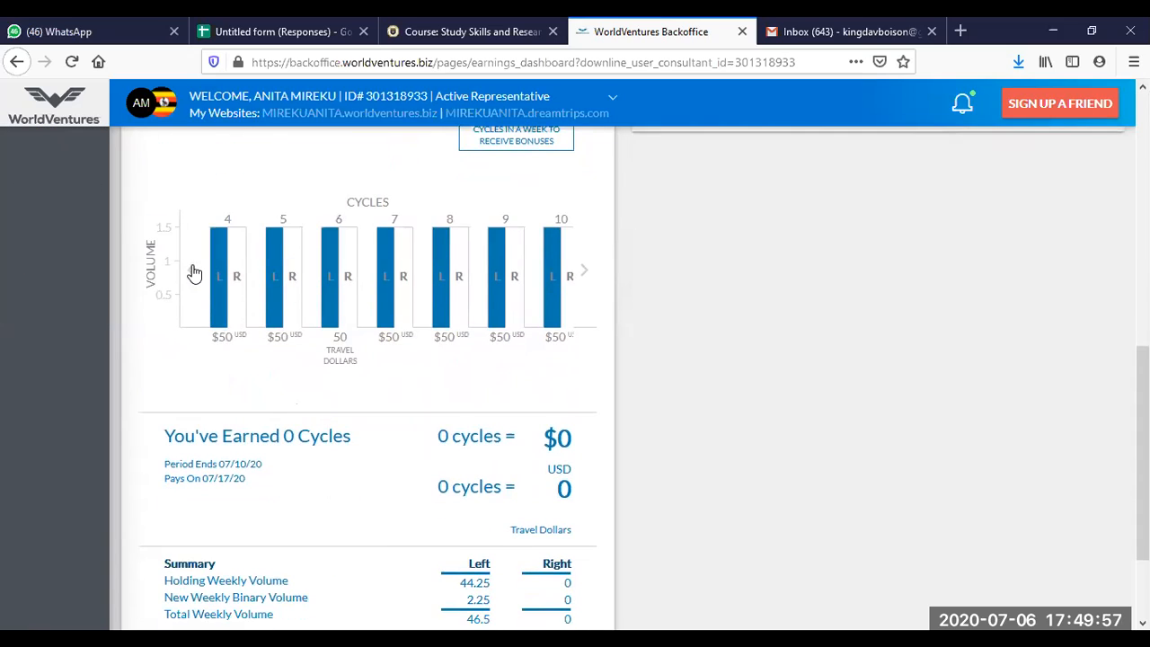
pyautogui.click(195, 271)
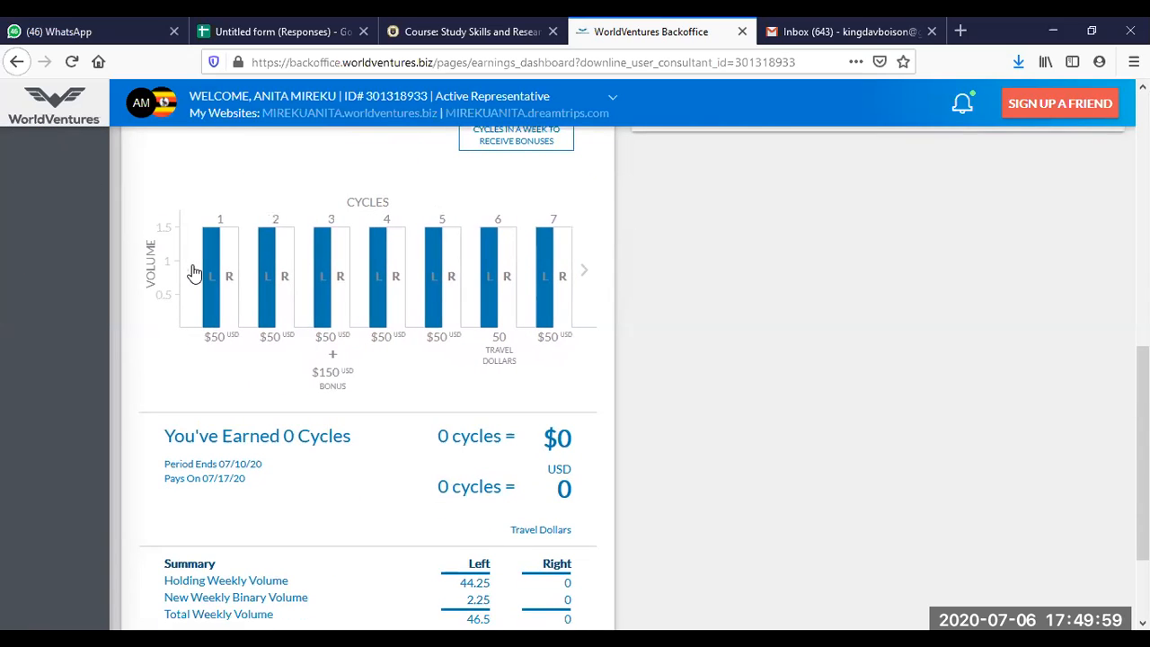
pyautogui.moveTo(434, 326)
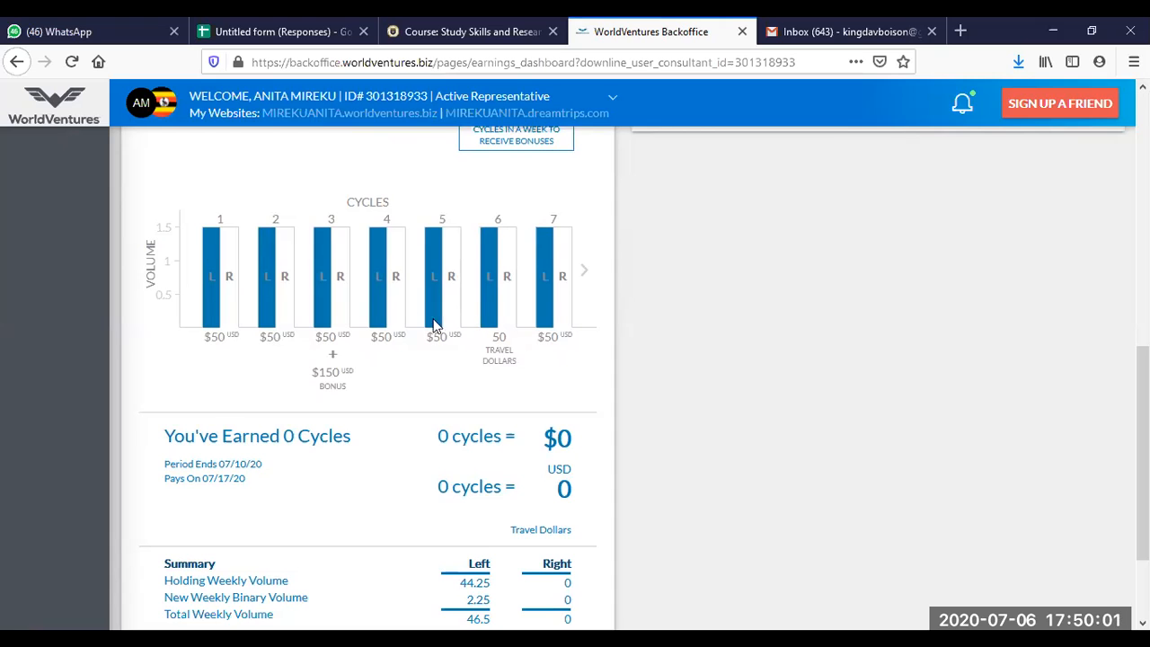
pyautogui.moveTo(402, 328)
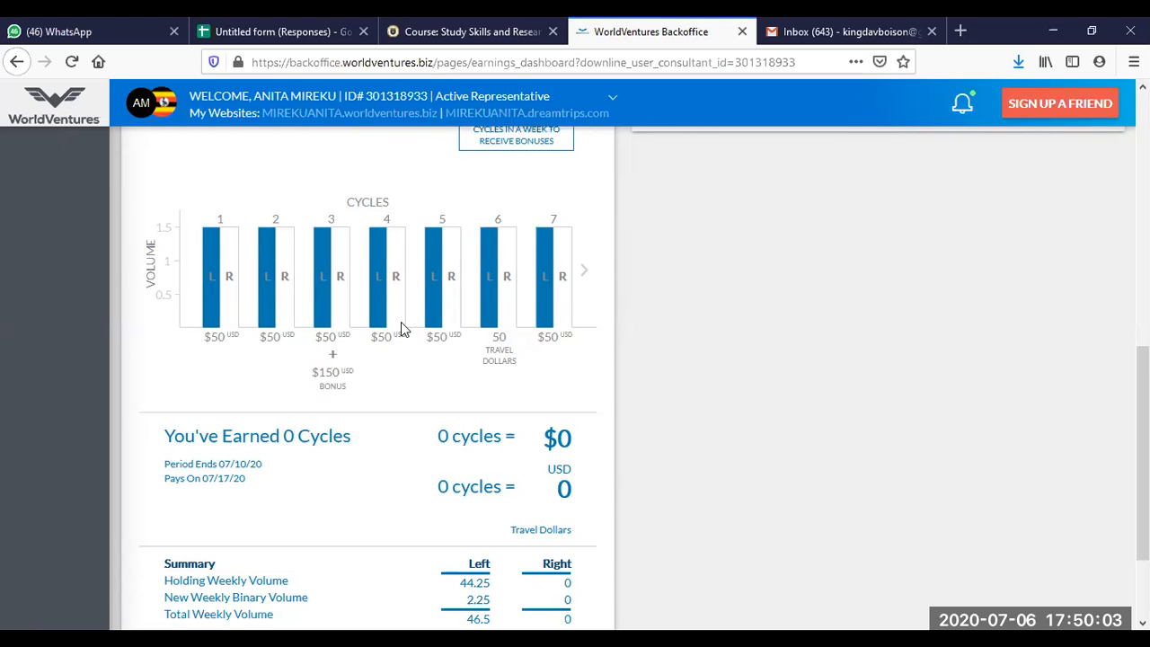
pyautogui.scroll(3)
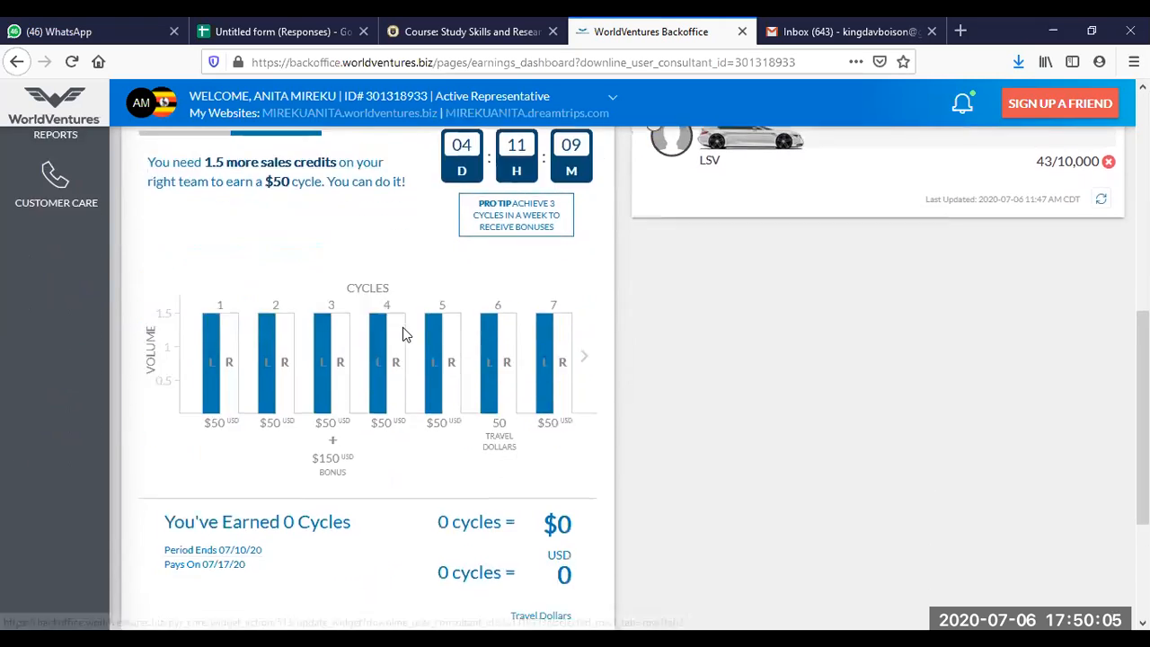
pyautogui.scroll(3)
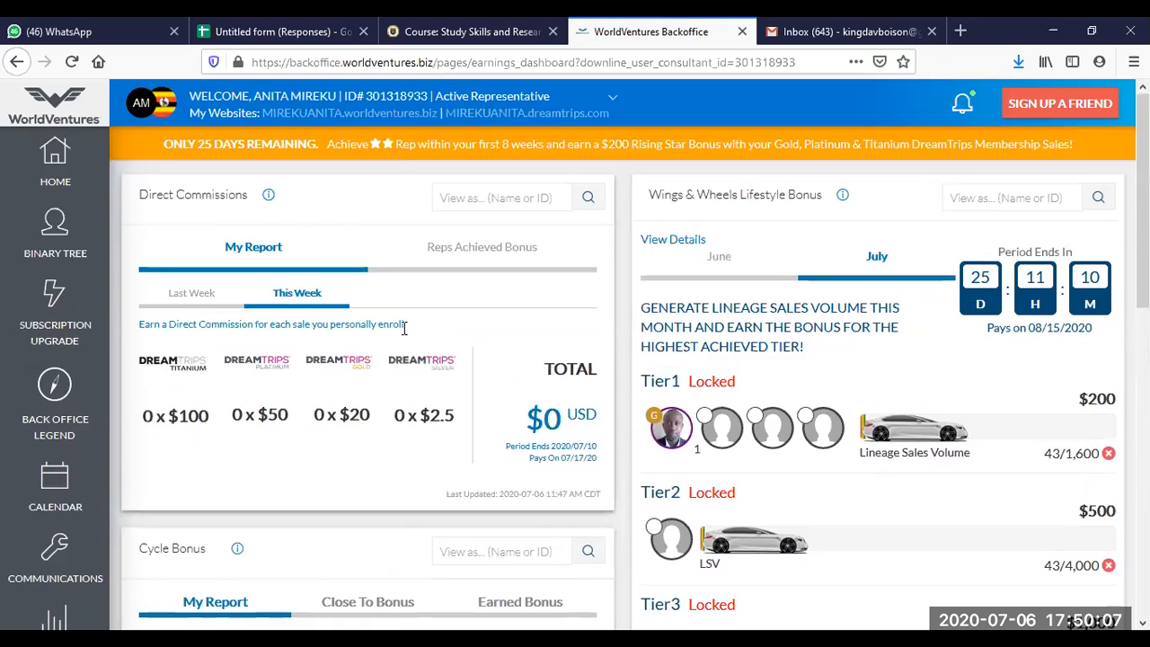
pyautogui.scroll(-3)
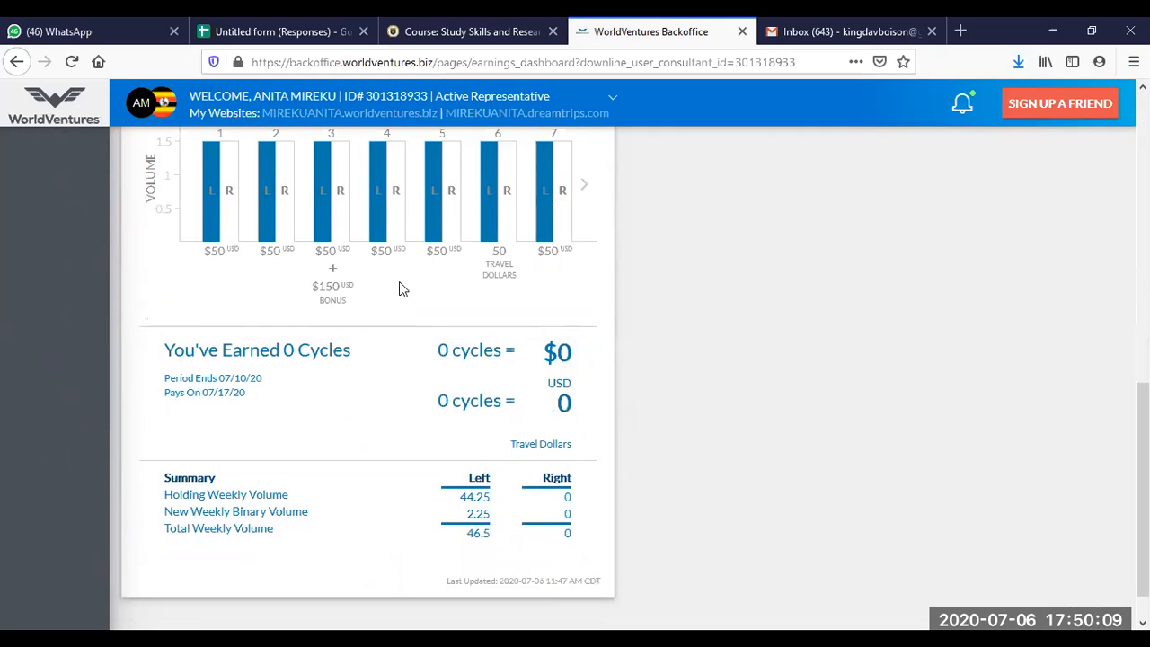
pyautogui.moveTo(350, 247)
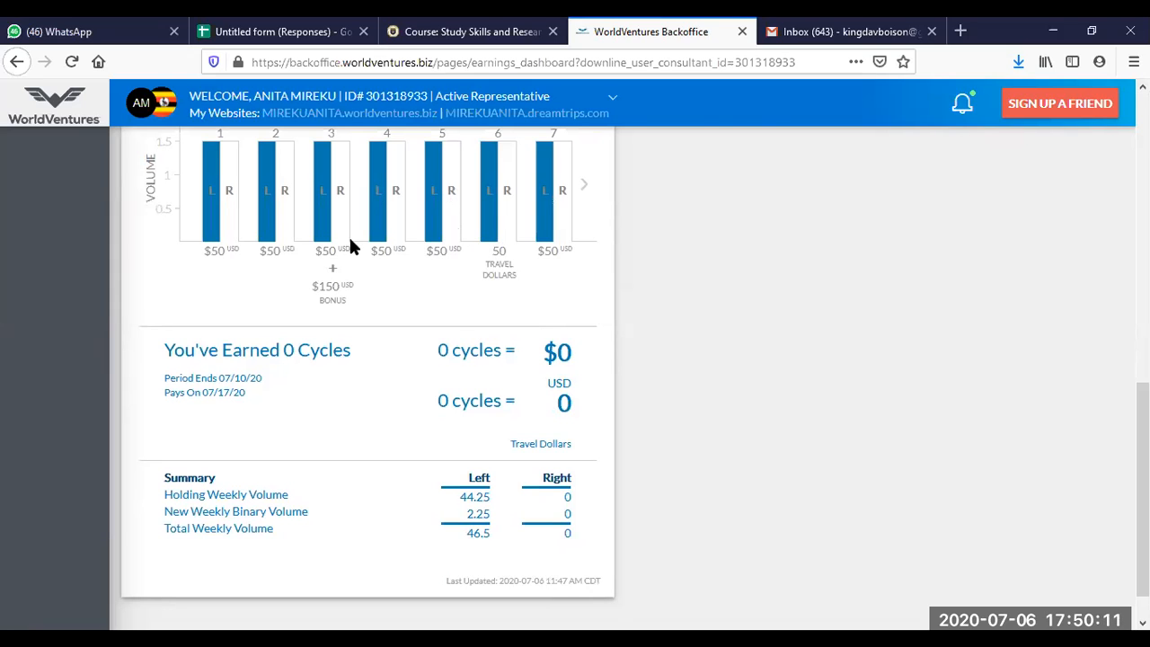
pyautogui.scroll(3)
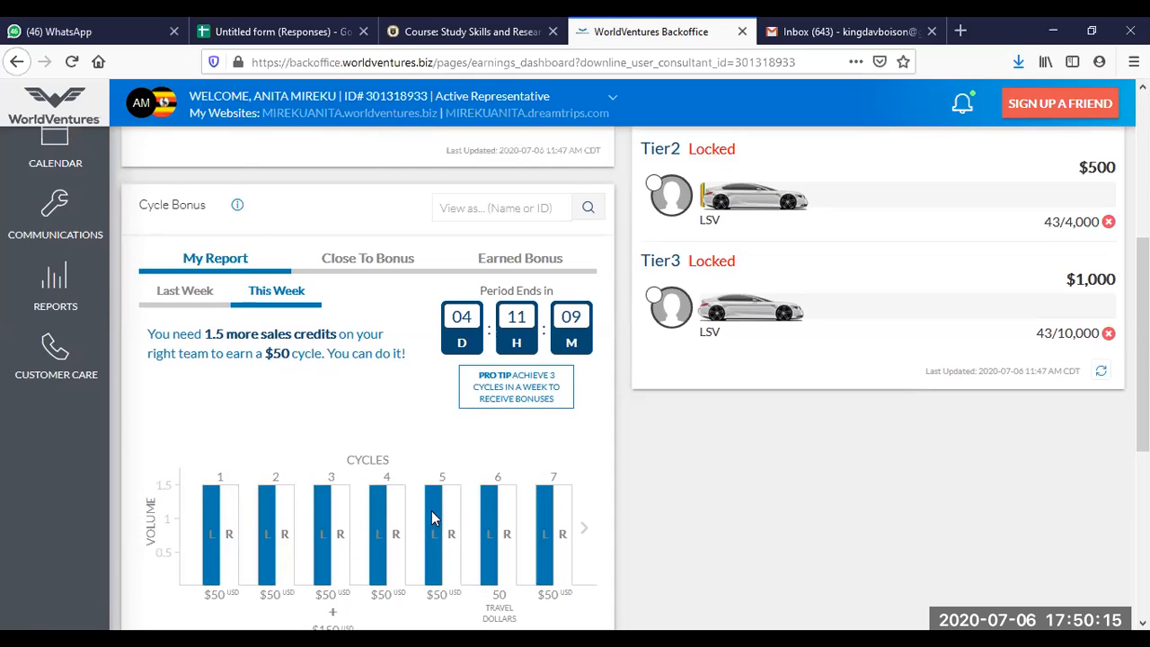
pyautogui.moveTo(449, 525)
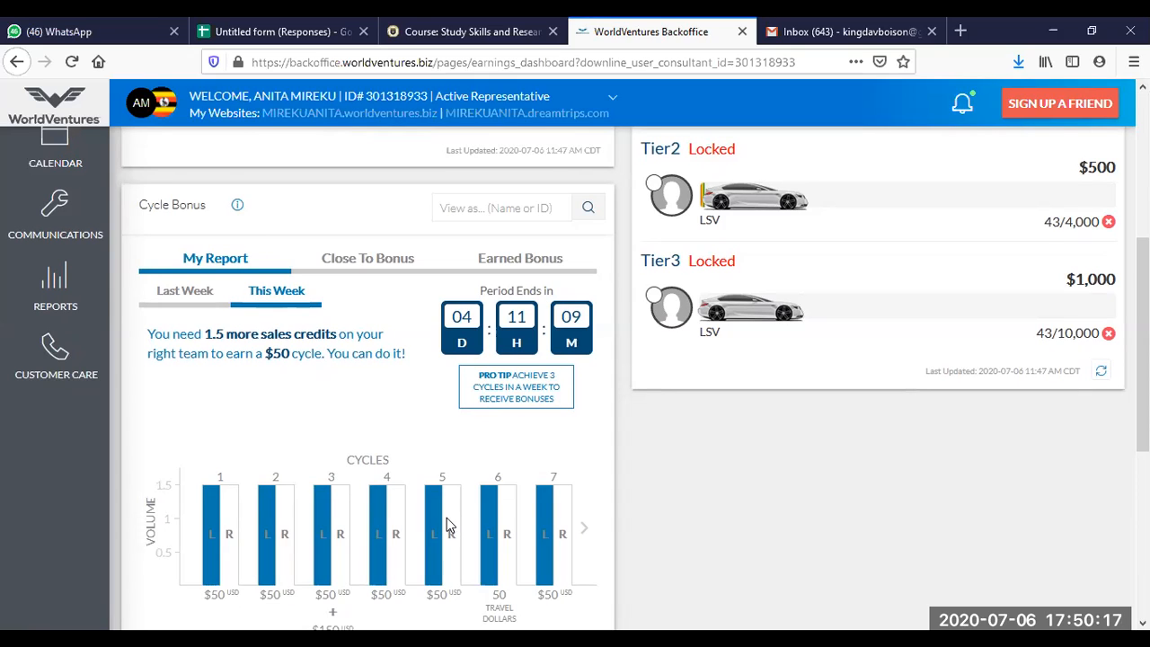
pyautogui.moveTo(278, 472)
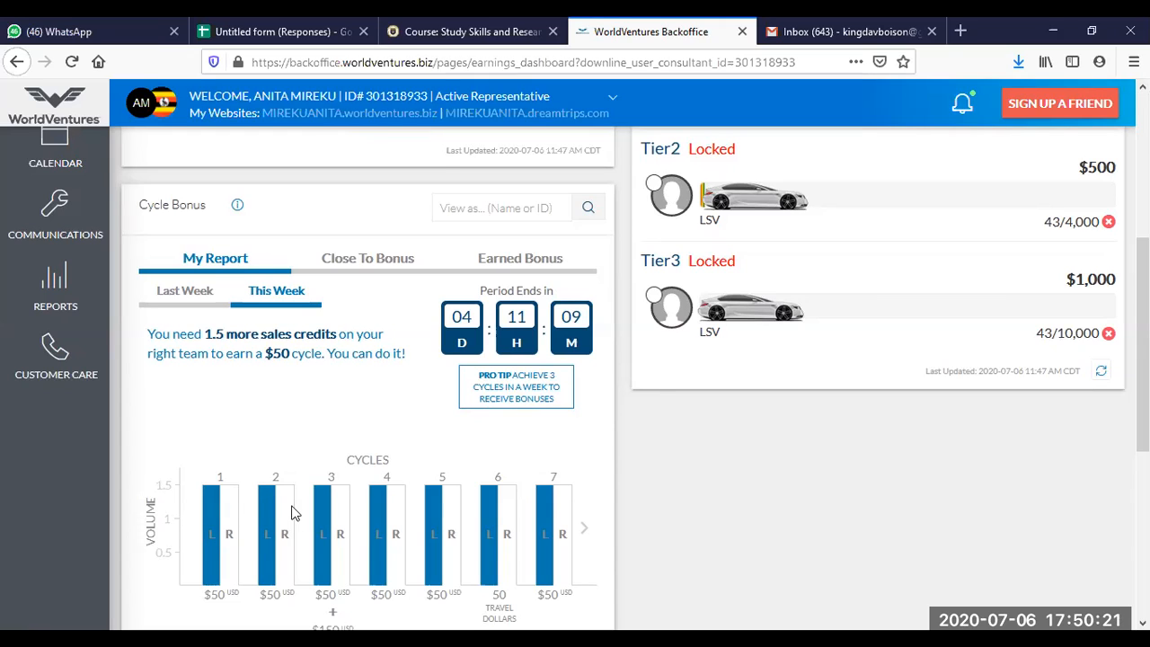
pyautogui.moveTo(461, 529)
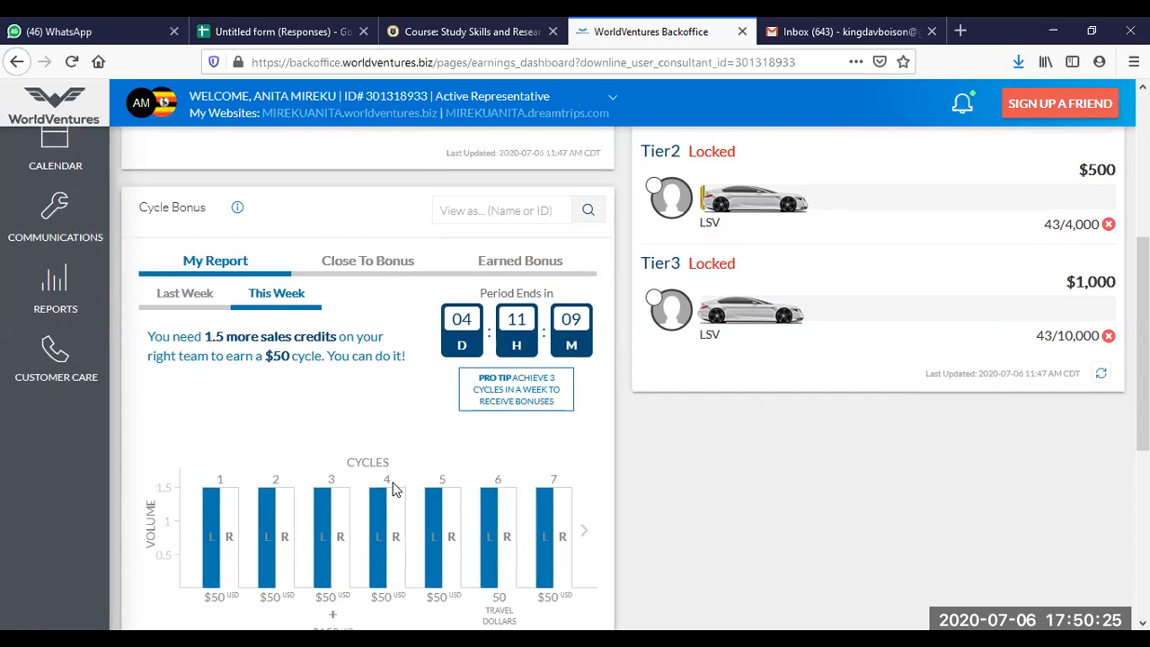
pyautogui.scroll(3)
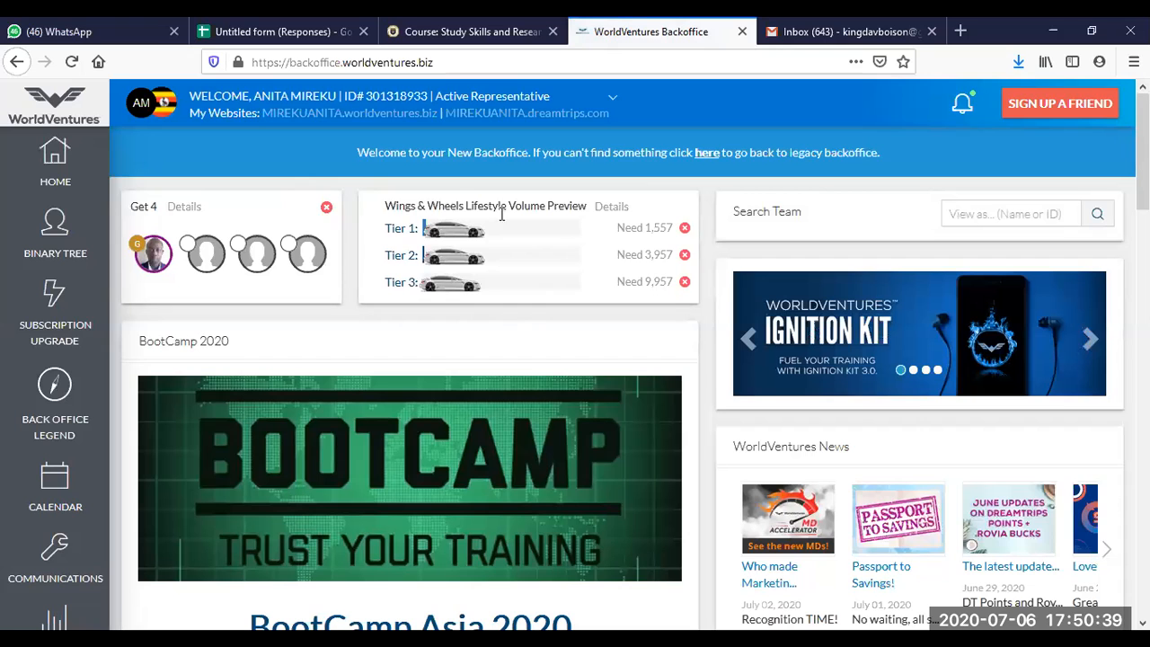
pyautogui.scroll(-3)
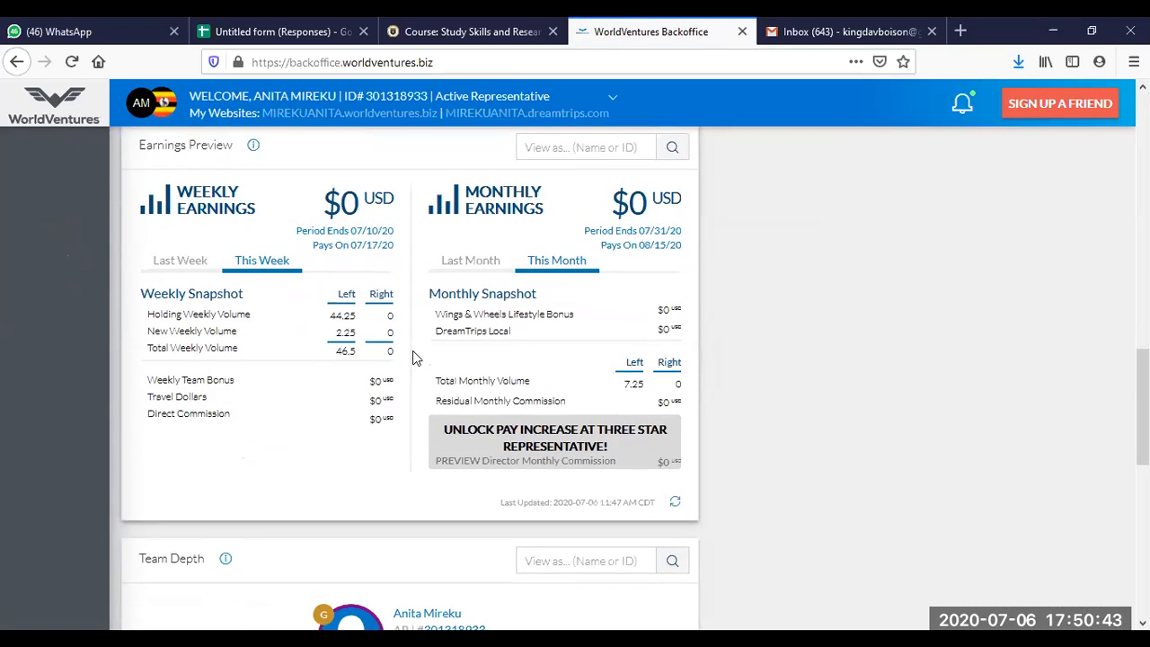
pyautogui.scroll(-3)
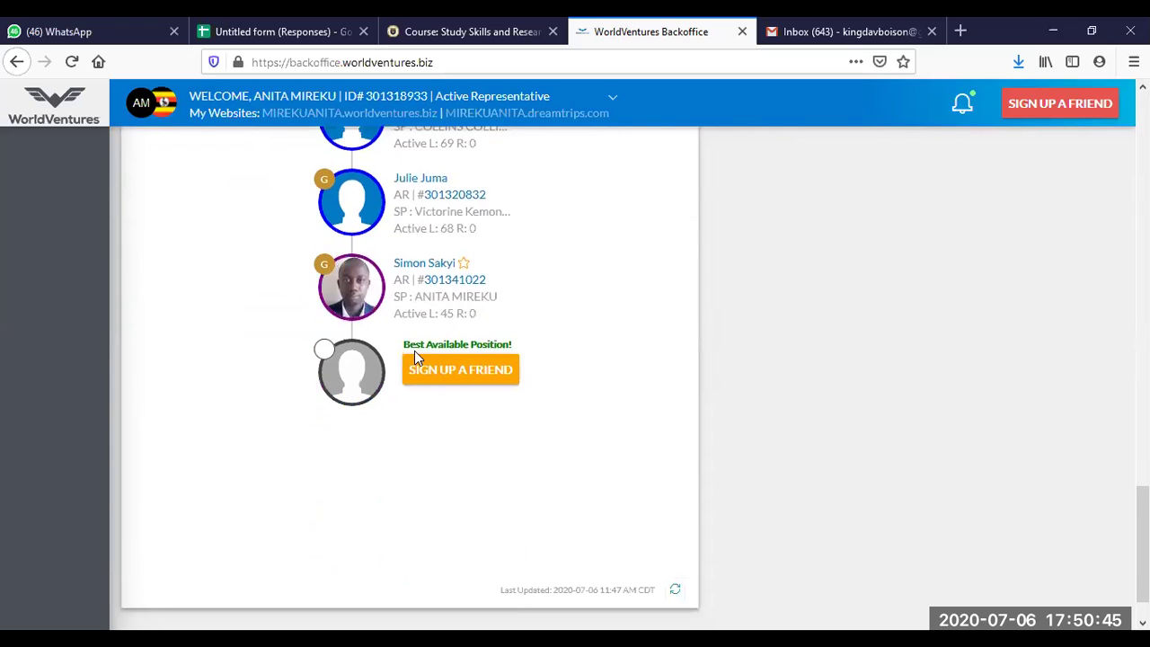
pyautogui.scroll(3)
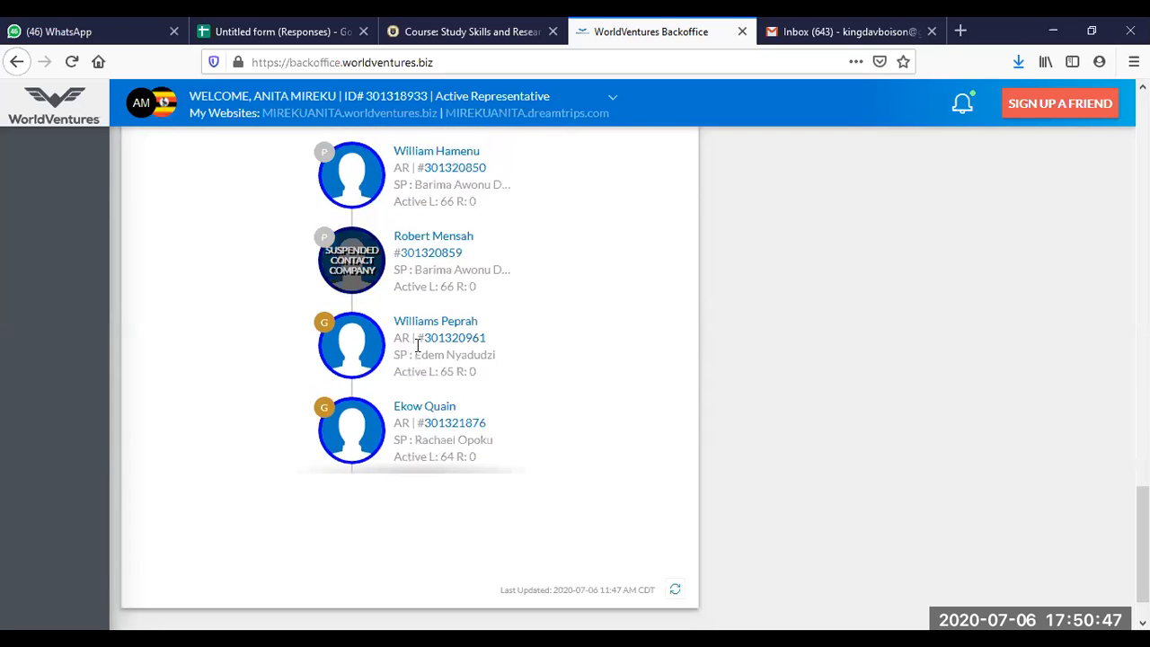
pyautogui.scroll(-3)
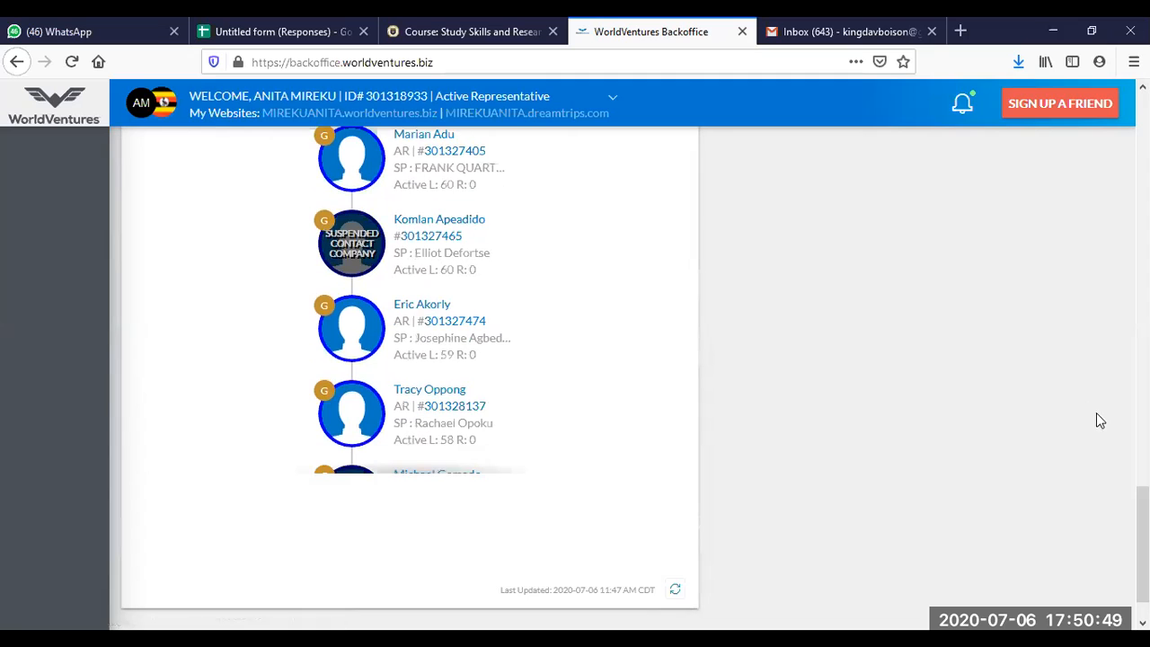
pyautogui.scroll(3)
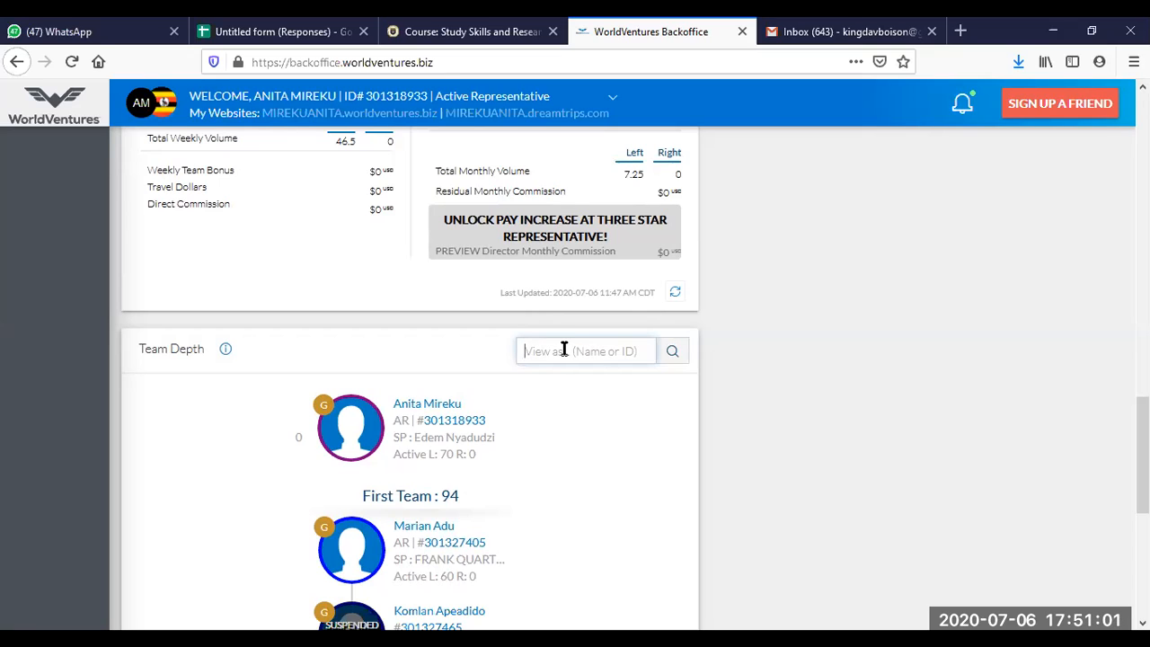
pyautogui.write('K')
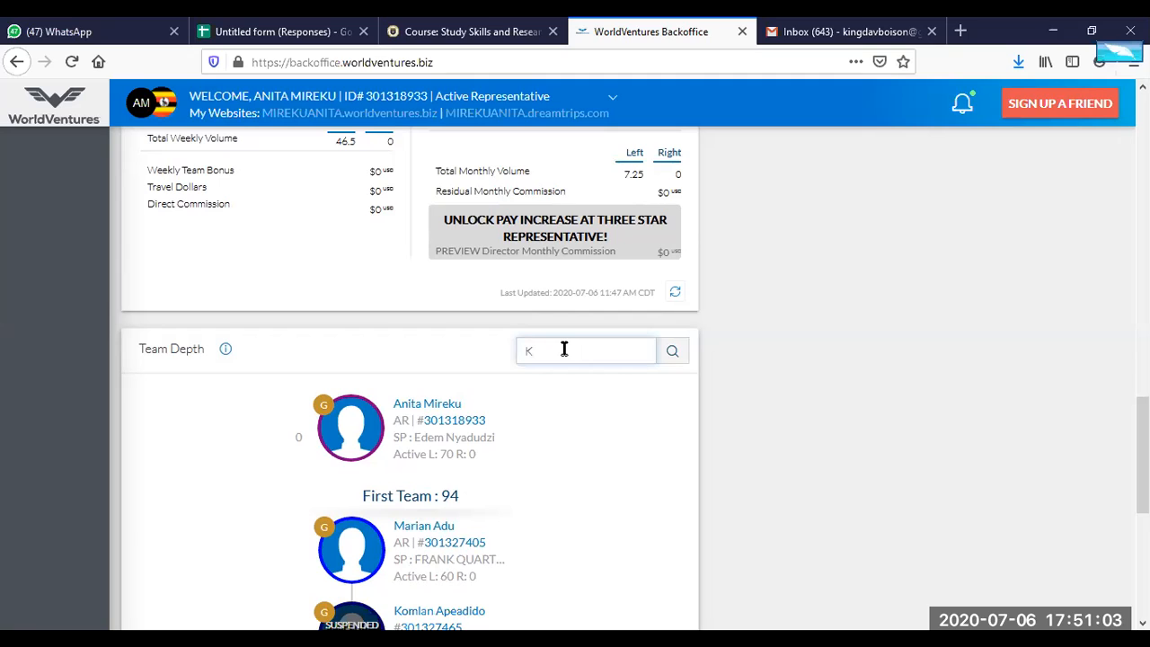
pyautogui.write('o')
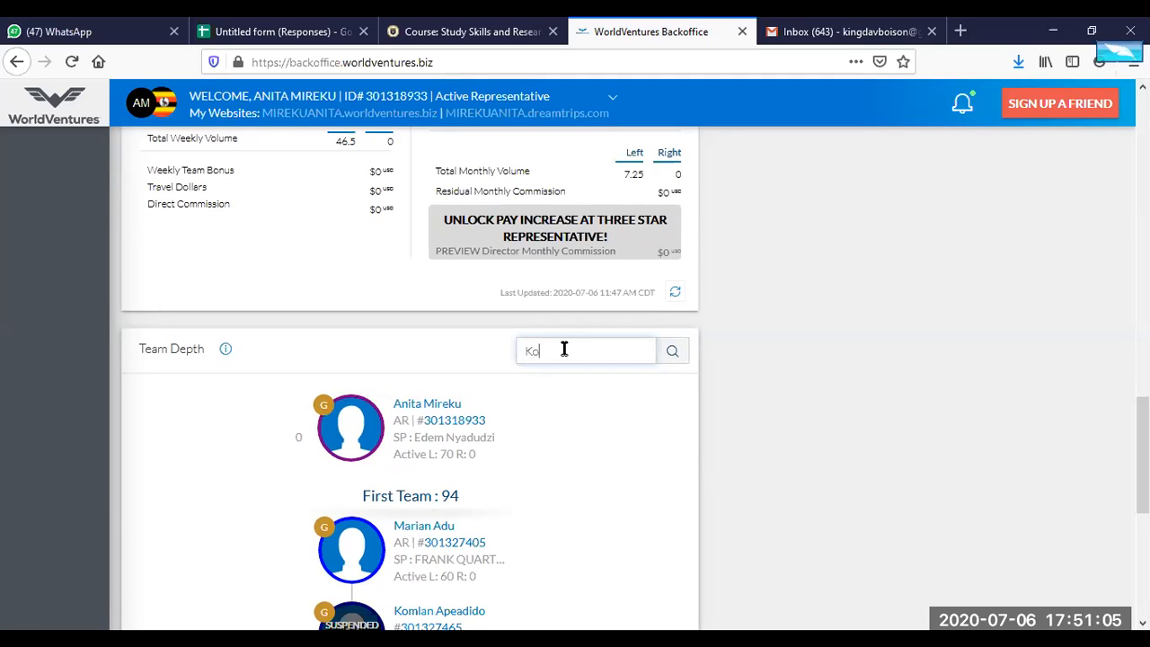
pyautogui.write('mlan')
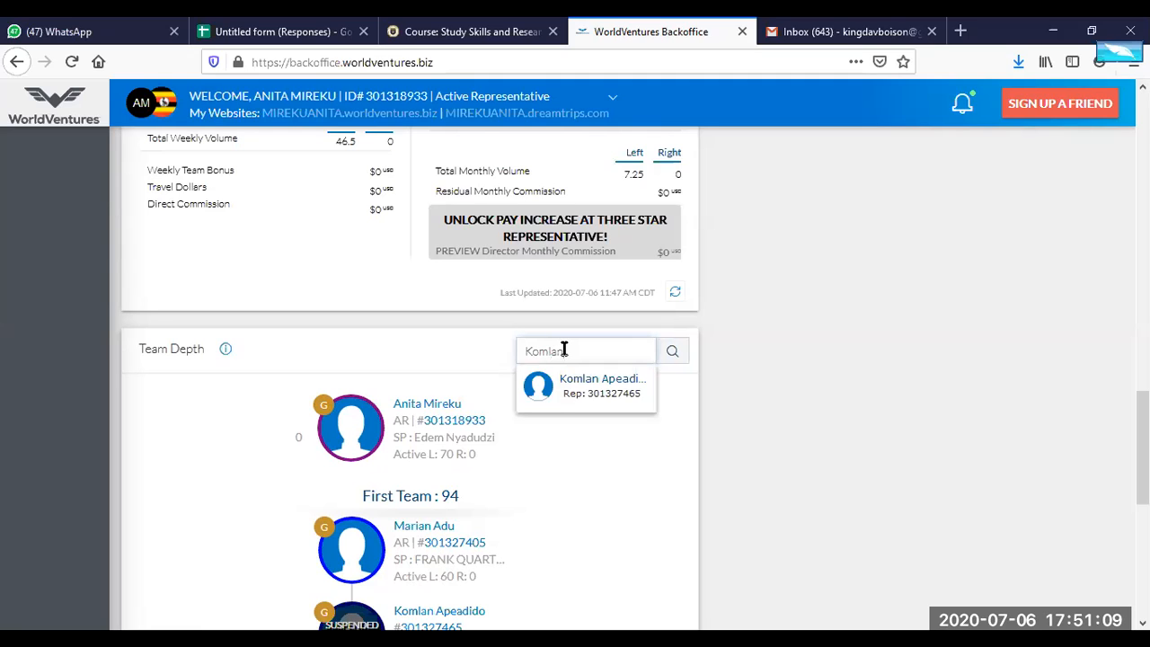
pyautogui.click(587, 385)
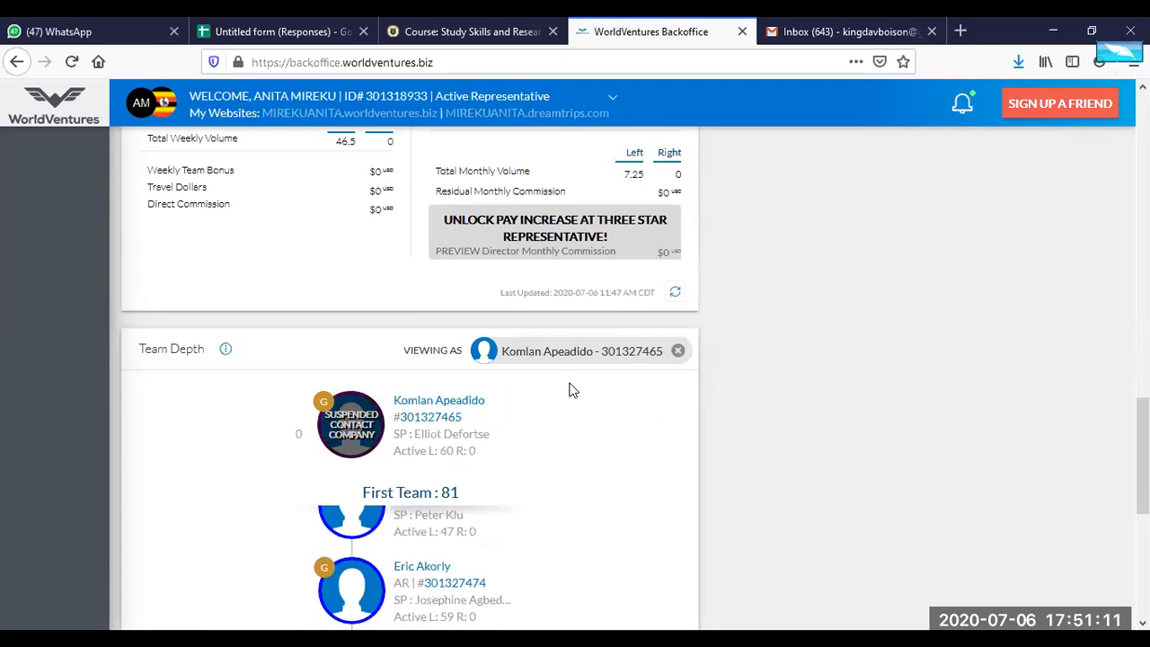
pyautogui.moveTo(401, 434)
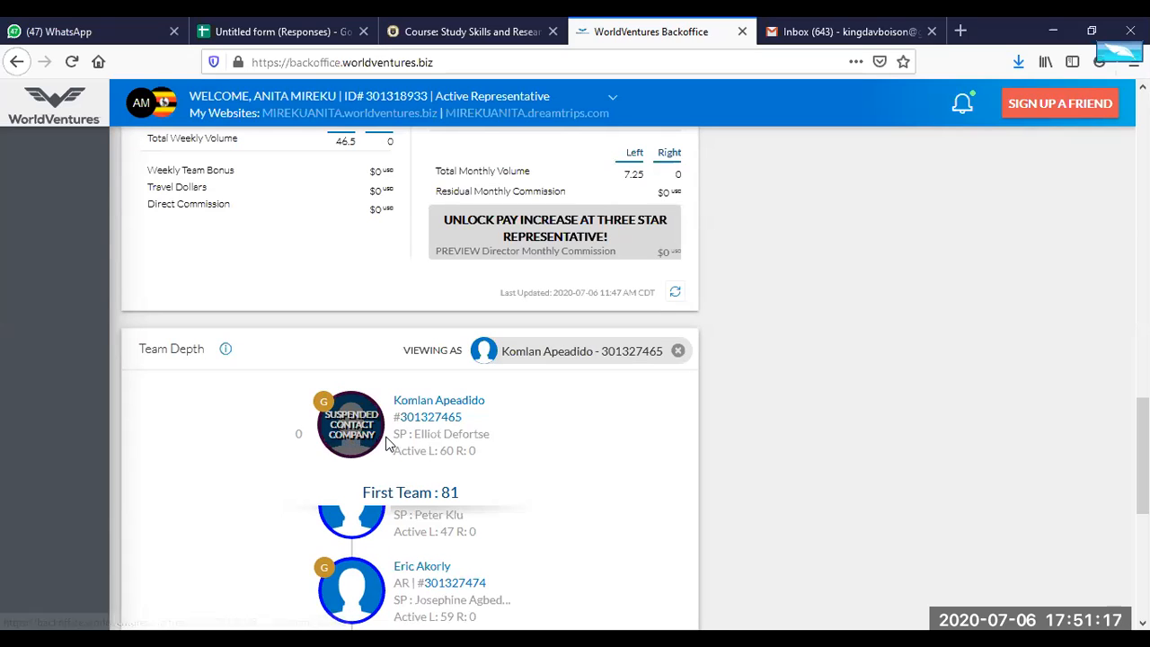
pyautogui.moveTo(499, 411)
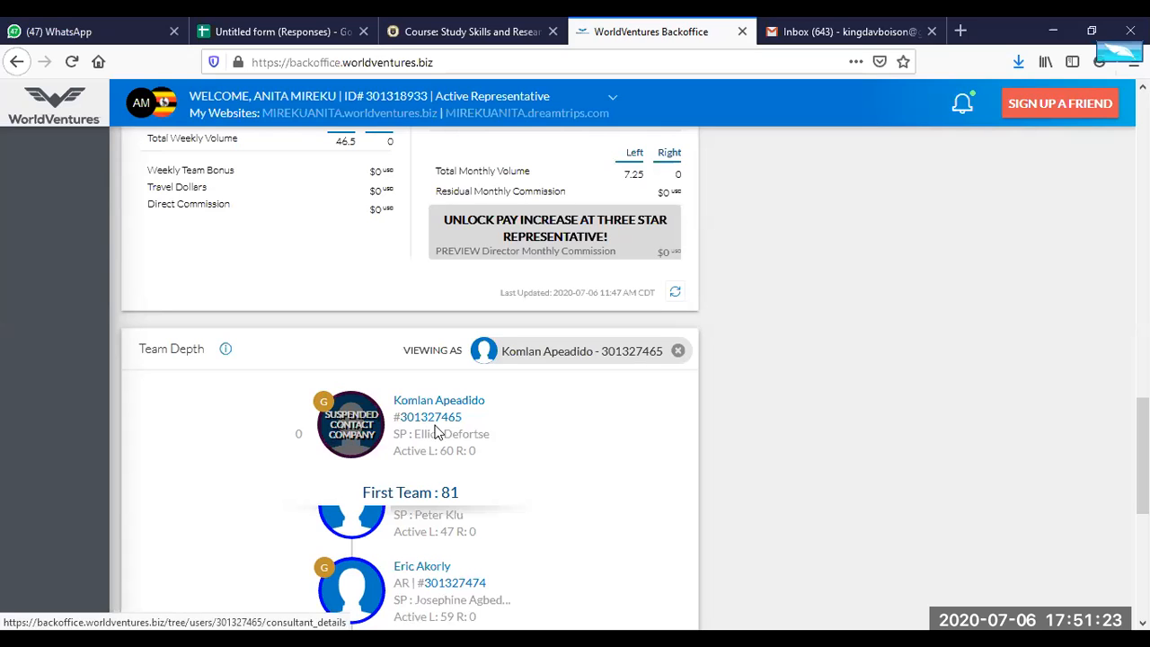
pyautogui.moveTo(351, 445)
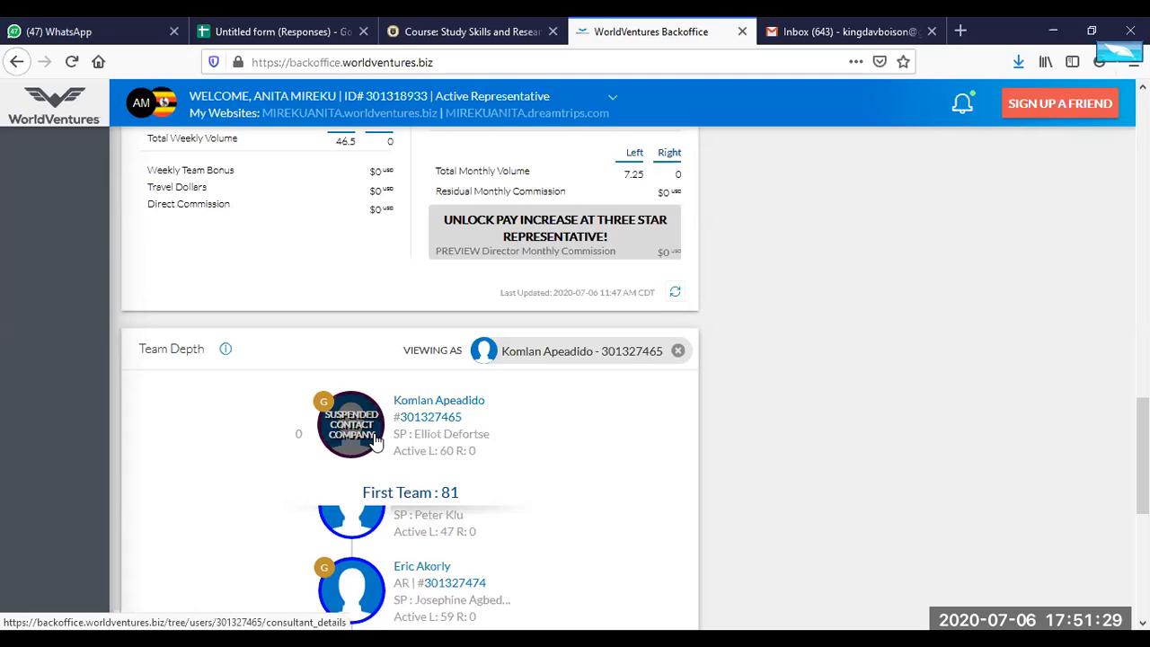
pyautogui.moveTo(683, 359)
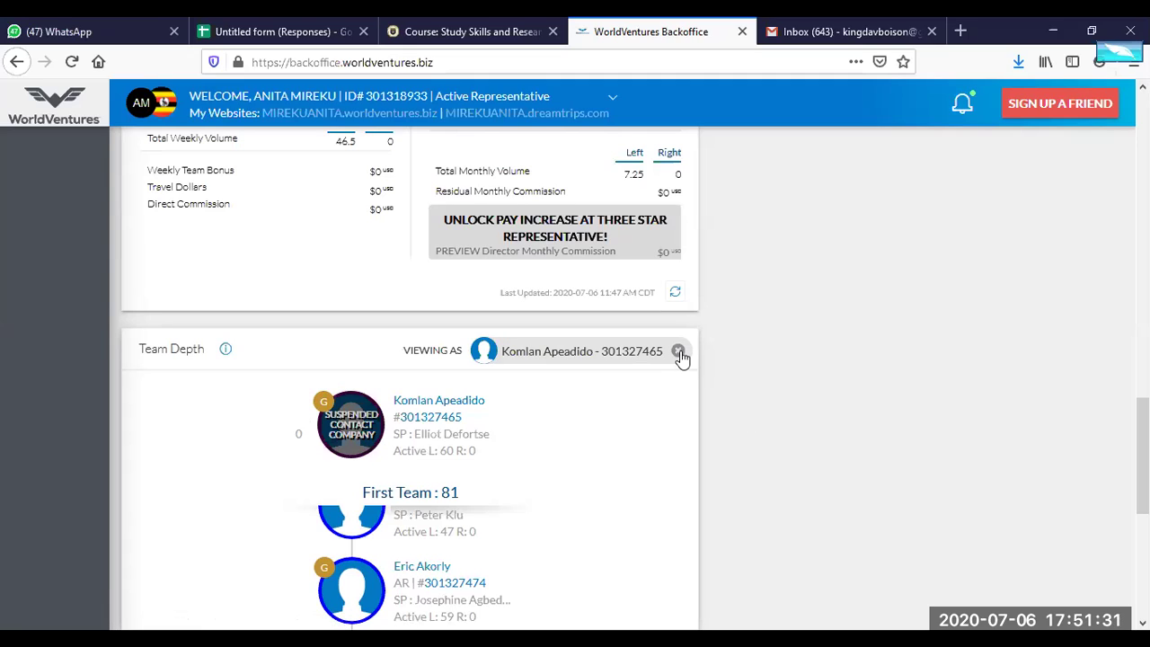
# Clear the Viewing As member and go to the Watch List page from Quick Links.
pyautogui.click(678, 350)
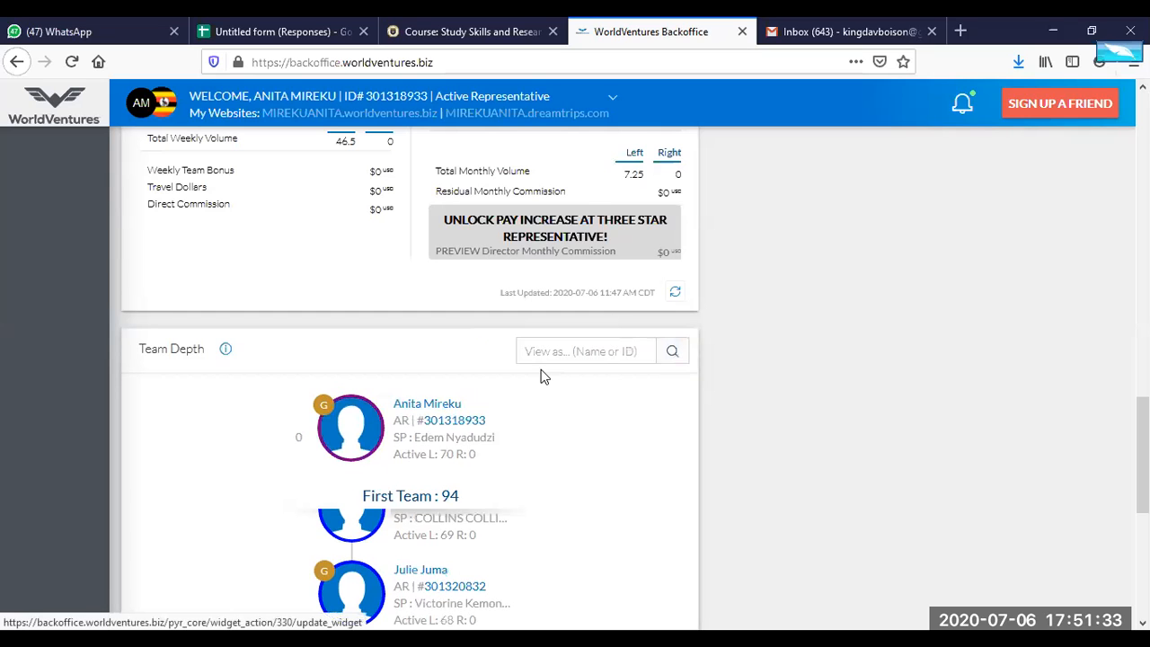
pyautogui.scroll(3)
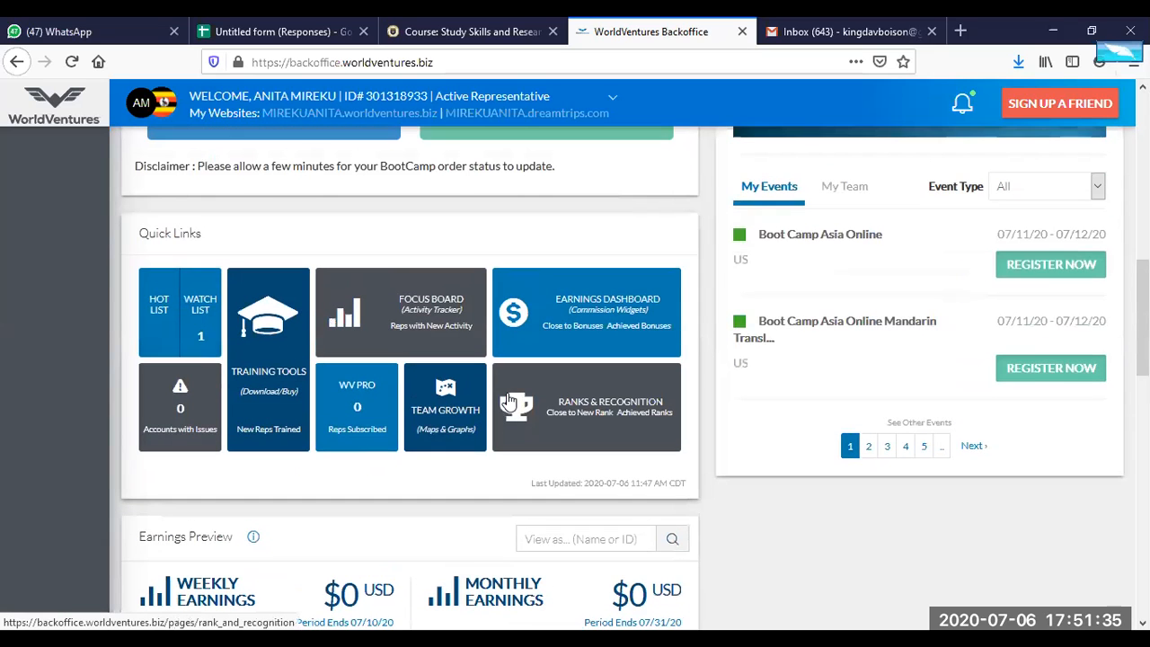
pyautogui.moveTo(330, 310)
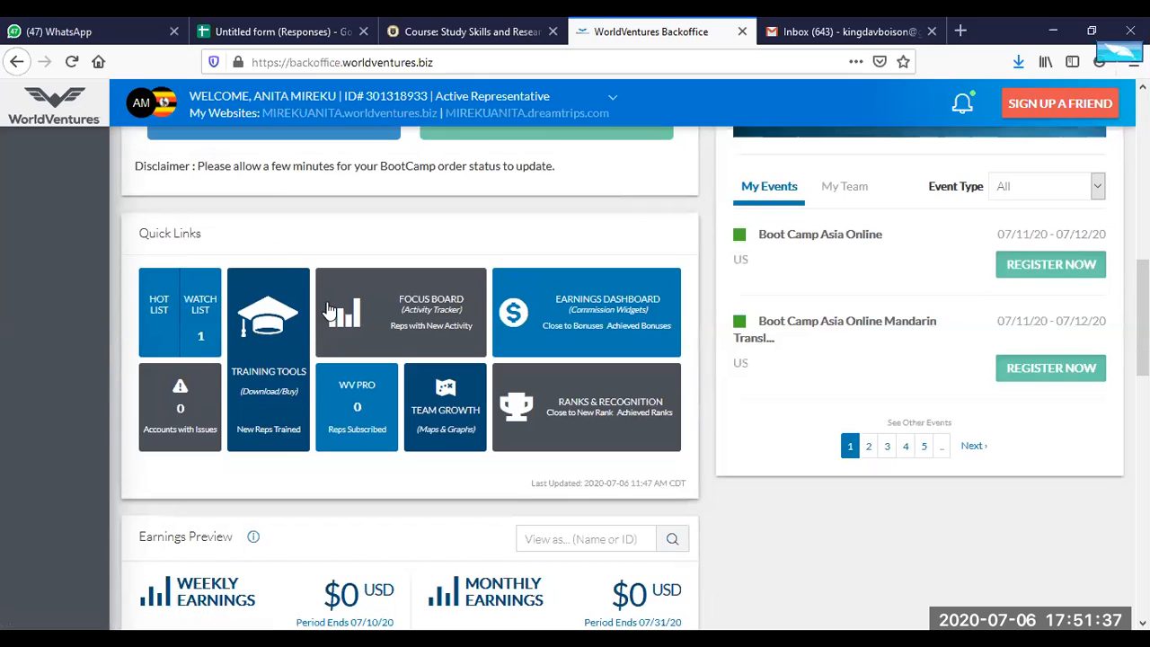
pyautogui.moveTo(405, 310)
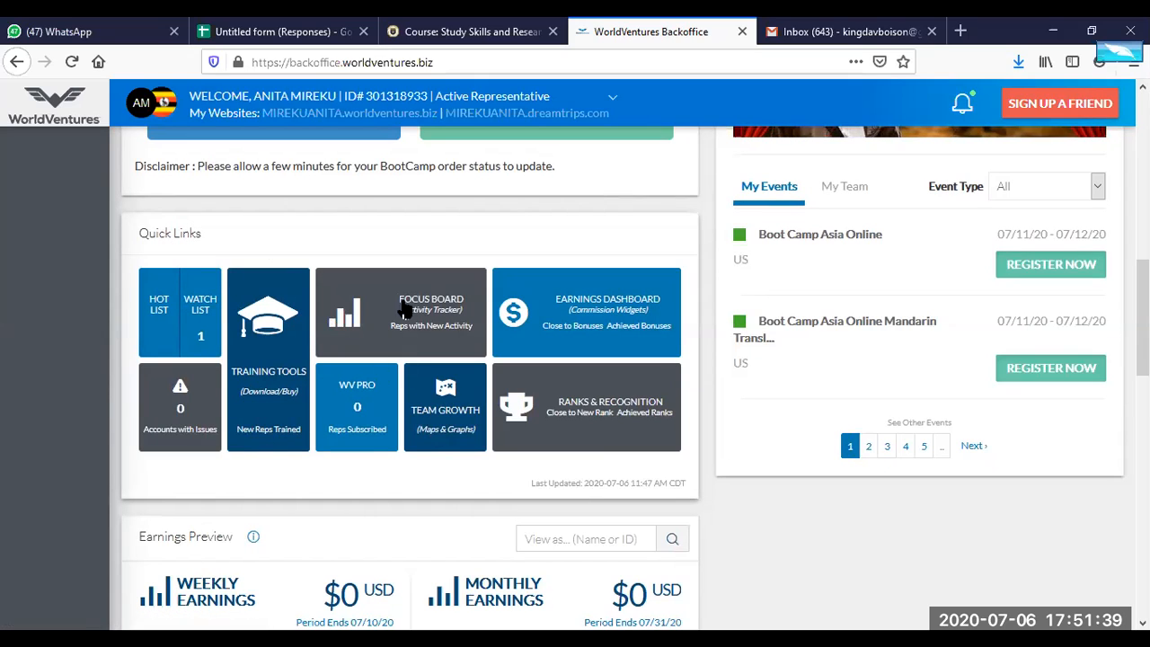
pyautogui.moveTo(186, 312)
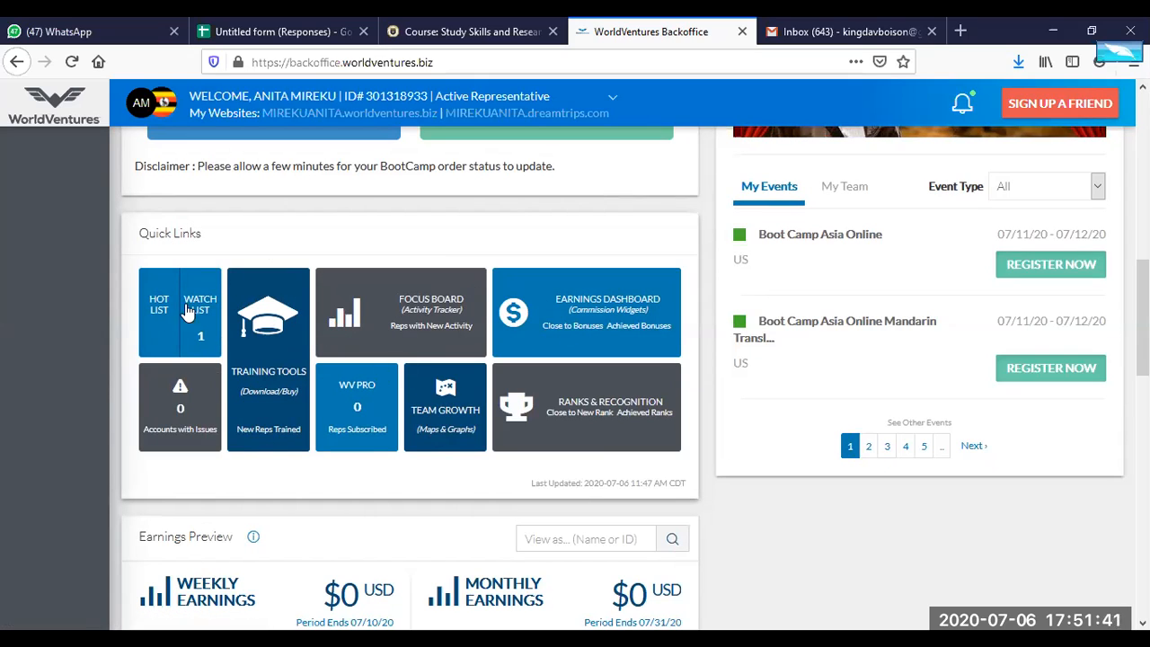
pyautogui.moveTo(201, 310)
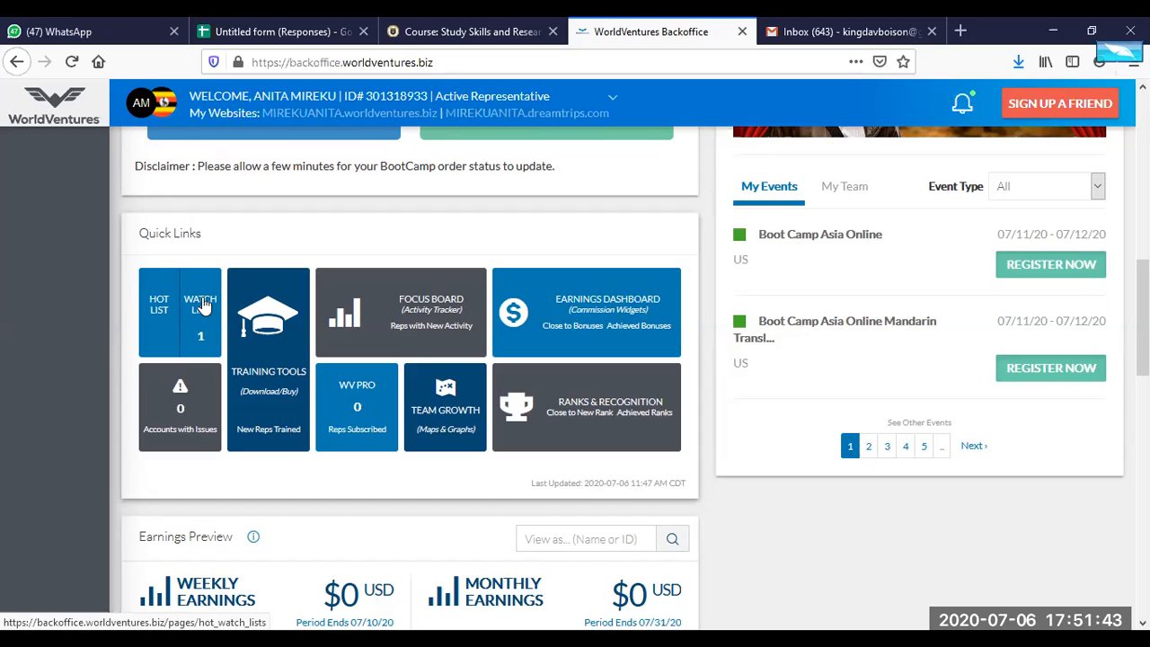
pyautogui.click(179, 312)
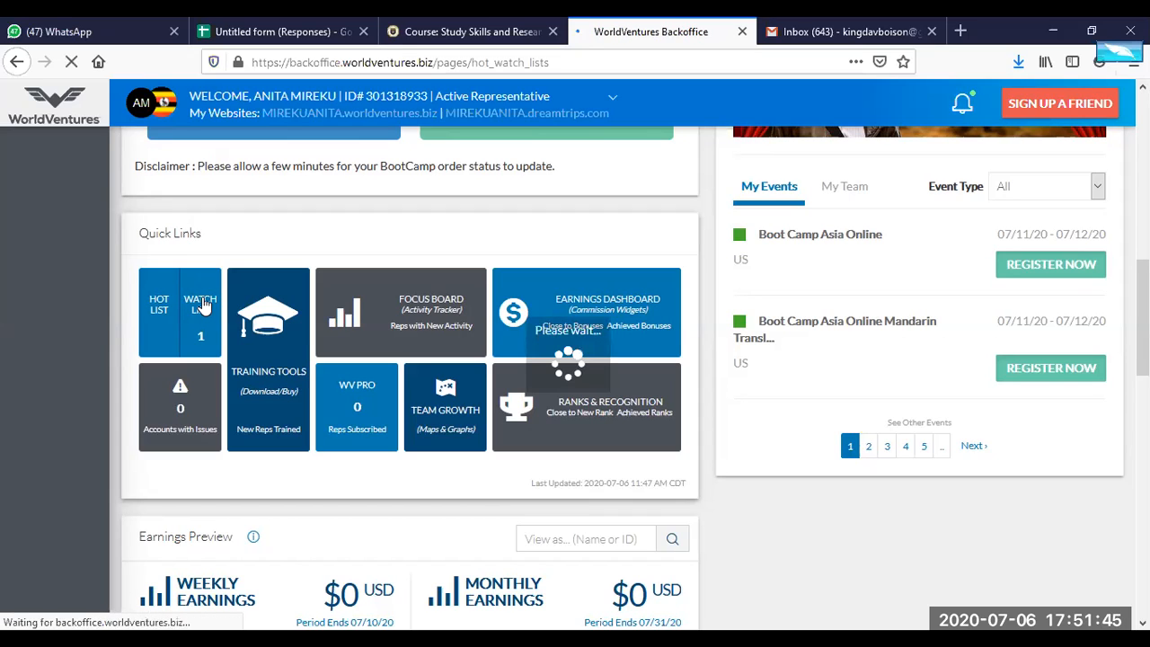
pyautogui.click(201, 312)
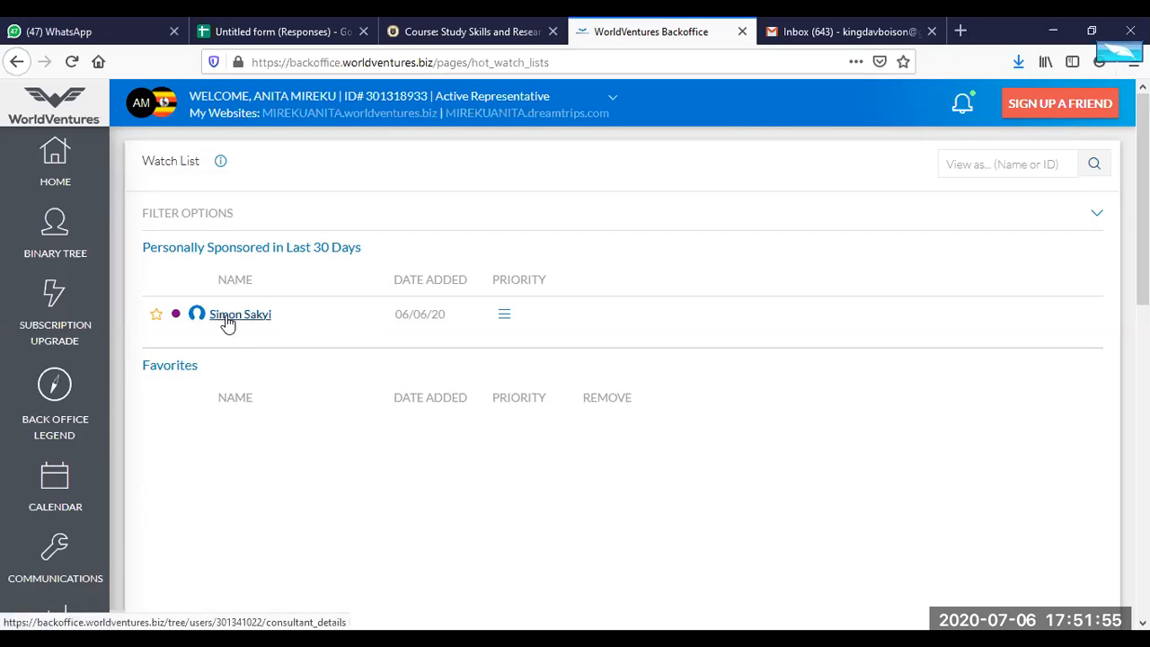
pyautogui.click(240, 313)
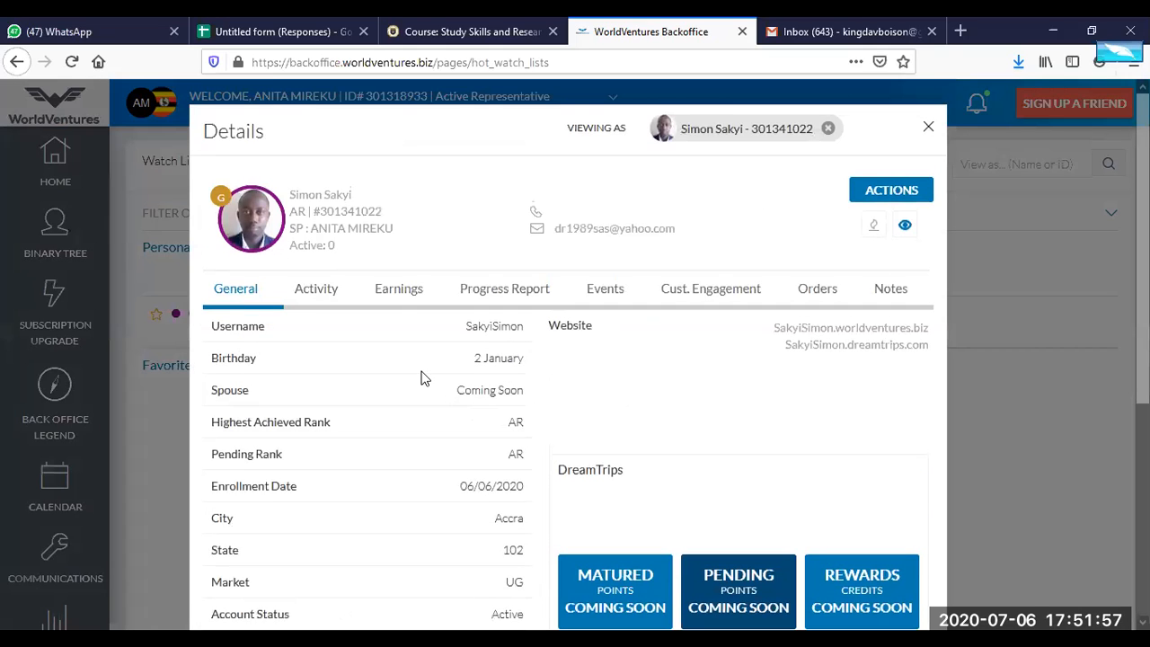
pyautogui.moveTo(265, 264)
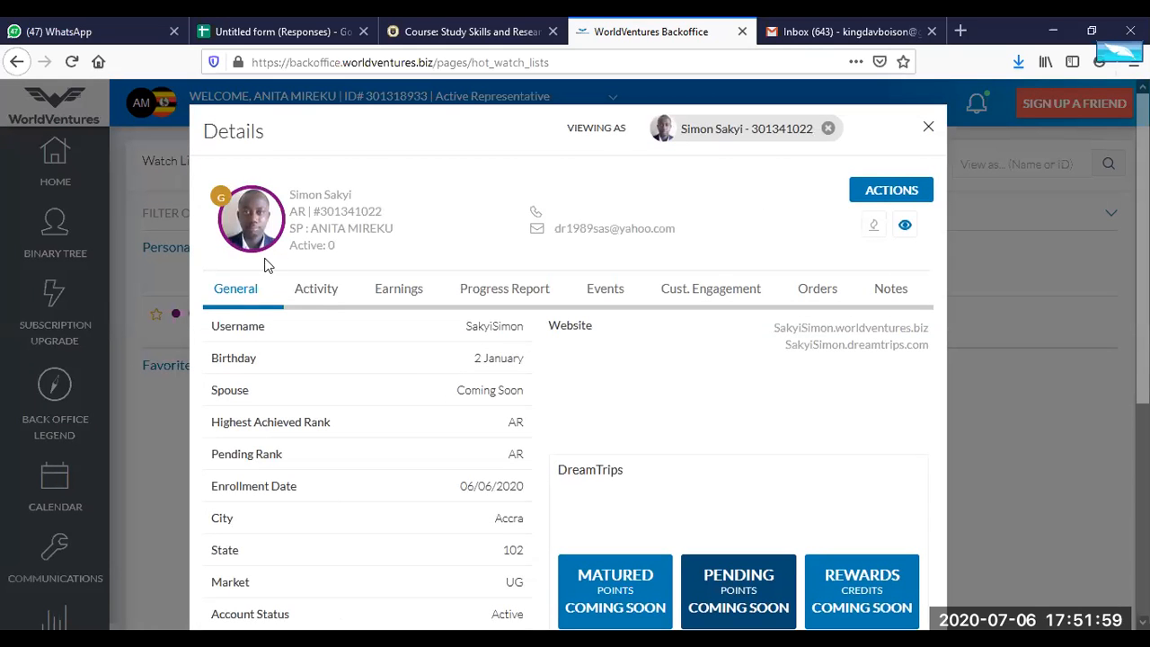
pyautogui.scroll(-3)
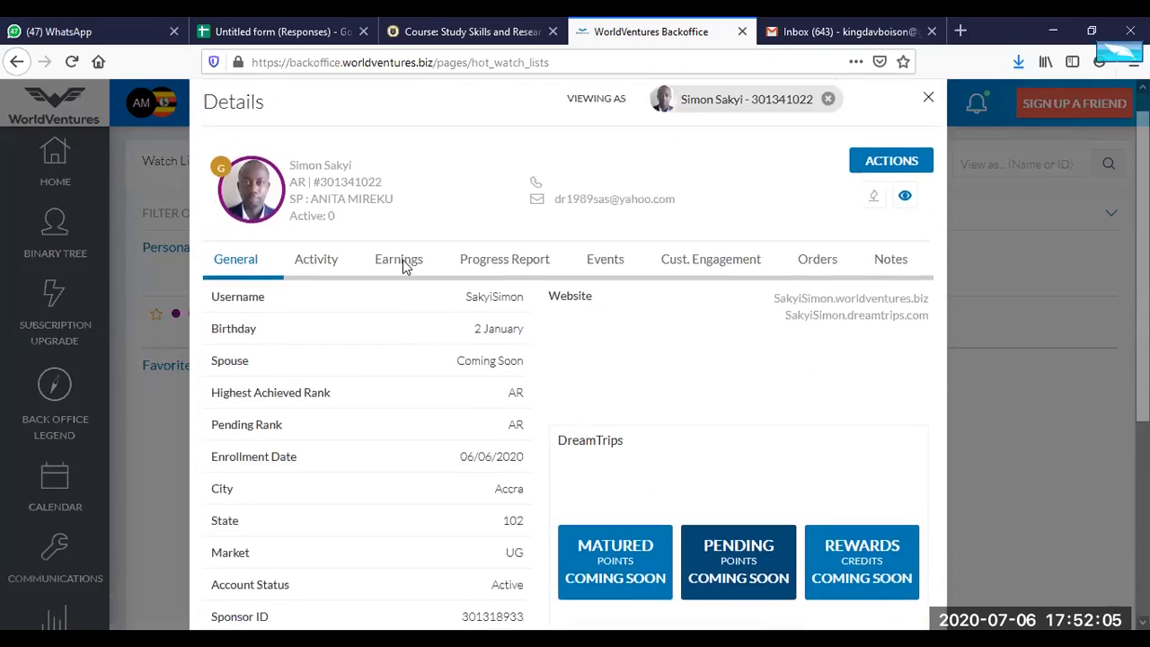
pyautogui.scroll(-3)
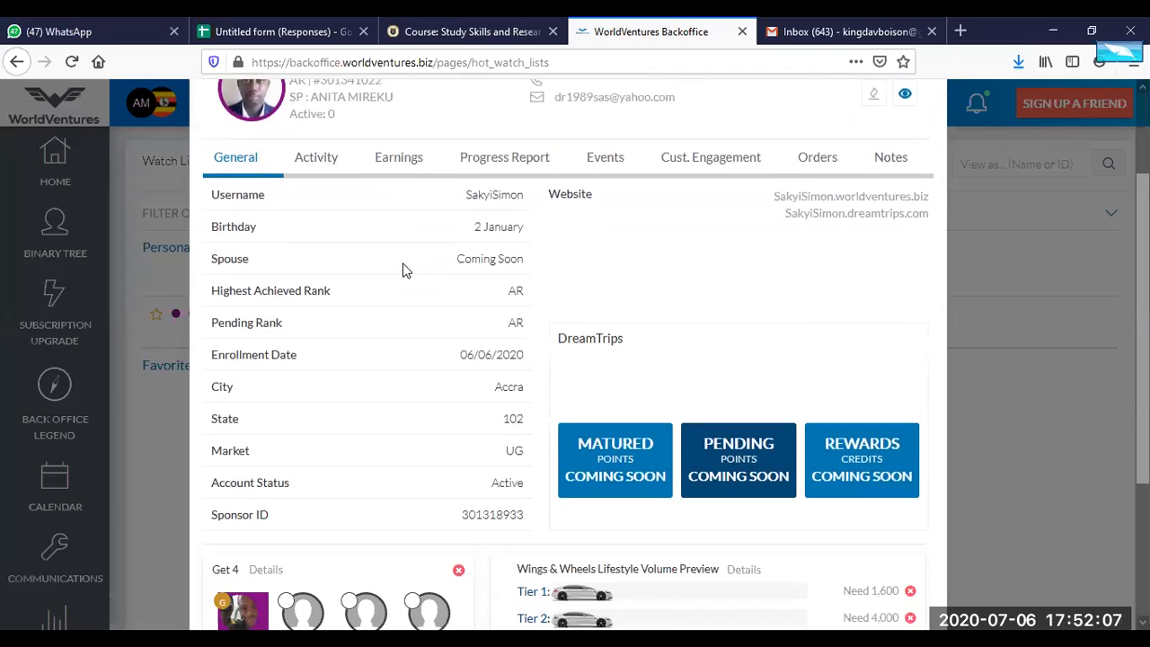
pyautogui.scroll(3)
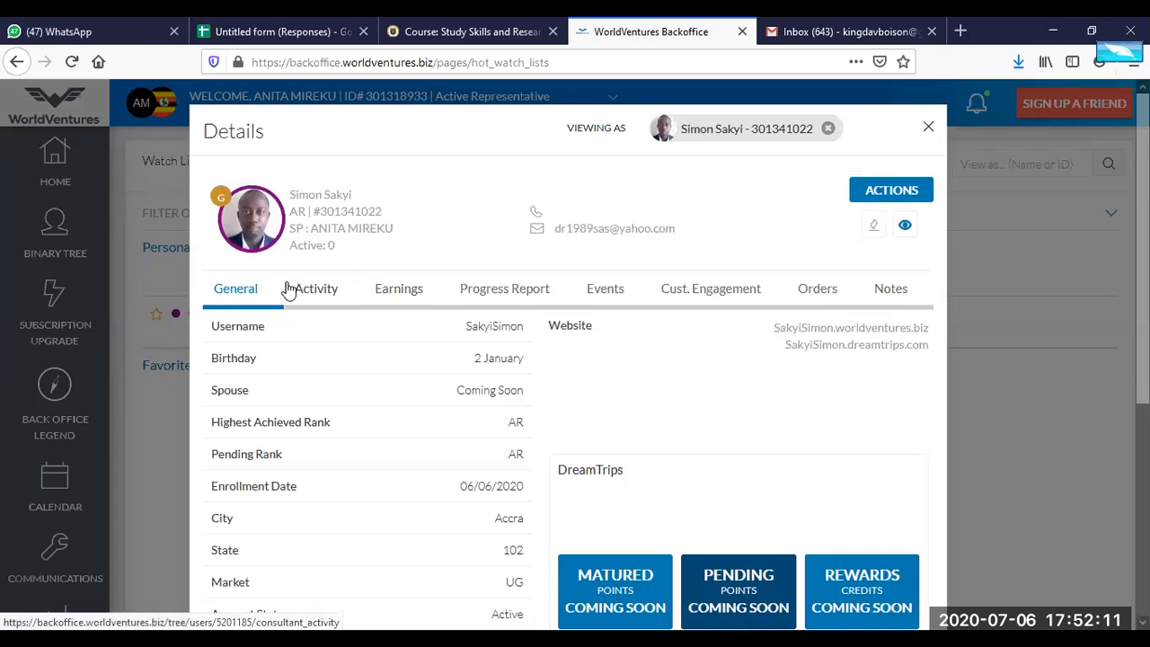
pyautogui.moveTo(818, 192)
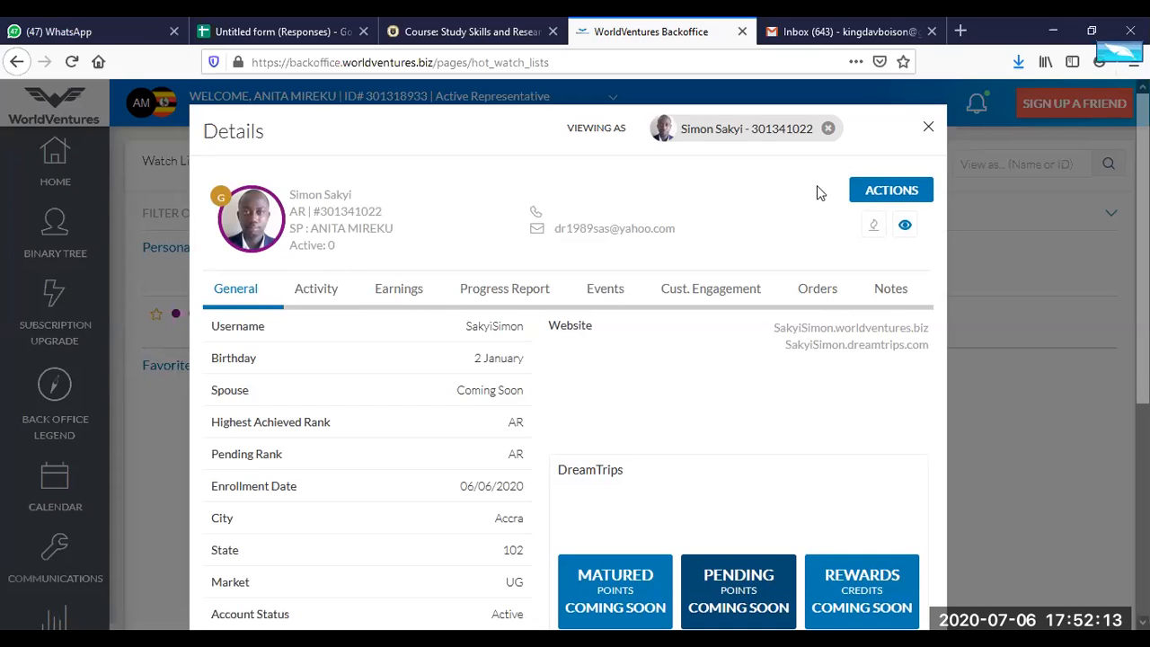
pyautogui.moveTo(315, 289)
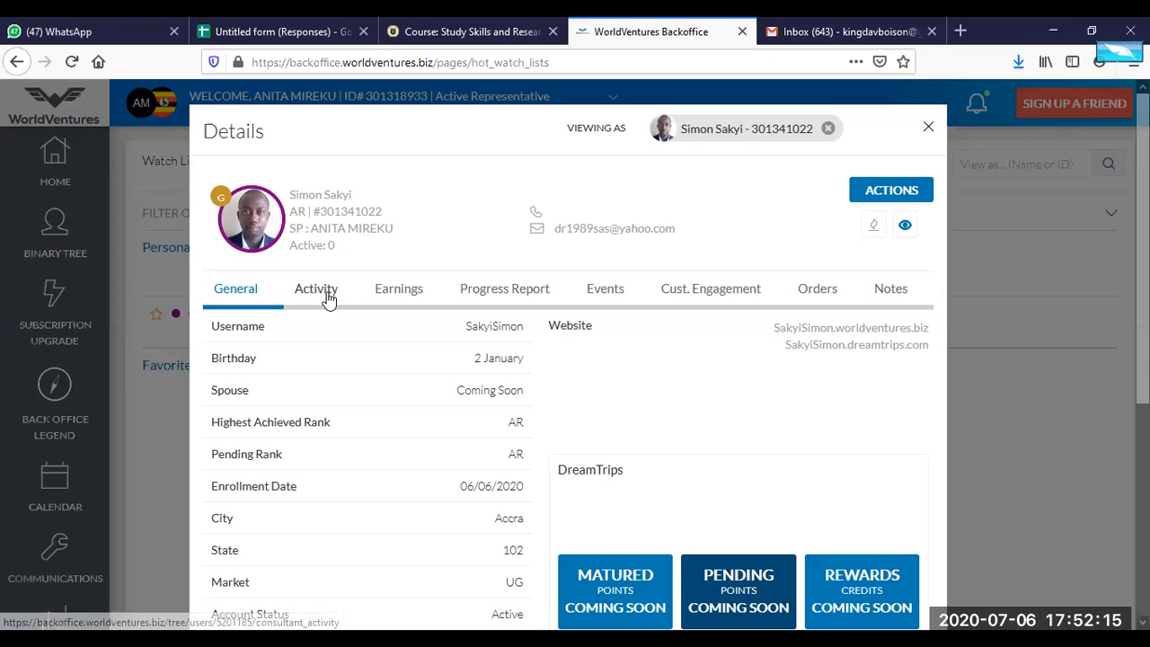
# Show Simon Sakyi's Earnings tab with This Month's monthly earnings, $0 USD.
pyautogui.click(405, 289)
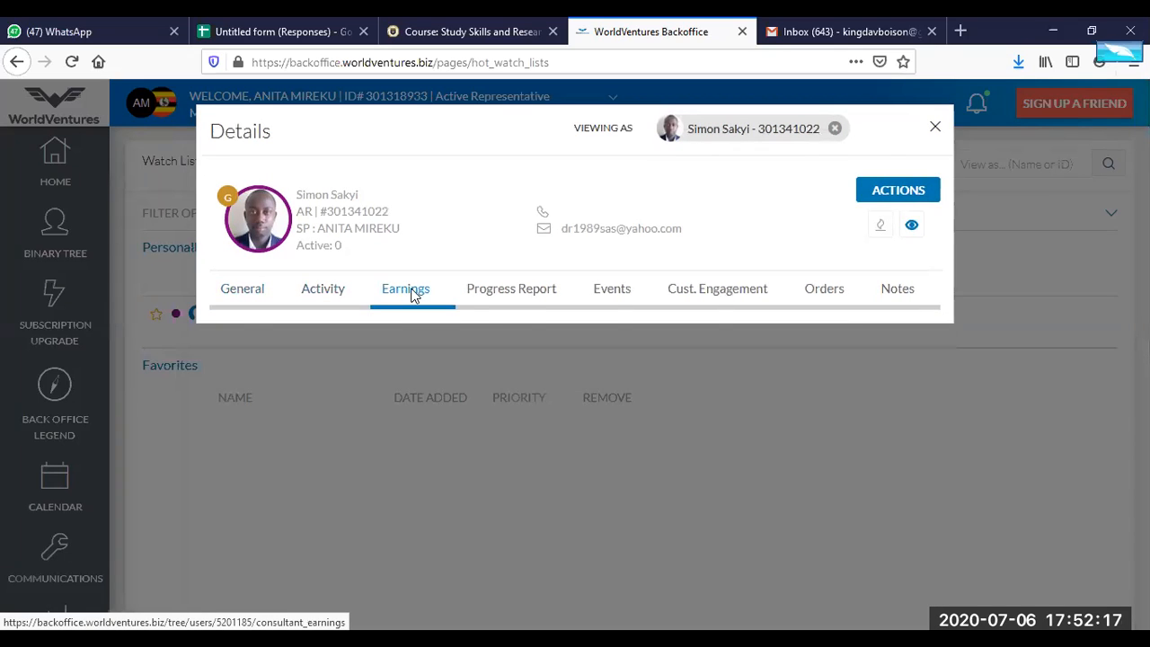
pyautogui.click(405, 289)
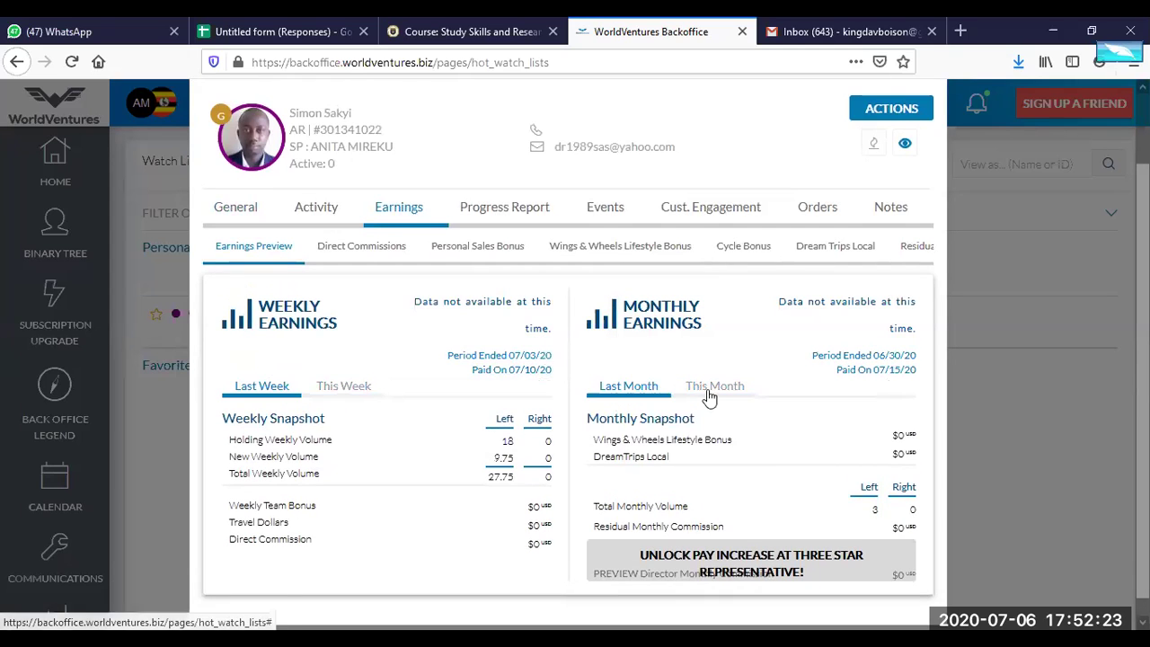
pyautogui.click(716, 386)
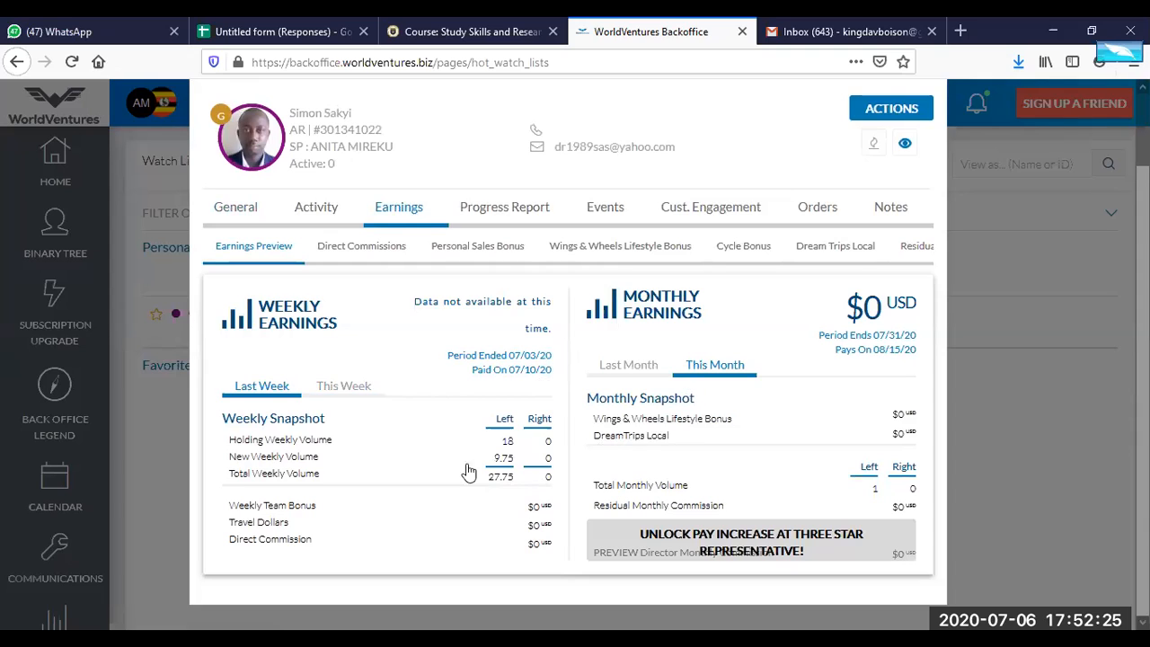
pyautogui.moveTo(314, 474)
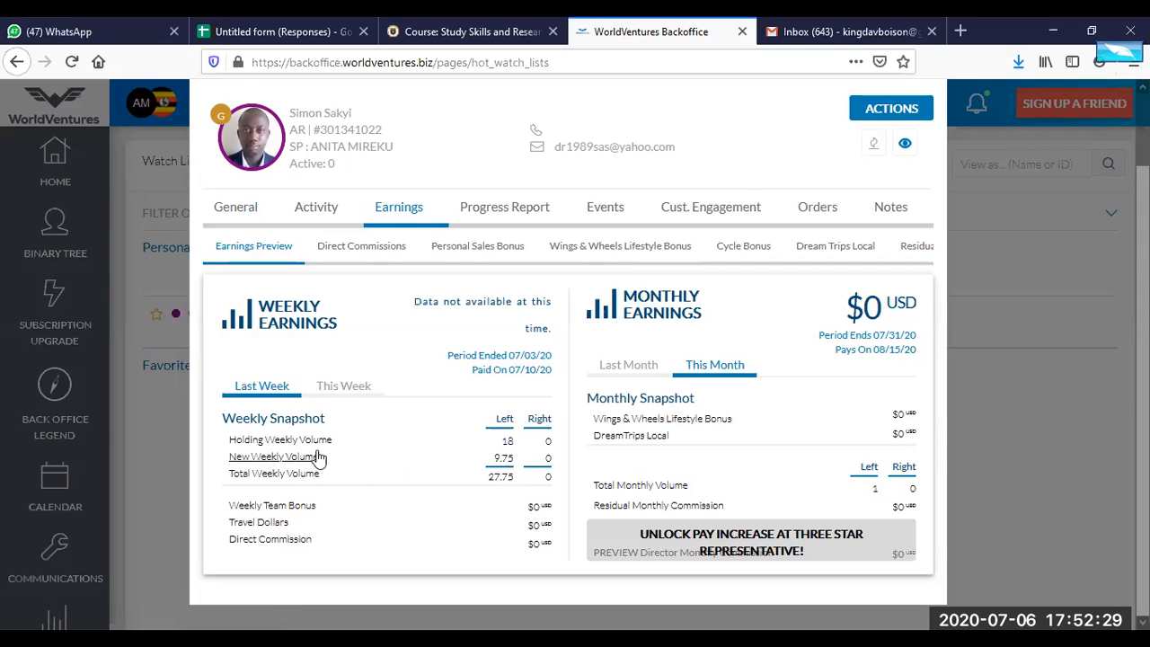
pyautogui.moveTo(516, 444)
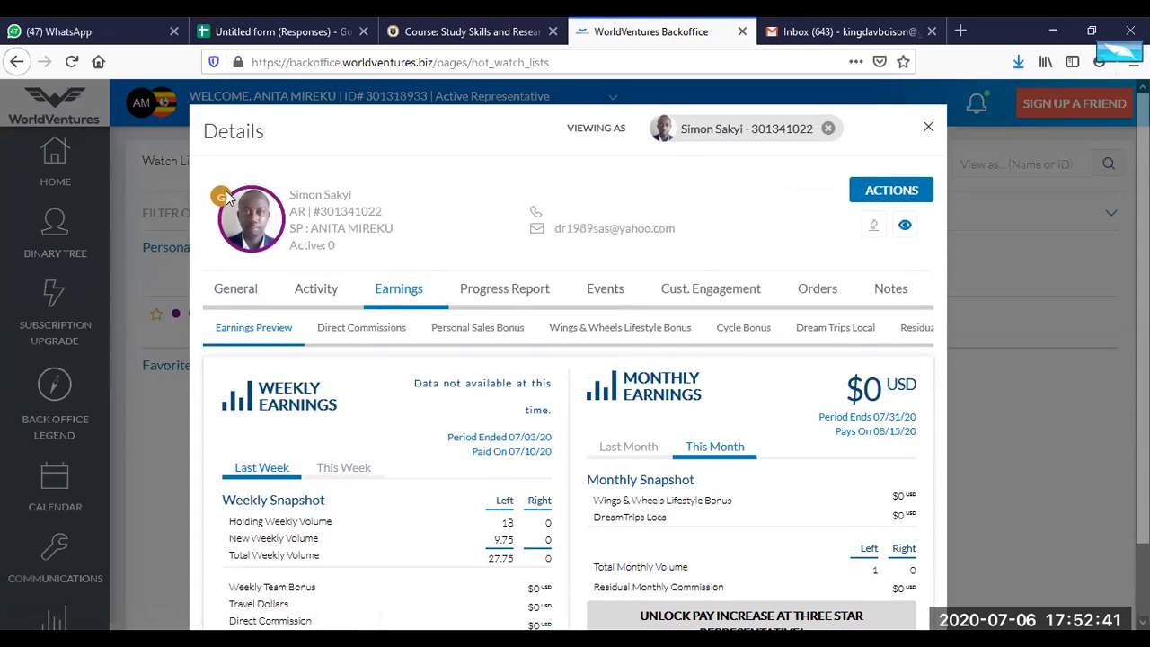
pyautogui.moveTo(911, 148)
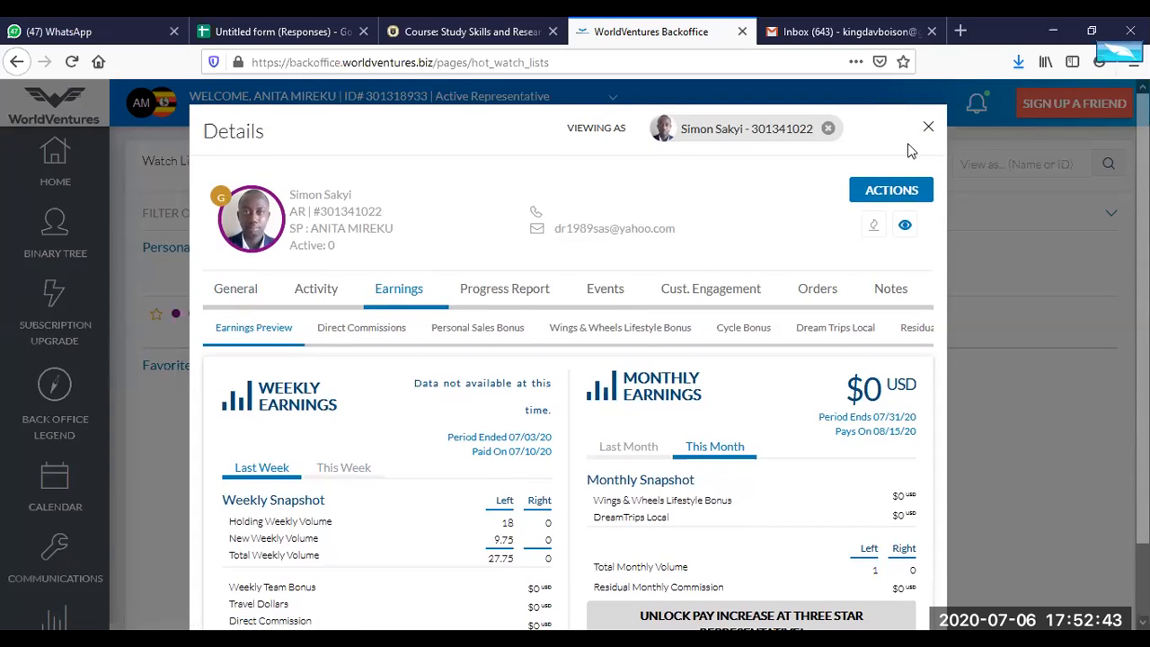
# Close the details window, return to the backoffice home and head to the legacy backoffice.
pyautogui.click(929, 126)
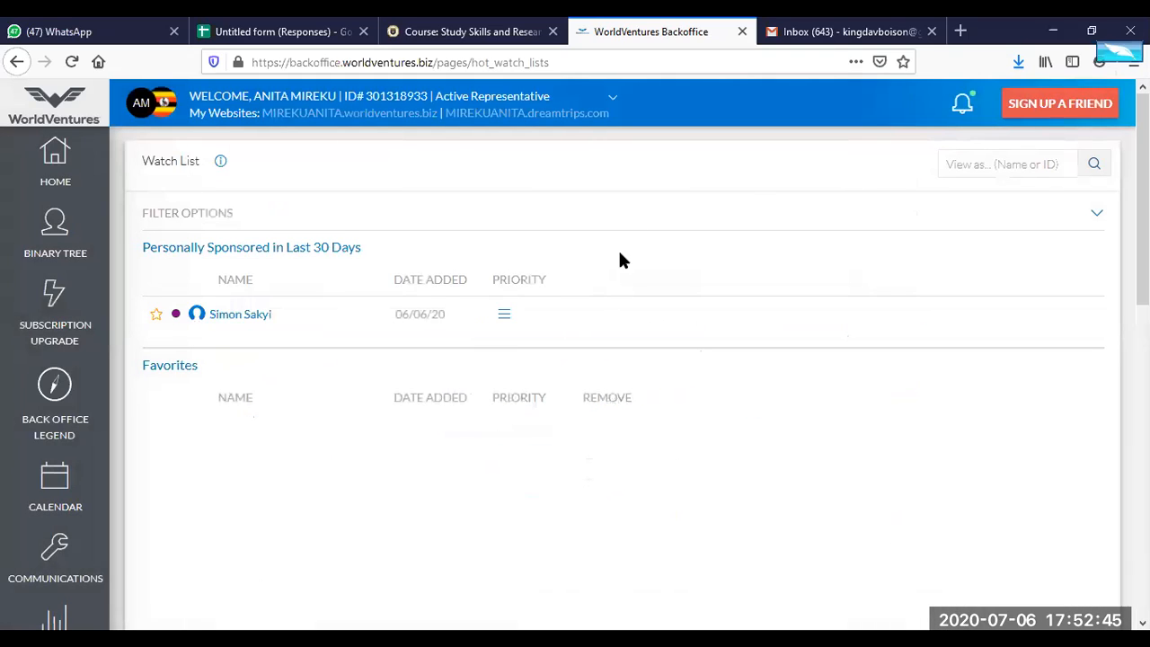
pyautogui.moveTo(55, 161)
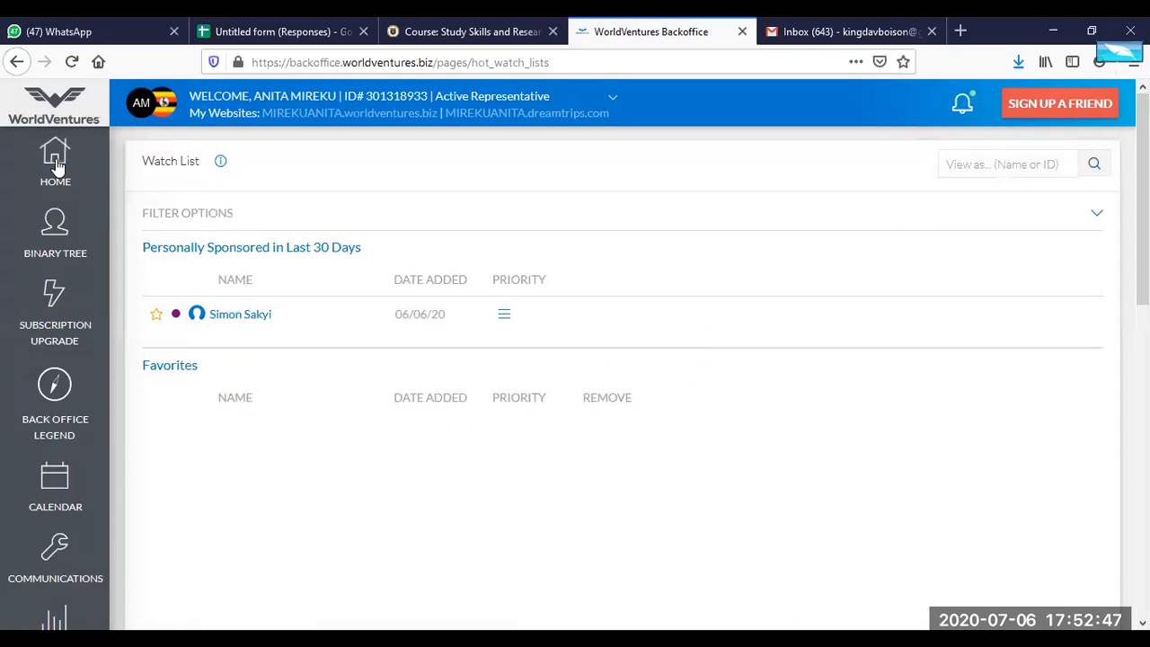
pyautogui.click(55, 162)
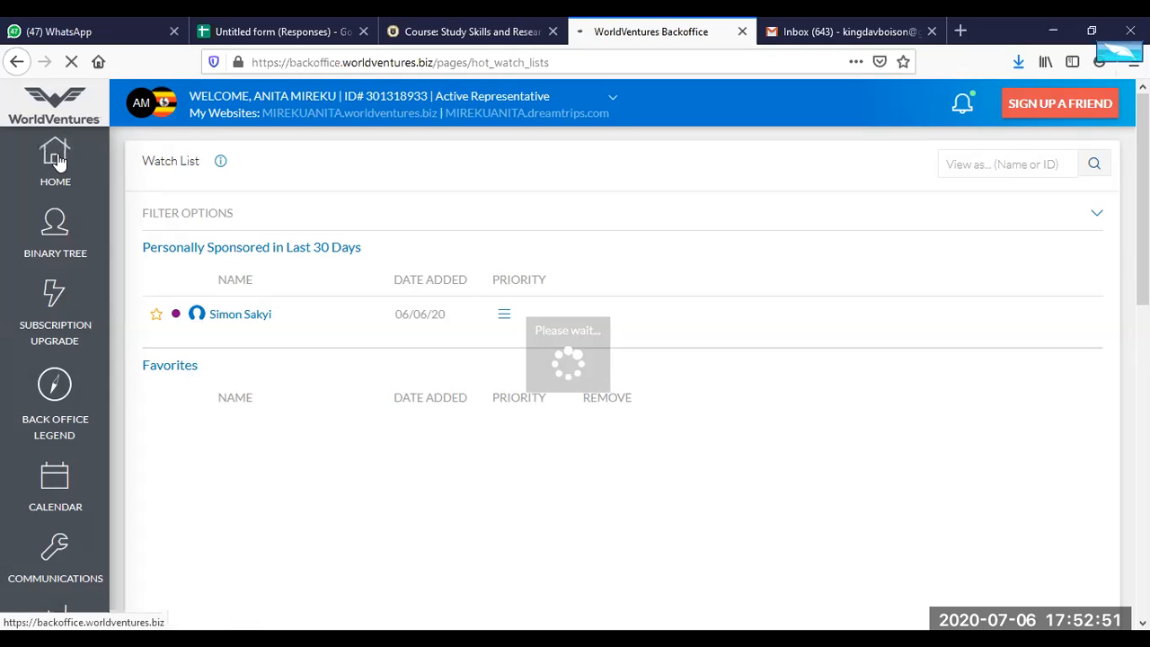
pyautogui.click(55, 162)
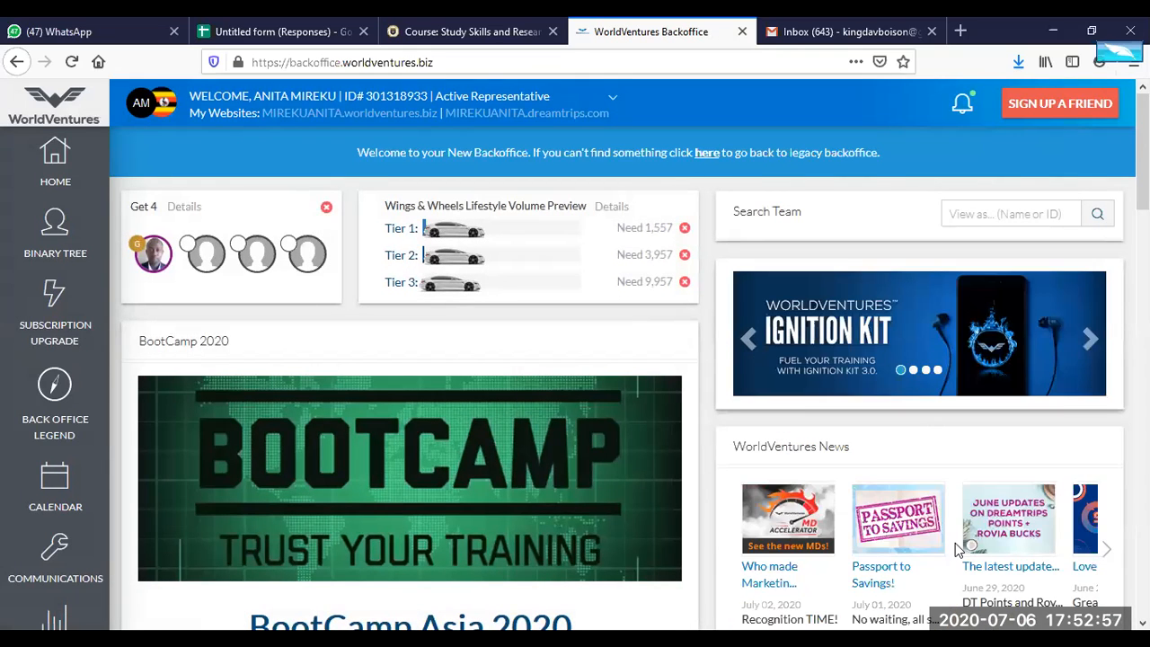
pyautogui.moveTo(627, 461)
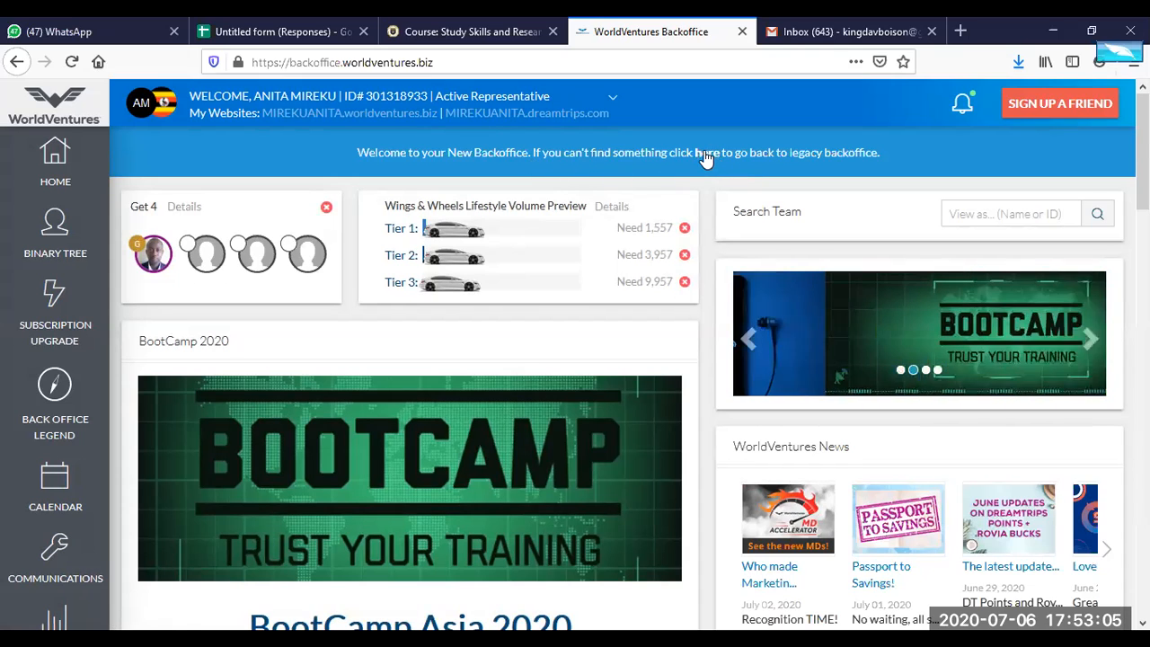
pyautogui.click(706, 151)
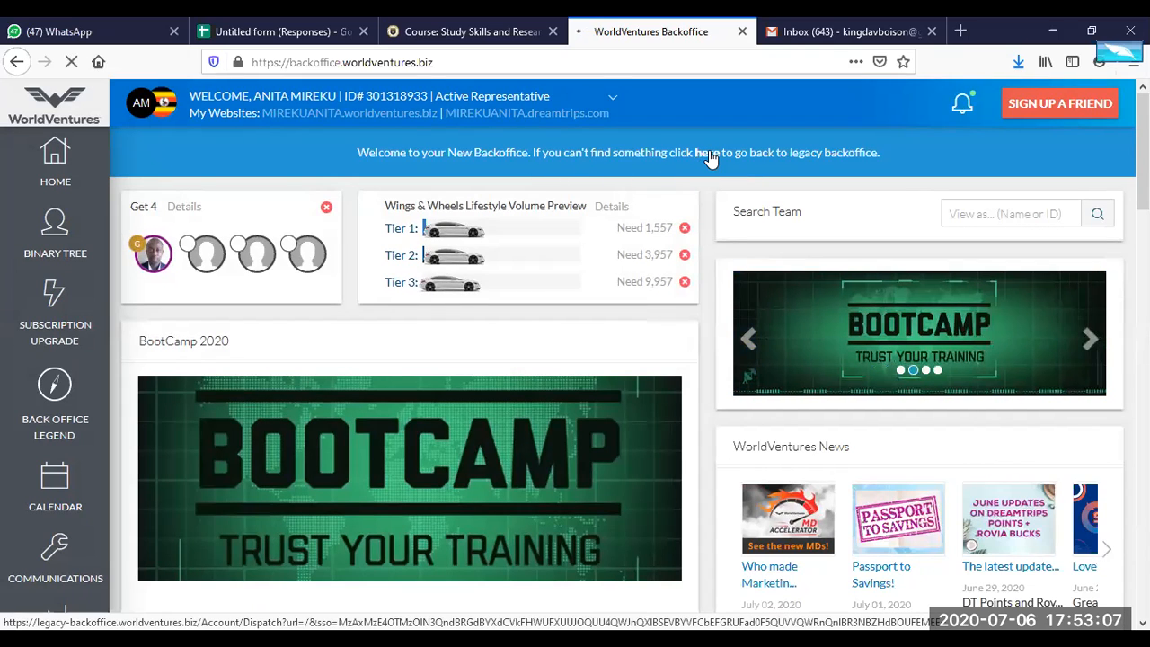
# Load the legacy backoffice home and dismiss the Multiple Problems warning.
pyautogui.click(706, 152)
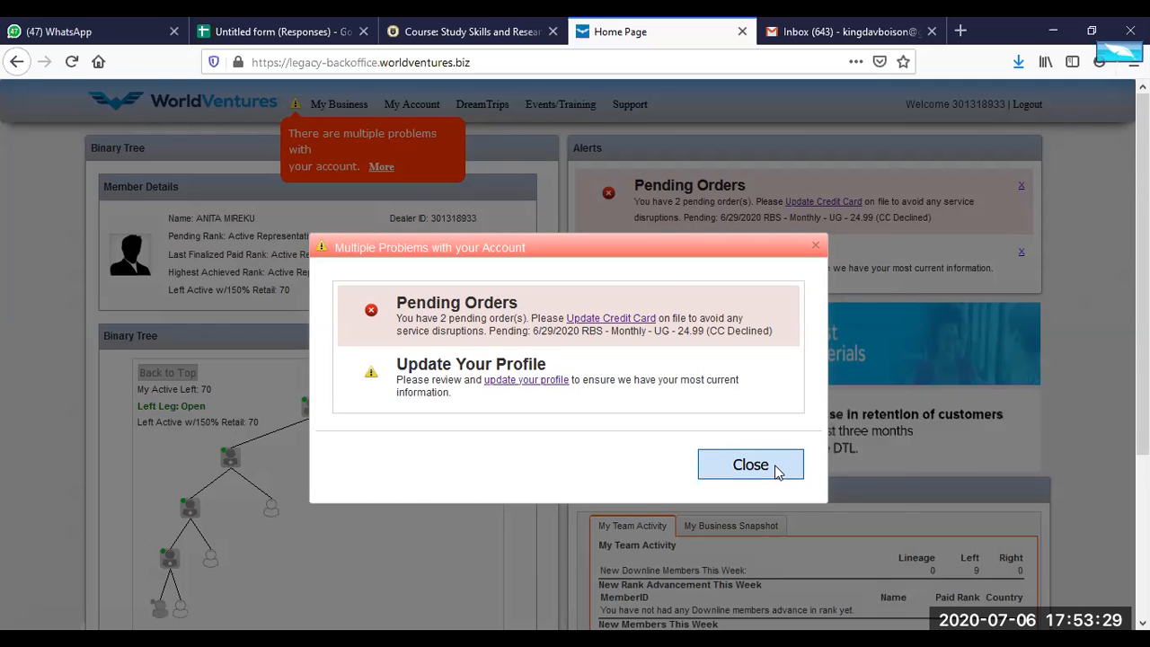
pyautogui.click(751, 465)
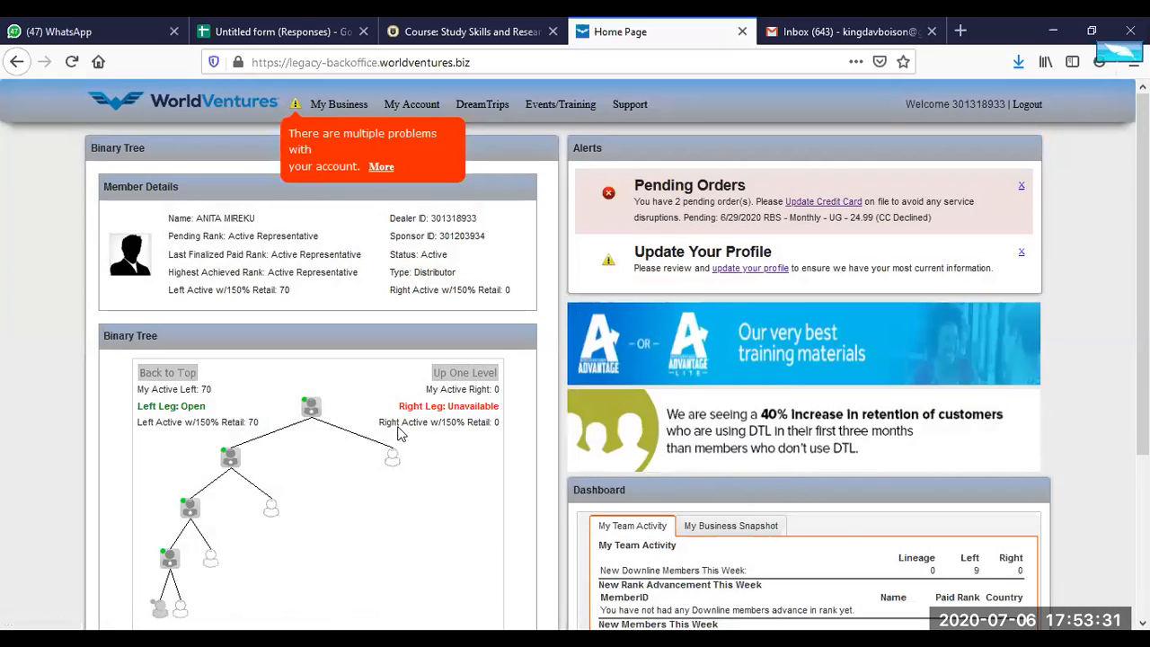
pyautogui.scroll(-3)
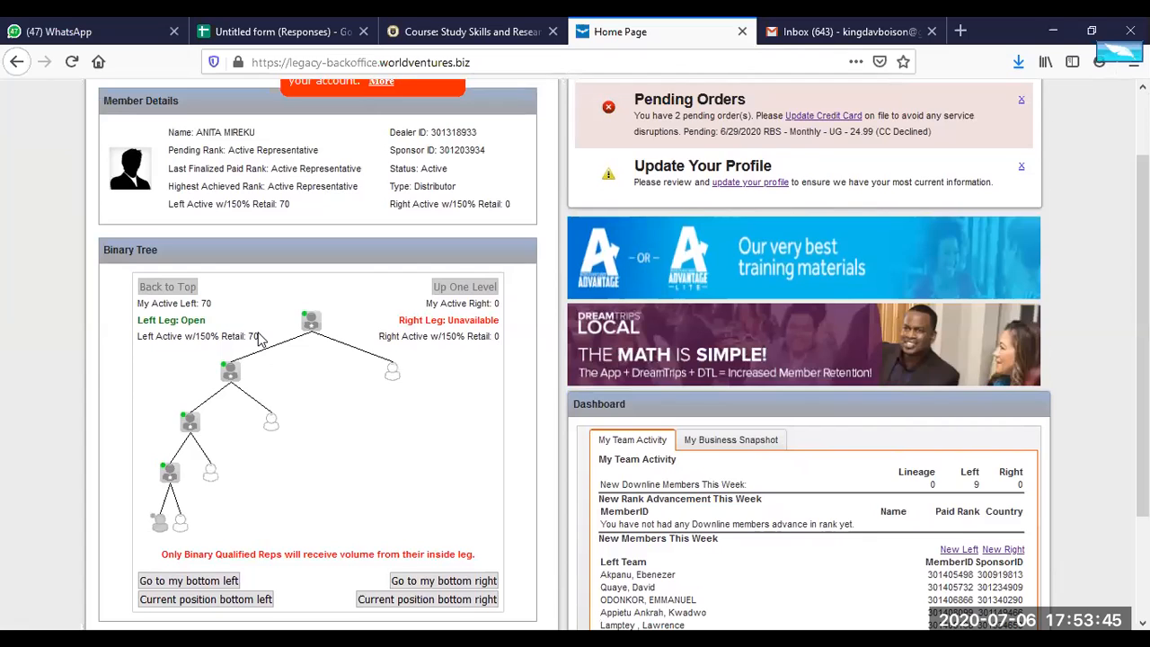
pyautogui.scroll(-3)
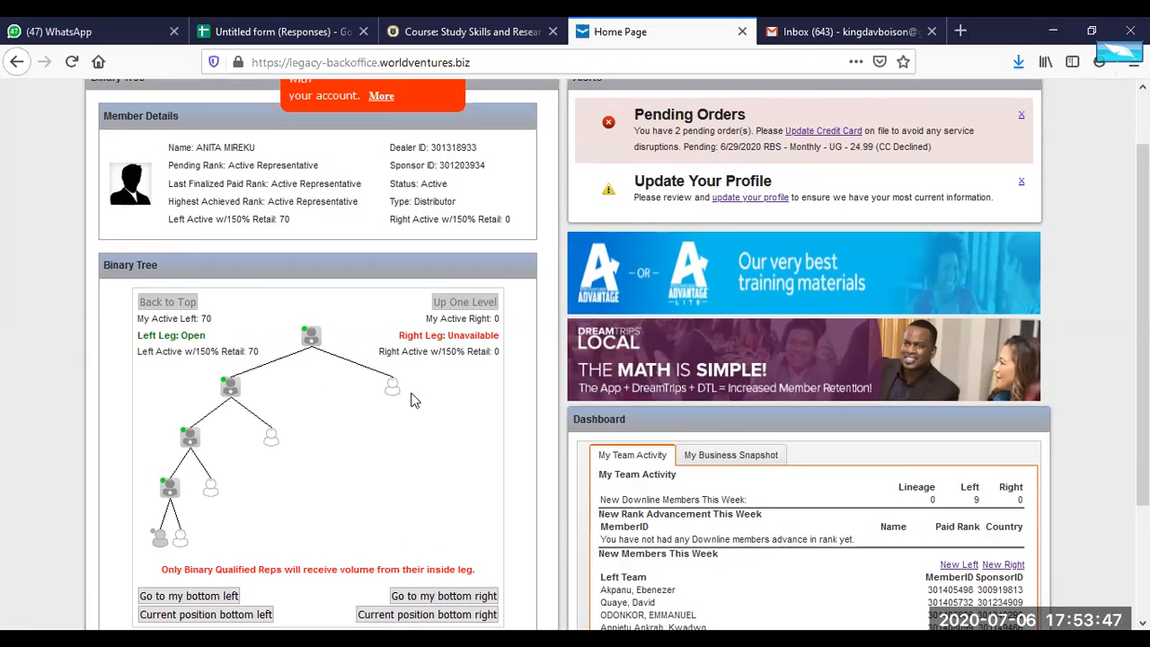
pyautogui.scroll(3)
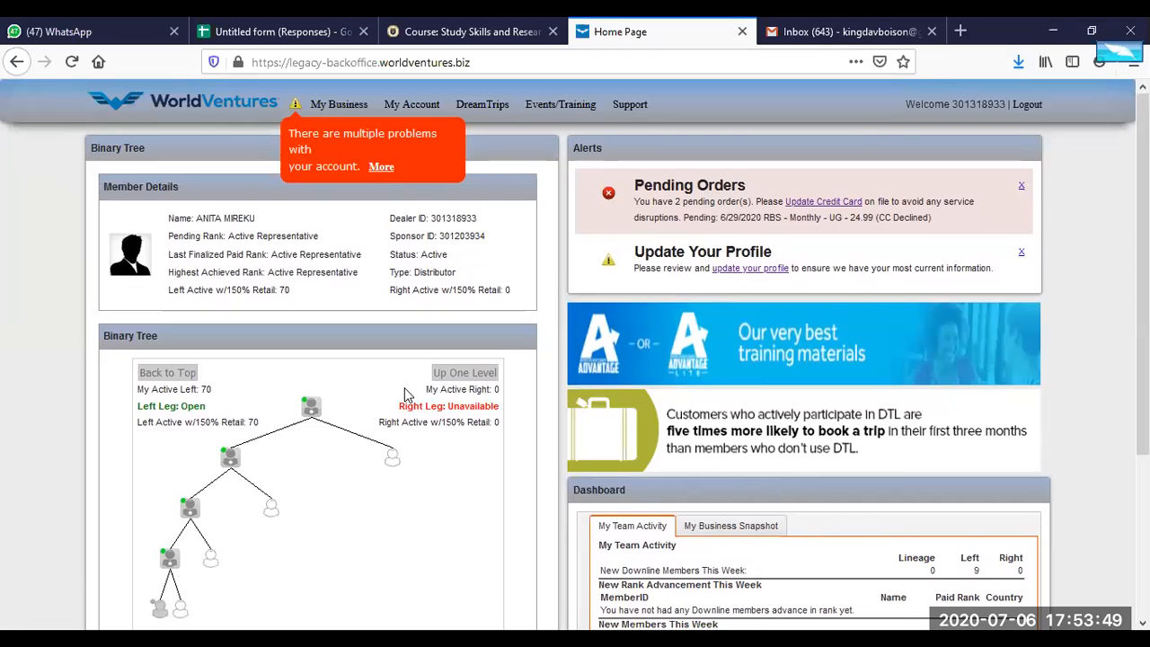
pyautogui.moveTo(535, 380)
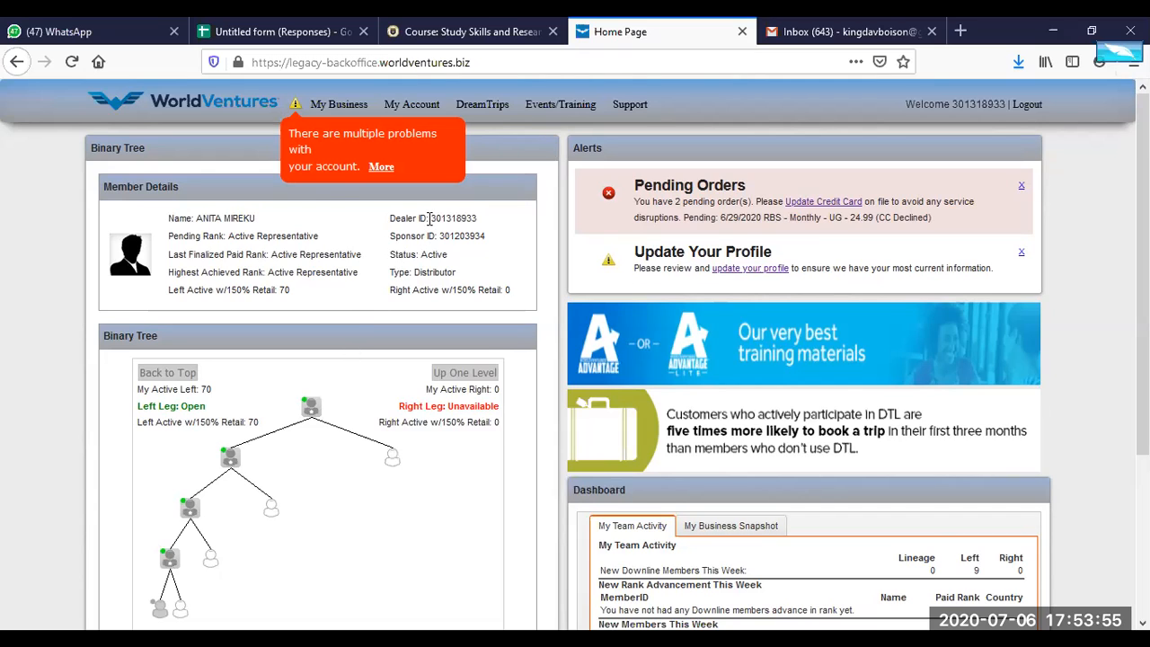
pyautogui.doubleClick(453, 218)
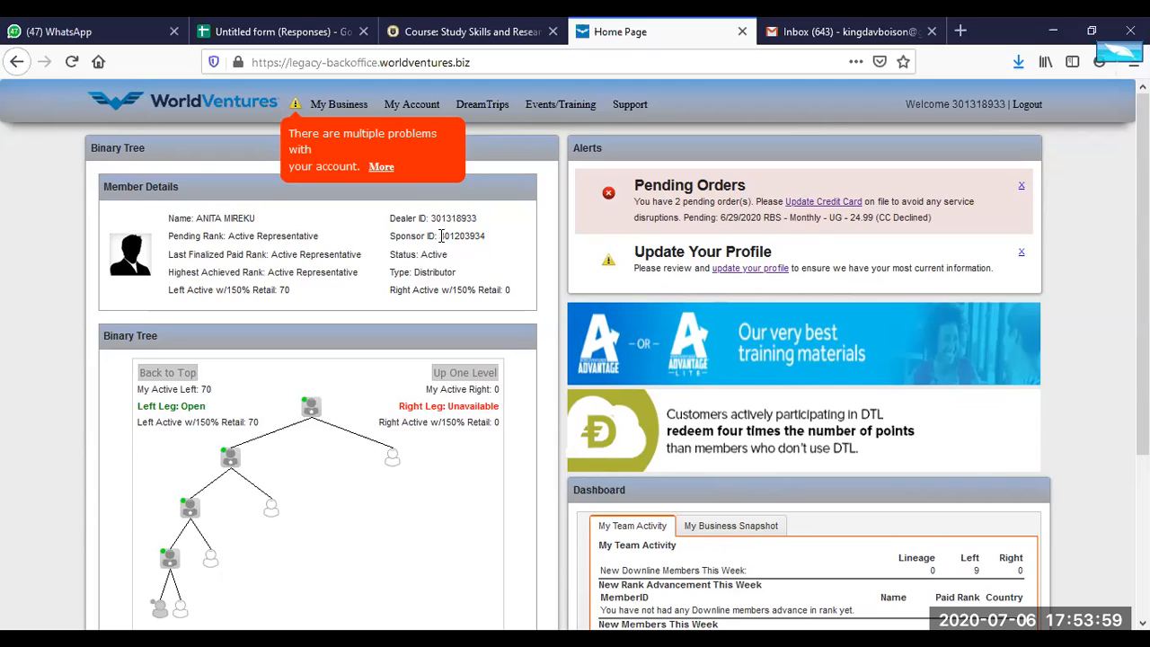
pyautogui.doubleClick(462, 236)
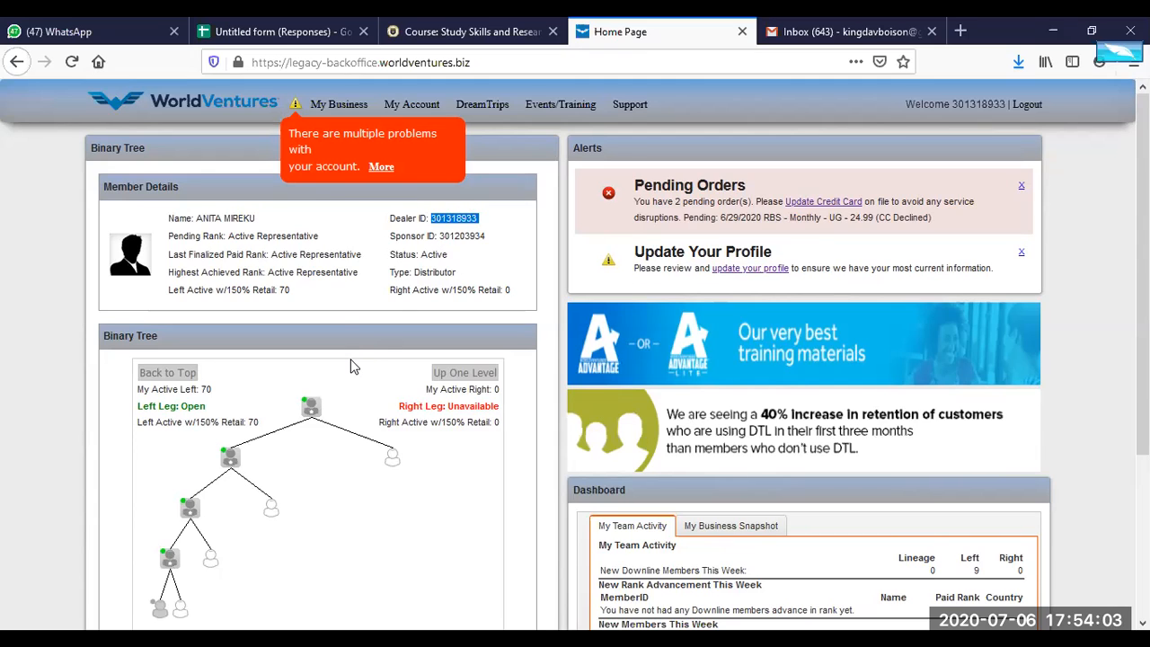
pyautogui.scroll(-3)
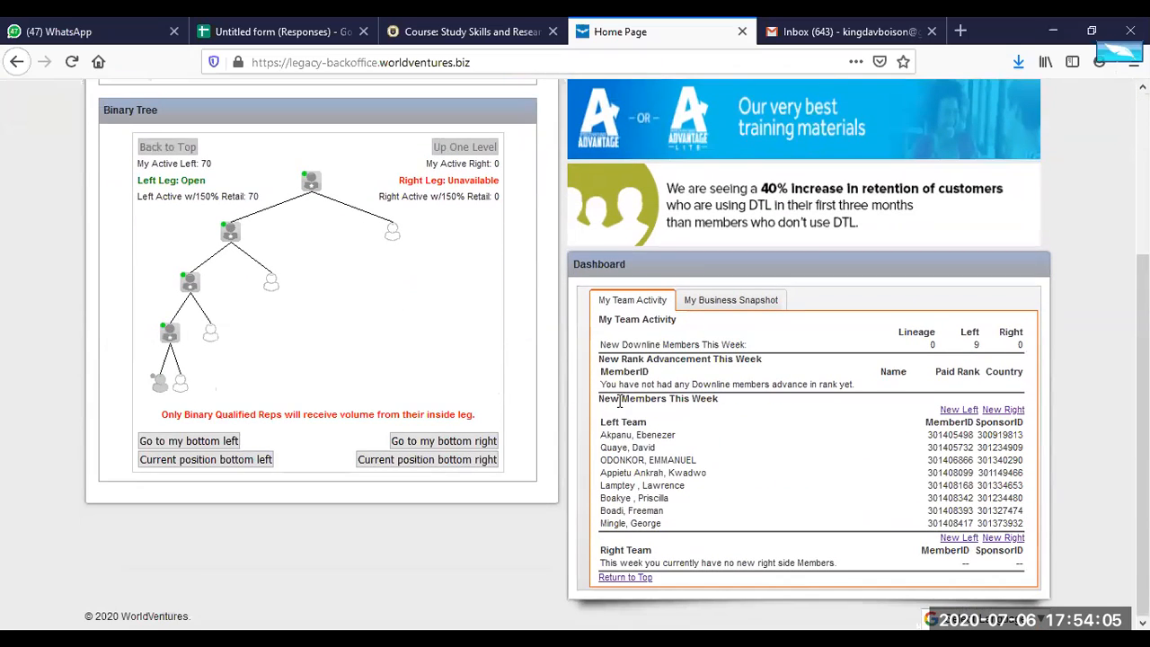
pyautogui.moveTo(692, 427)
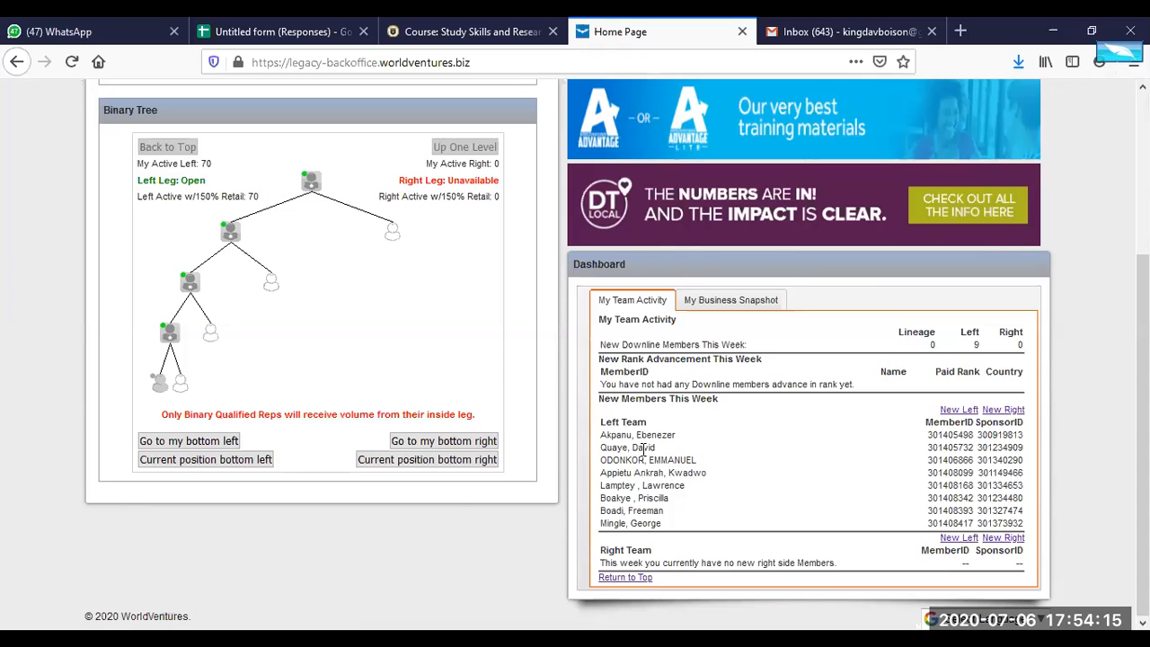
pyautogui.moveTo(661, 438)
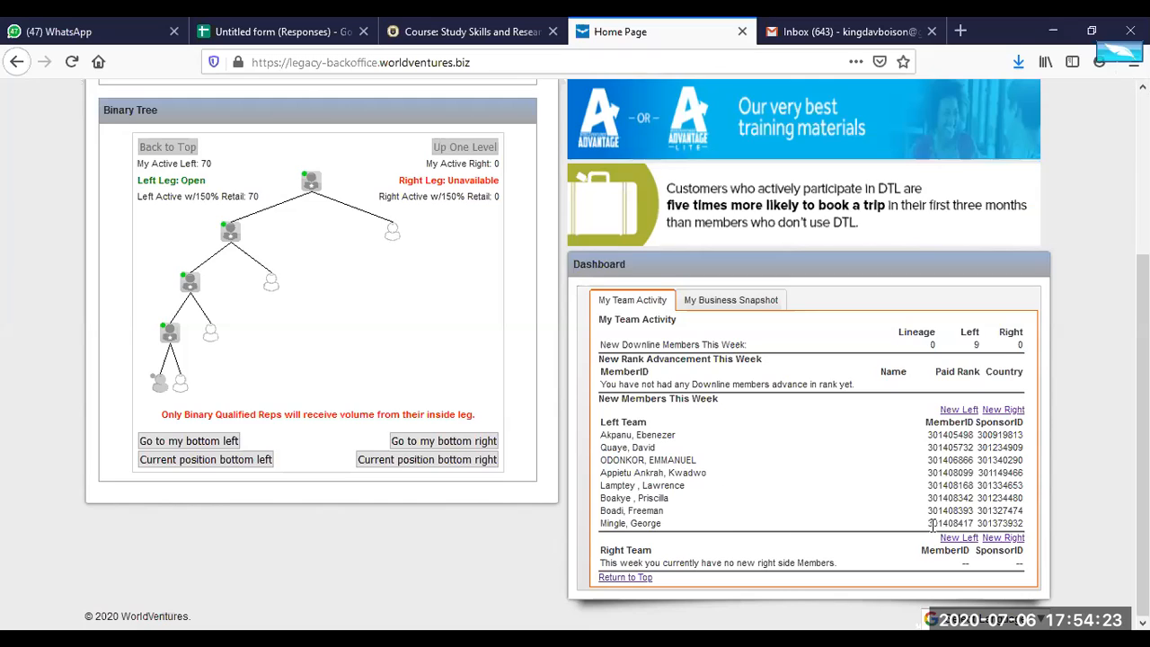
pyautogui.moveTo(796, 534)
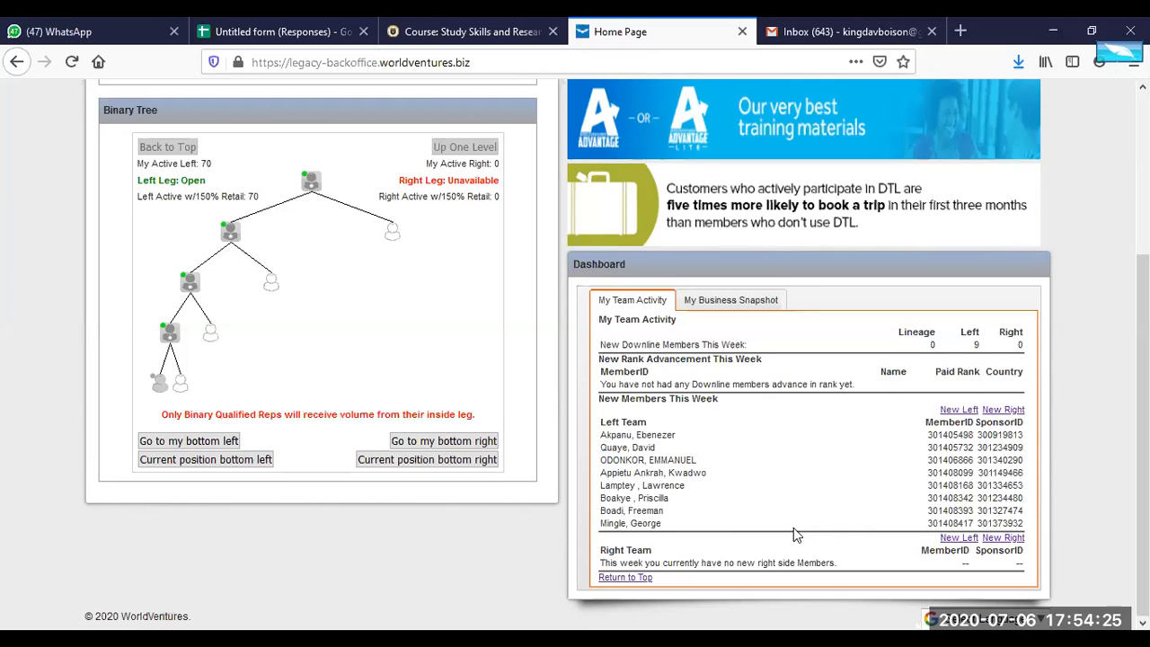
pyautogui.moveTo(723, 483)
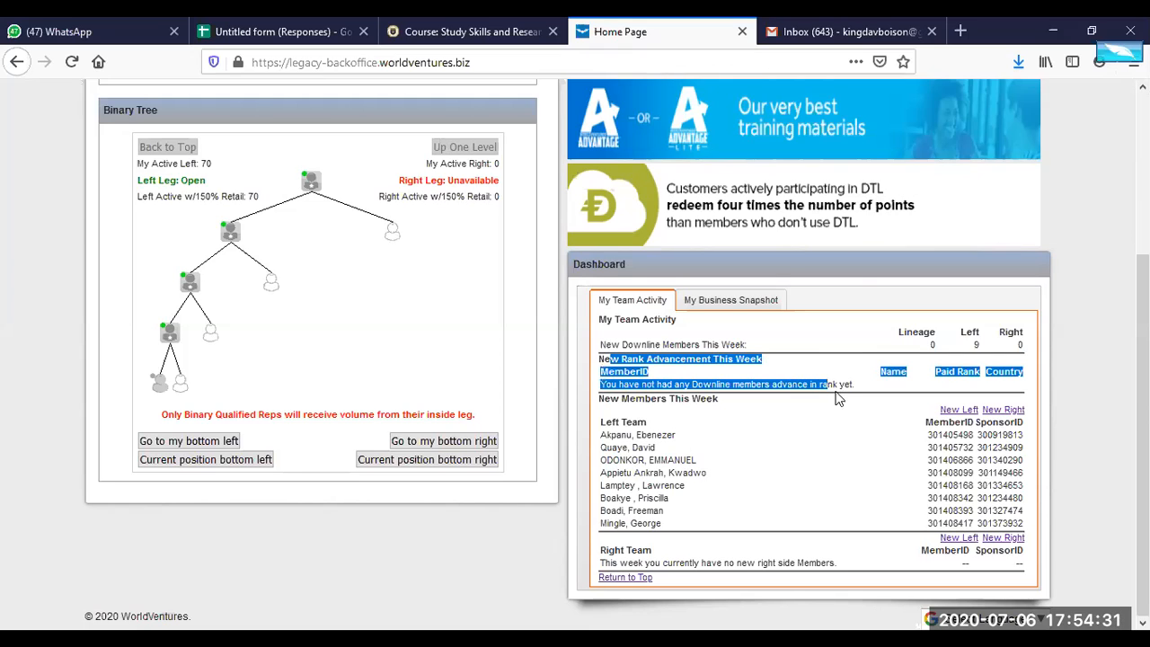
pyautogui.scroll(3)
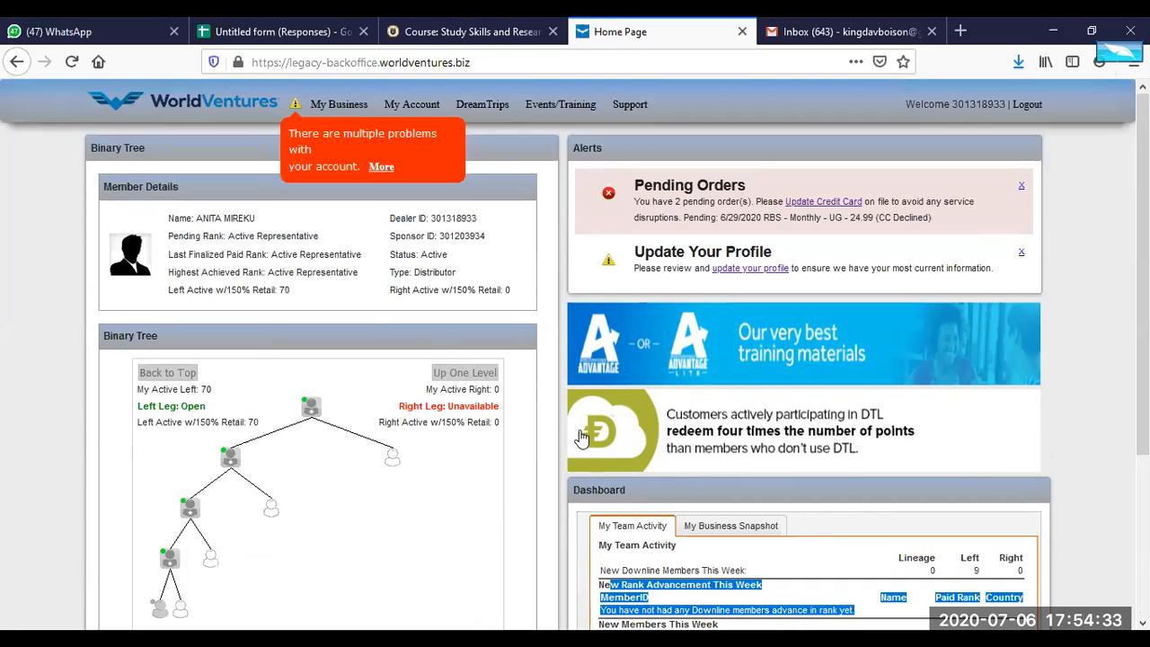
pyautogui.click(338, 104)
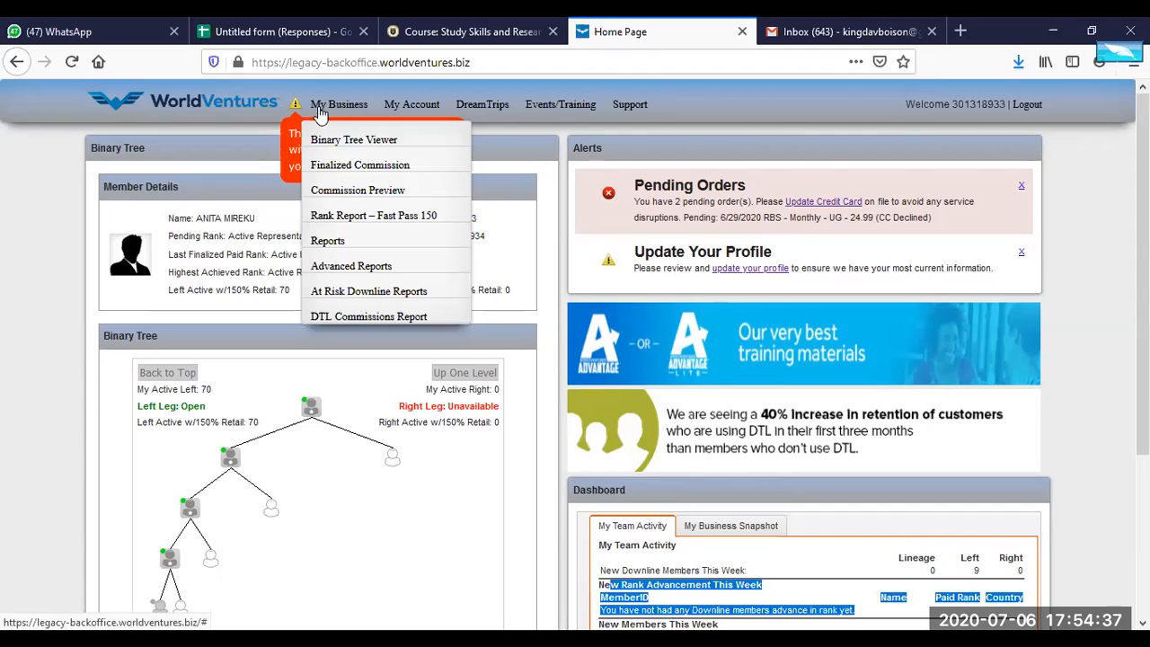
pyautogui.moveTo(359, 177)
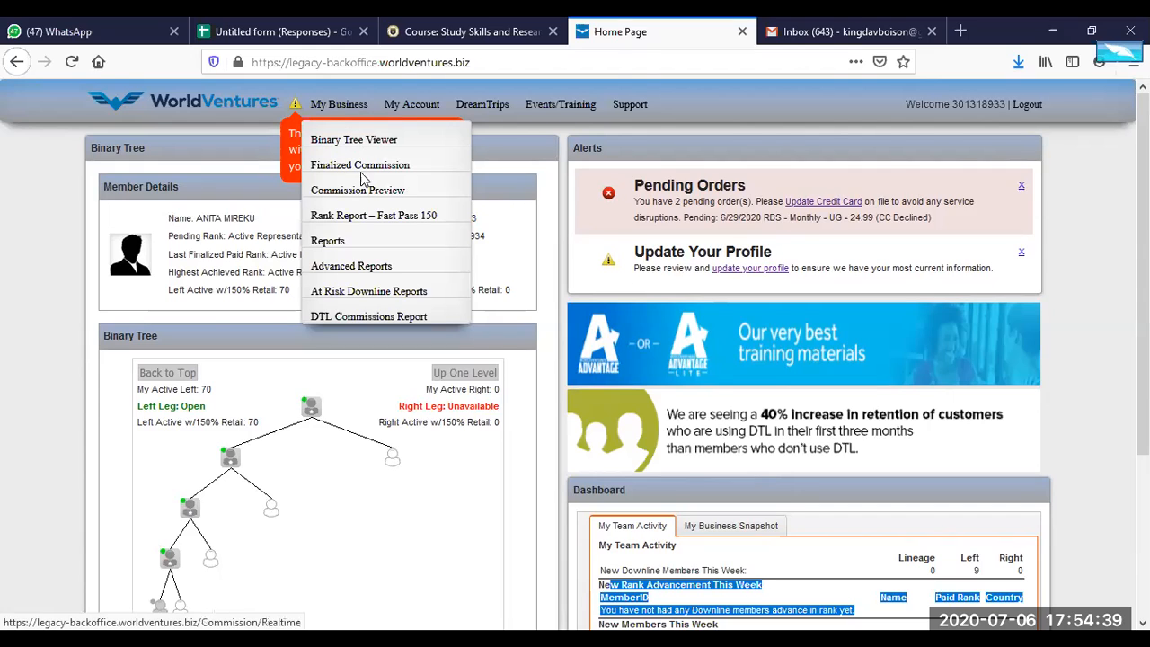
pyautogui.moveTo(339, 105)
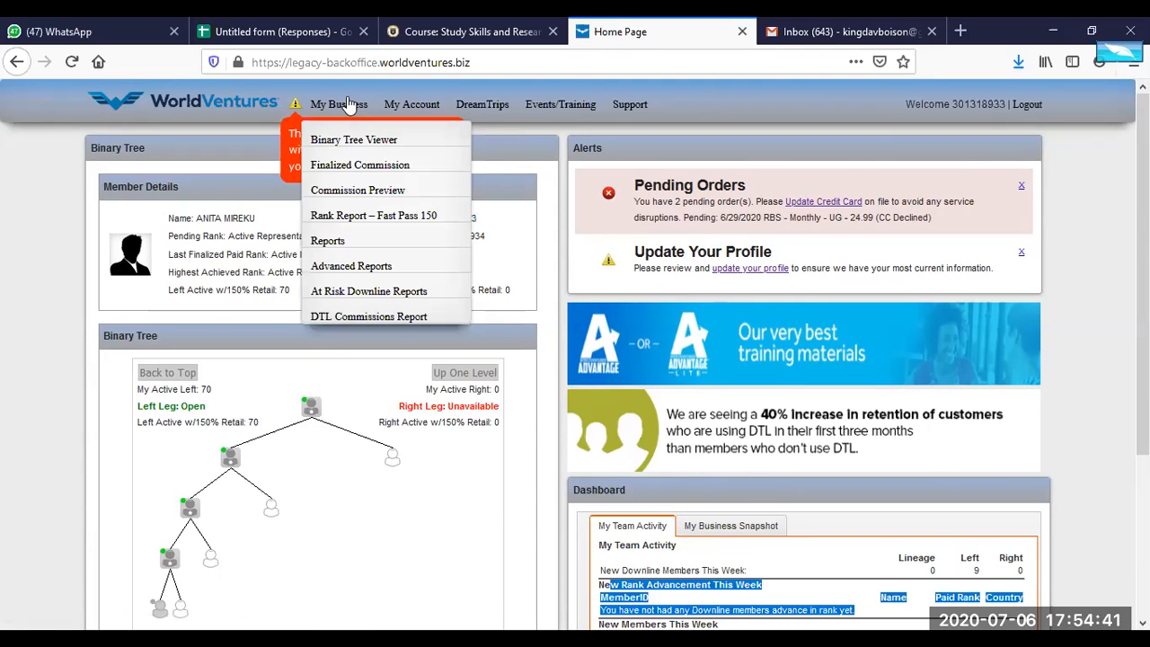
pyautogui.moveTo(360, 164)
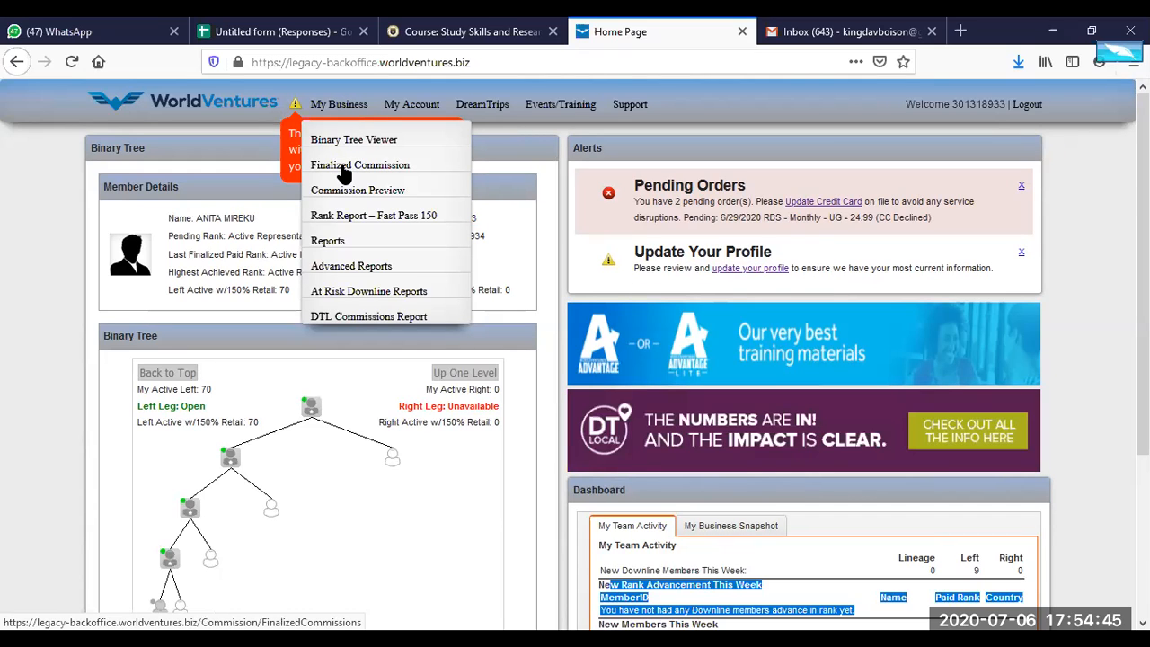
# Go to the Finalized Commission report from the My Business menu.
pyautogui.click(360, 165)
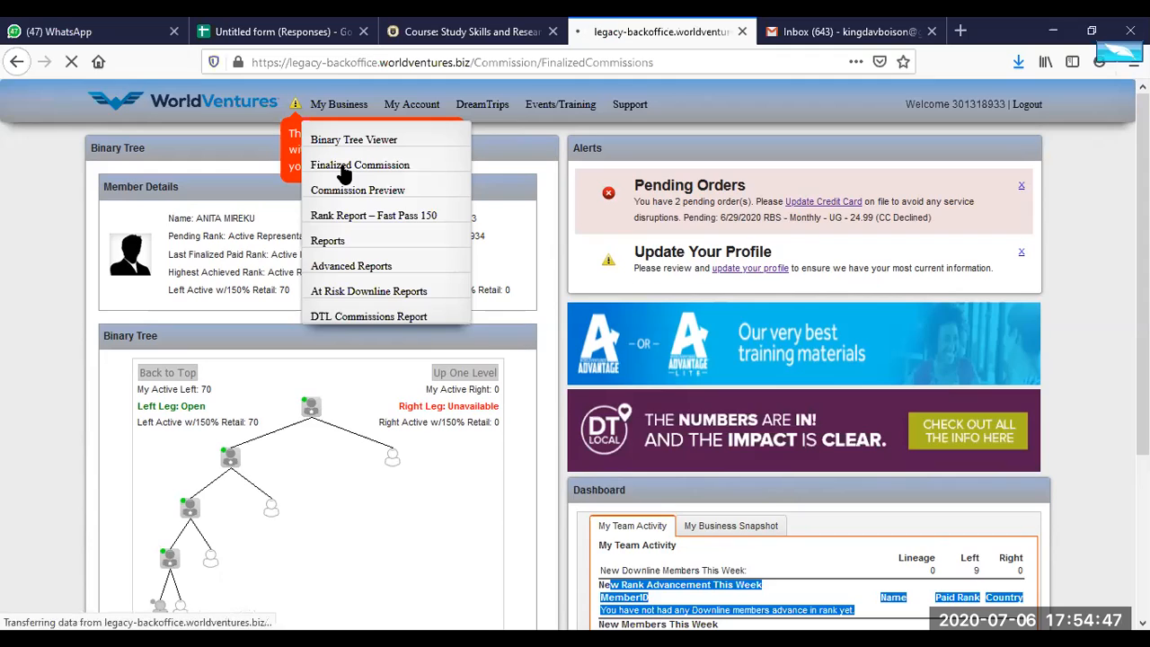
# Load the Finalized Commissions table for weeks 24–26 of 2020 with $15 direct commission.
pyautogui.click(360, 164)
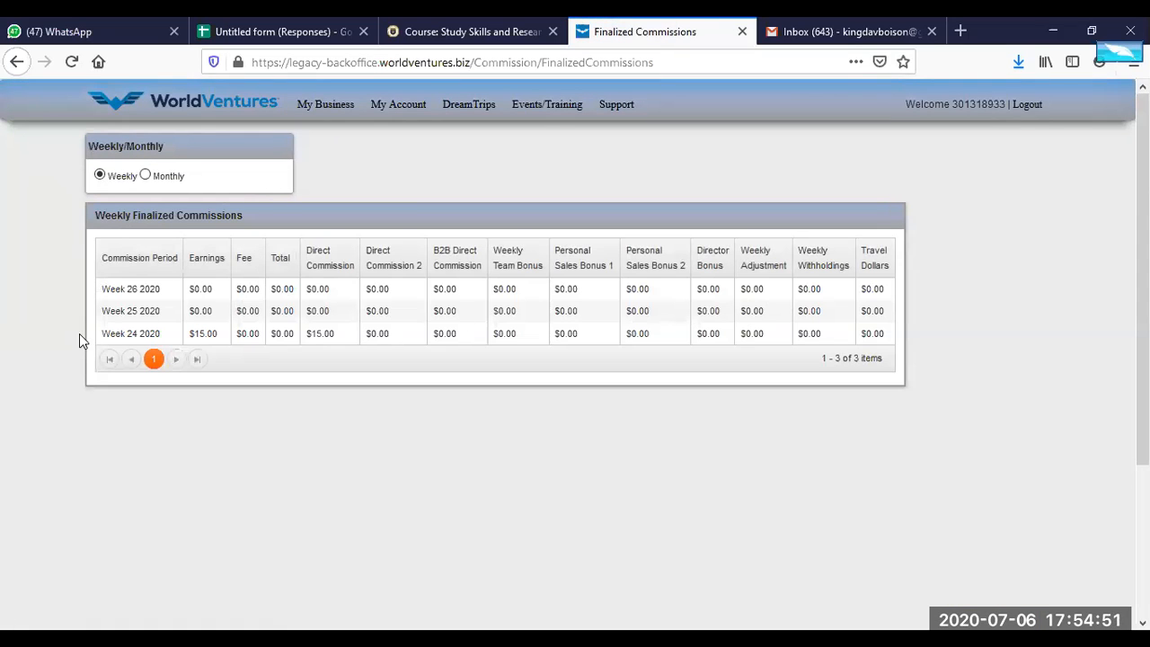
pyautogui.moveTo(202, 340)
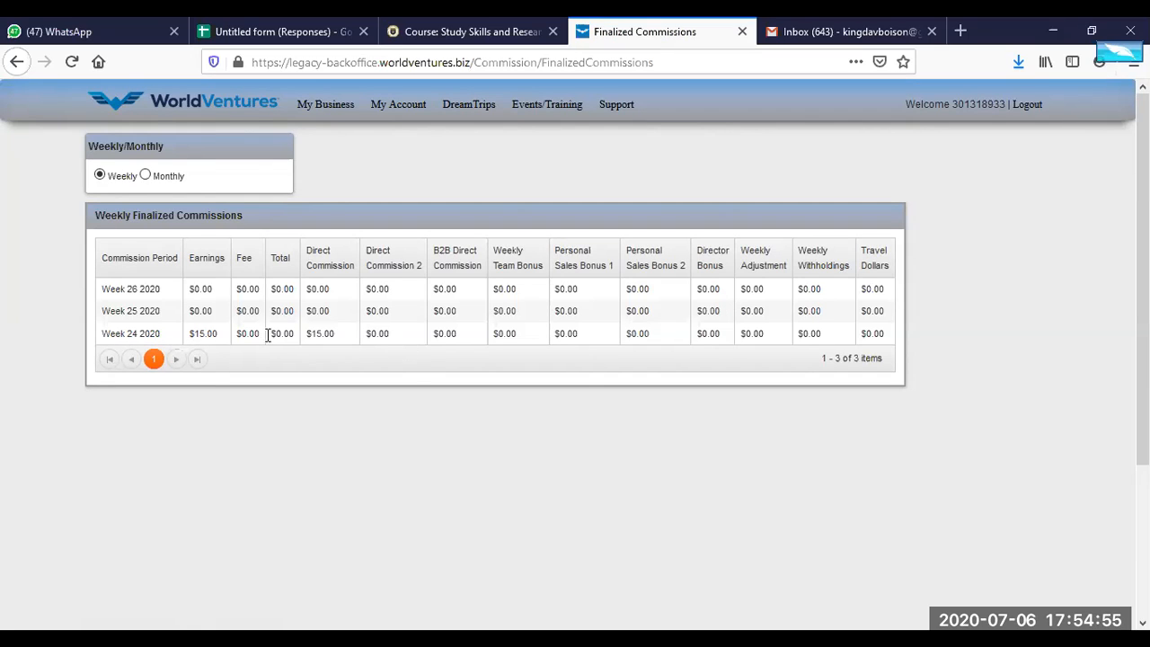
pyautogui.moveTo(232, 313)
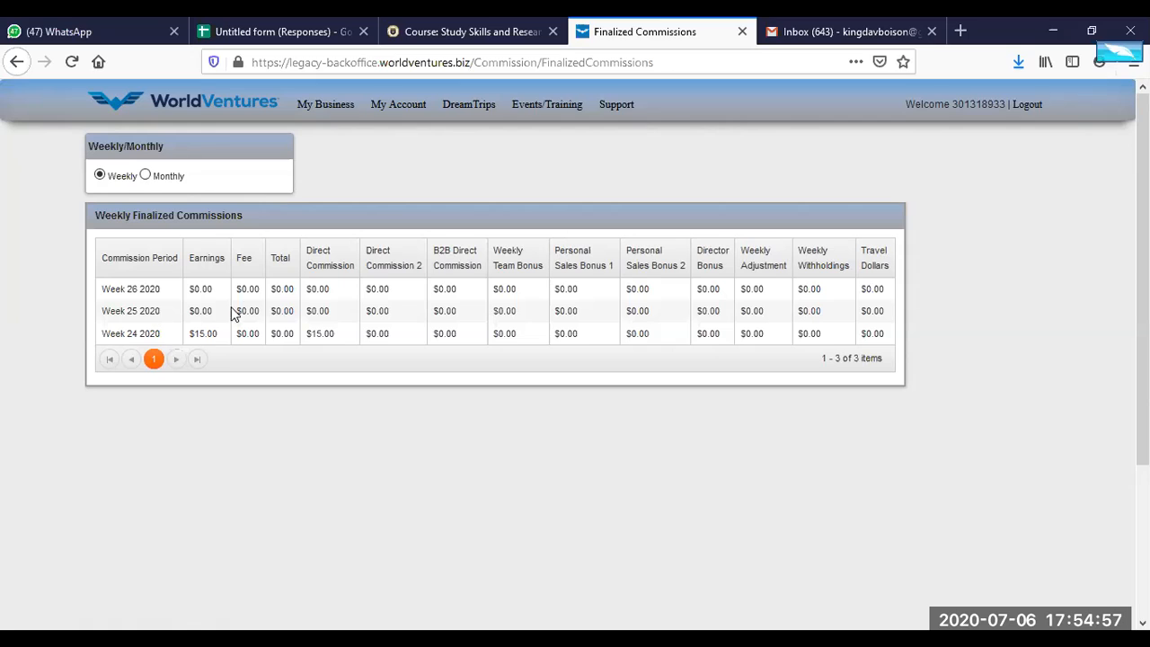
pyautogui.moveTo(540, 326)
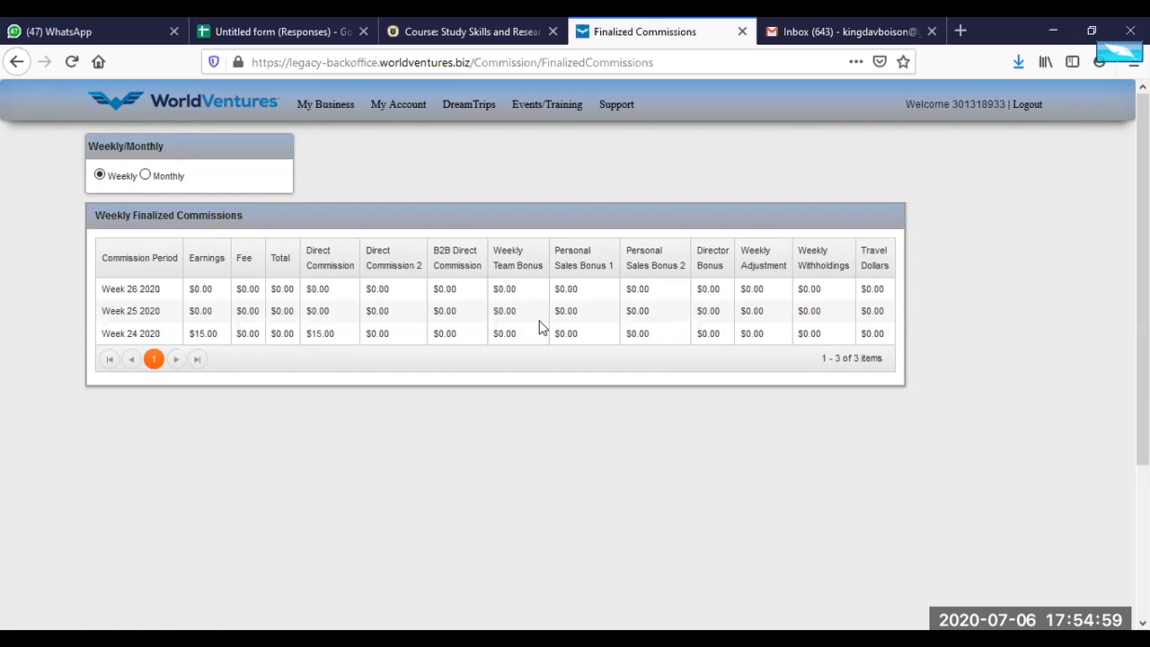
pyautogui.moveTo(138, 333)
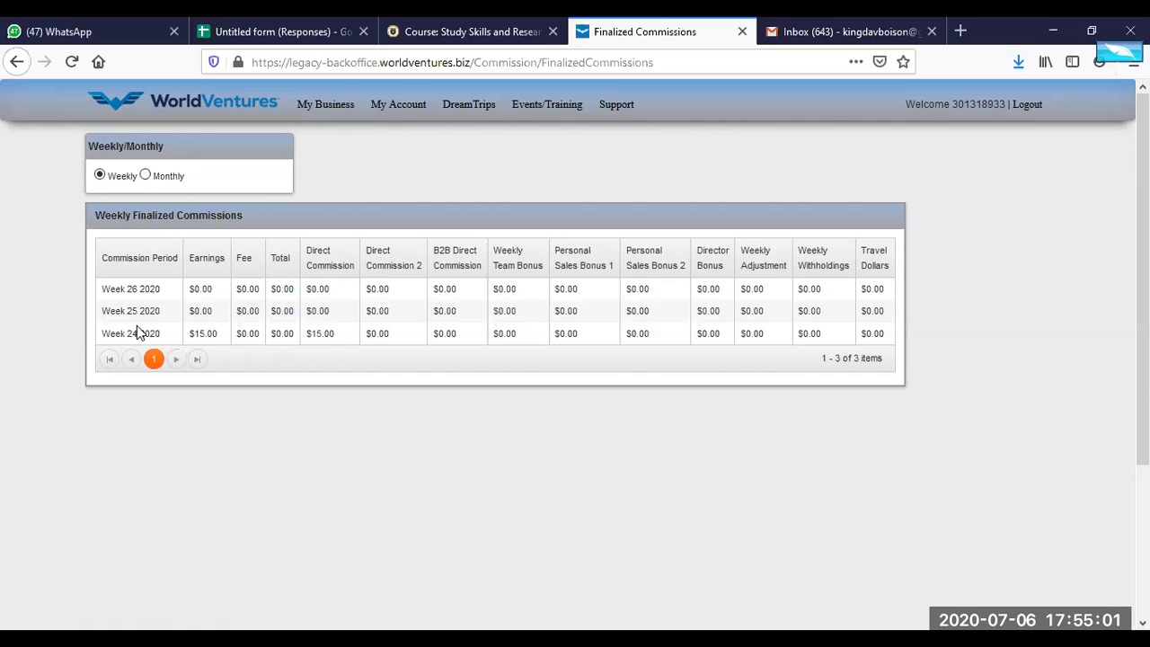
pyautogui.moveTo(155, 286)
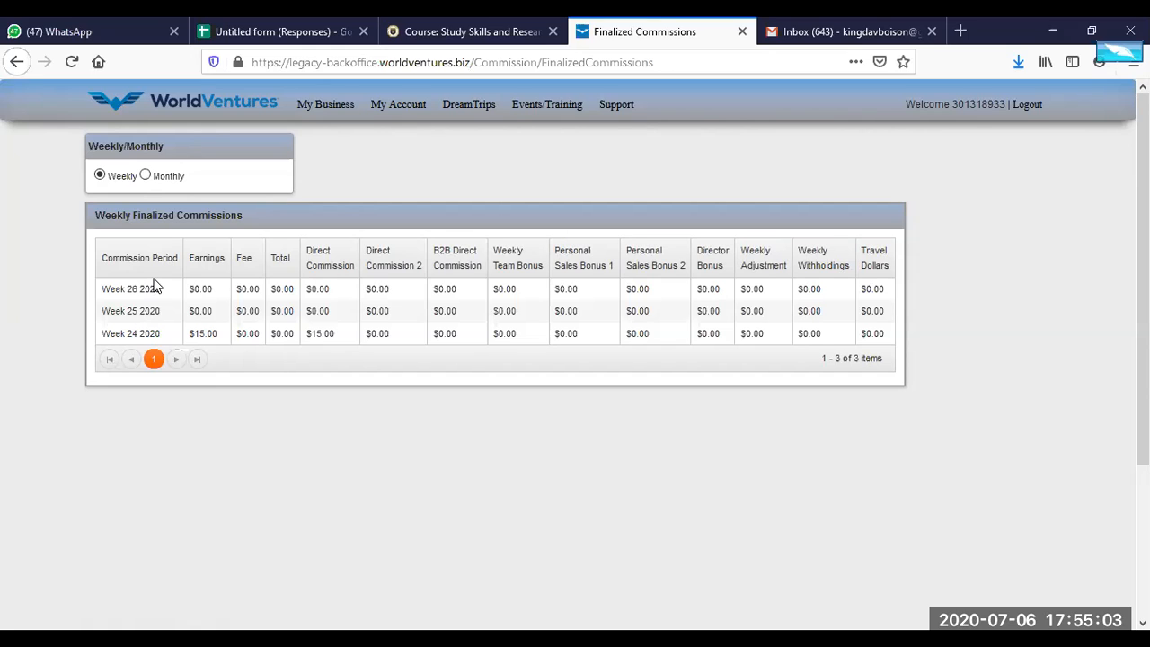
pyautogui.moveTo(223, 338)
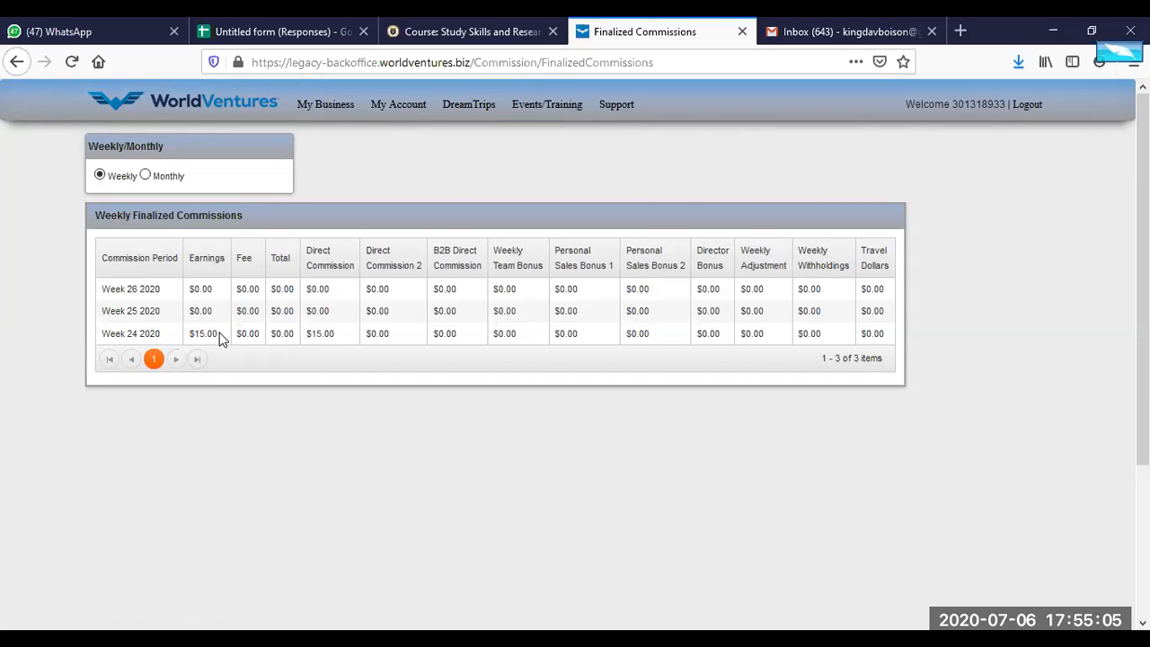
pyautogui.moveTo(845, 303)
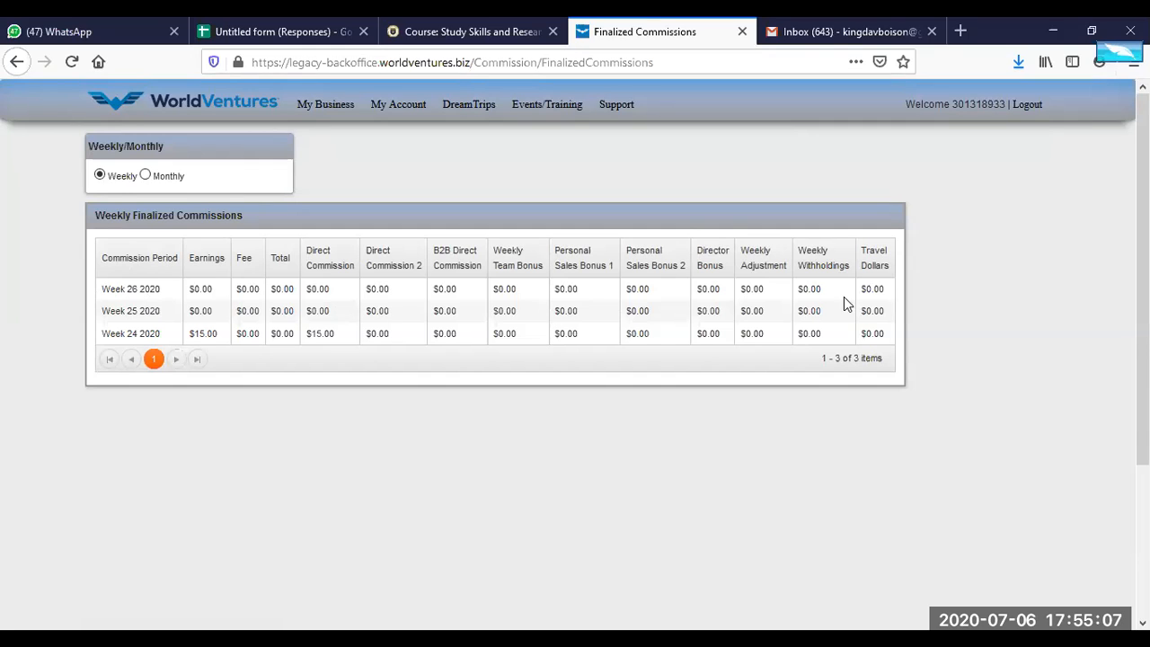
pyautogui.moveTo(228, 339)
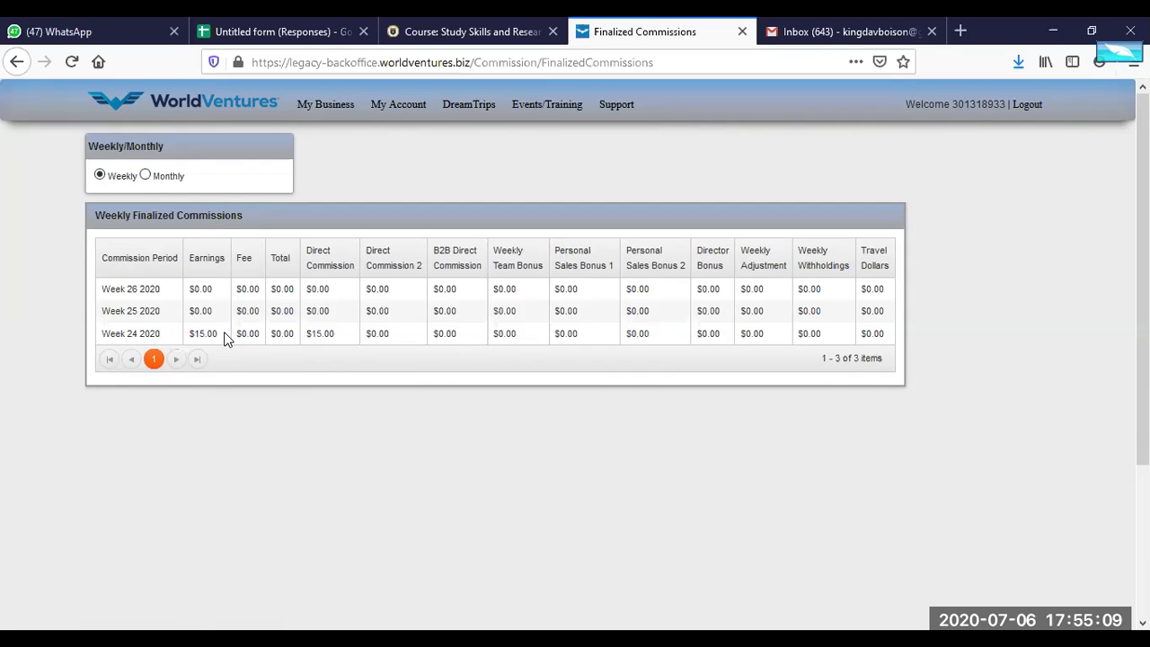
pyautogui.moveTo(215, 349)
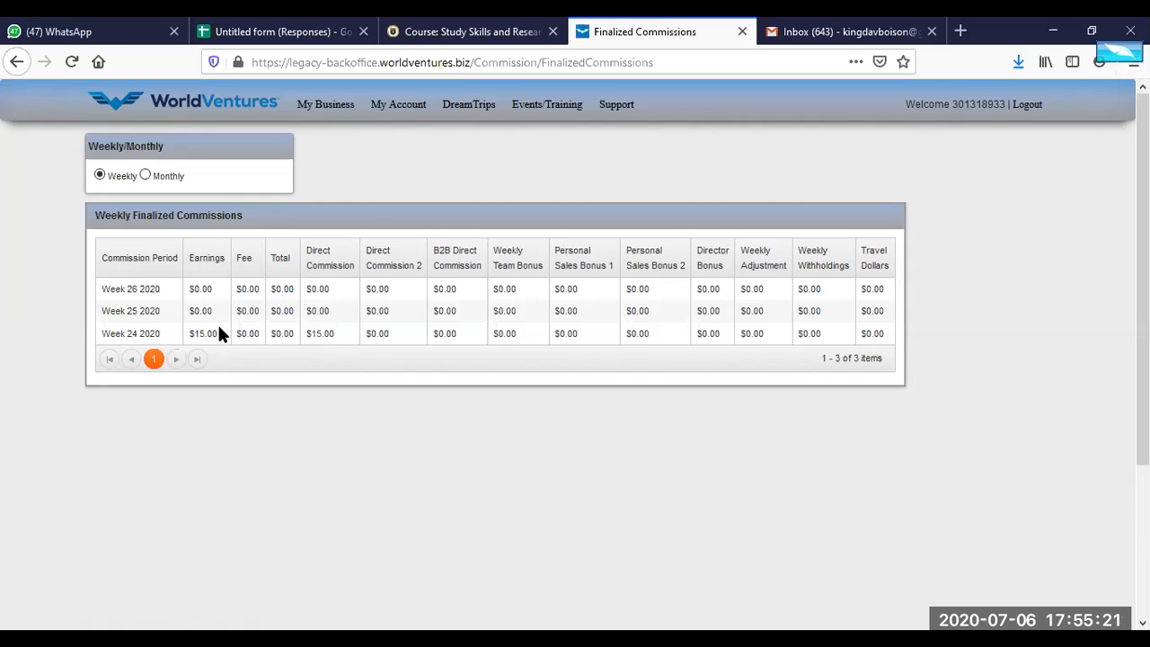
pyautogui.moveTo(226, 328)
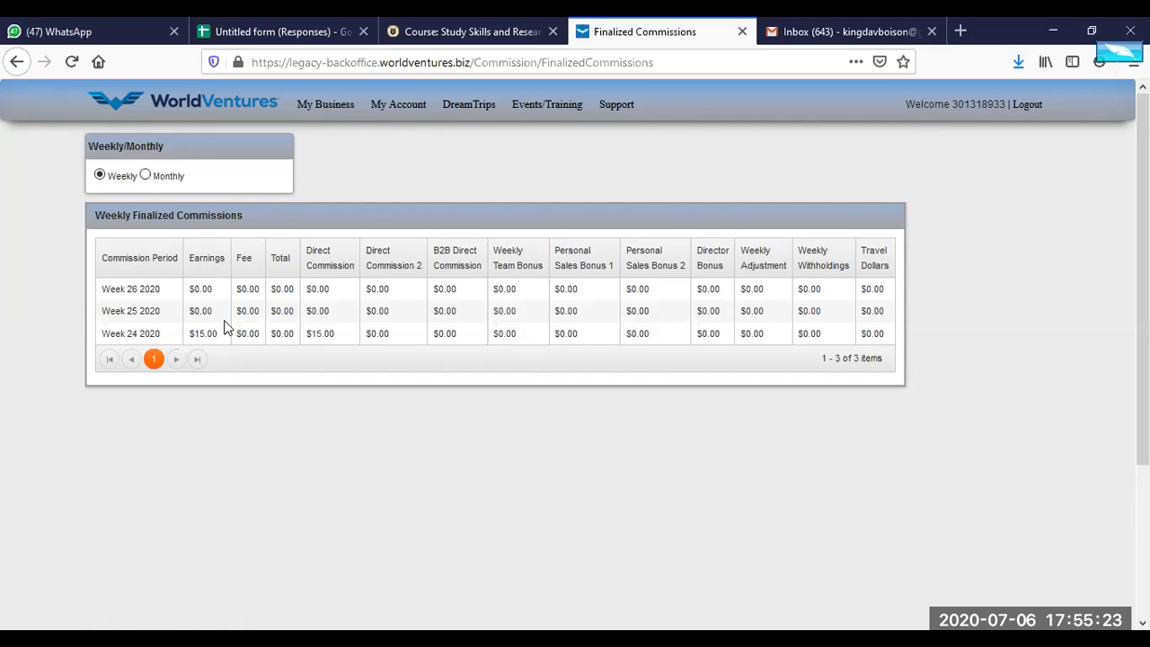
pyautogui.moveTo(199, 349)
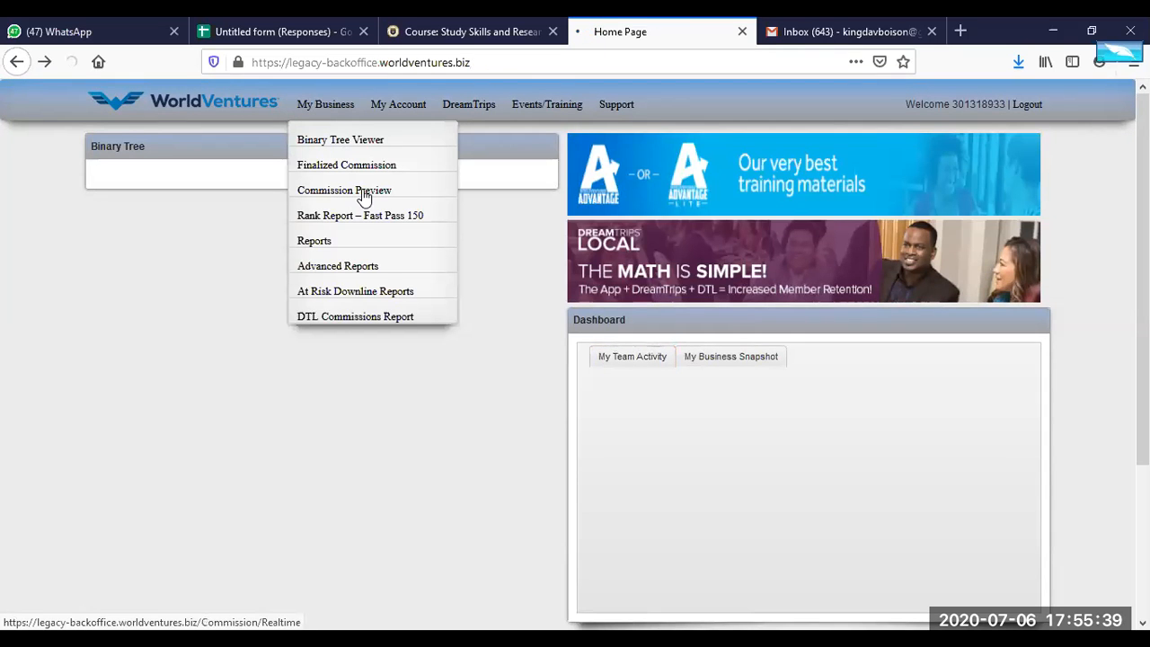
# View the empty Weekly and Monthly Commission Previews, then return to the legacy home page.
pyautogui.click(344, 190)
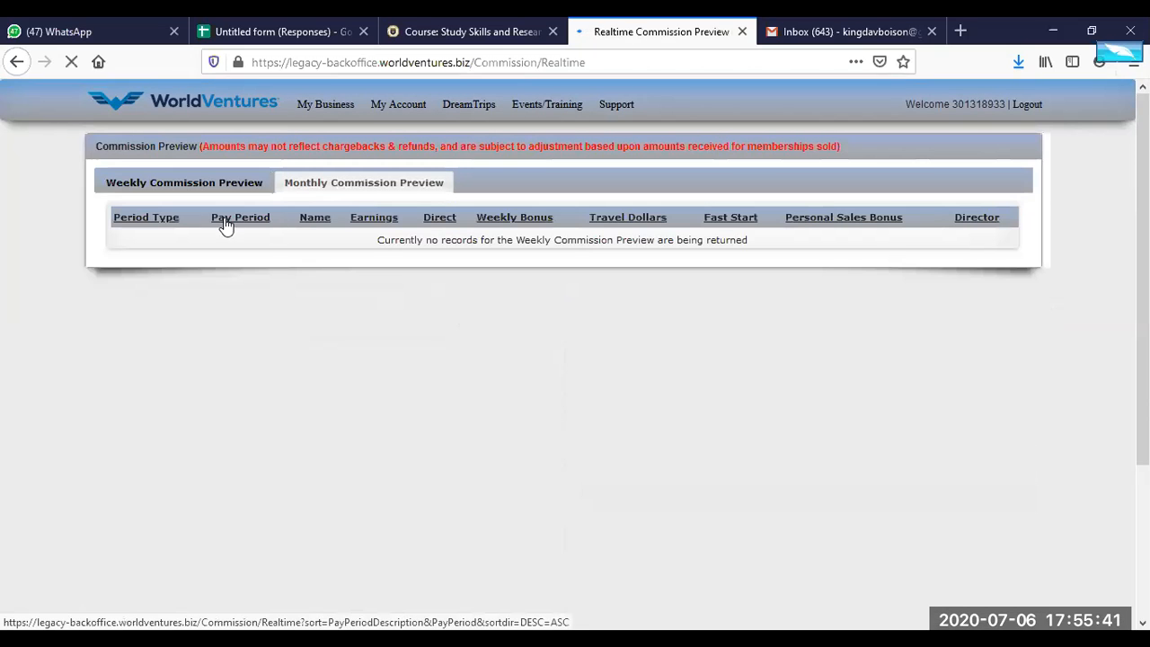
pyautogui.click(184, 182)
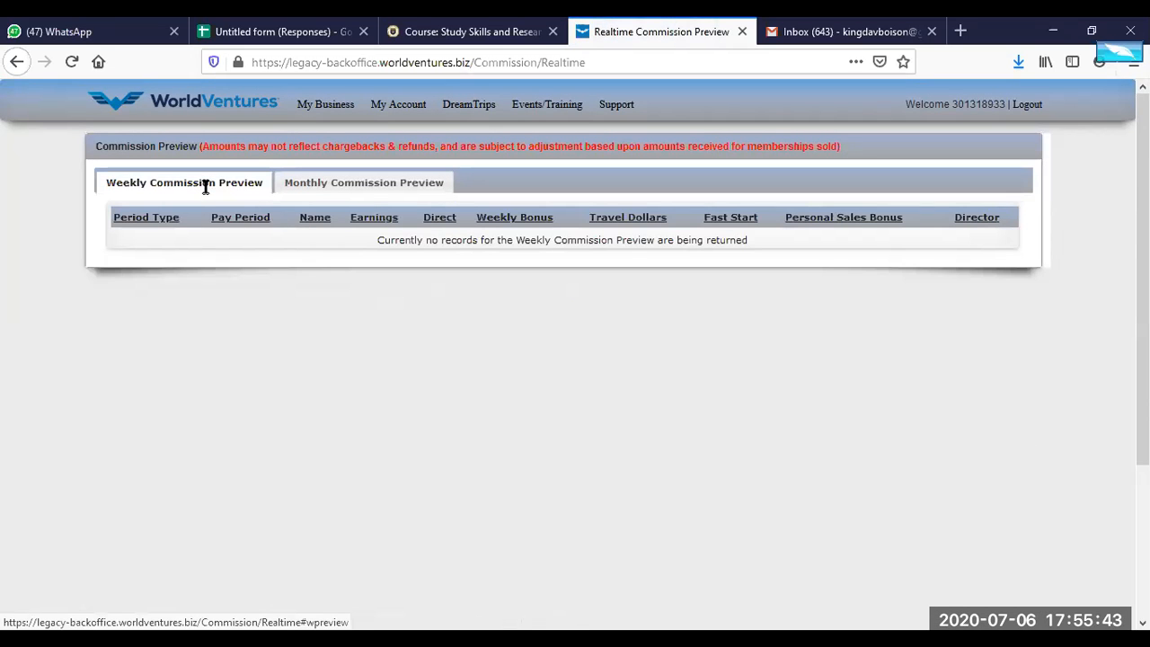
pyautogui.click(363, 183)
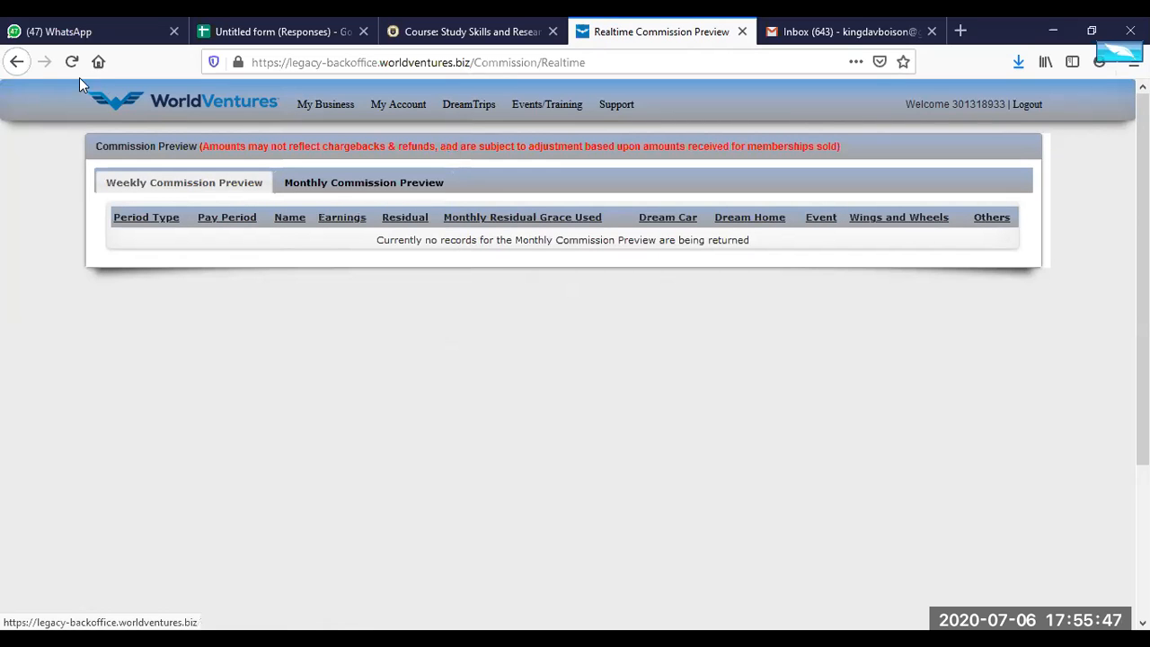
pyautogui.click(325, 103)
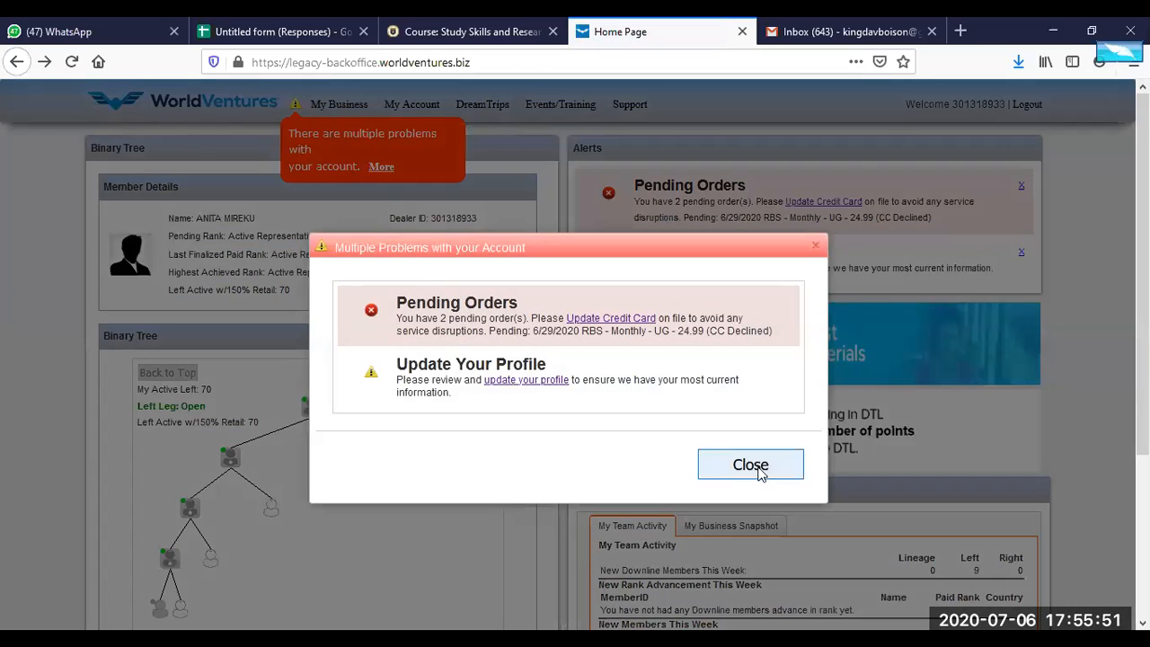
# Dismiss the account problems notice and load the Fast Pass 150 rank report from My Business.
pyautogui.click(339, 103)
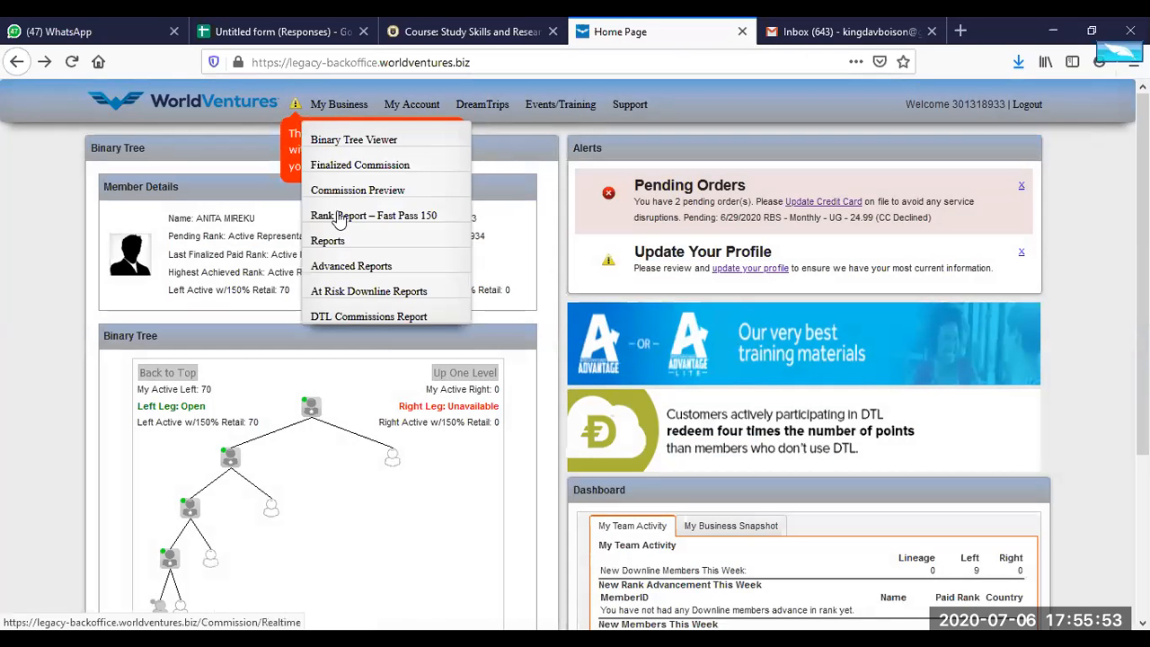
pyautogui.moveTo(416, 220)
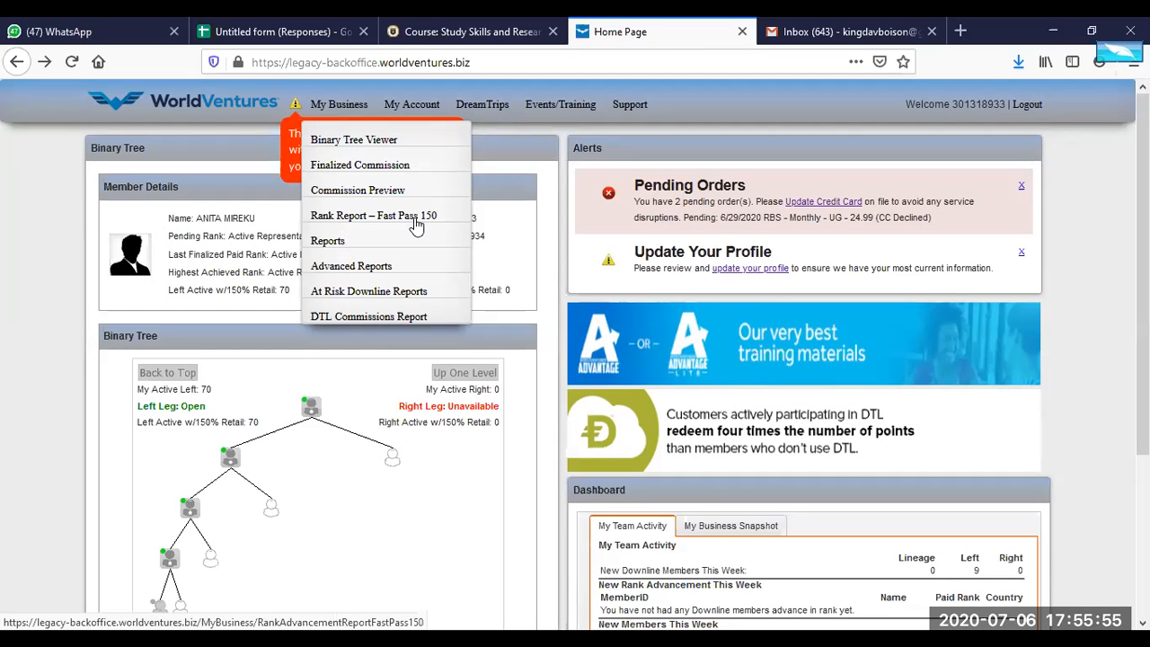
pyautogui.click(373, 215)
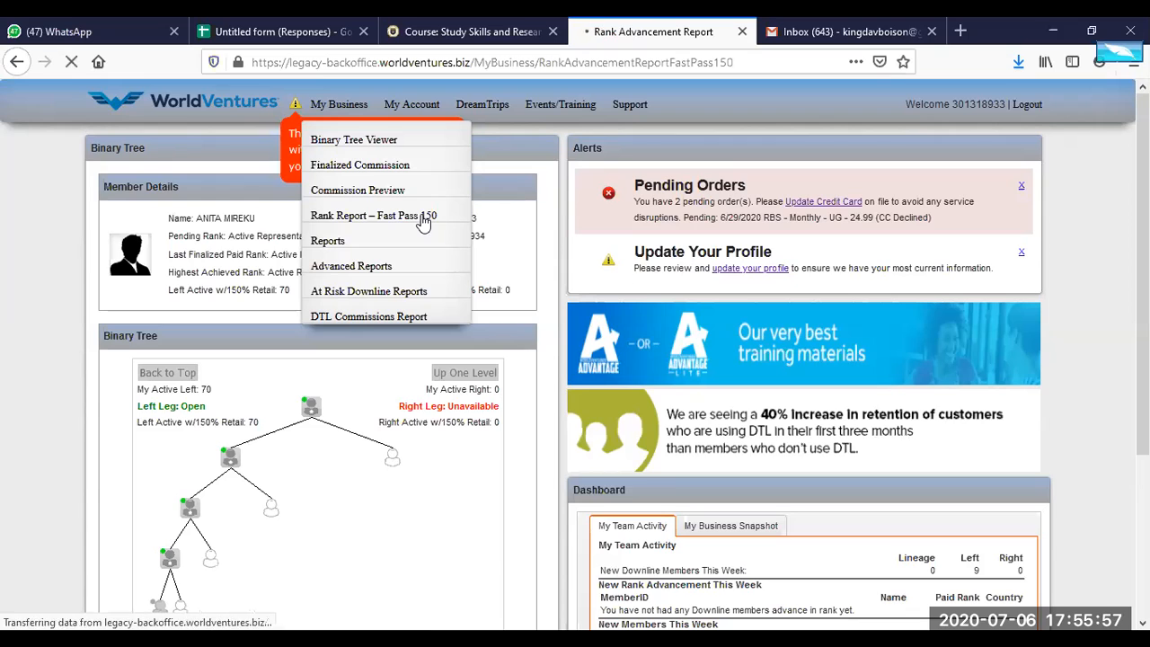
pyautogui.click(372, 215)
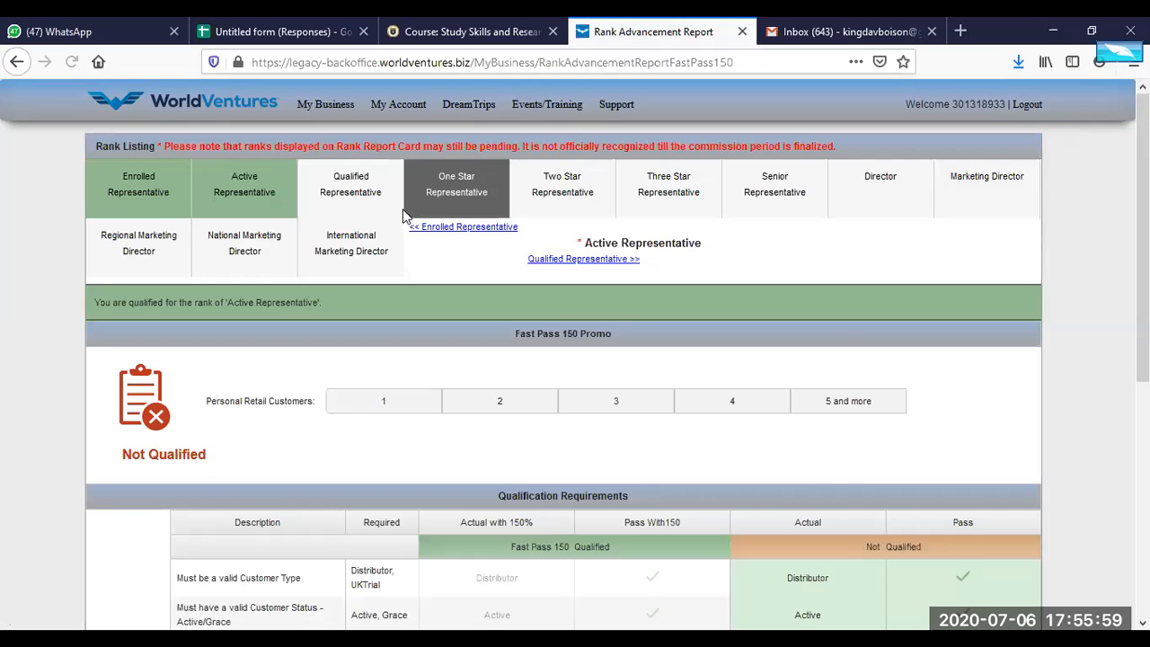
pyautogui.scroll(-3)
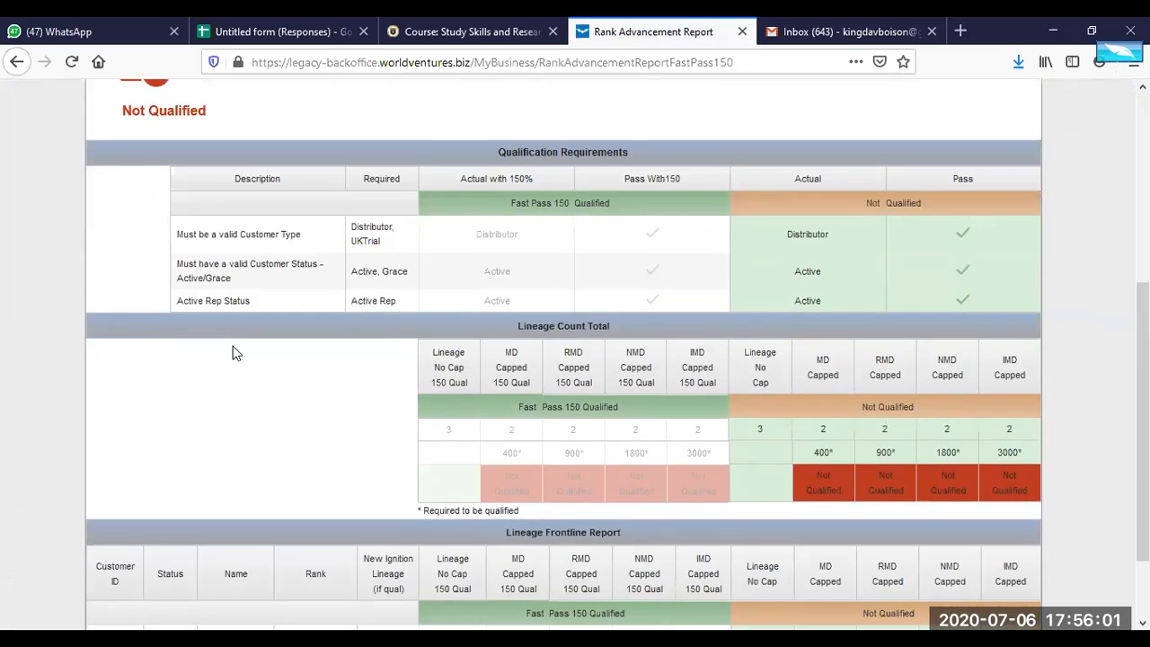
pyautogui.scroll(3)
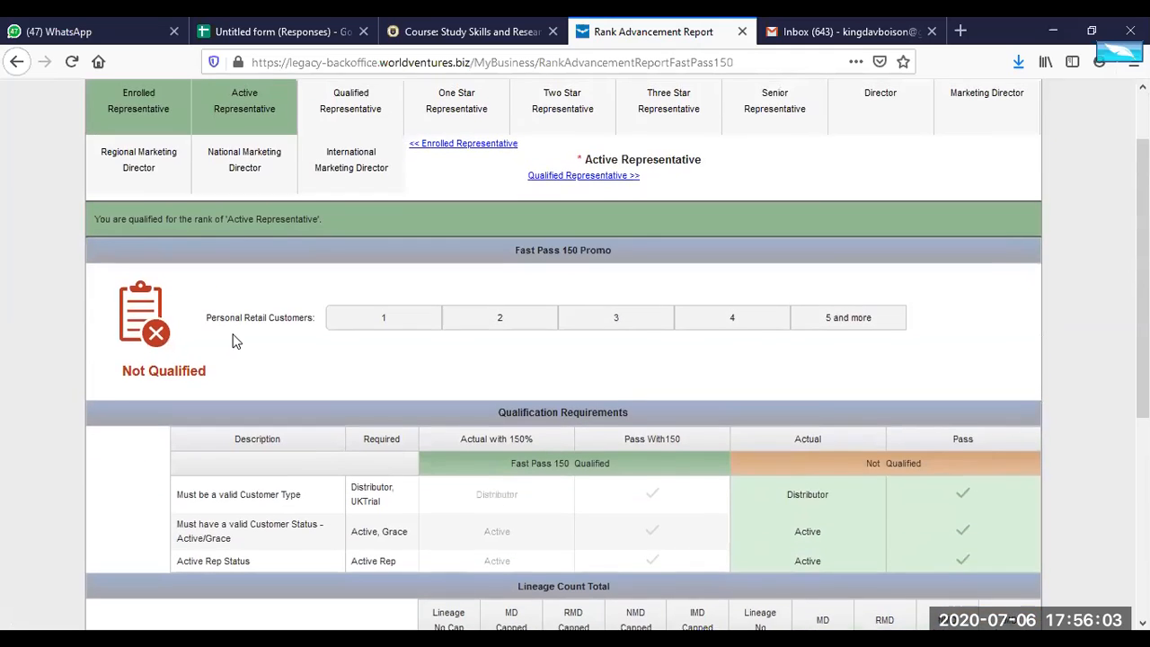
pyautogui.scroll(3)
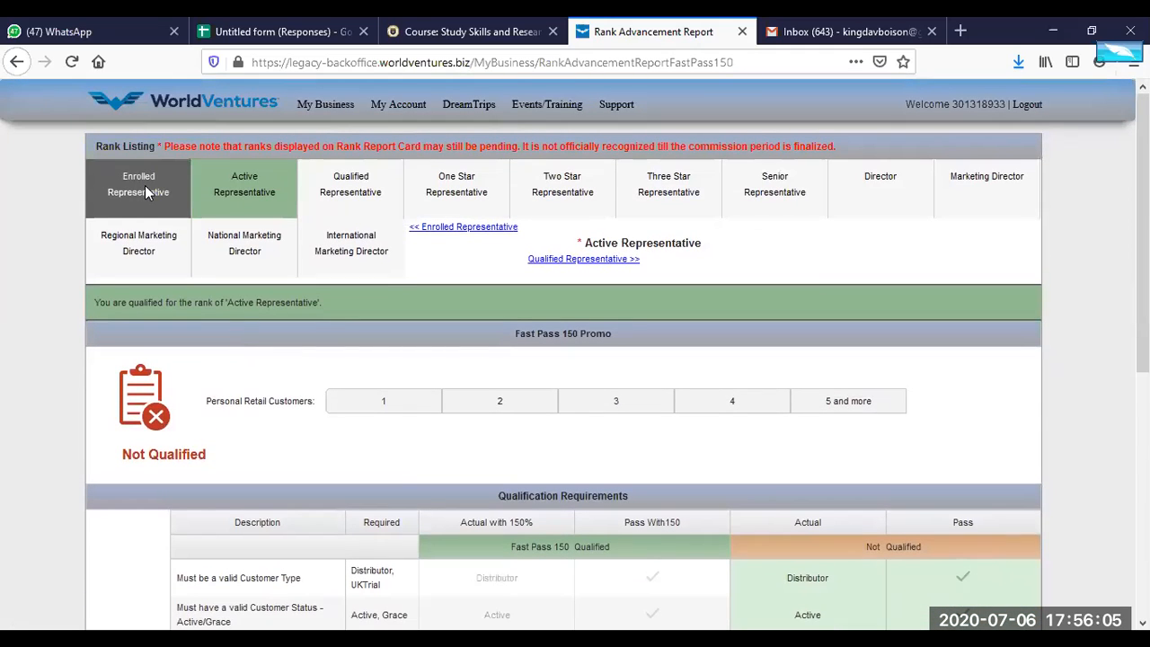
# Review the Active Representative qualification and the Fast Pass 150 not-qualified status.
pyautogui.scroll(-3)
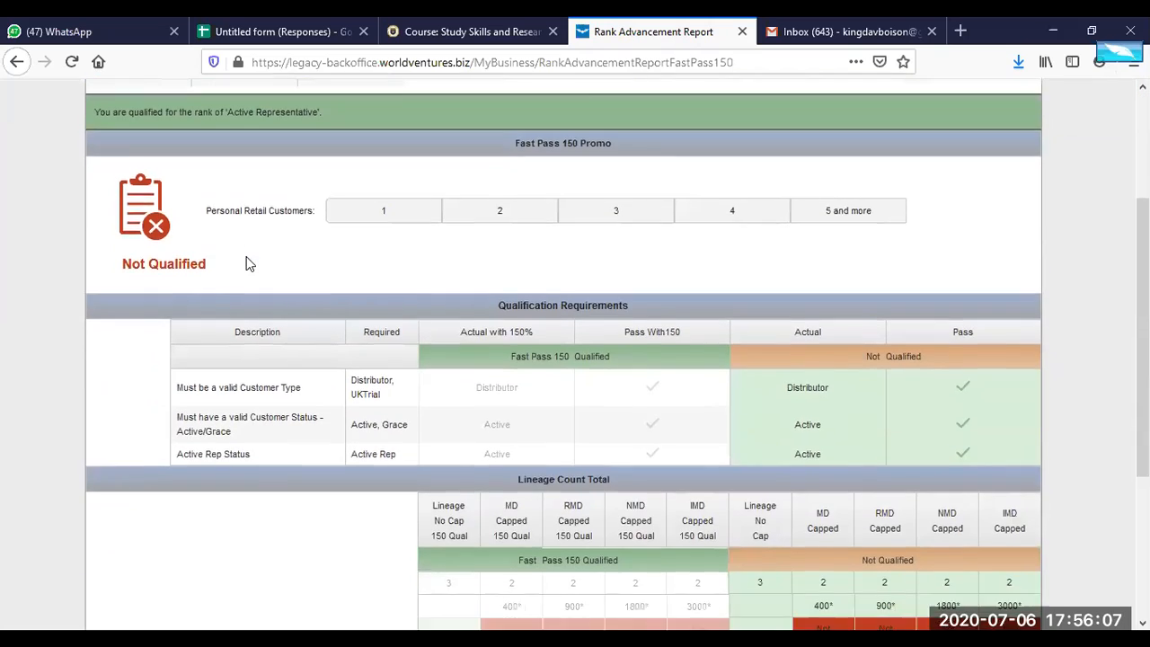
pyautogui.scroll(-3)
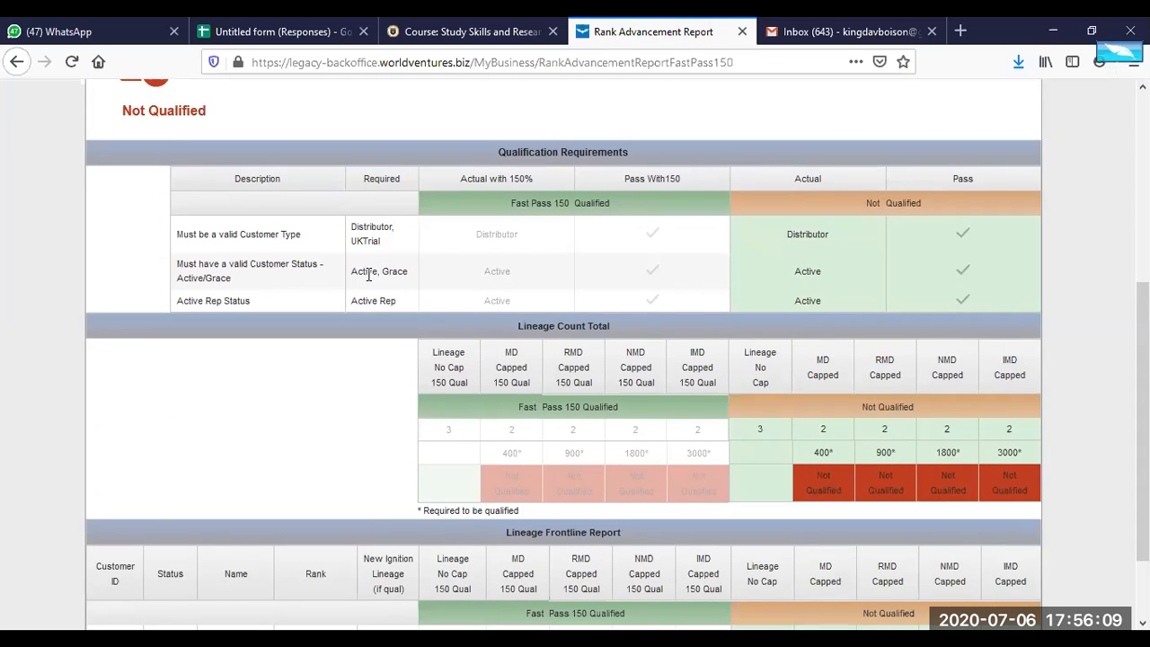
pyautogui.moveTo(192, 277)
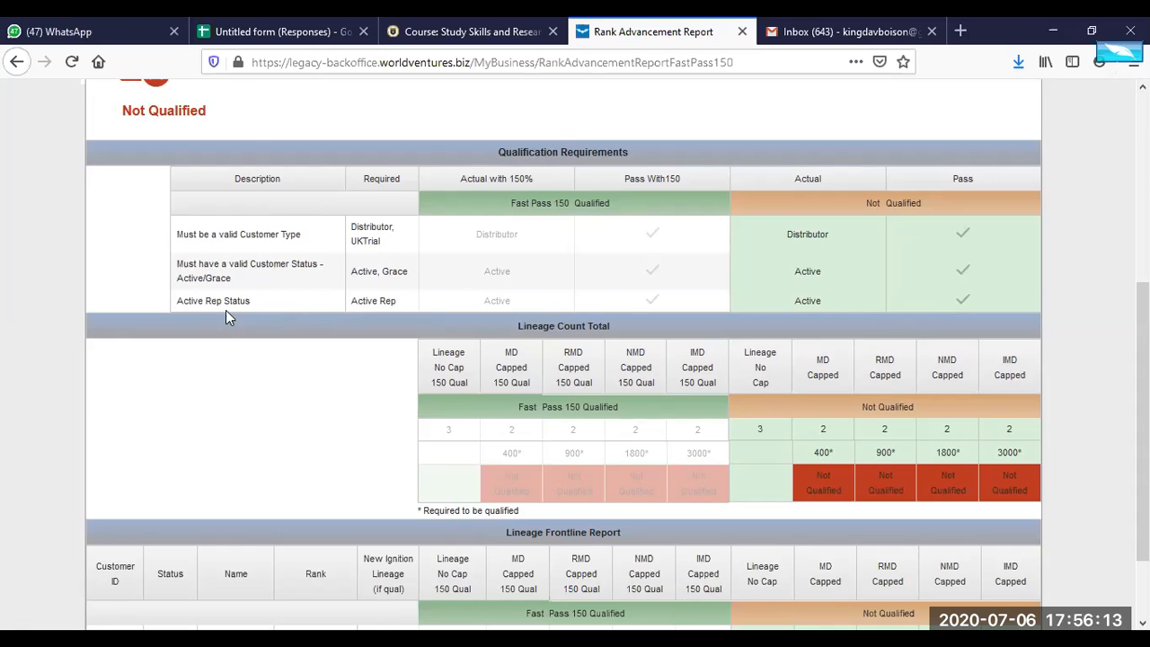
pyautogui.moveTo(836, 299)
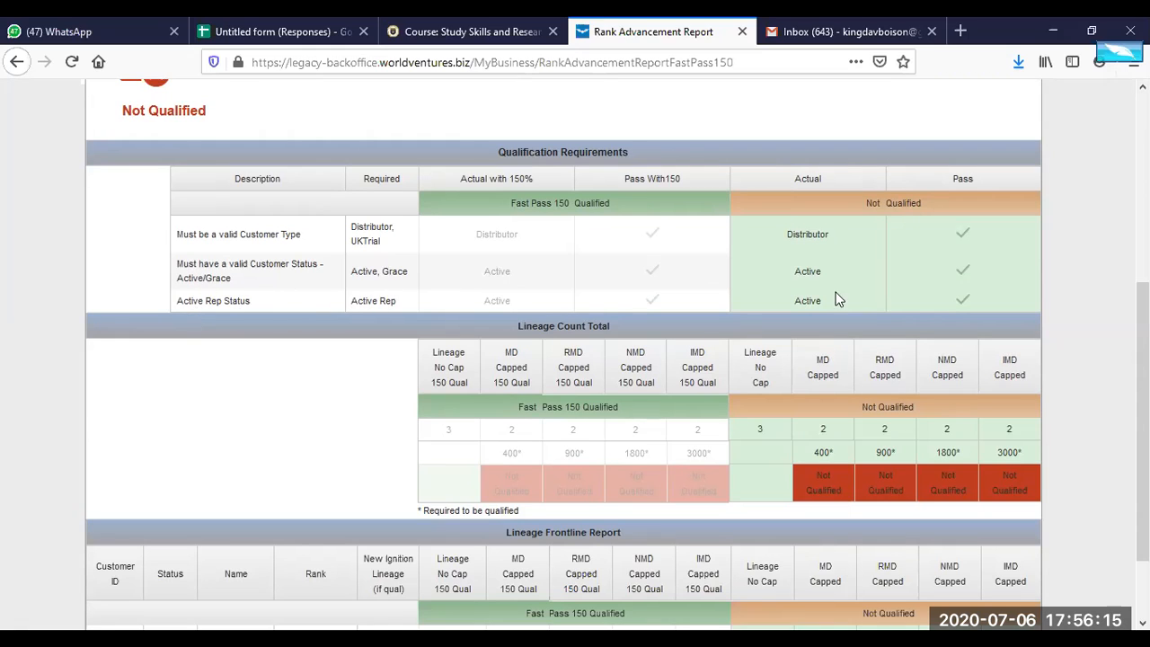
pyautogui.moveTo(544, 300)
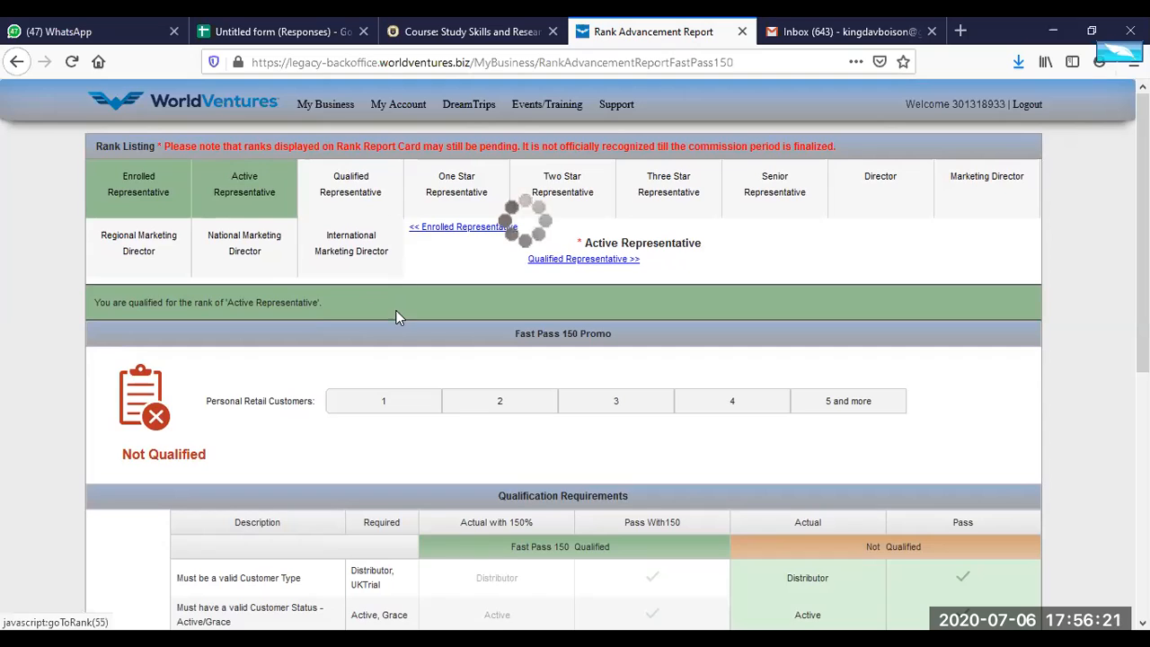
pyautogui.scroll(-3)
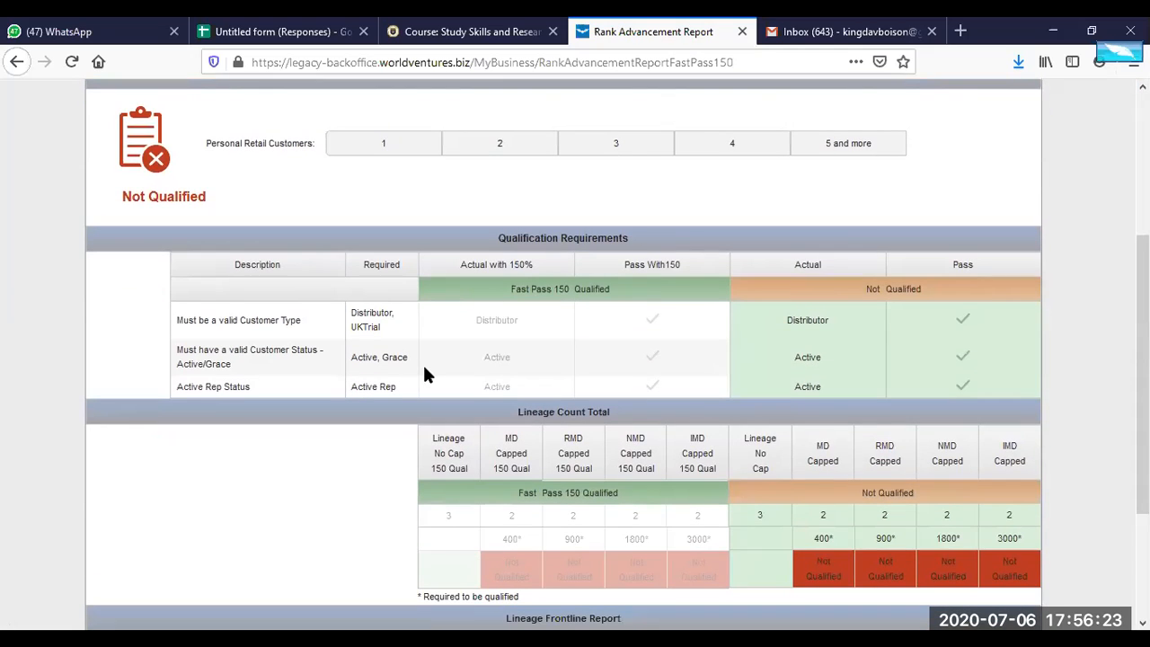
pyautogui.scroll(3)
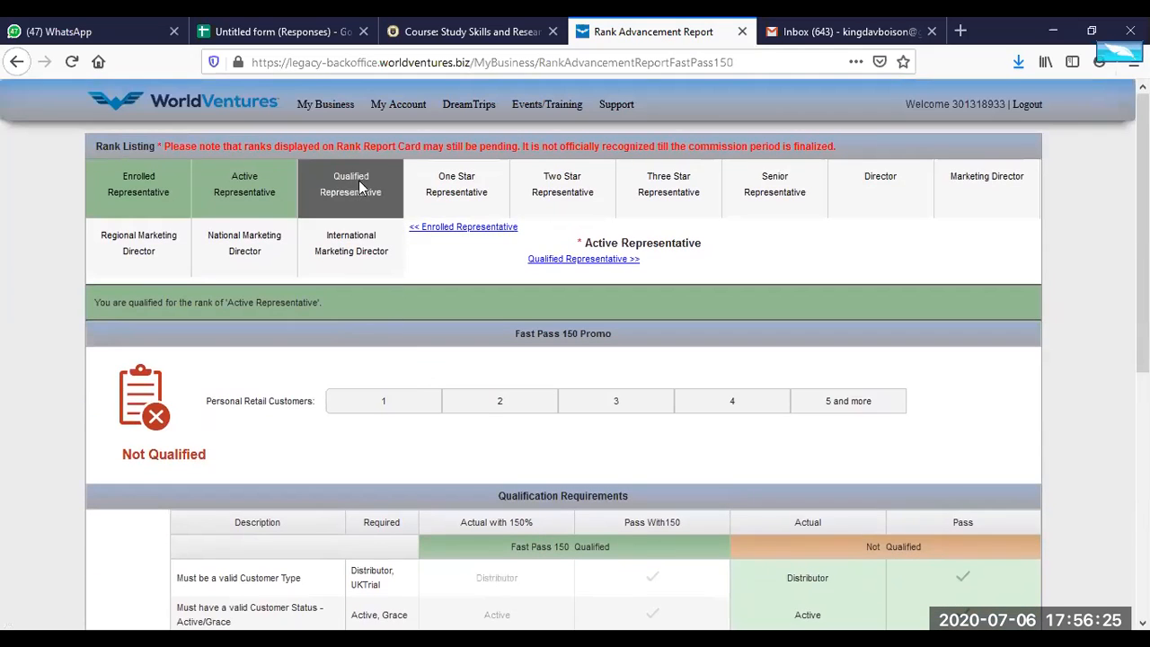
# Show the Qualified Representative requirements: 4 personally sponsored product accounts needed versus 1.
pyautogui.click(351, 183)
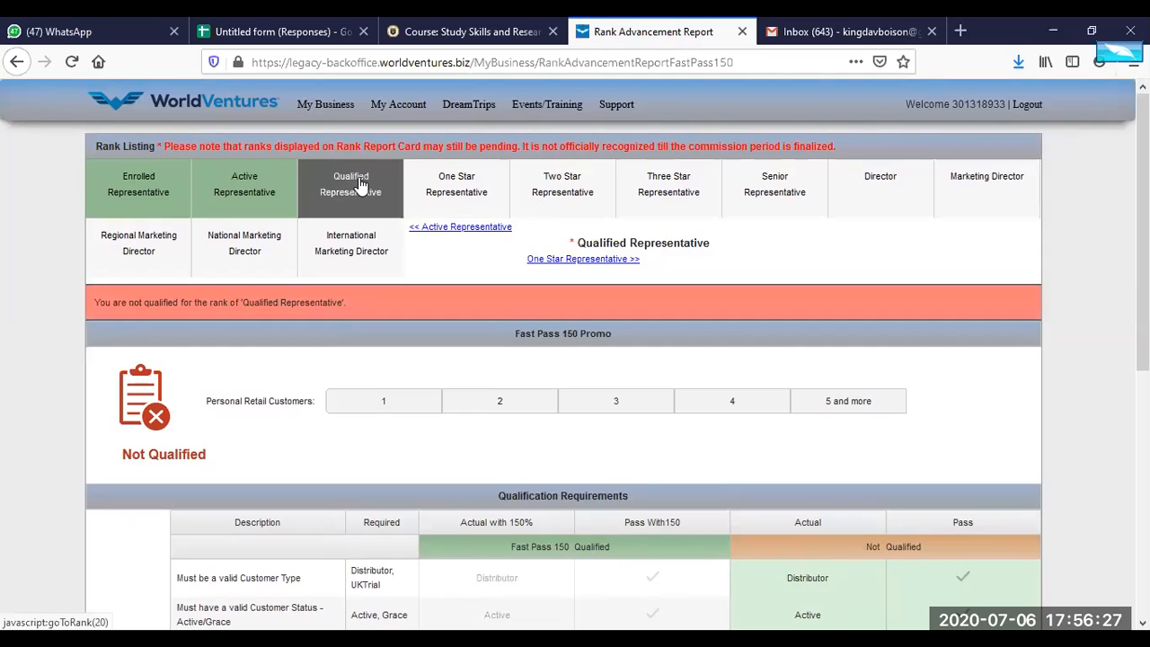
pyautogui.scroll(-3)
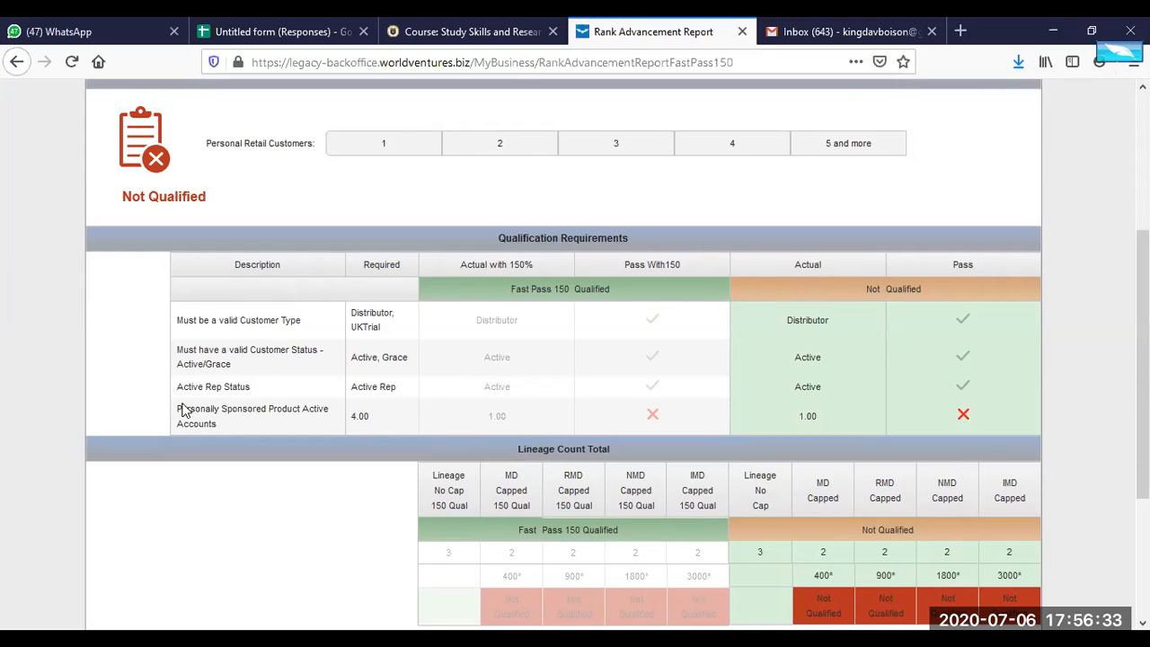
pyautogui.moveTo(247, 426)
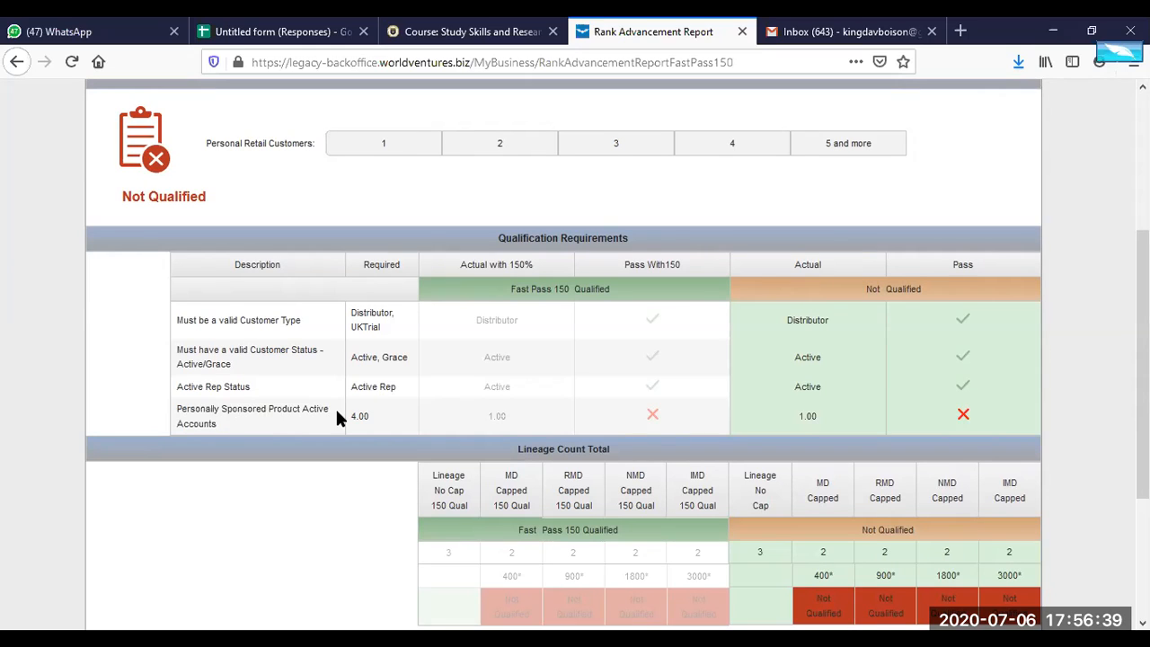
pyautogui.moveTo(473, 411)
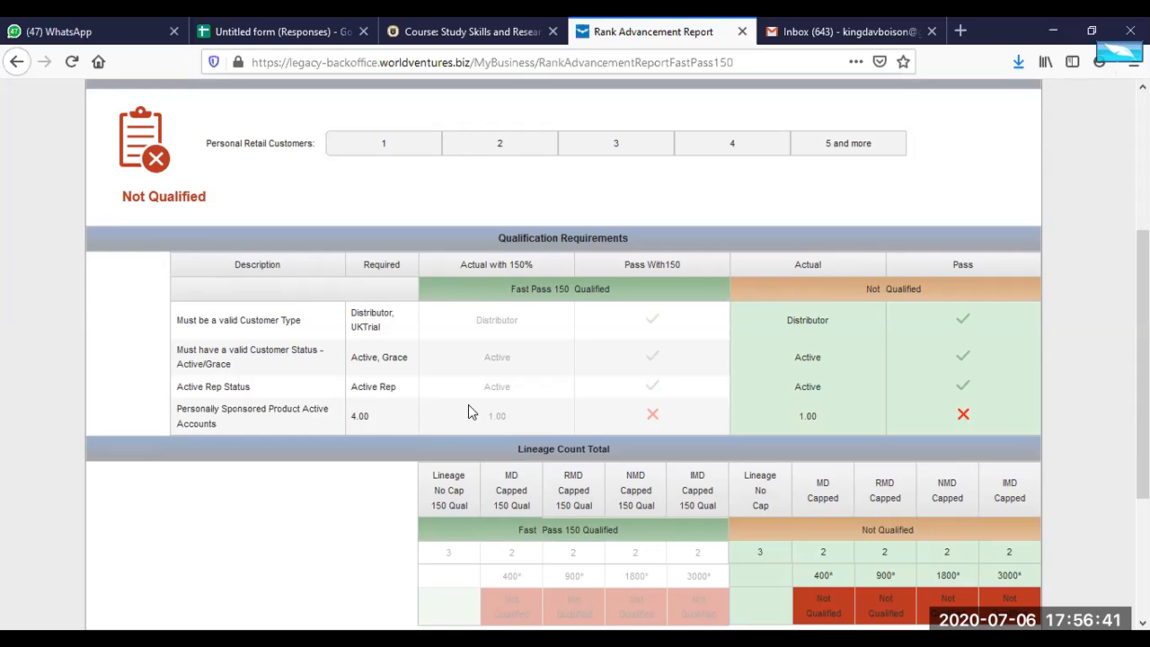
pyautogui.moveTo(440, 394)
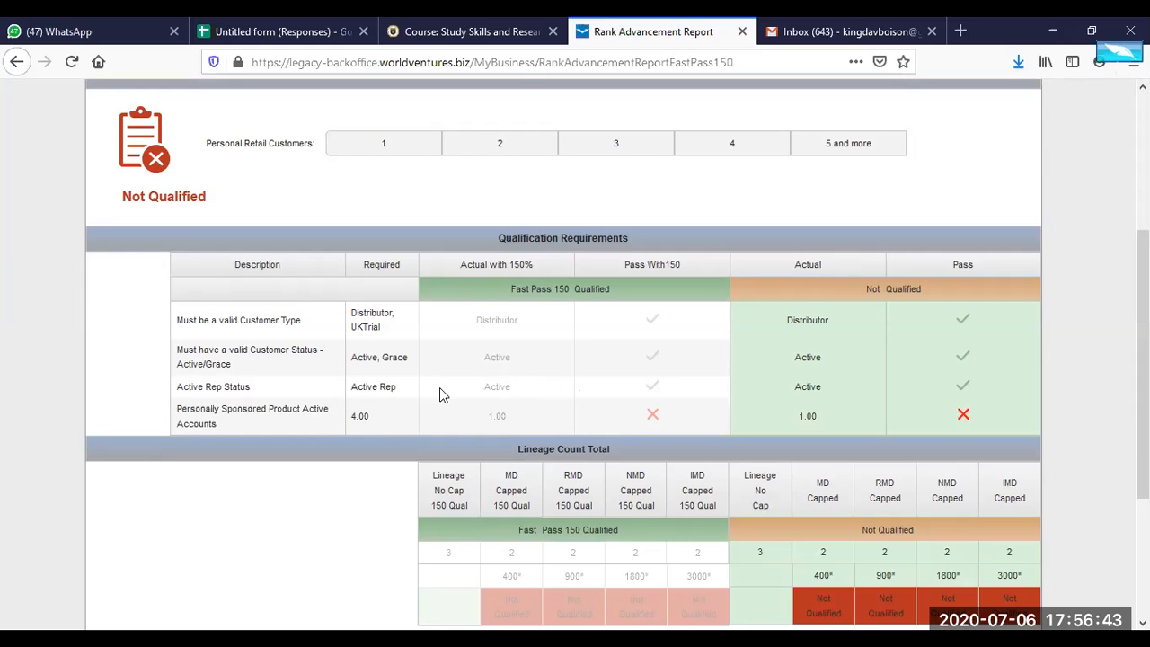
pyautogui.scroll(3)
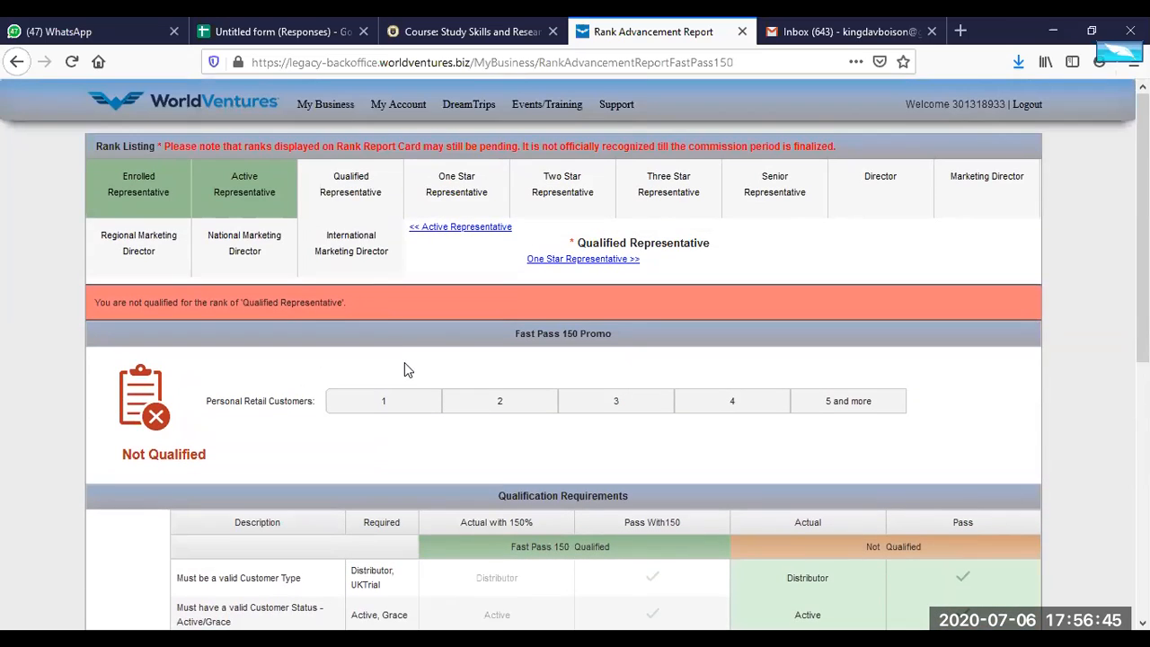
# Load the One Star Representative report and review its lineage counts.
pyautogui.click(456, 183)
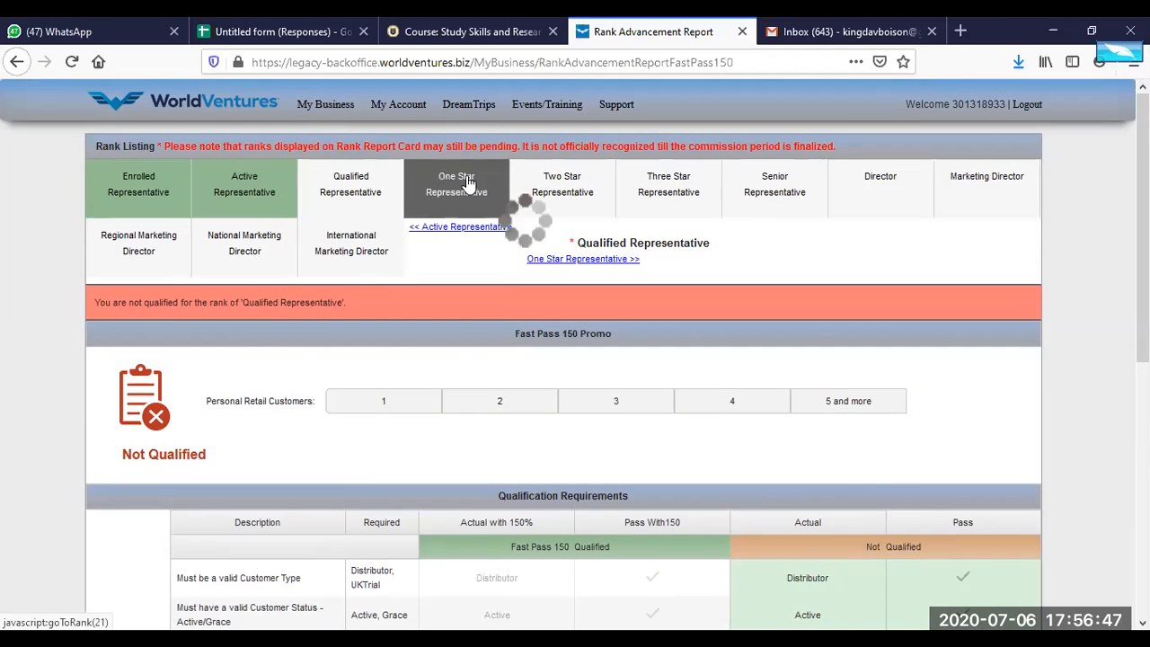
pyautogui.click(457, 183)
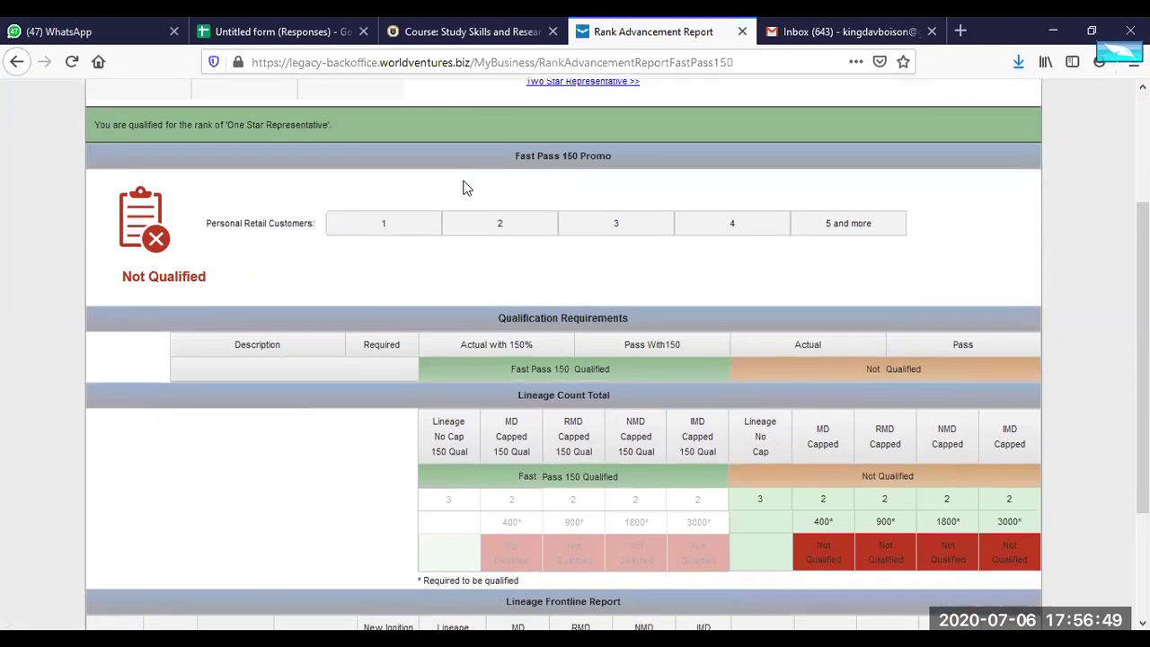
pyautogui.scroll(-3)
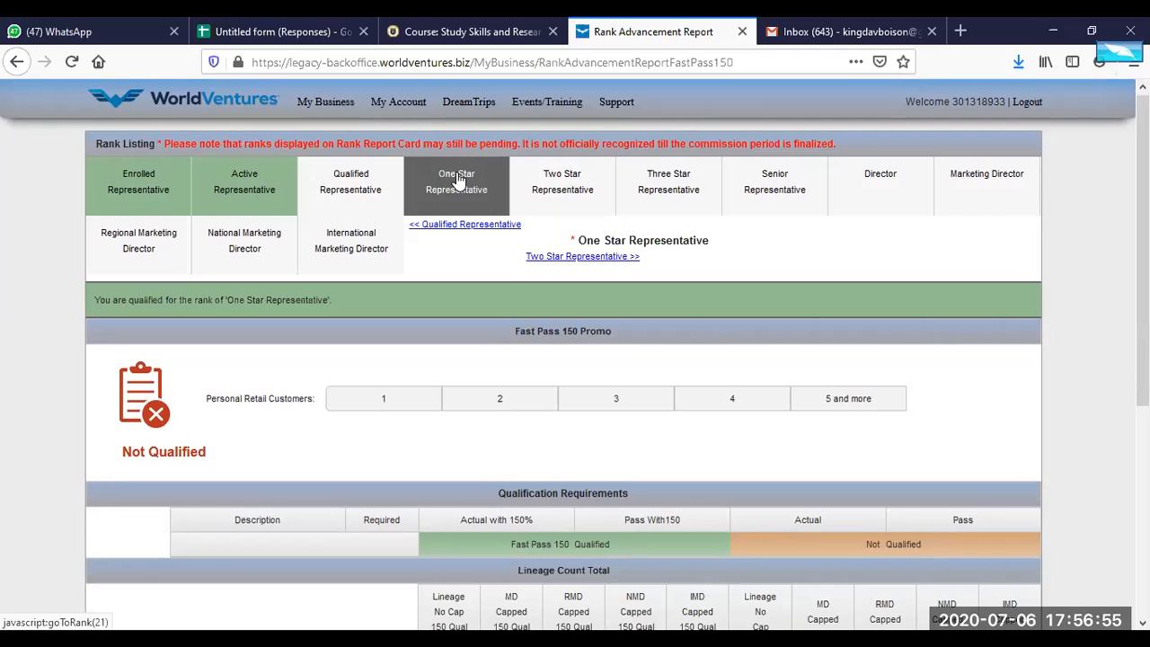
pyautogui.scroll(-3)
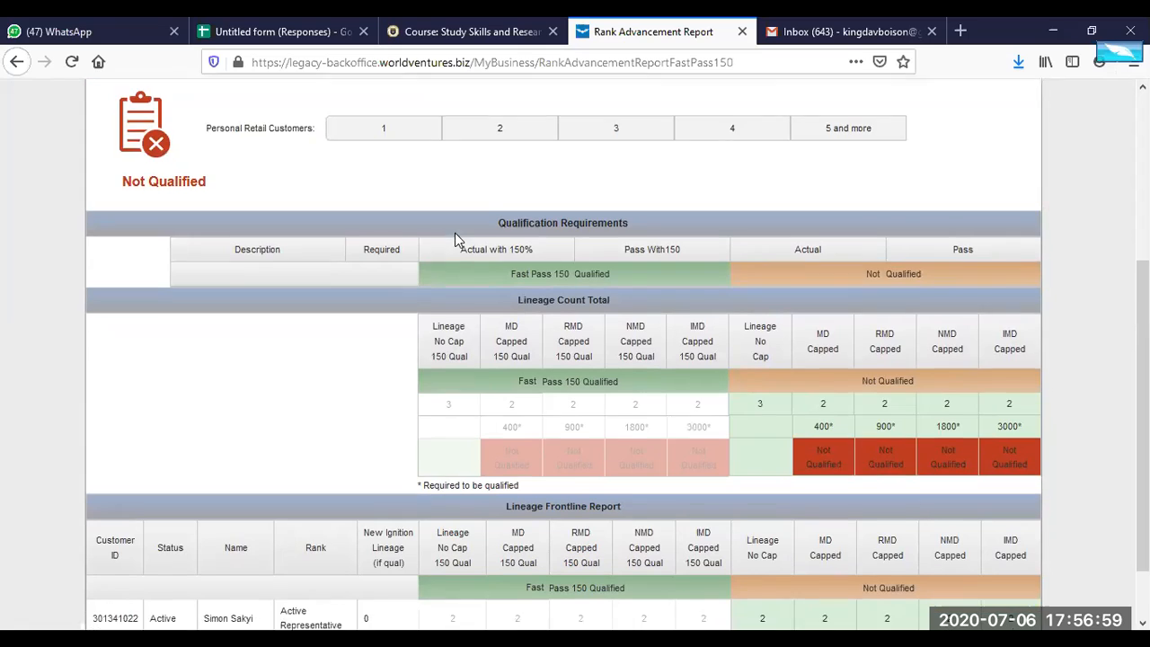
pyautogui.scroll(-3)
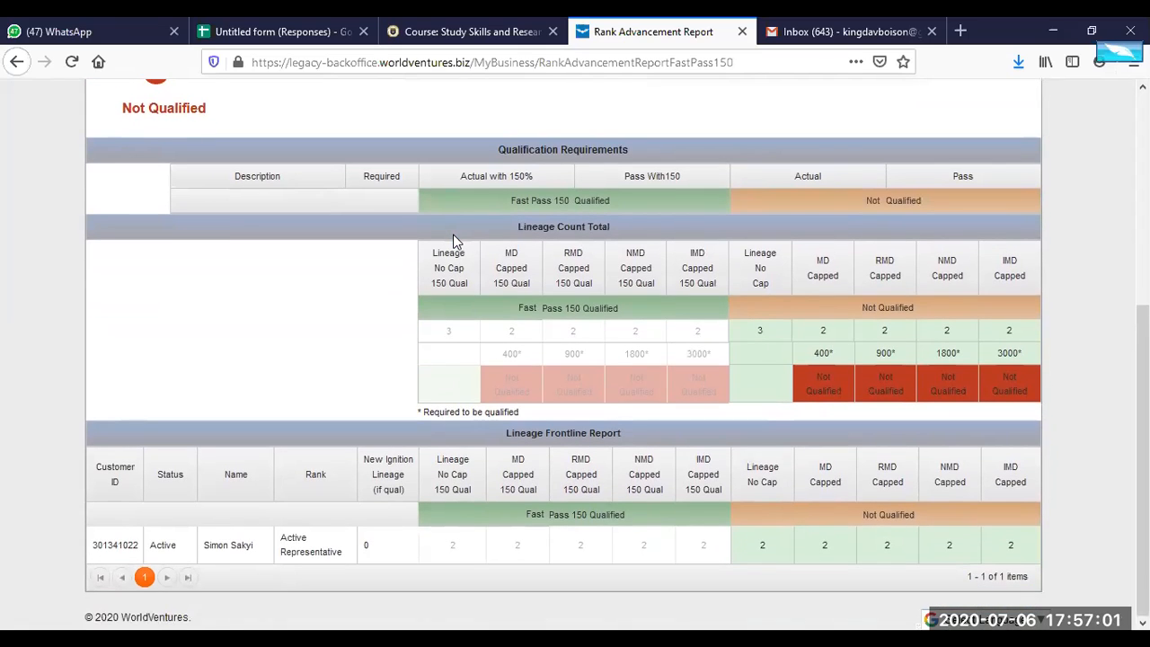
pyautogui.scroll(3)
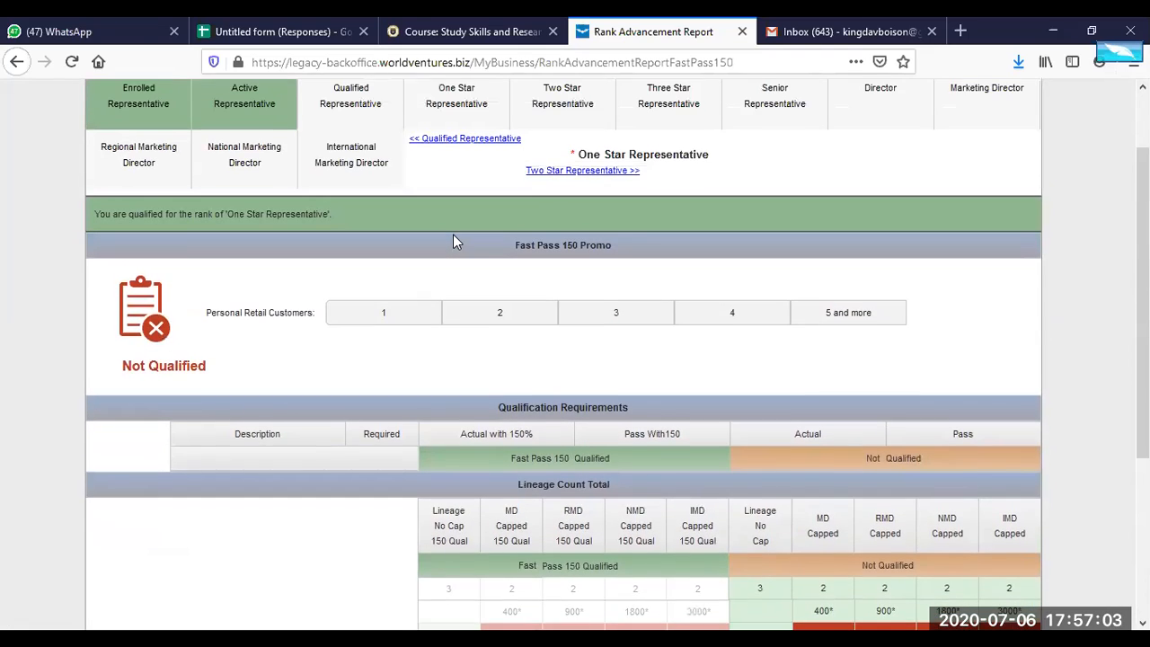
pyautogui.scroll(3)
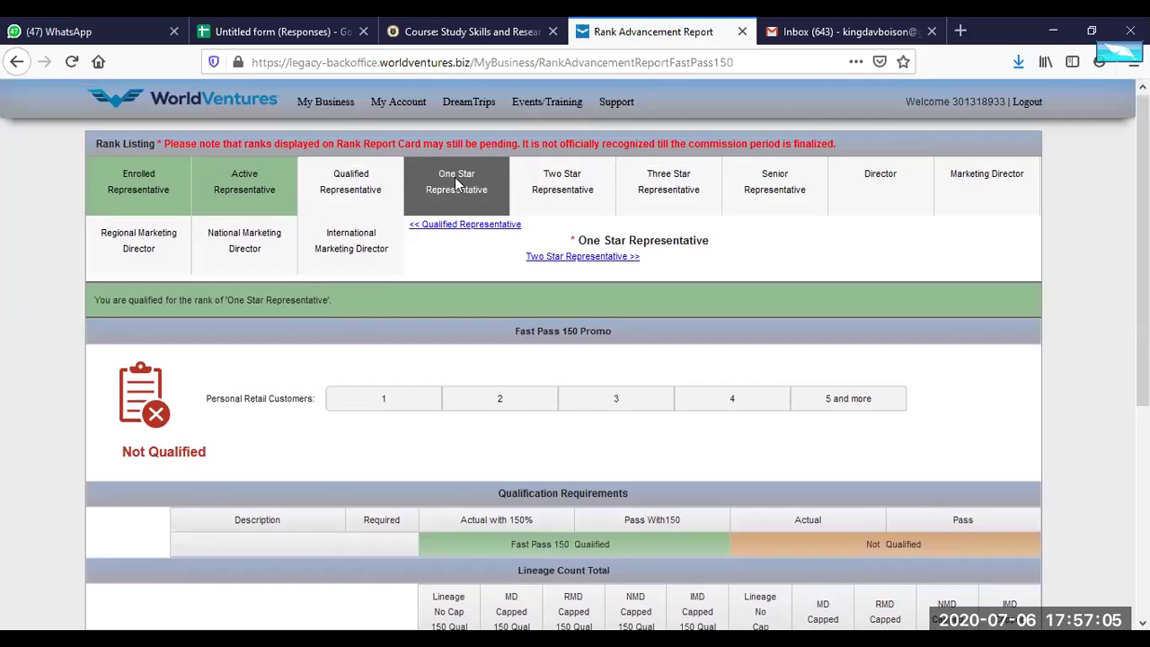
# Reload One Star to check its frontline report, then switch to Two Star Representative.
pyautogui.click(457, 181)
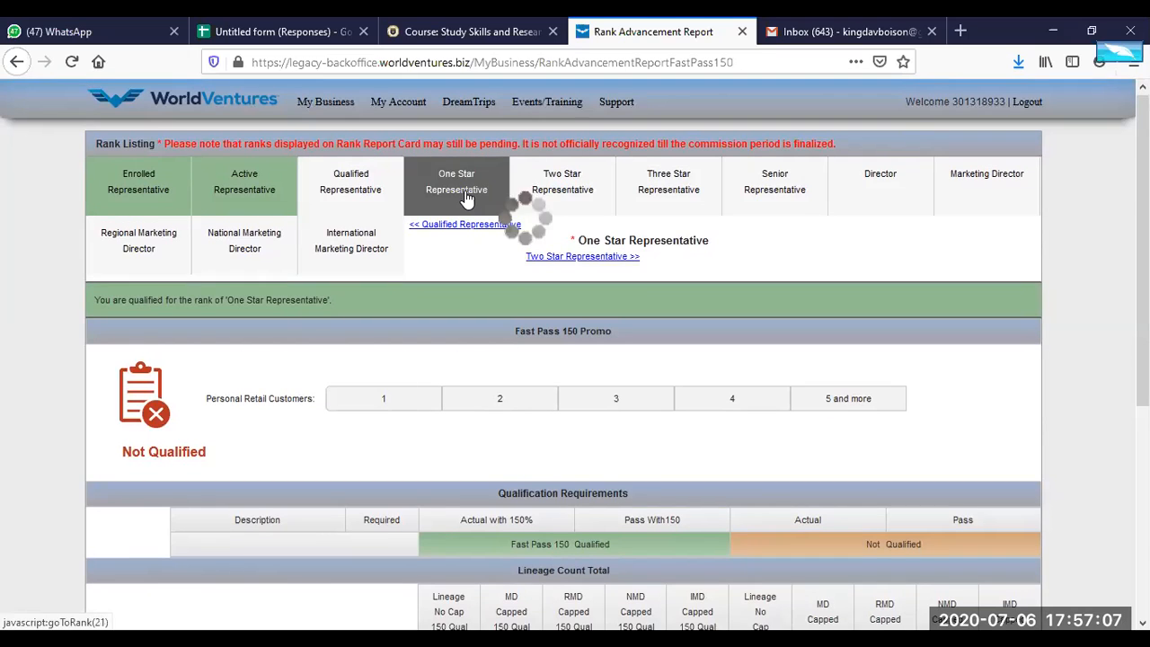
pyautogui.scroll(-3)
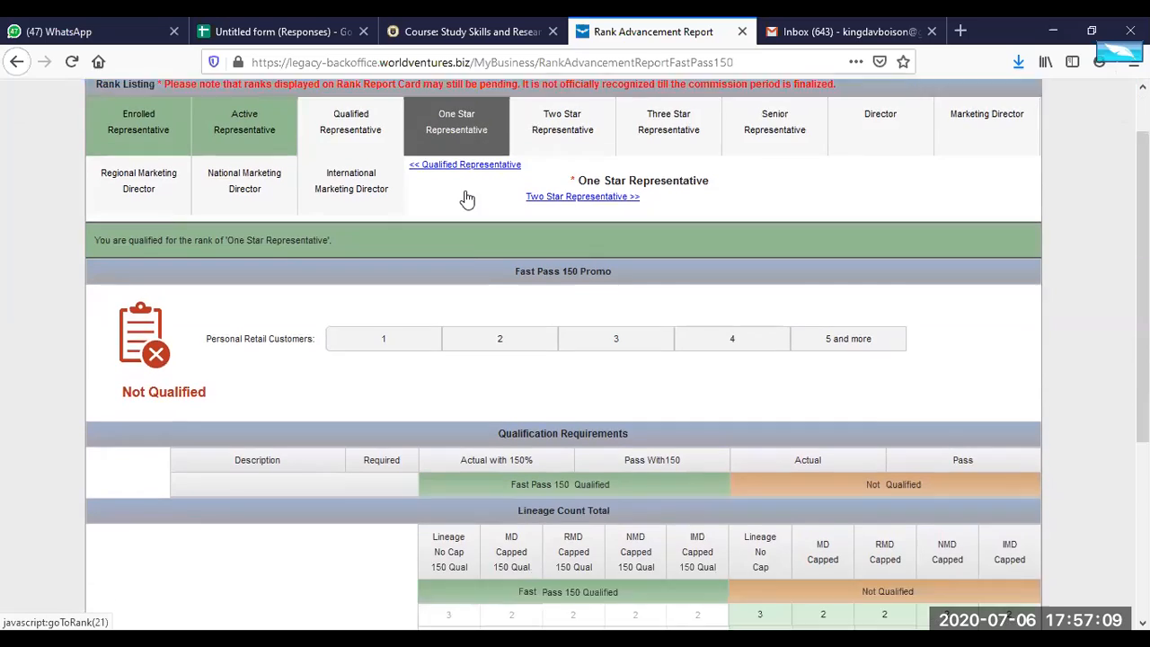
pyautogui.scroll(-3)
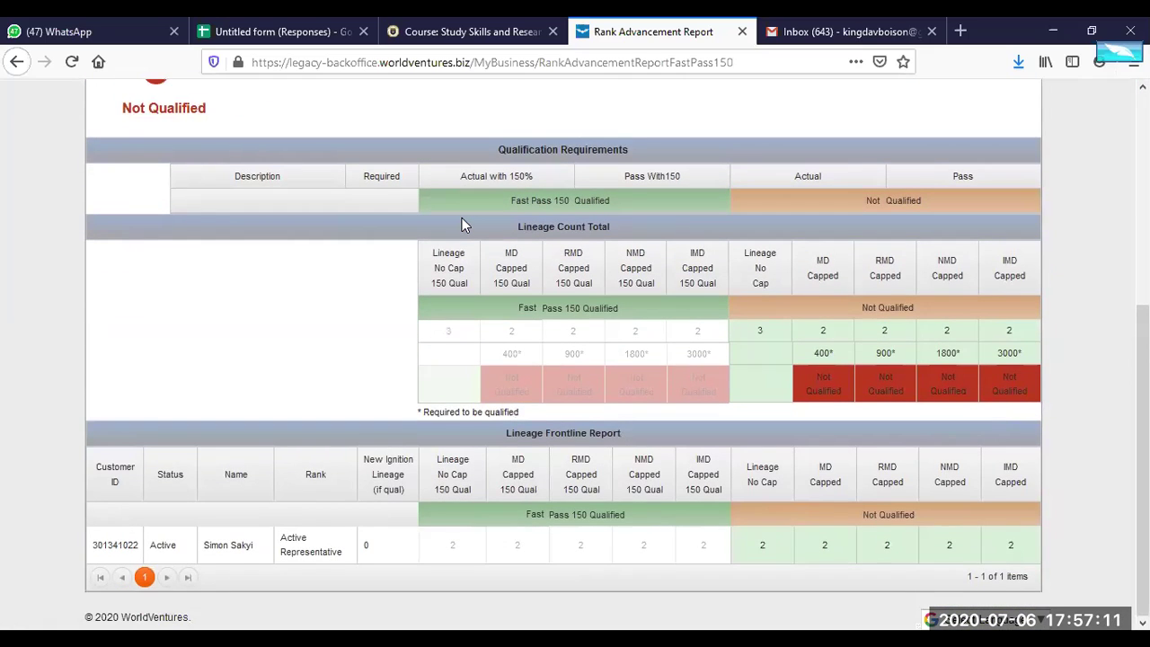
pyautogui.scroll(3)
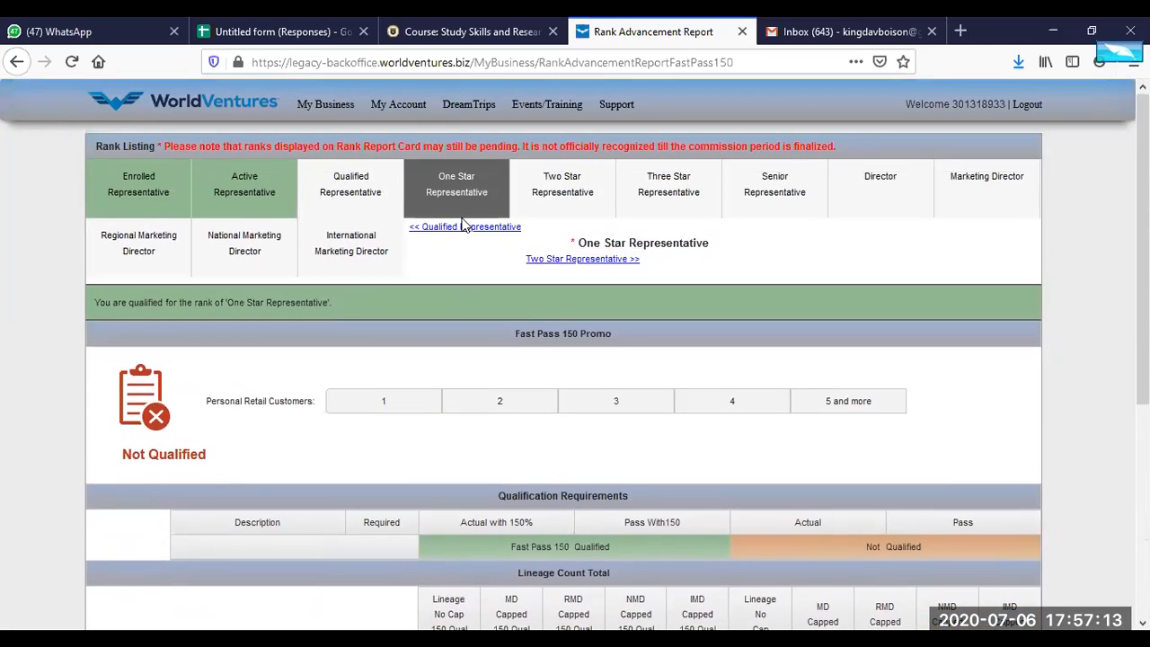
pyautogui.scroll(-3)
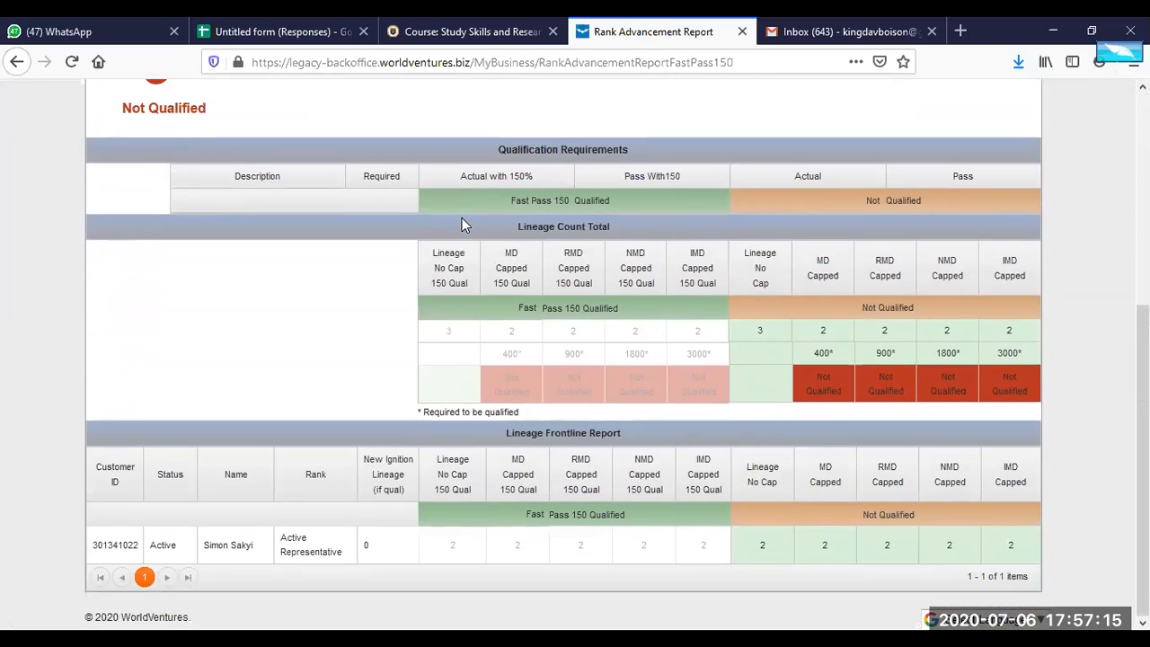
pyautogui.click(456, 95)
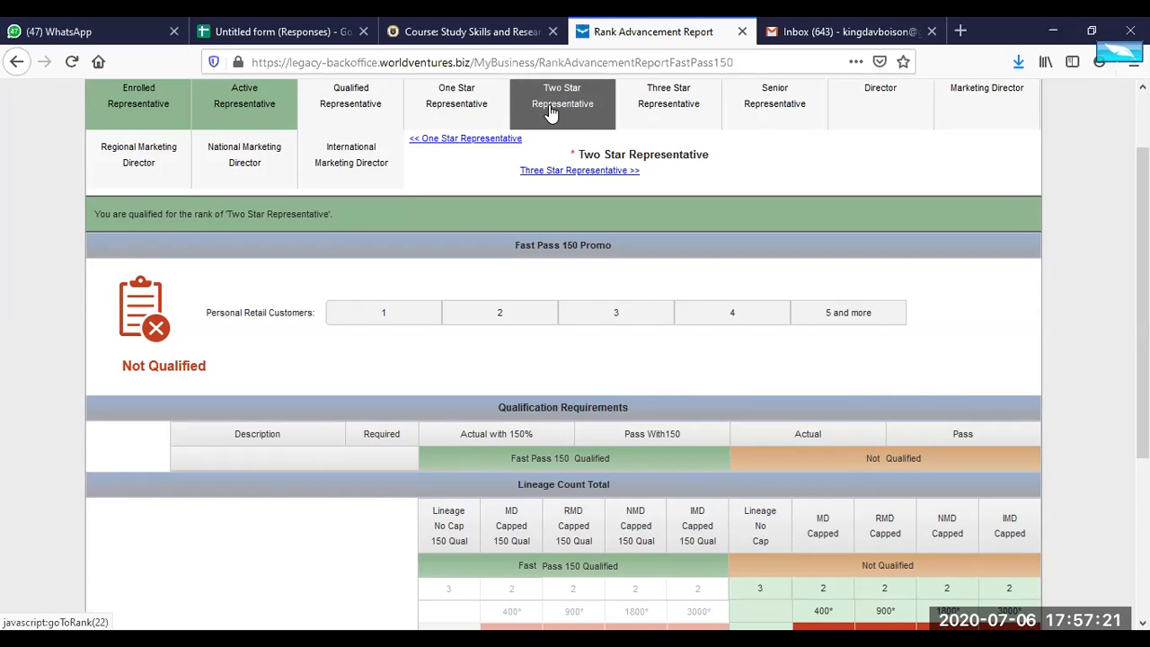
pyautogui.scroll(-3)
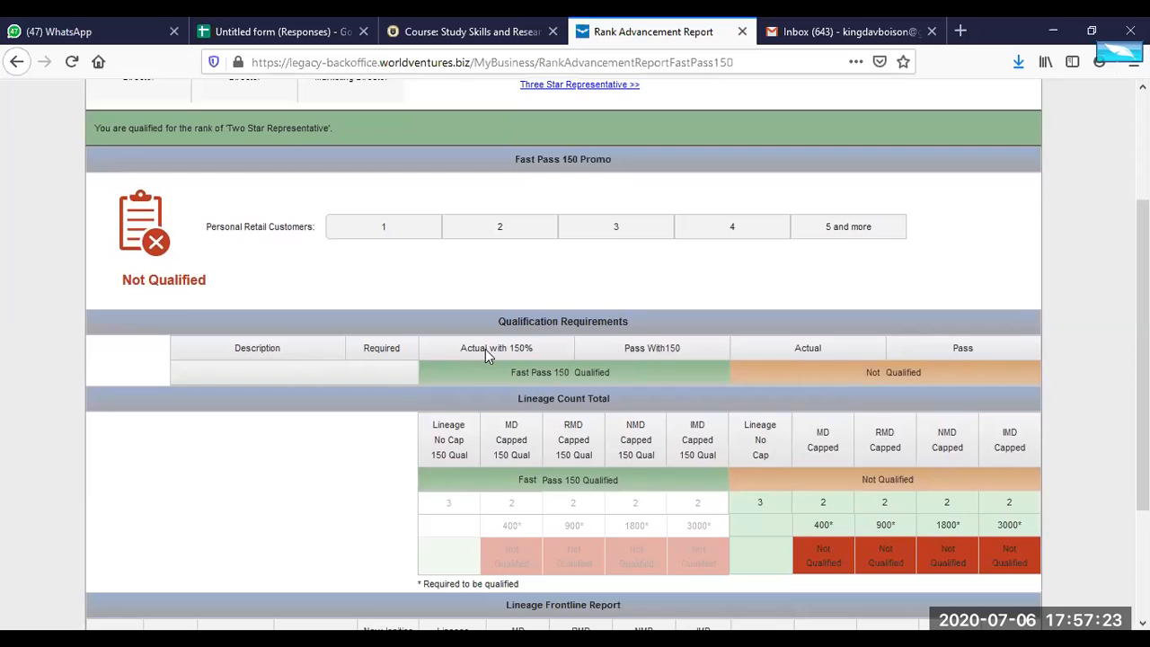
pyautogui.scroll(-3)
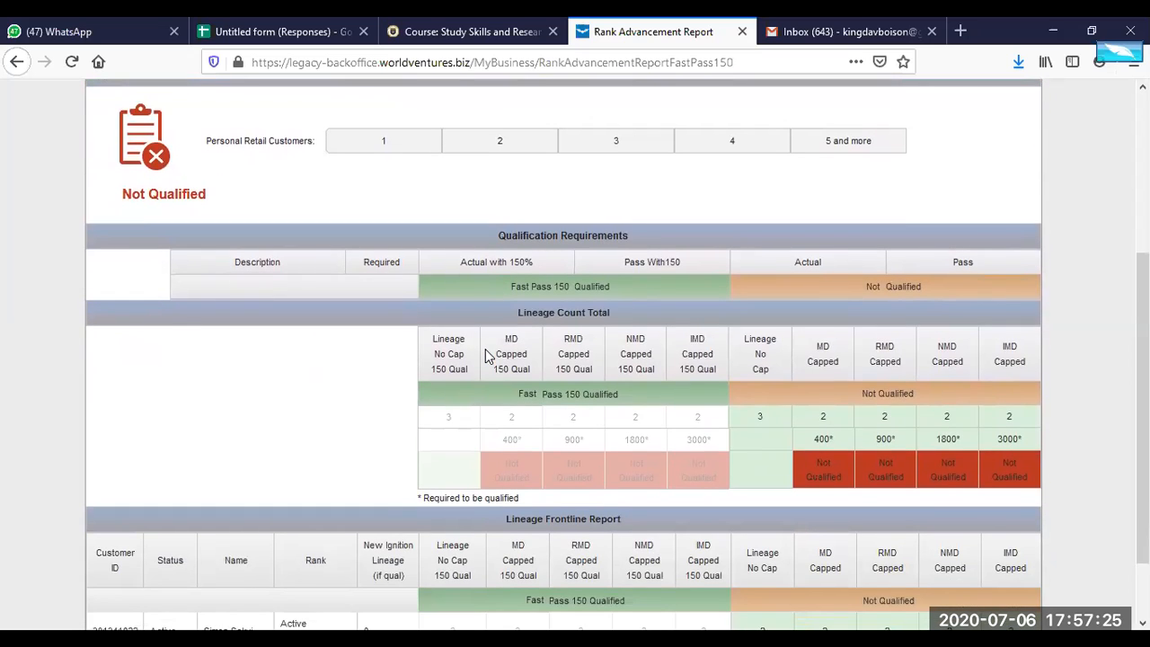
pyautogui.scroll(-3)
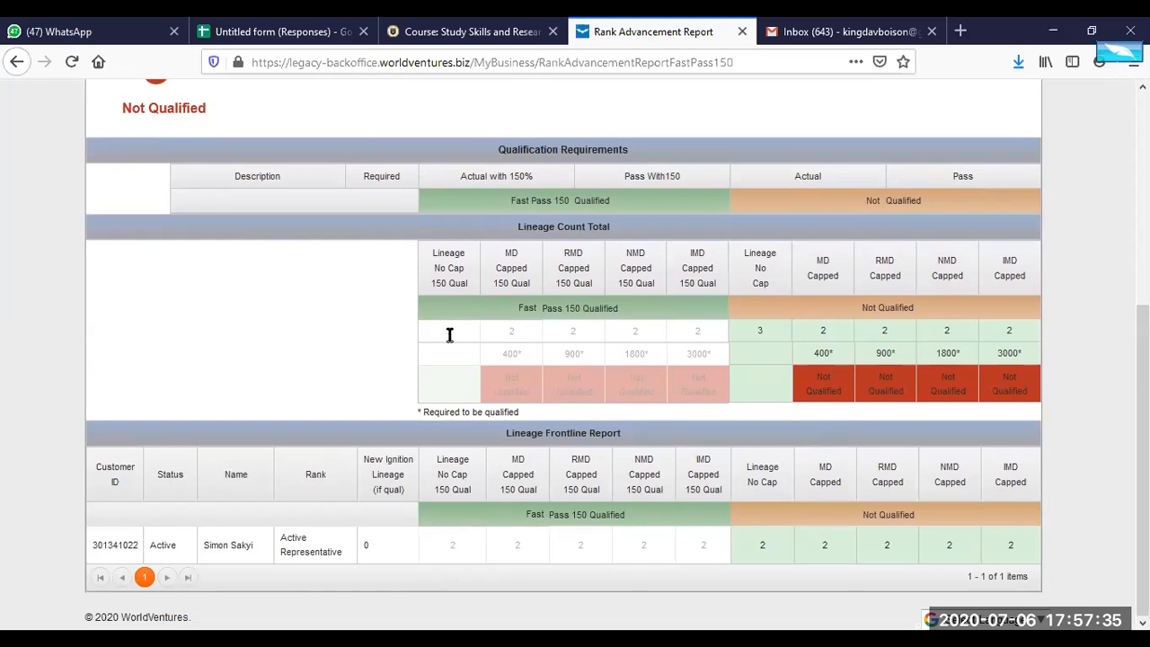
pyautogui.scroll(3)
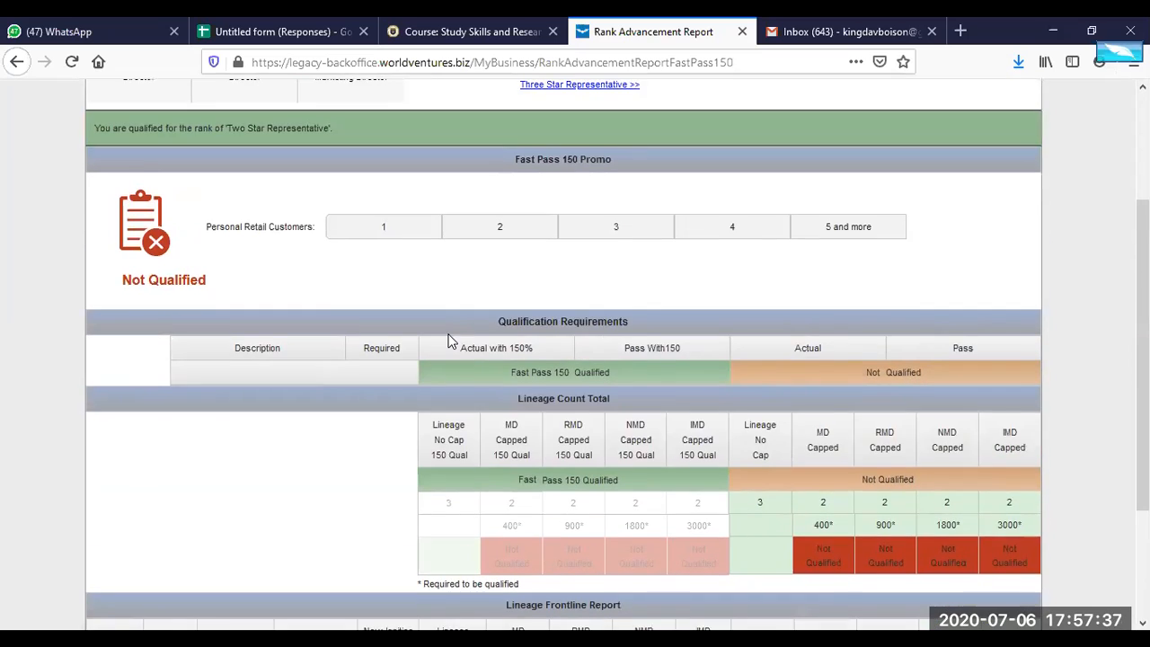
pyautogui.scroll(3)
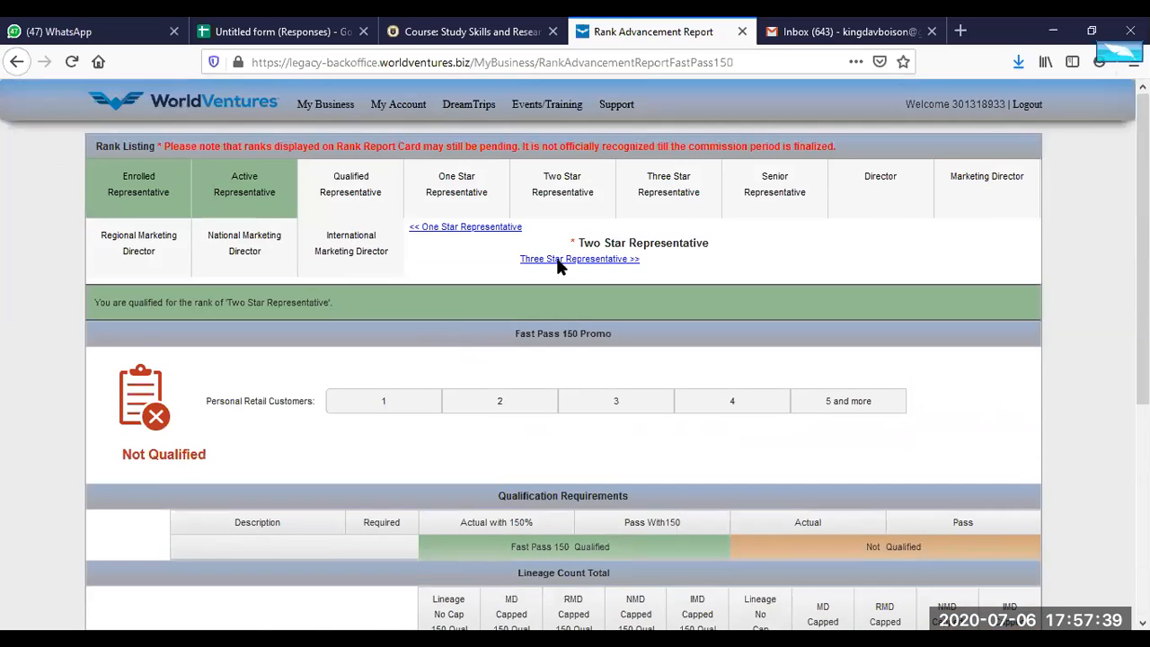
# Review the Three Star Representative requirements table showing 4 sponsored accounts required versus 1.
pyautogui.click(669, 183)
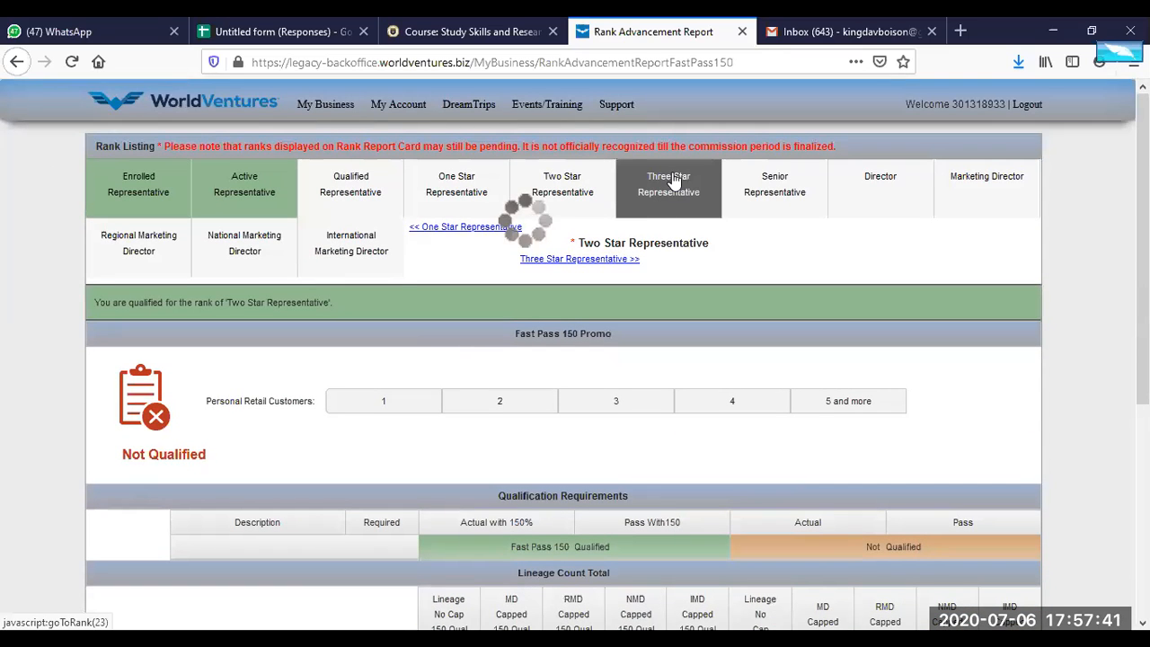
pyautogui.scroll(-3)
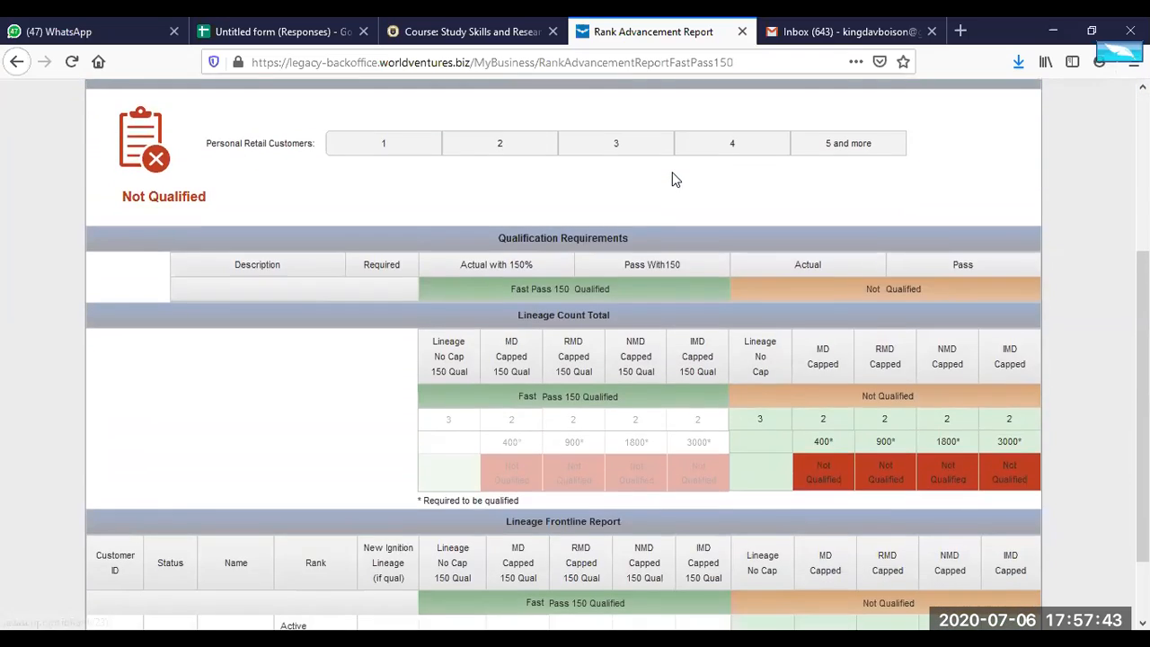
pyautogui.scroll(3)
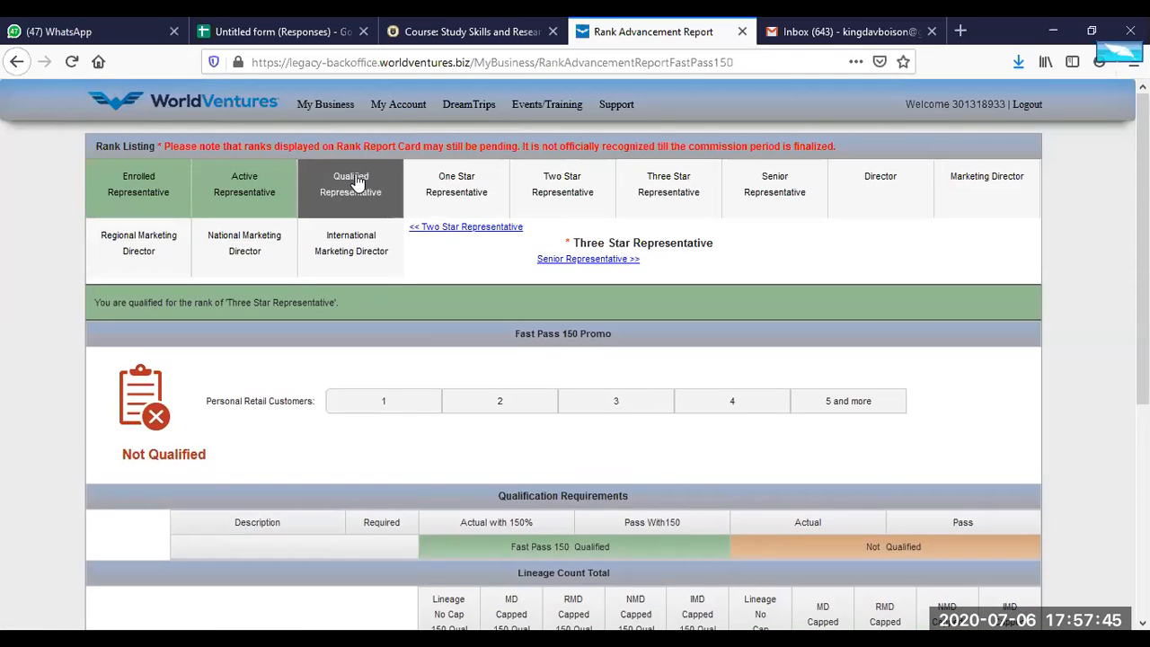
pyautogui.scroll(-3)
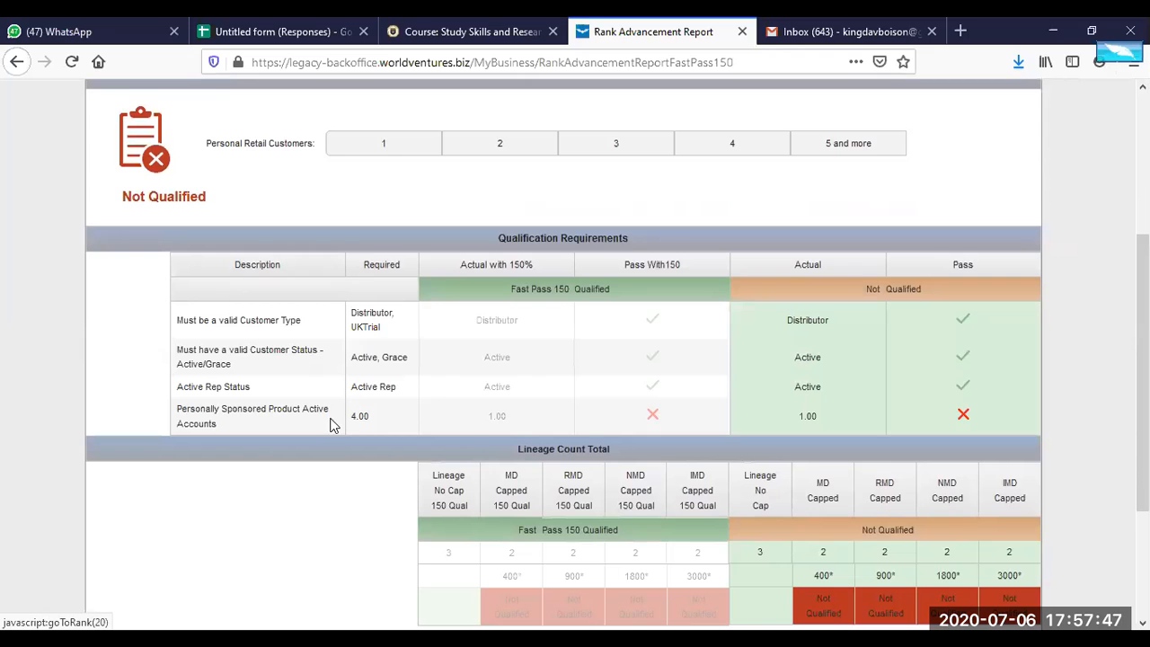
pyautogui.moveTo(480, 296)
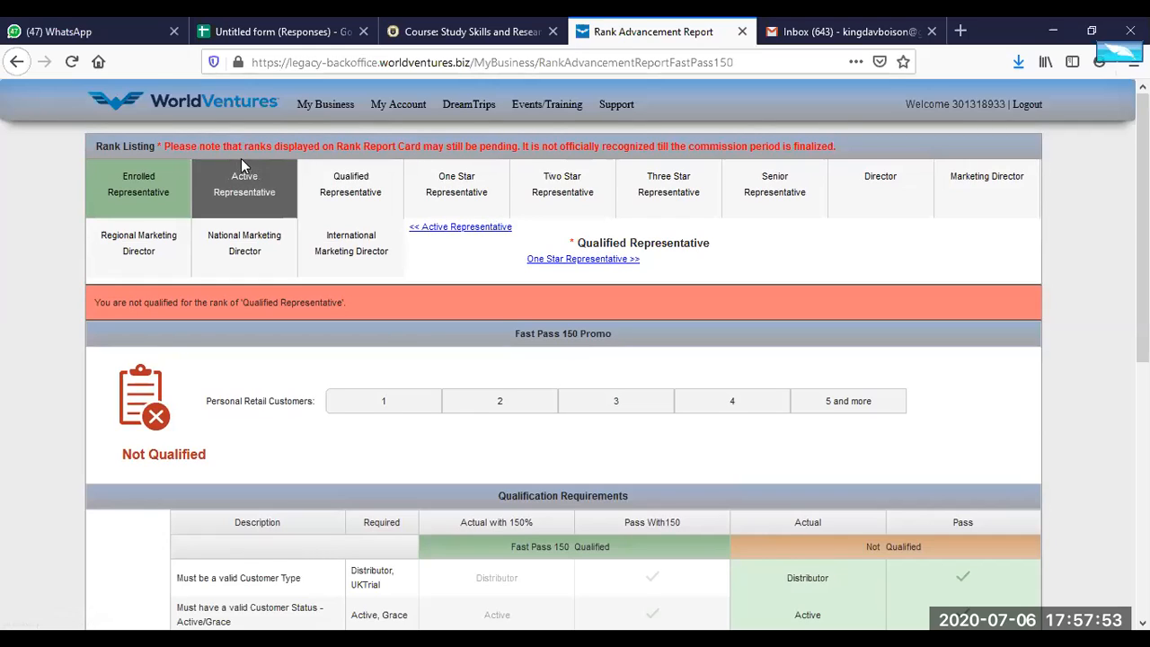
pyautogui.moveTo(379, 165)
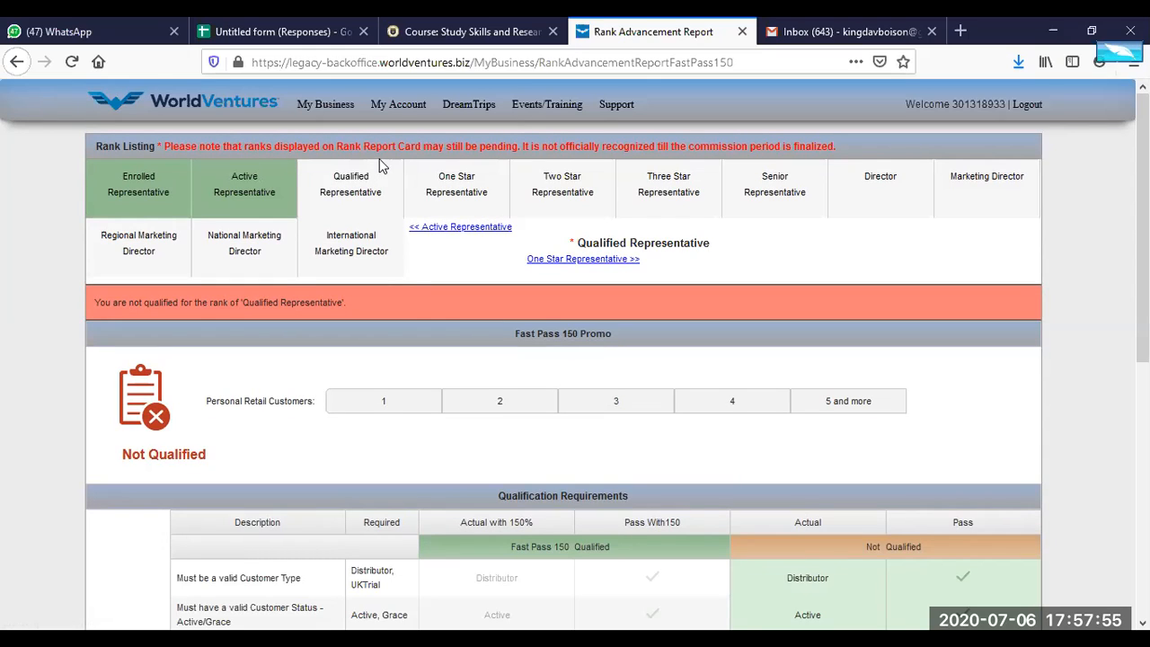
pyautogui.moveTo(524, 160)
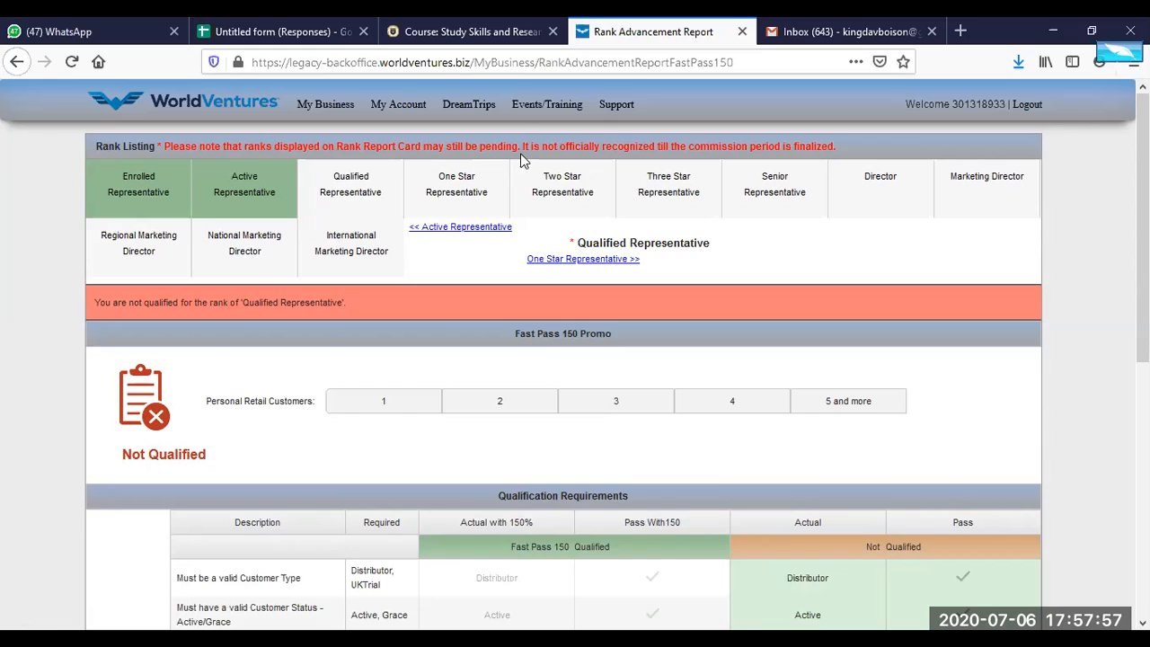
pyautogui.moveTo(666, 144)
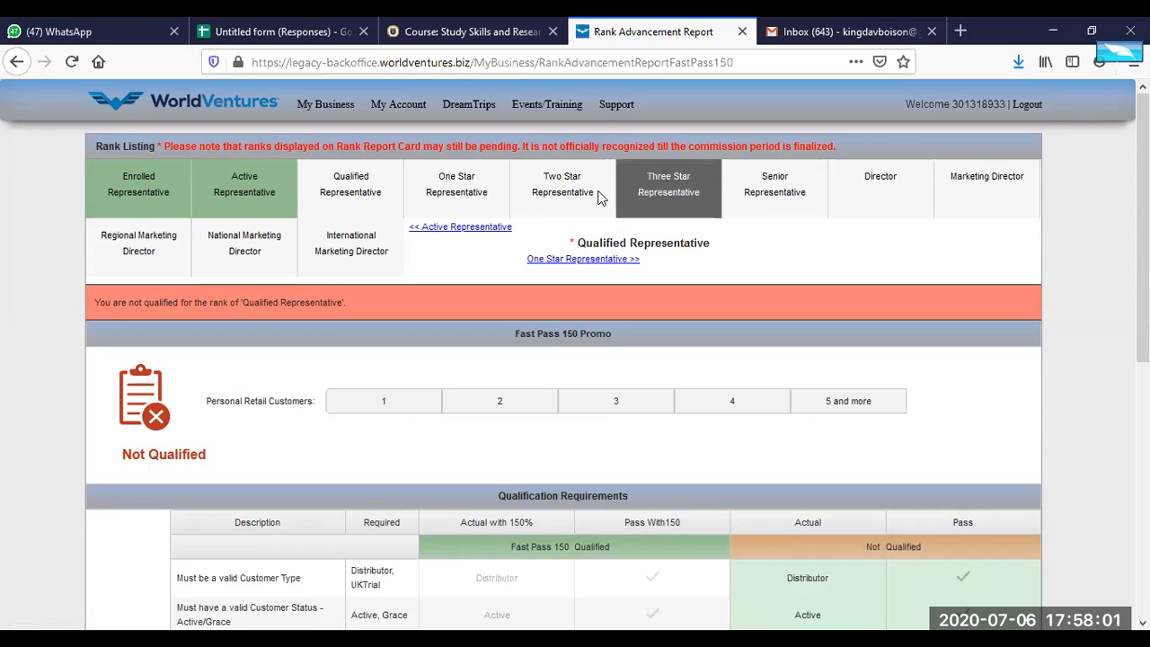
pyautogui.moveTo(774, 184)
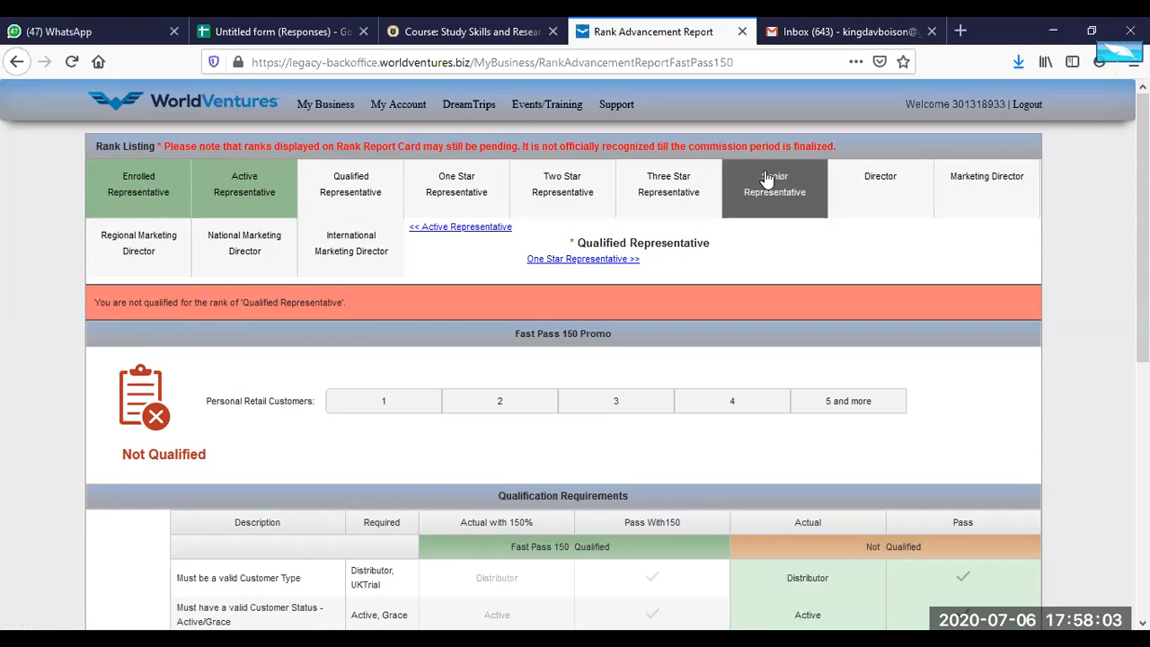
# Compare the Senior Representative report (not qualified) against the One Star report, then reload Senior Representative.
pyautogui.click(775, 183)
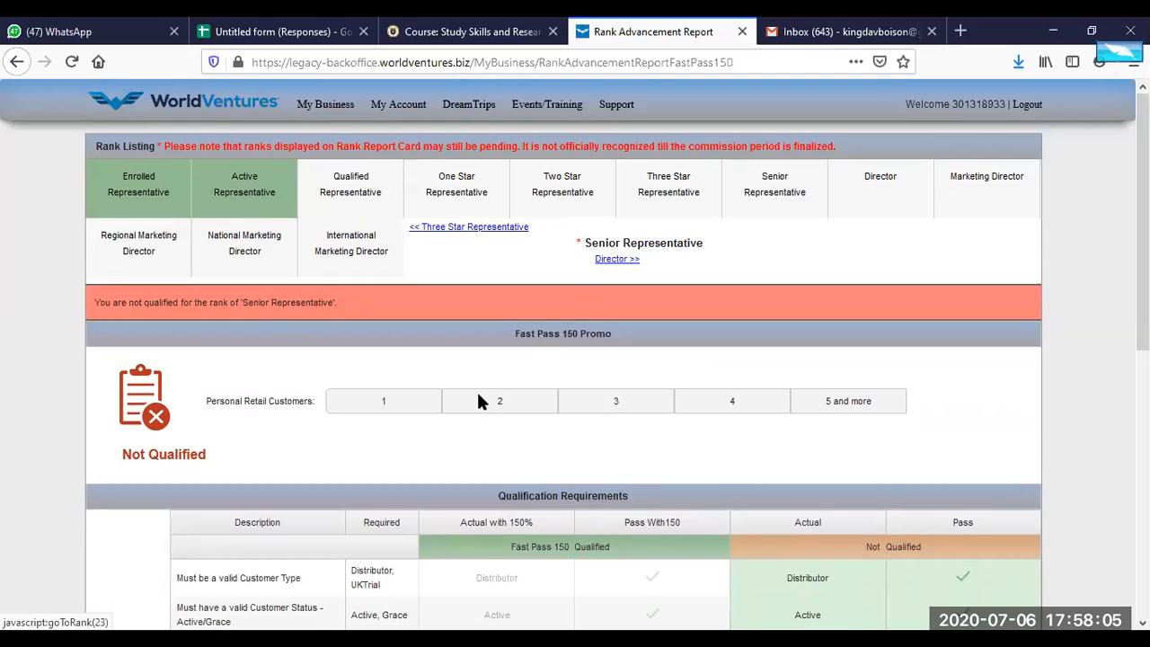
pyautogui.moveTo(445, 390)
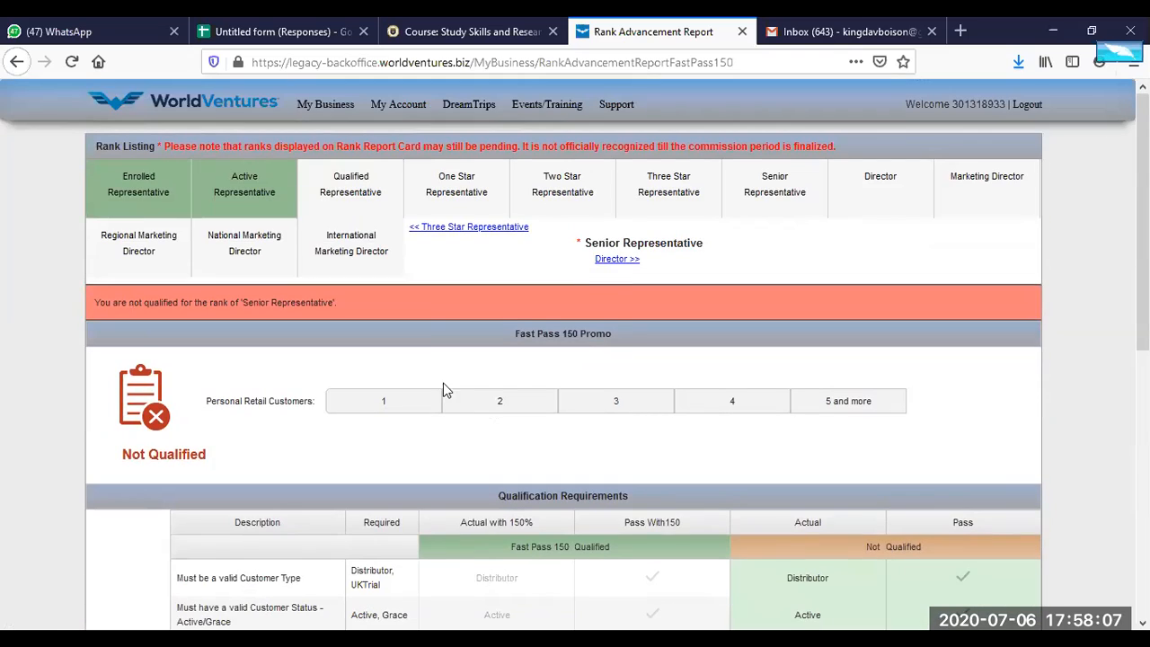
pyautogui.moveTo(457, 183)
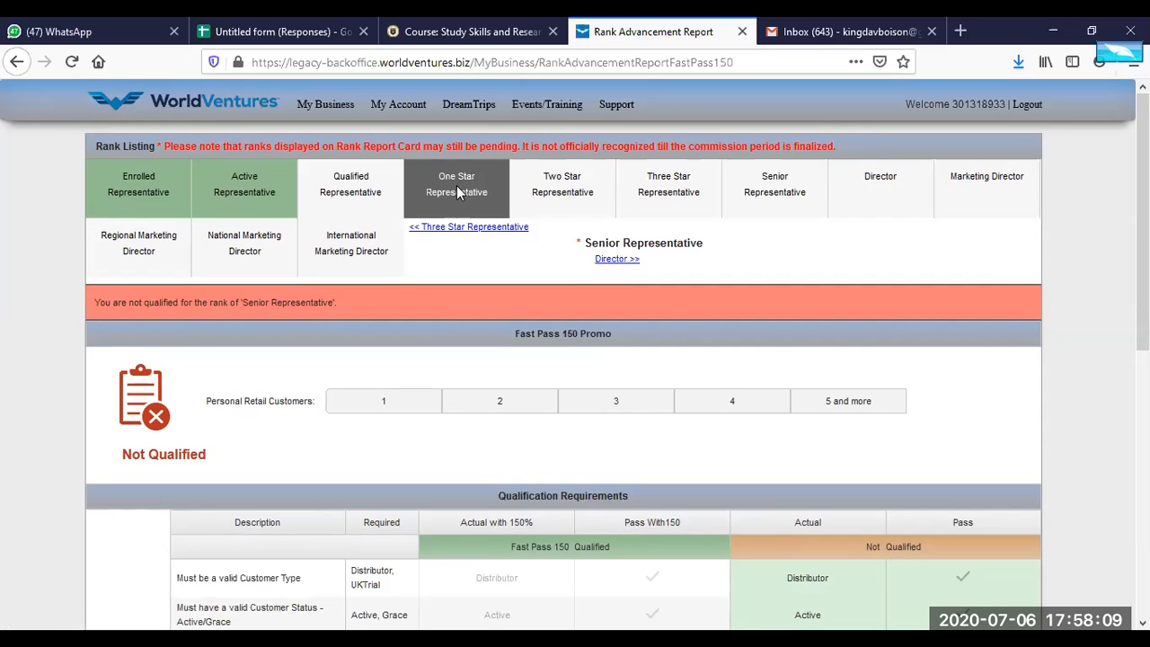
pyautogui.scroll(-3)
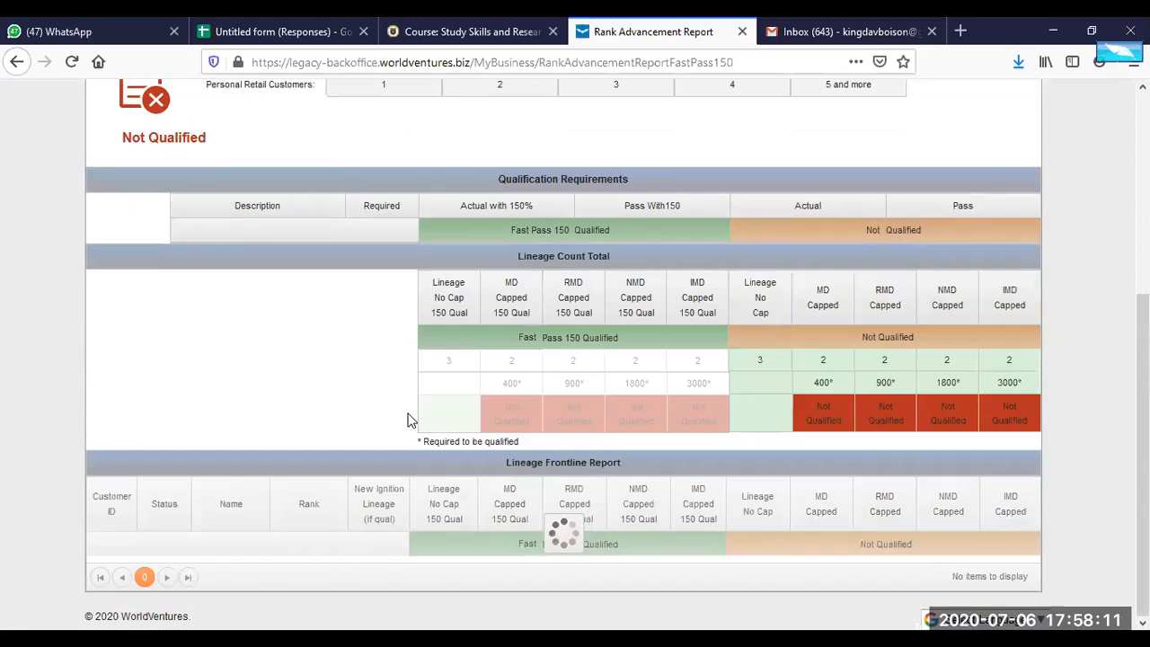
pyautogui.scroll(3)
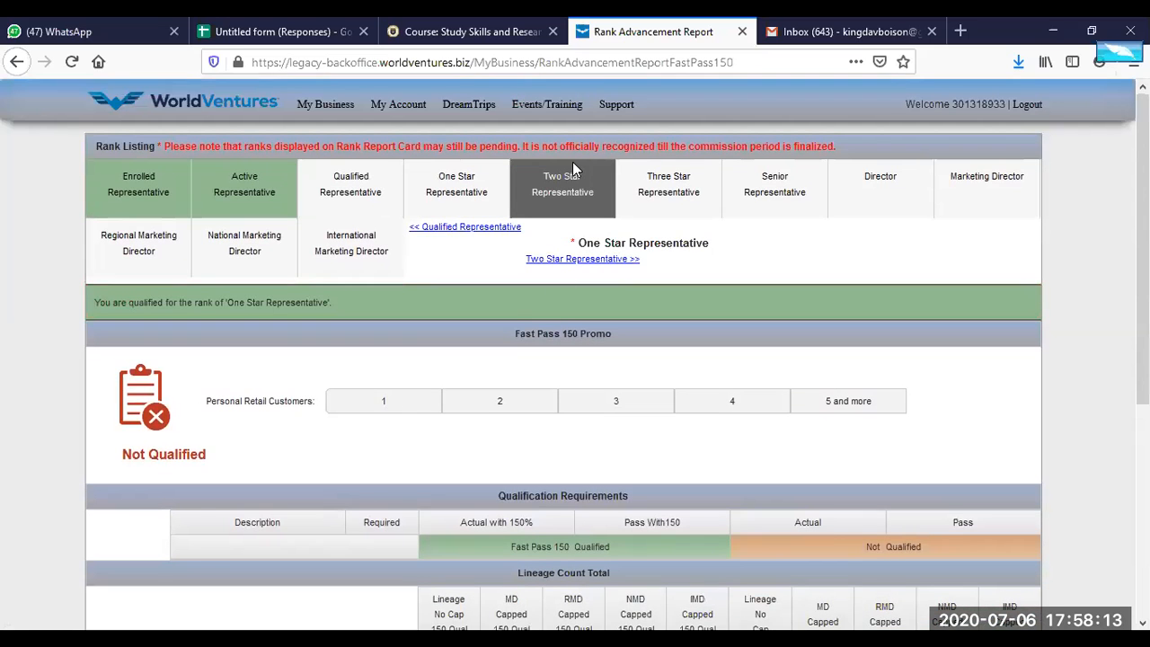
pyautogui.click(457, 188)
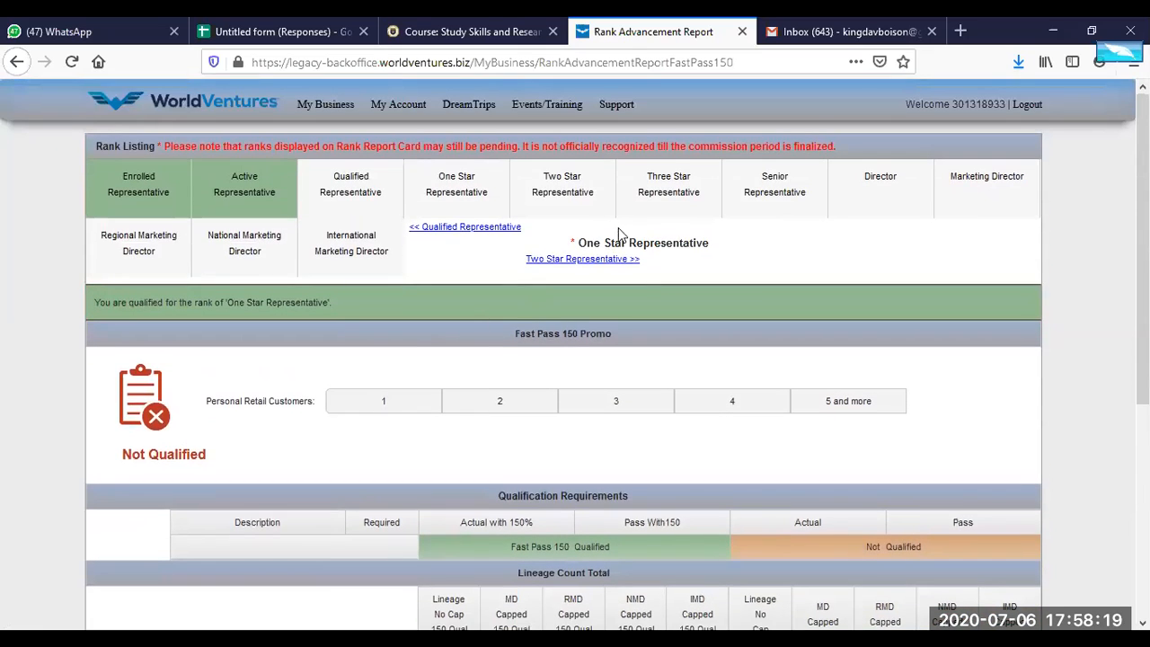
pyautogui.moveTo(563, 184)
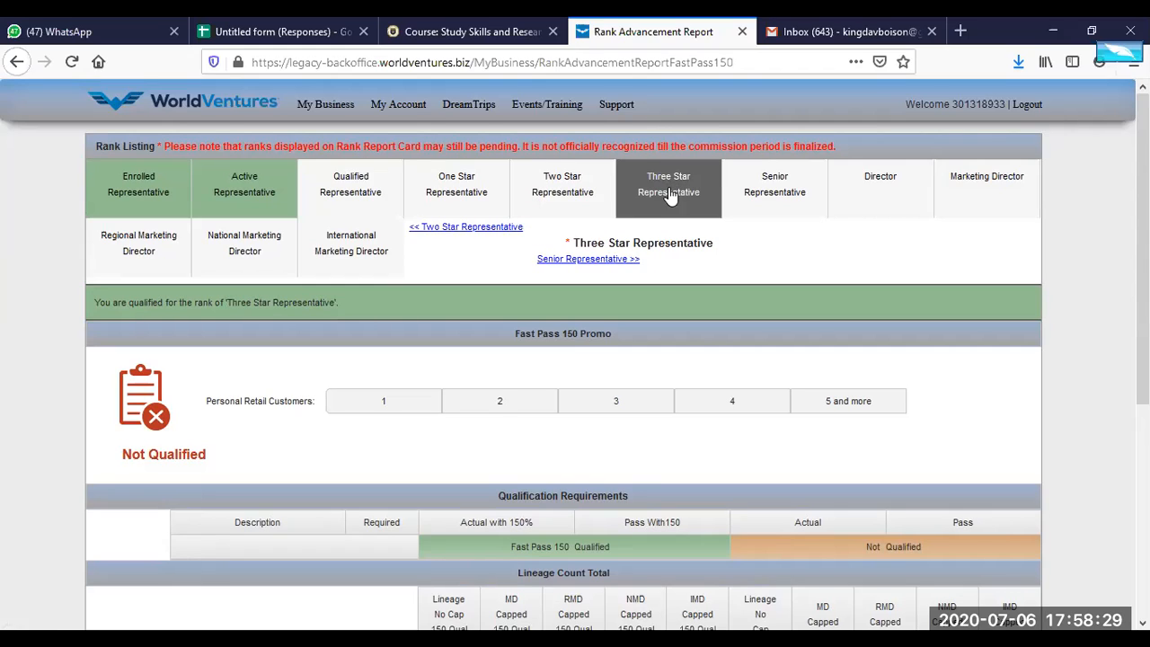
pyautogui.moveTo(650, 221)
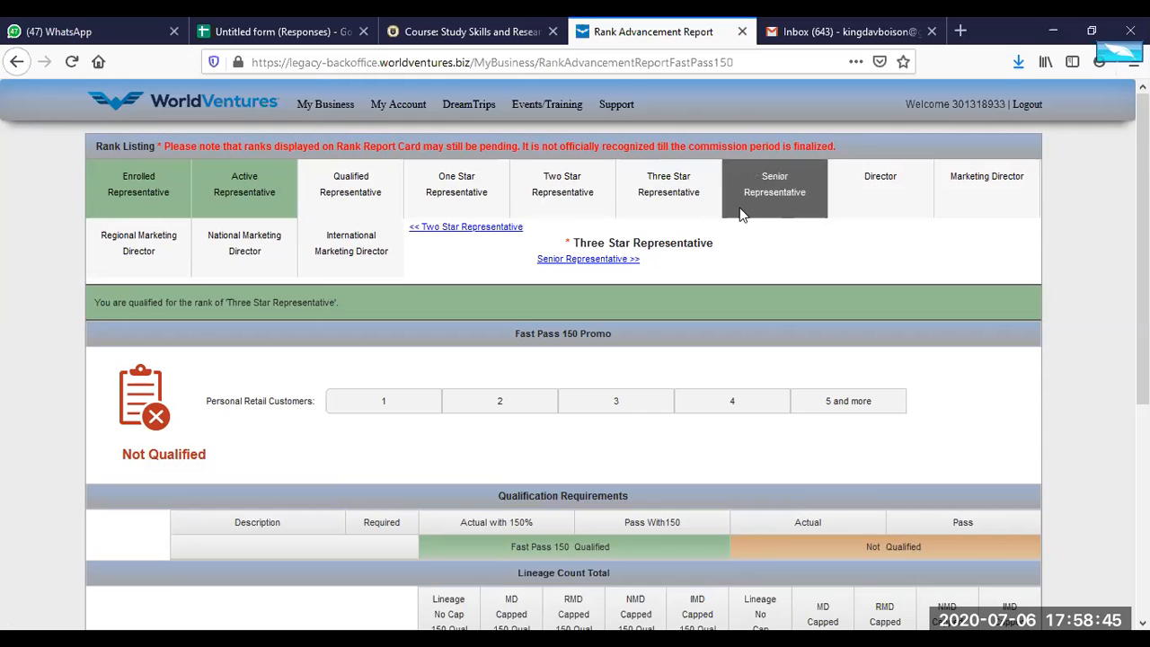
pyautogui.click(775, 183)
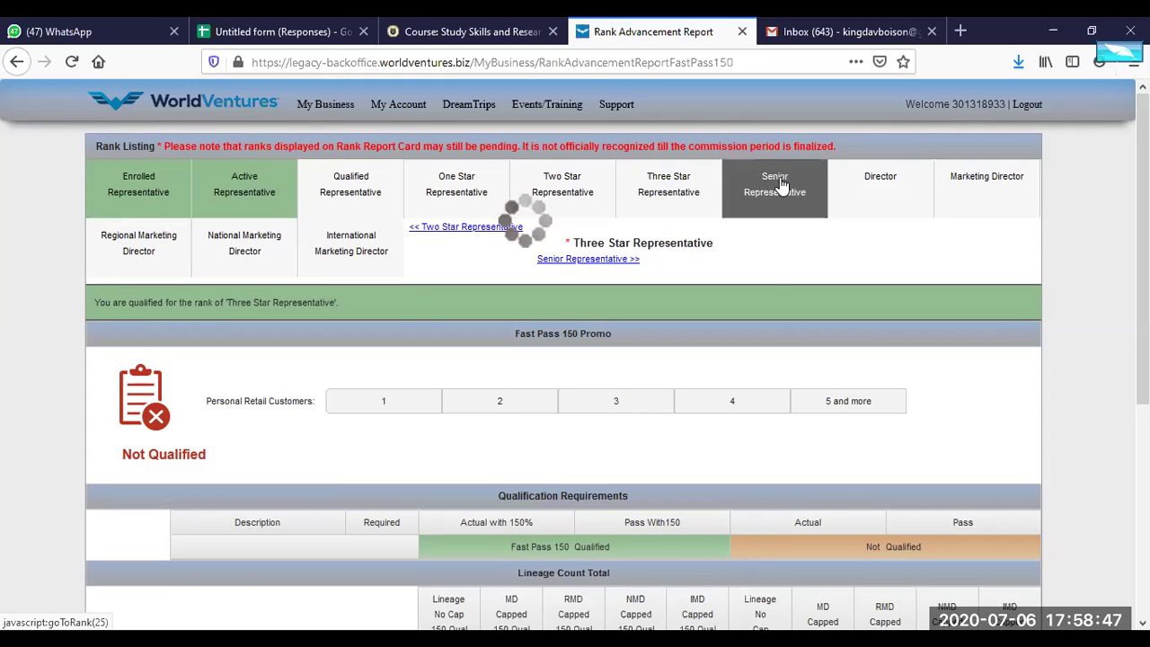
# Review the Senior Representative Qualification Requirements table, then switch to the Director rank.
pyautogui.scroll(-3)
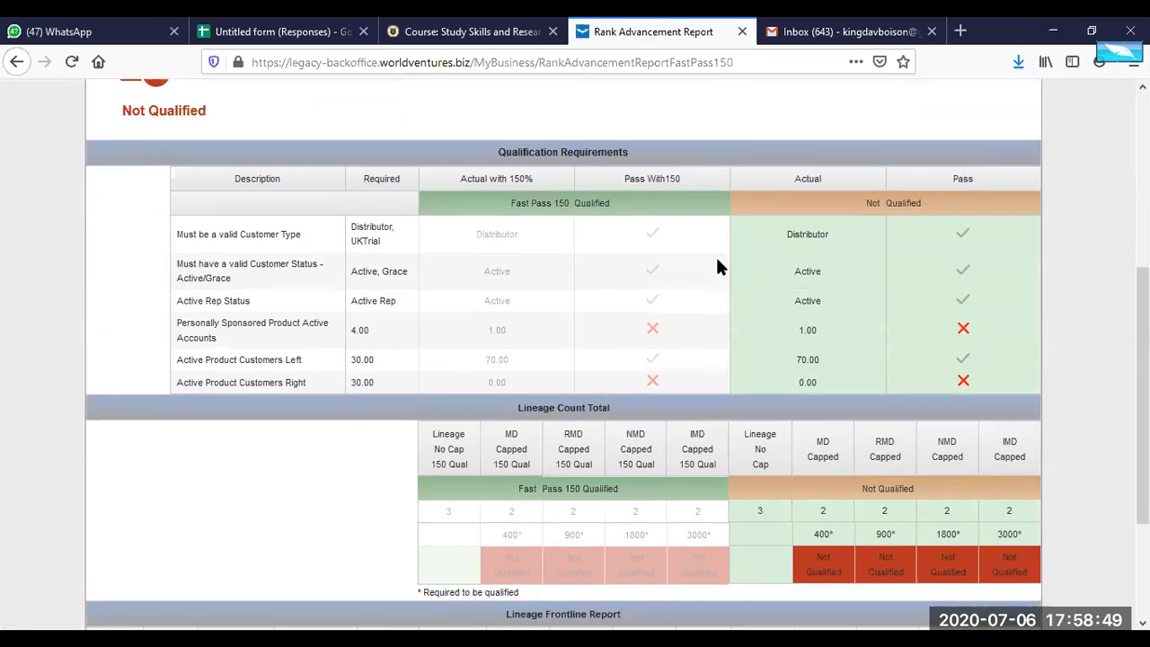
pyautogui.moveTo(326, 333)
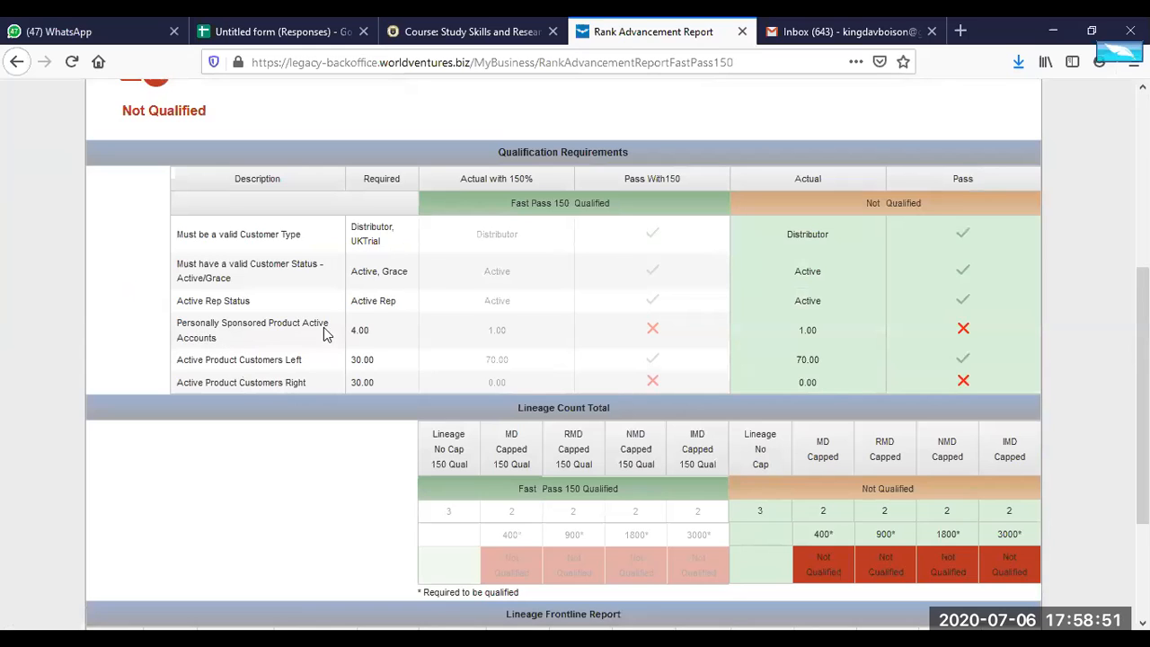
pyautogui.moveTo(366, 340)
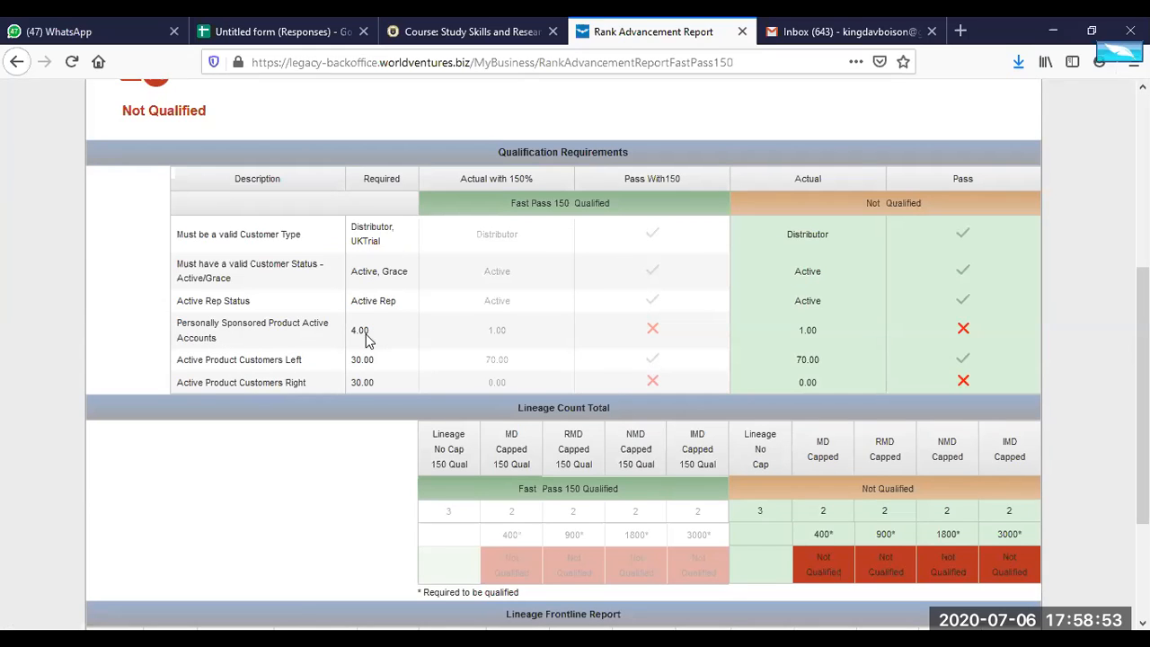
pyautogui.doubleClick(219, 359)
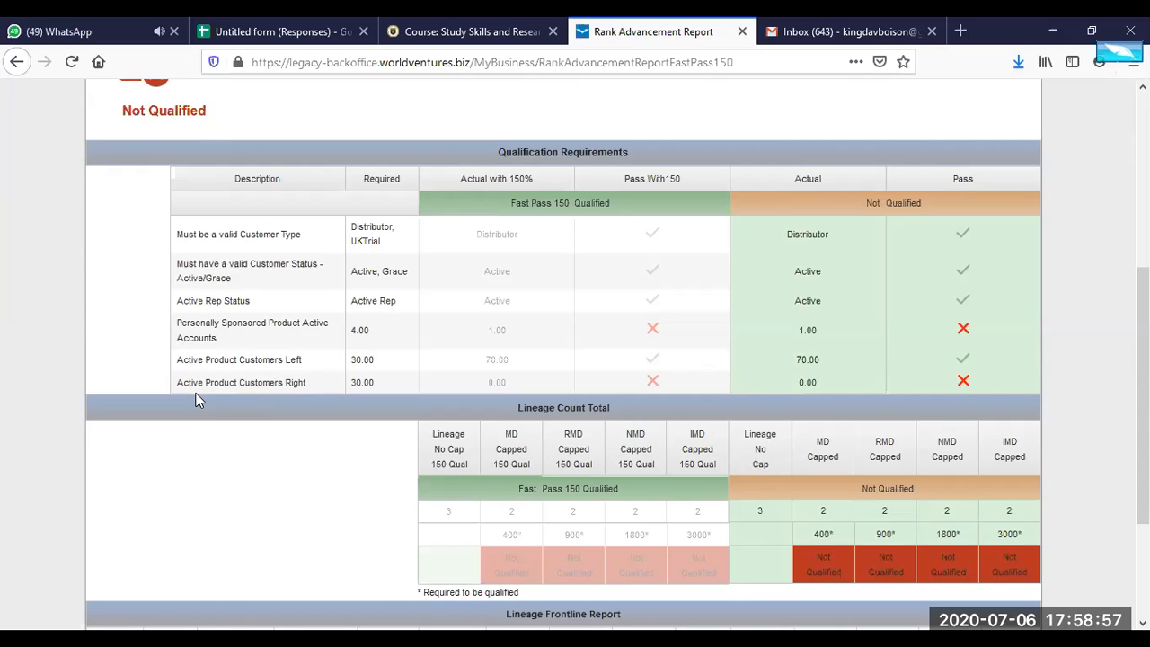
pyautogui.moveTo(303, 396)
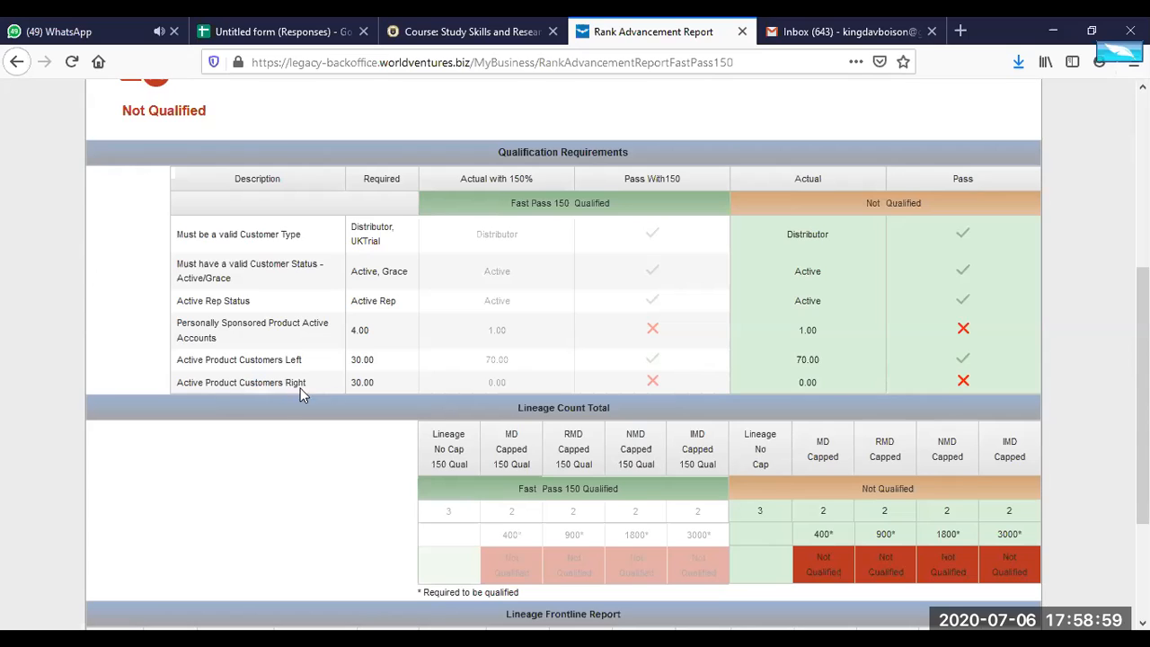
pyautogui.moveTo(377, 383)
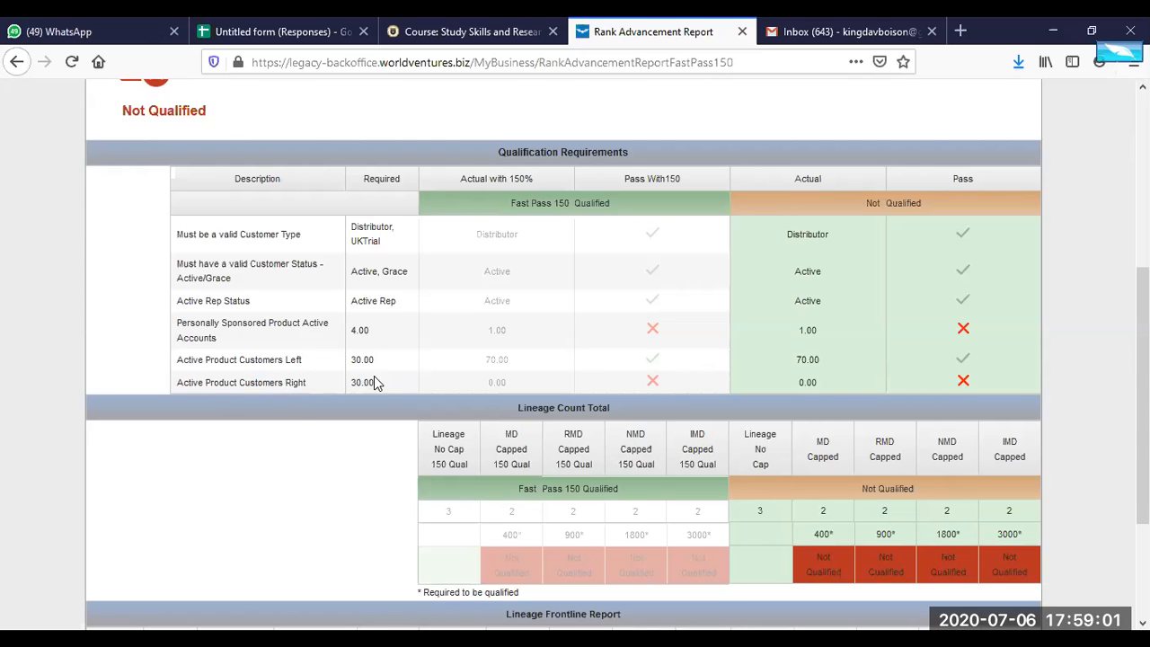
pyautogui.moveTo(481, 334)
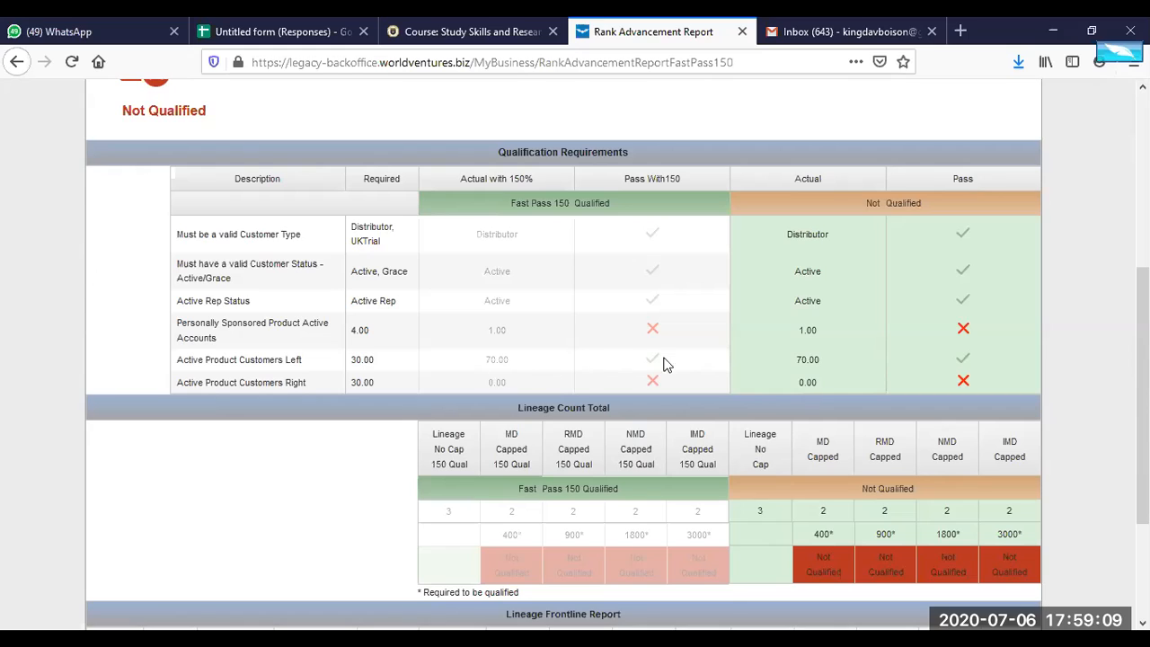
pyautogui.moveTo(191, 338)
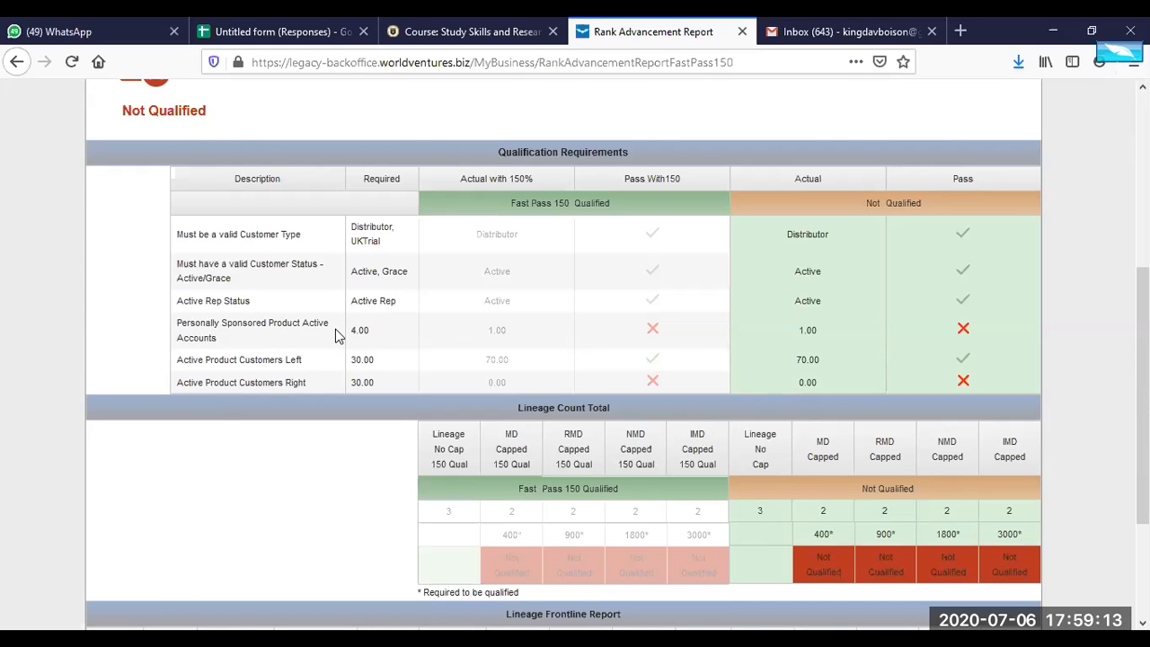
pyautogui.moveTo(245, 384)
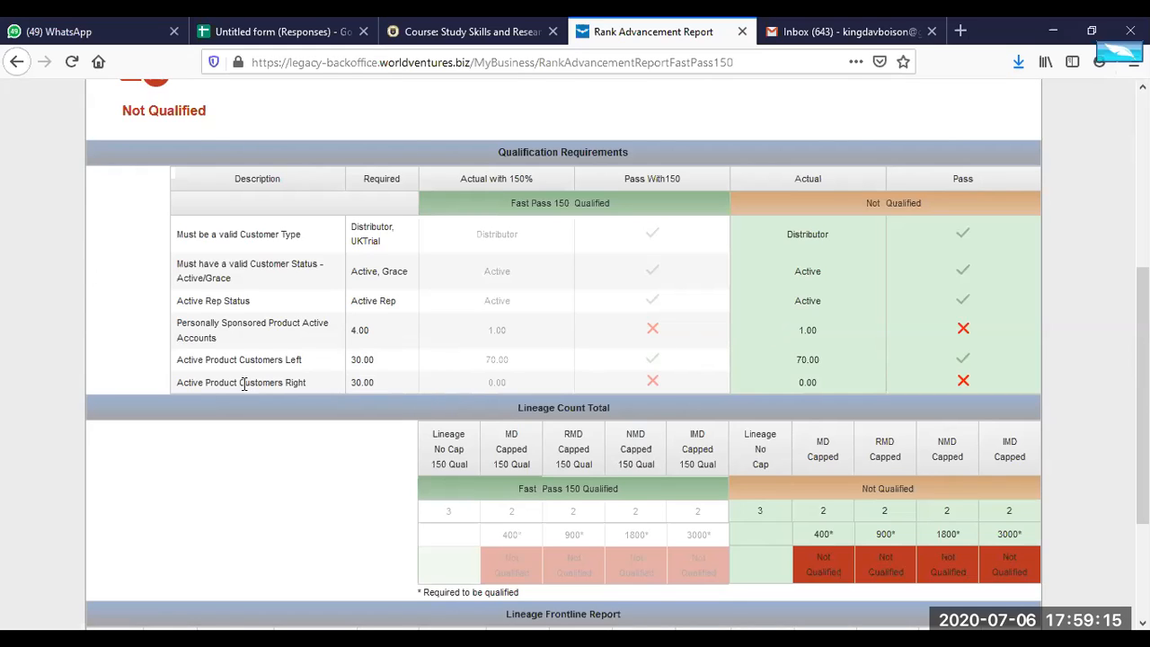
pyautogui.moveTo(465, 394)
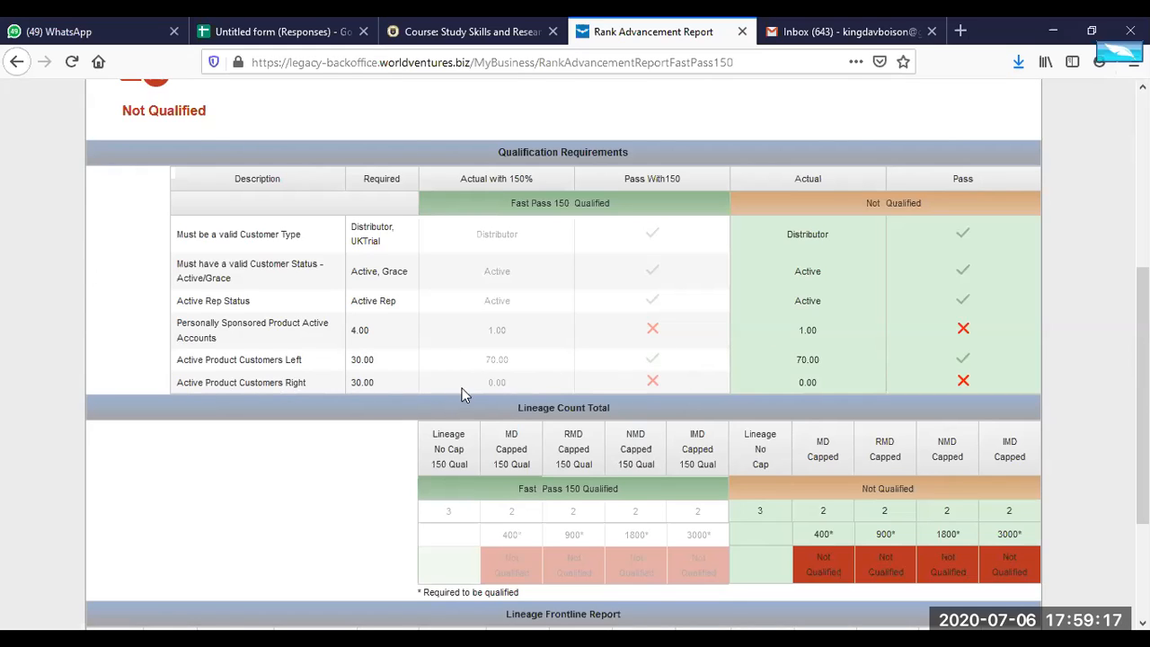
pyautogui.scroll(3)
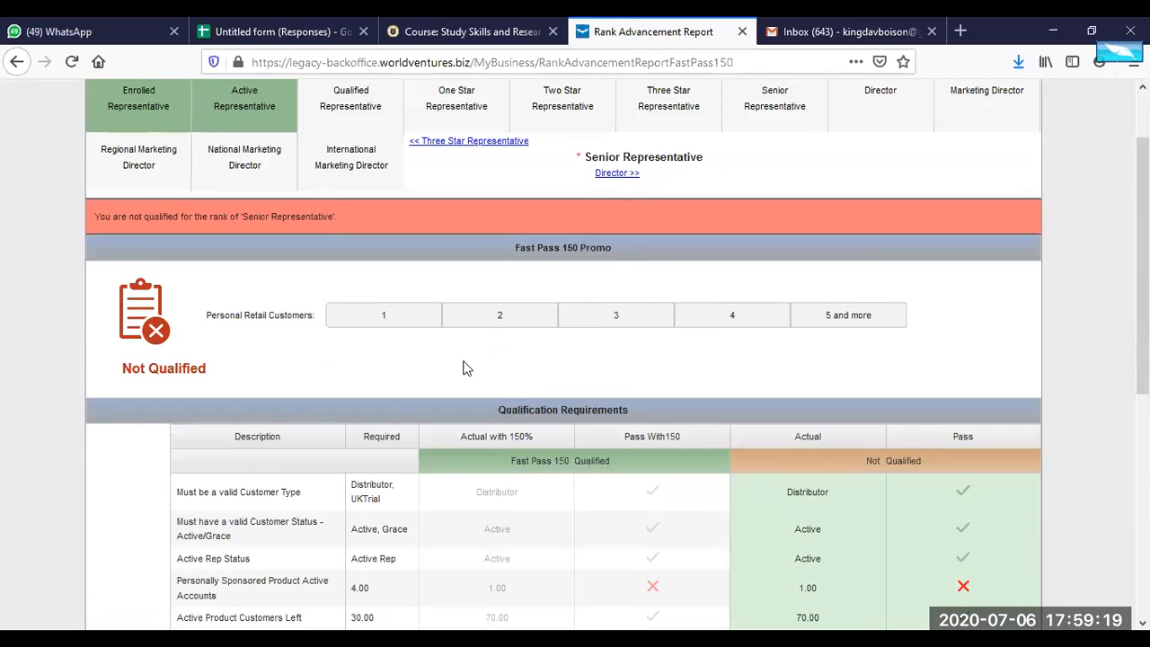
pyautogui.scroll(-3)
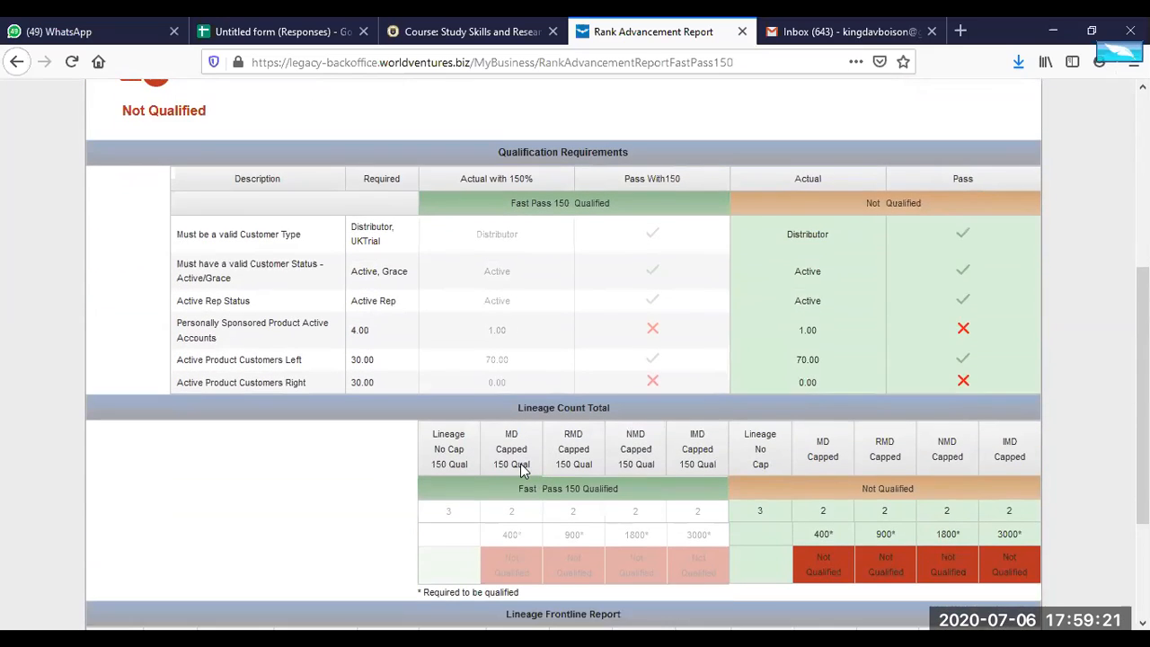
pyautogui.scroll(3)
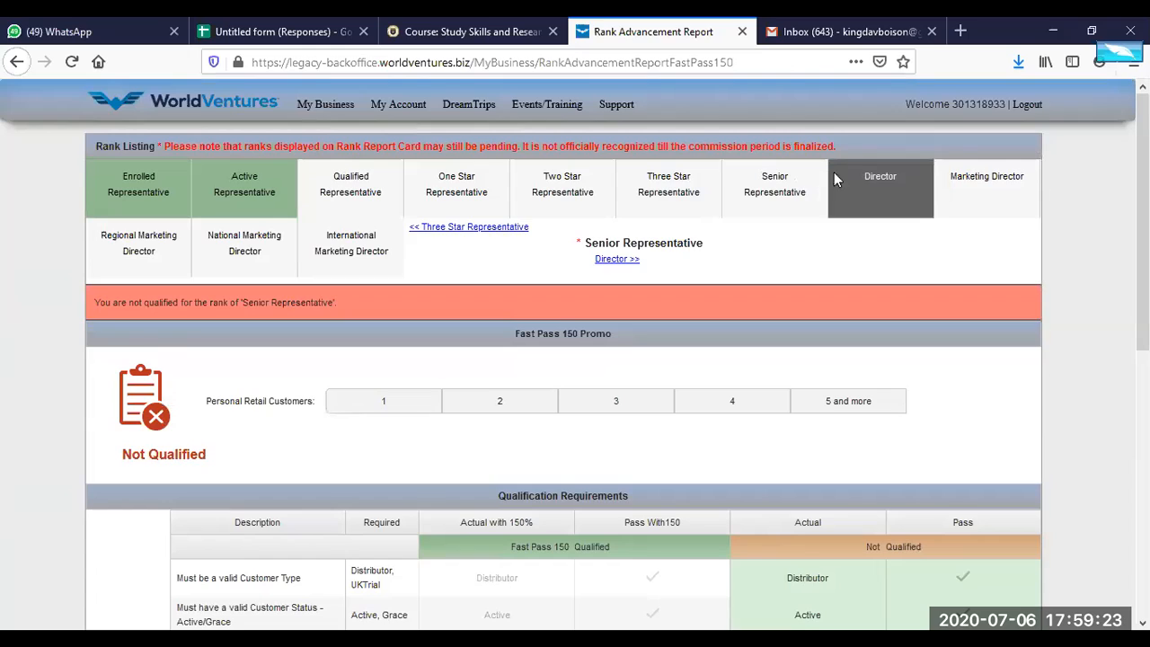
pyautogui.moveTo(863, 192)
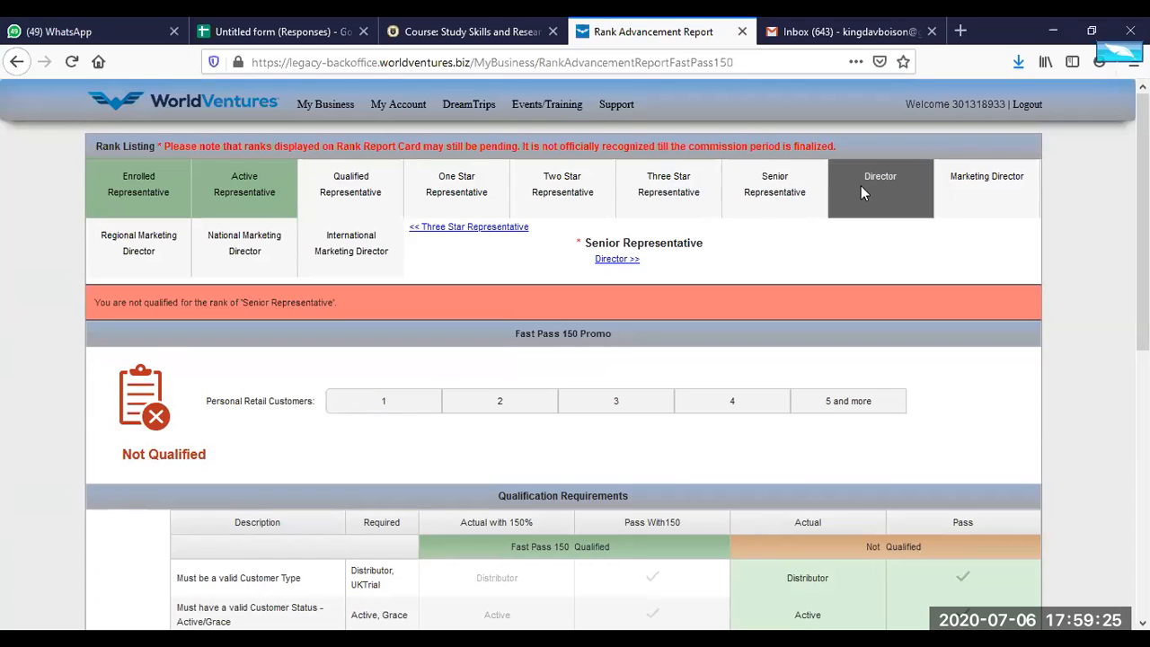
pyautogui.click(880, 185)
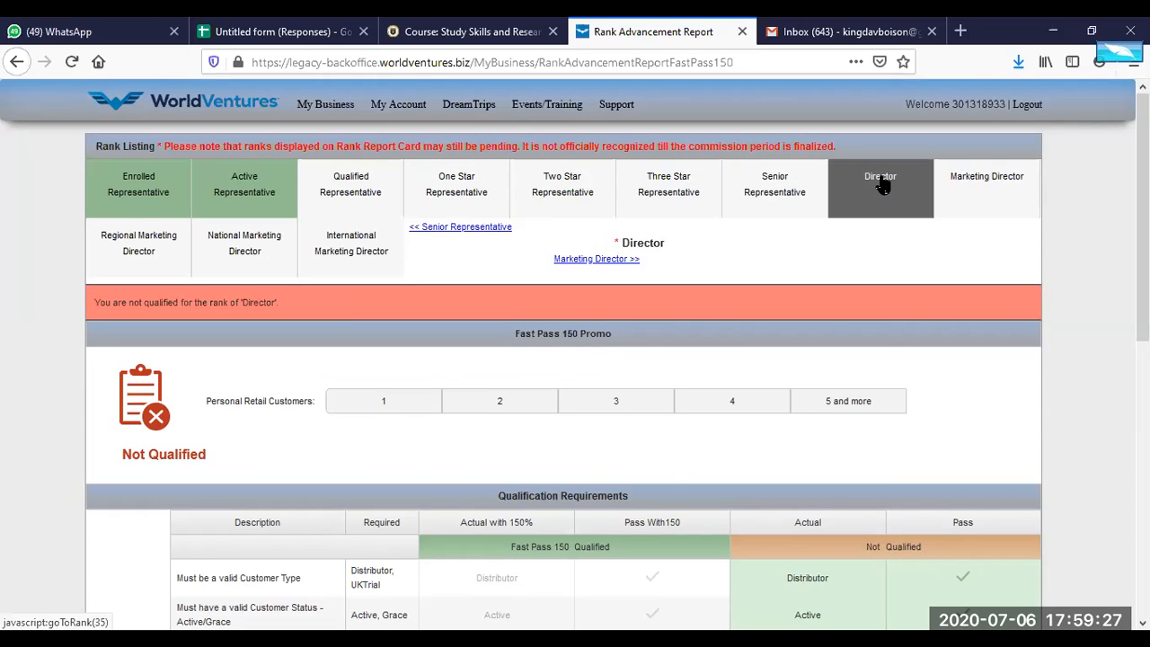
pyautogui.moveTo(700, 326)
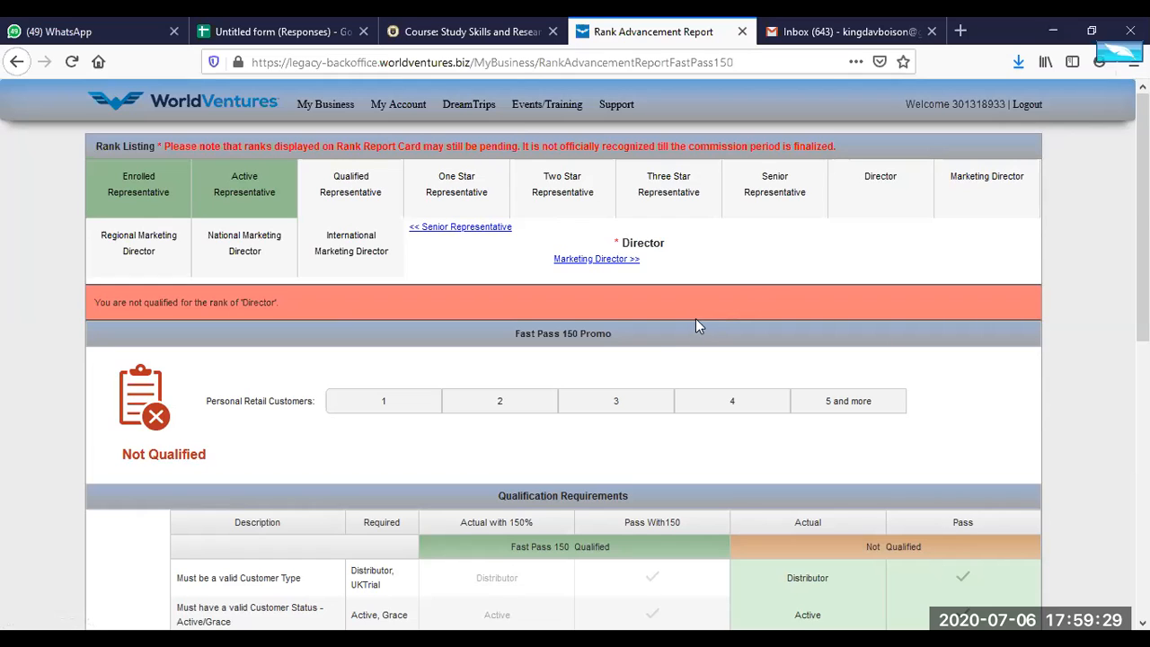
# Review the Director requirements, highlighting the 90.00 left customers value, then switch to Marketing Director.
pyautogui.scroll(-3)
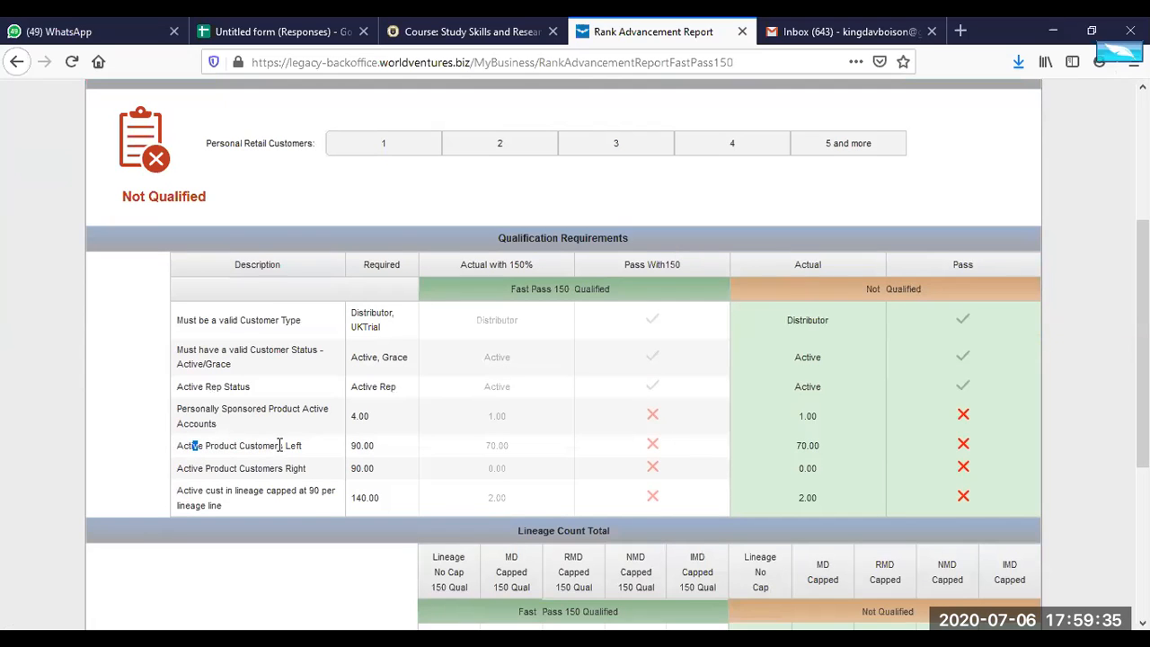
pyautogui.moveTo(429, 446)
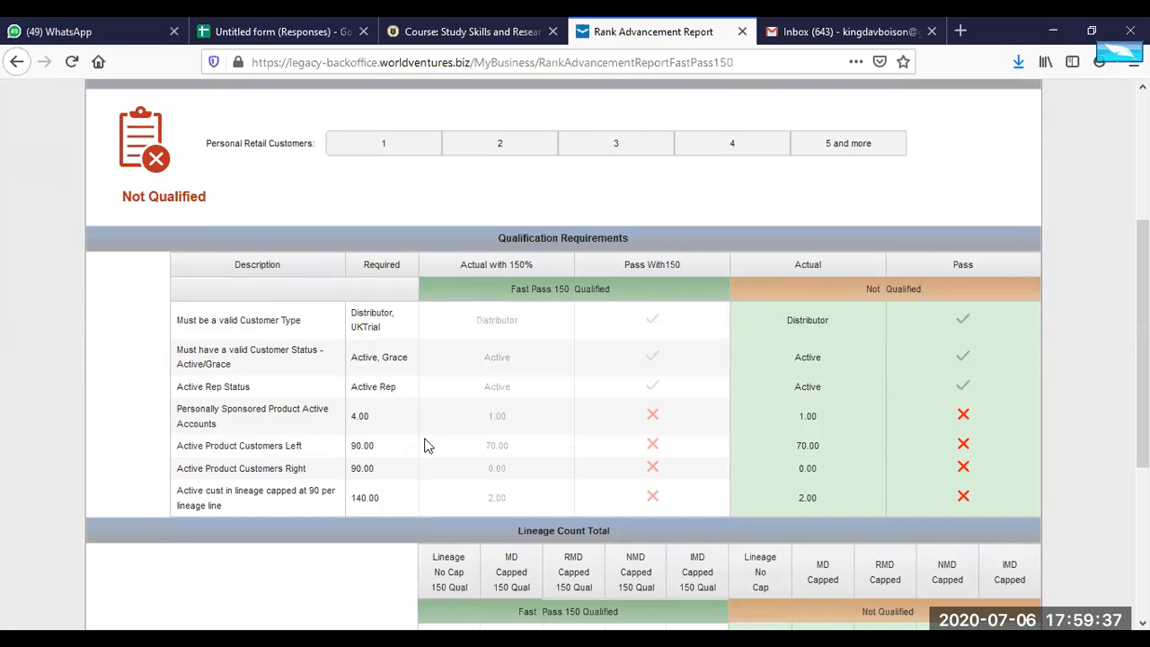
pyautogui.moveTo(375, 475)
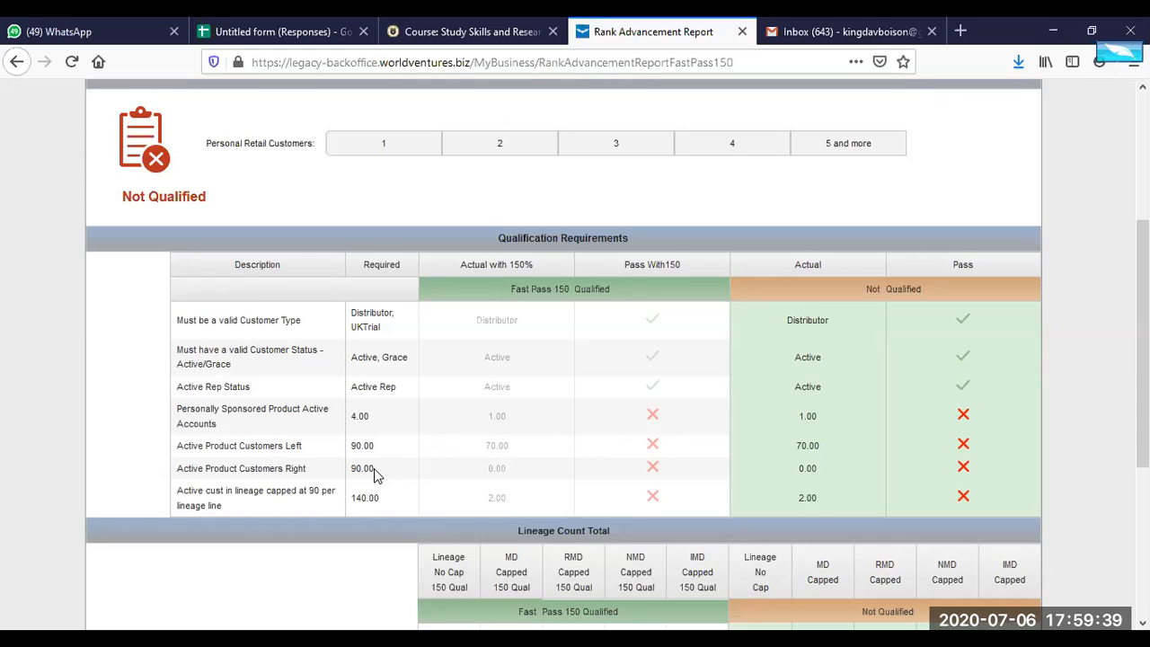
pyautogui.moveTo(257, 512)
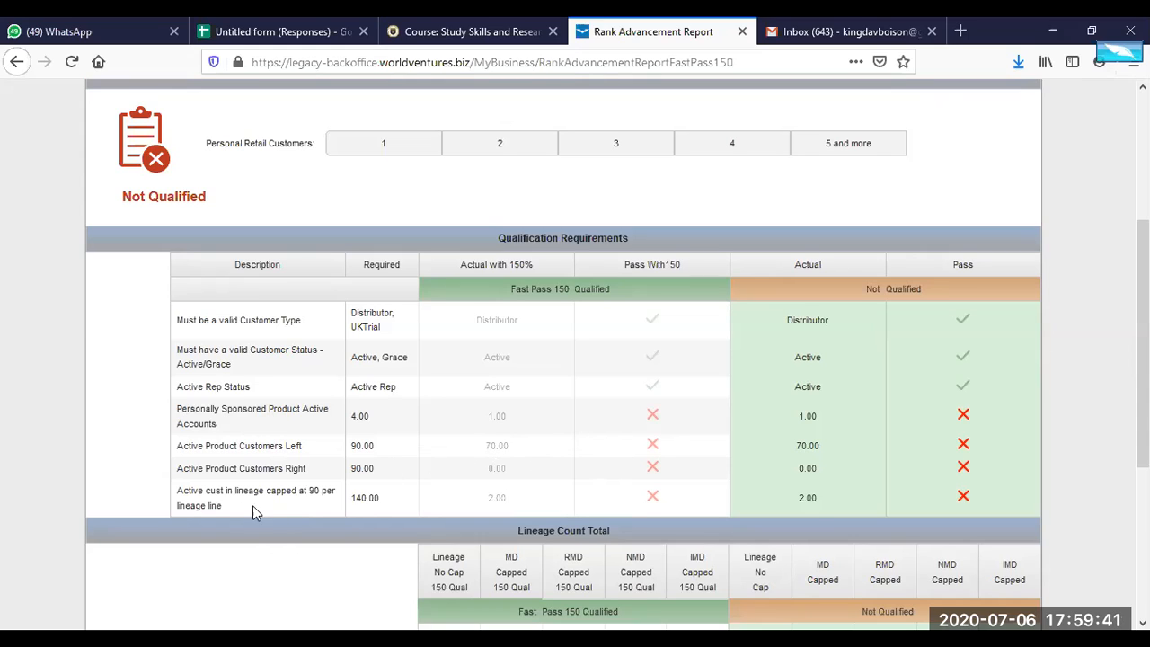
pyautogui.moveTo(278, 489)
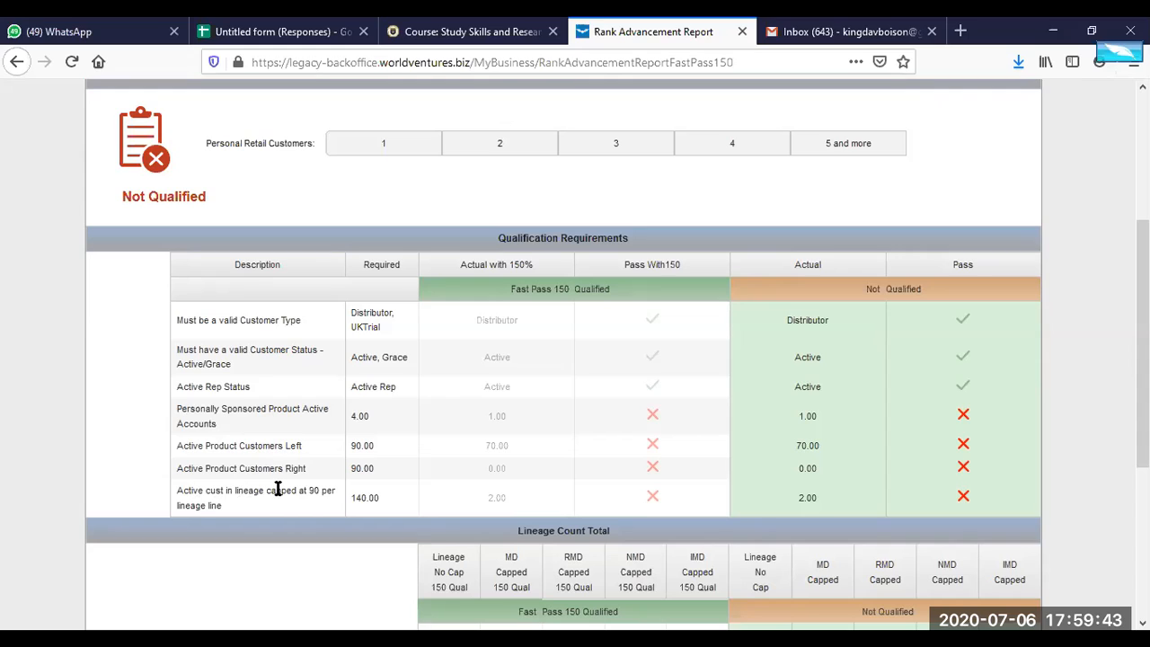
pyautogui.moveTo(252, 502)
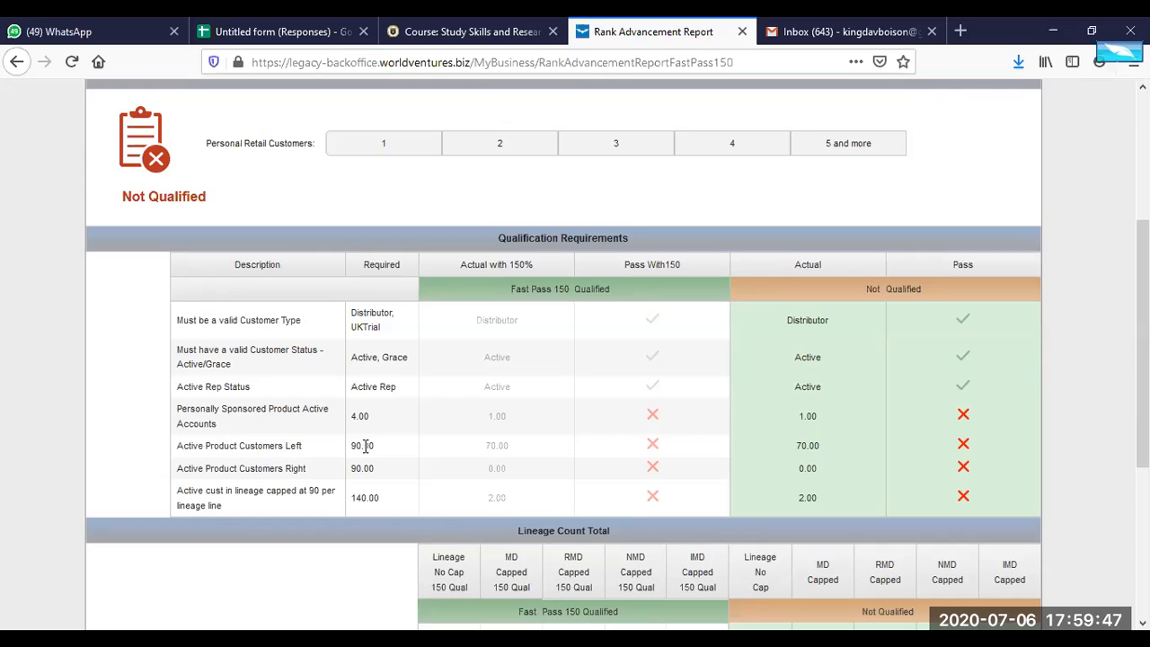
pyautogui.doubleClick(363, 445)
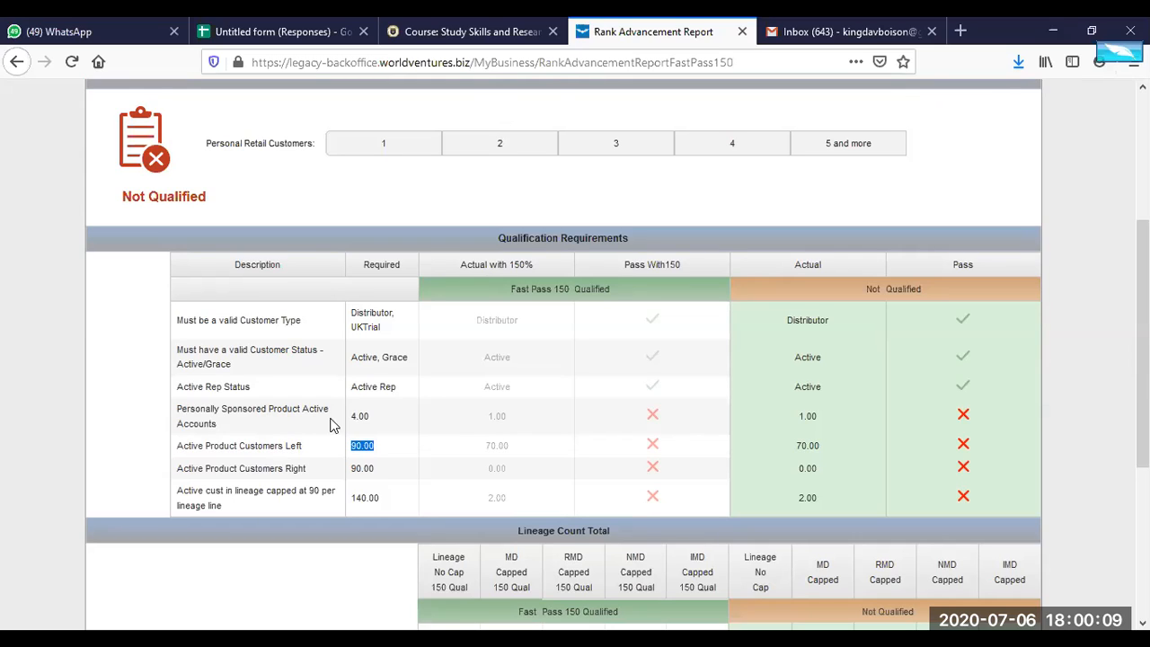
pyautogui.scroll(-3)
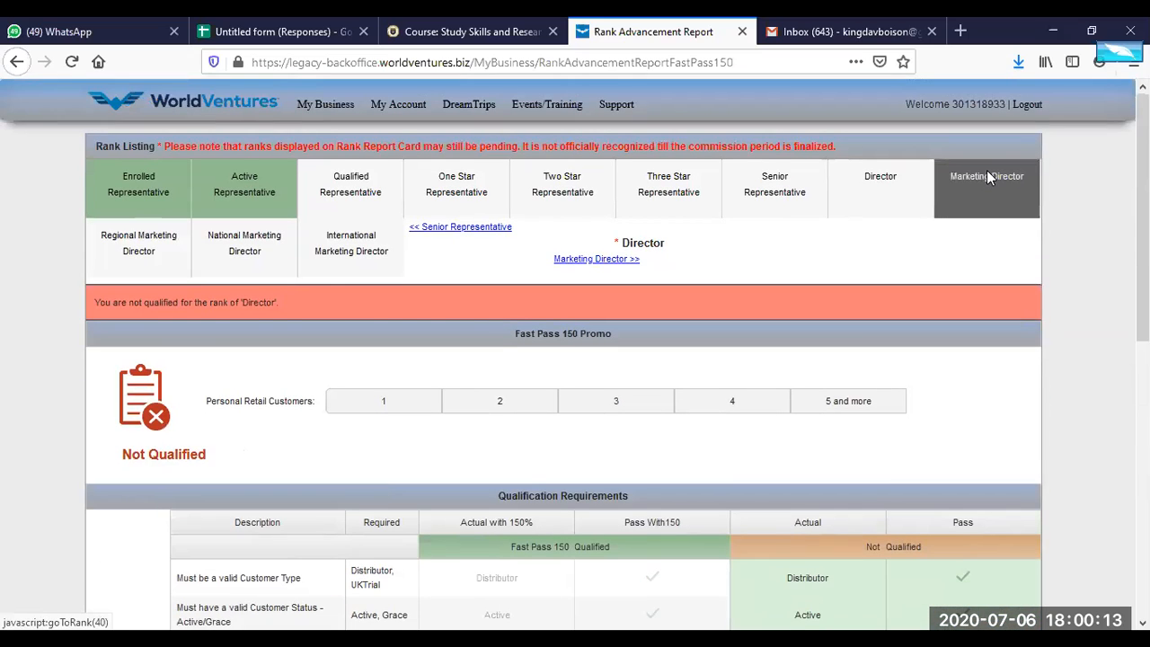
pyautogui.click(987, 176)
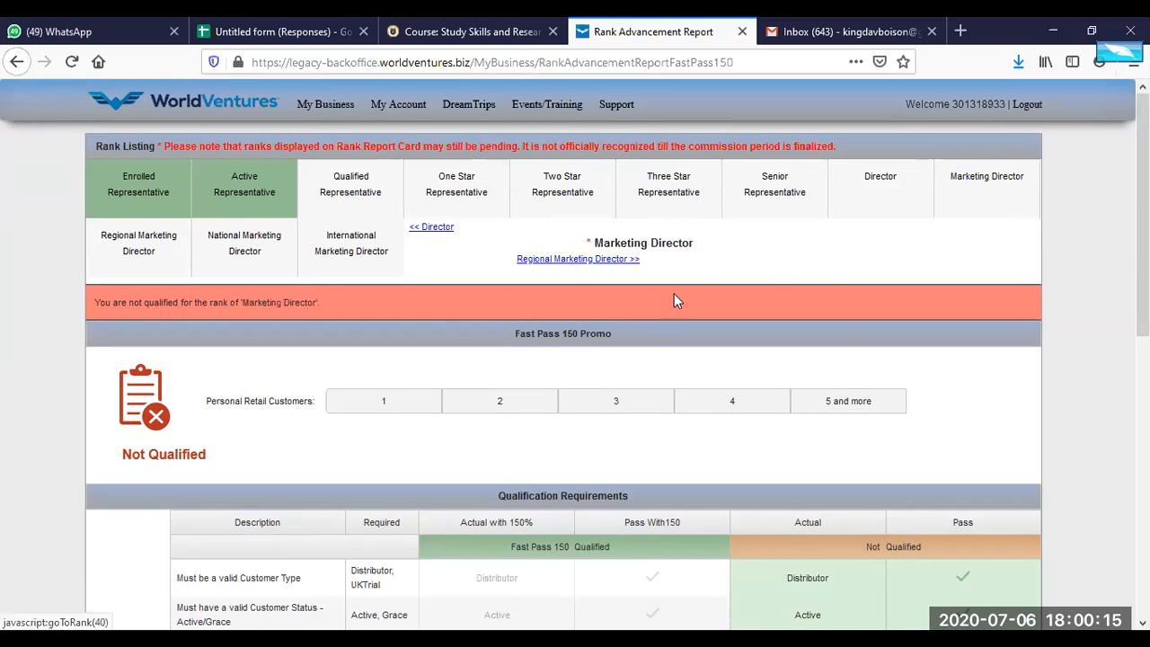
# Review the Marketing Director requirements and go back to the back office home page.
pyautogui.scroll(-3)
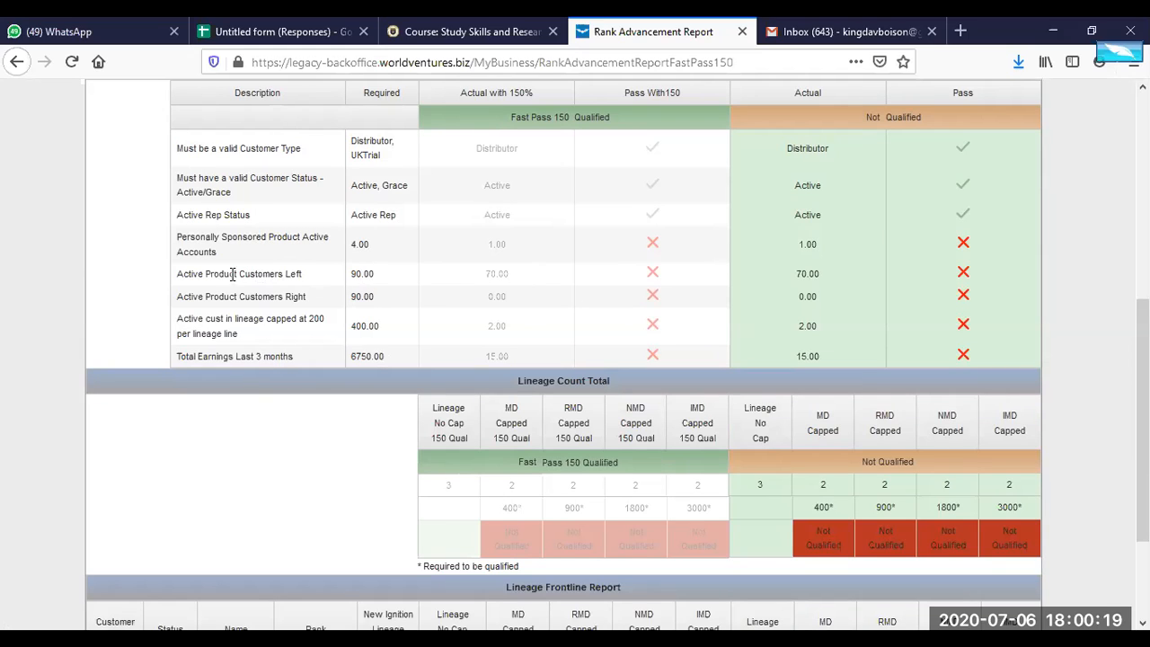
pyautogui.moveTo(296, 297)
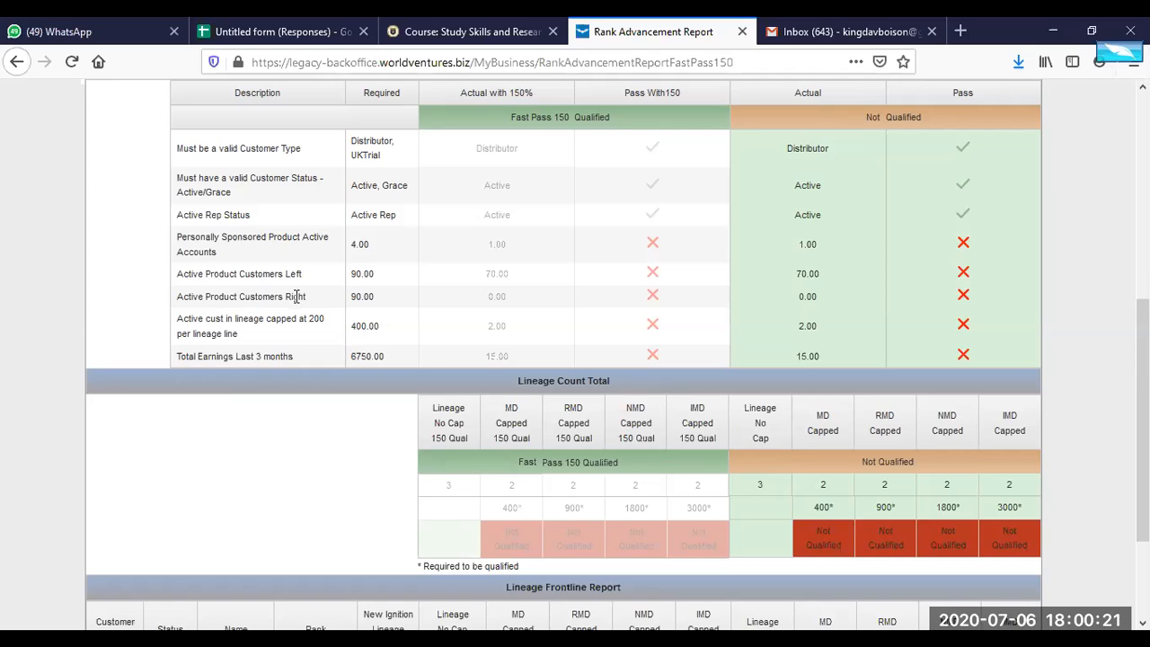
pyautogui.moveTo(216, 330)
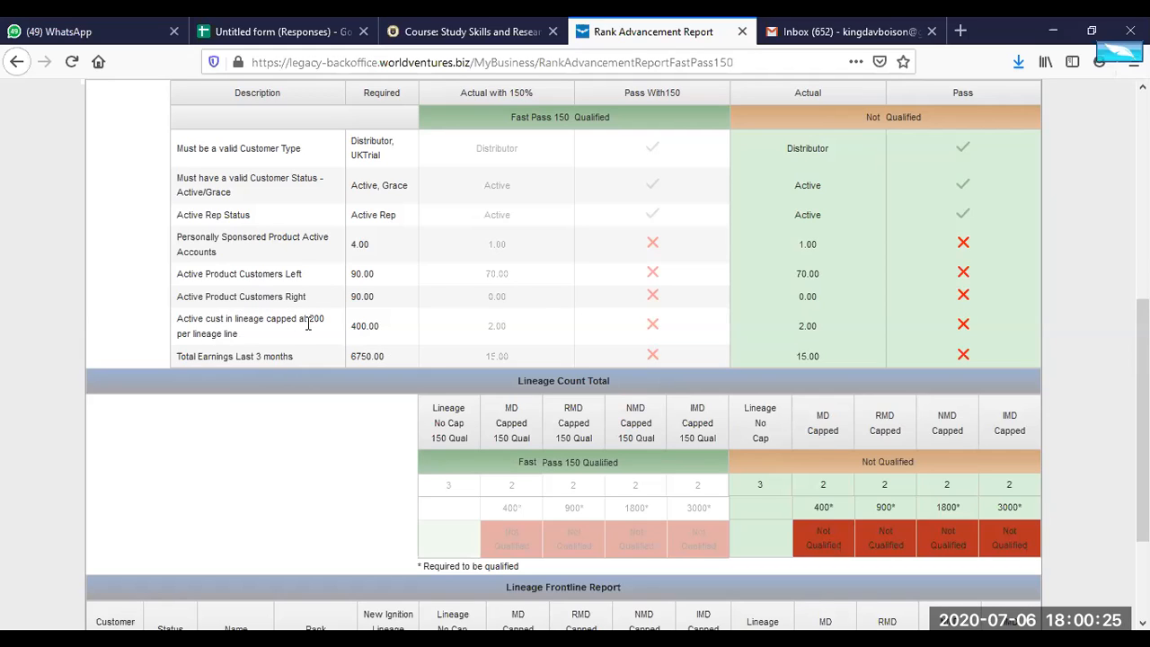
pyautogui.moveTo(171, 339)
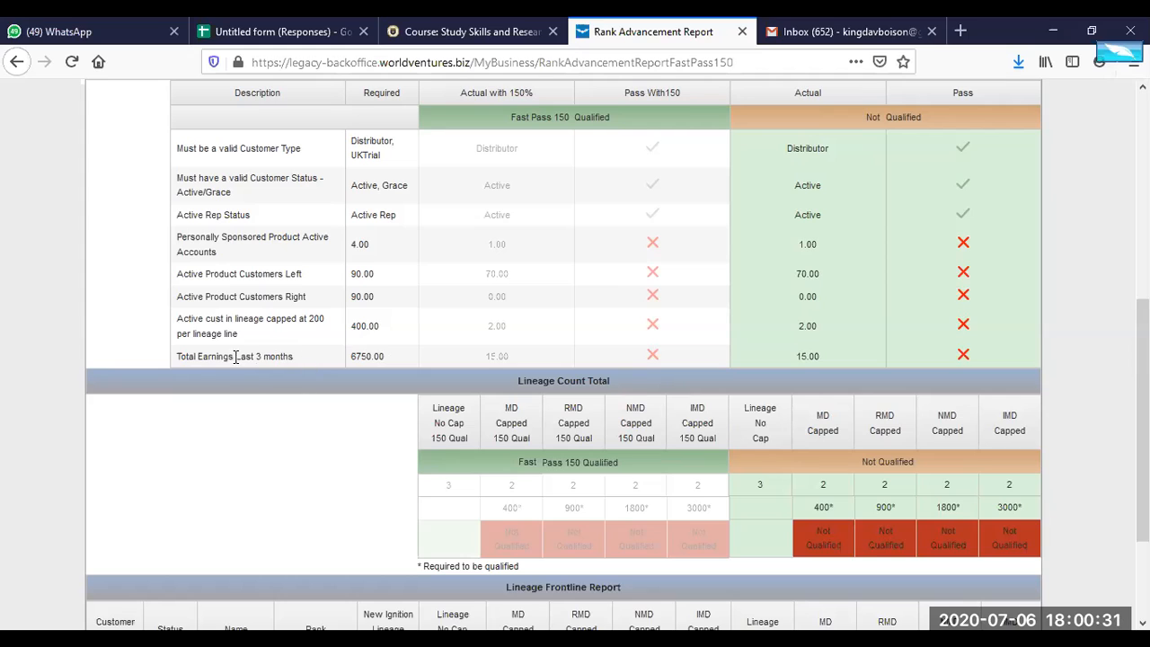
pyautogui.moveTo(192, 371)
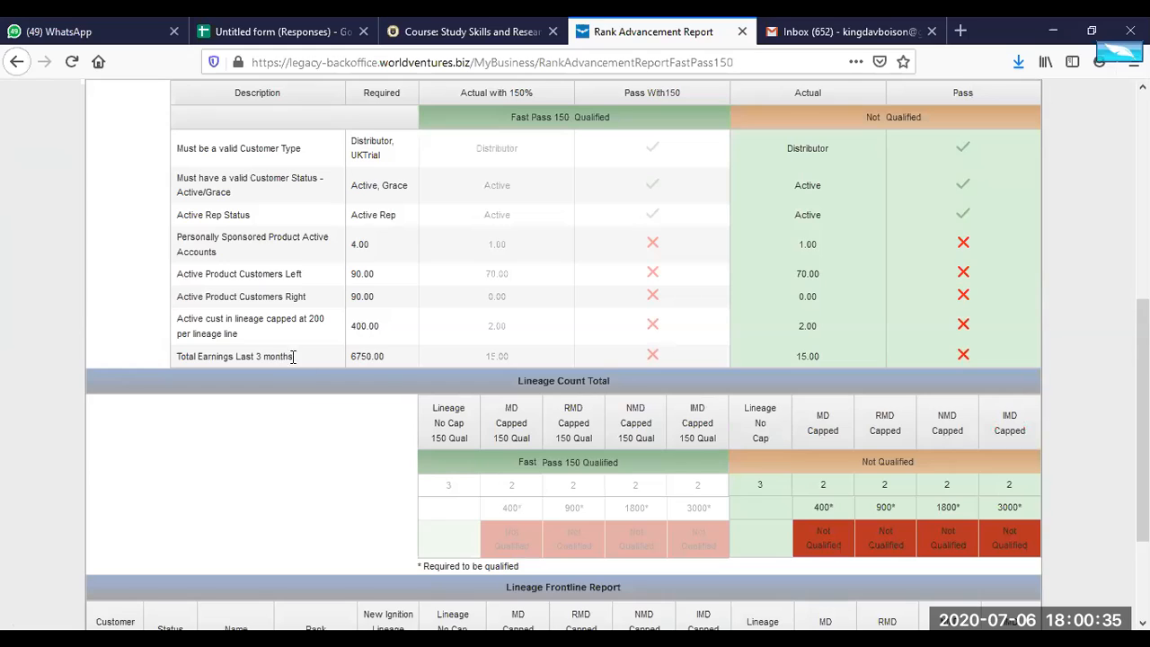
pyautogui.moveTo(340, 362)
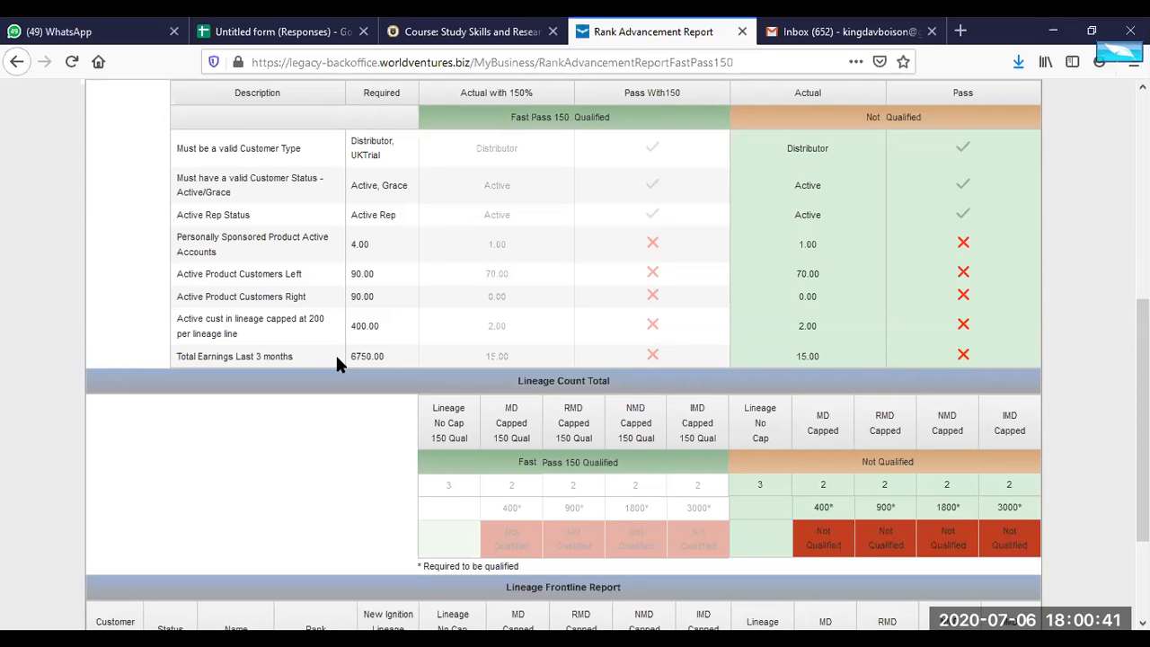
pyautogui.scroll(3)
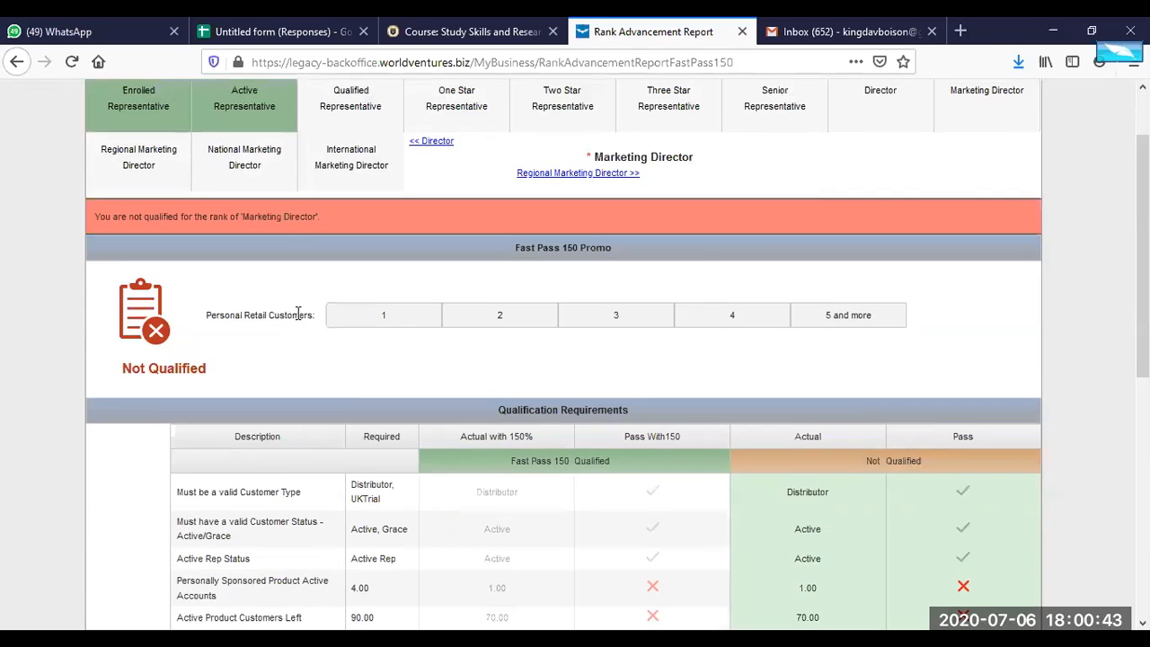
pyautogui.scroll(3)
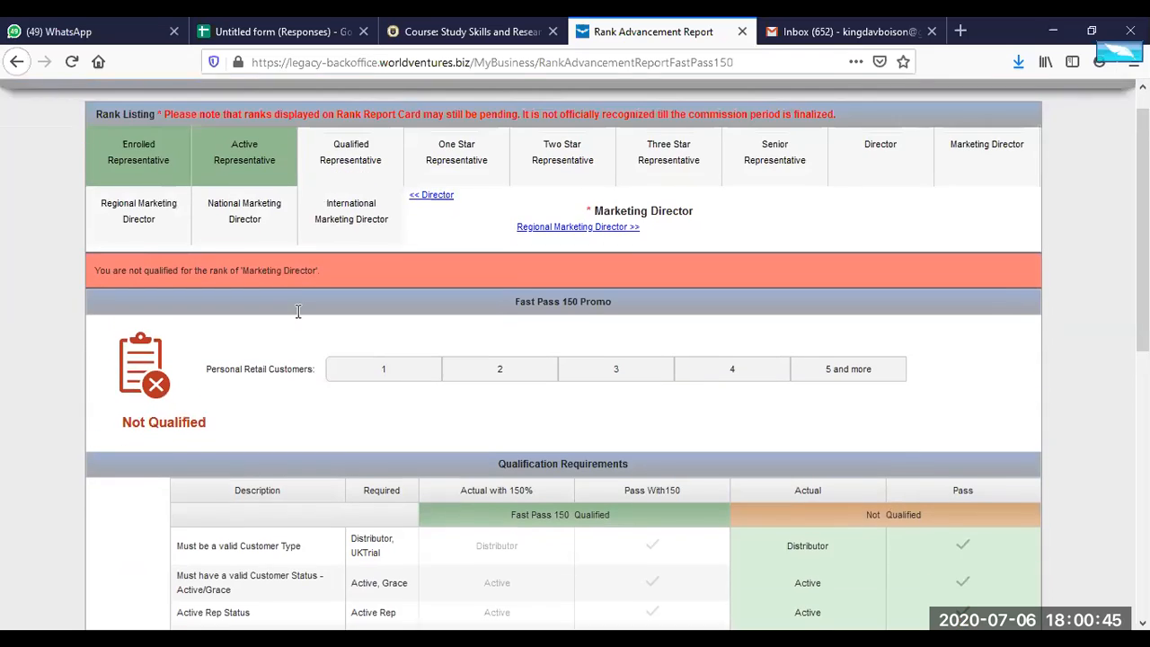
pyautogui.click(17, 61)
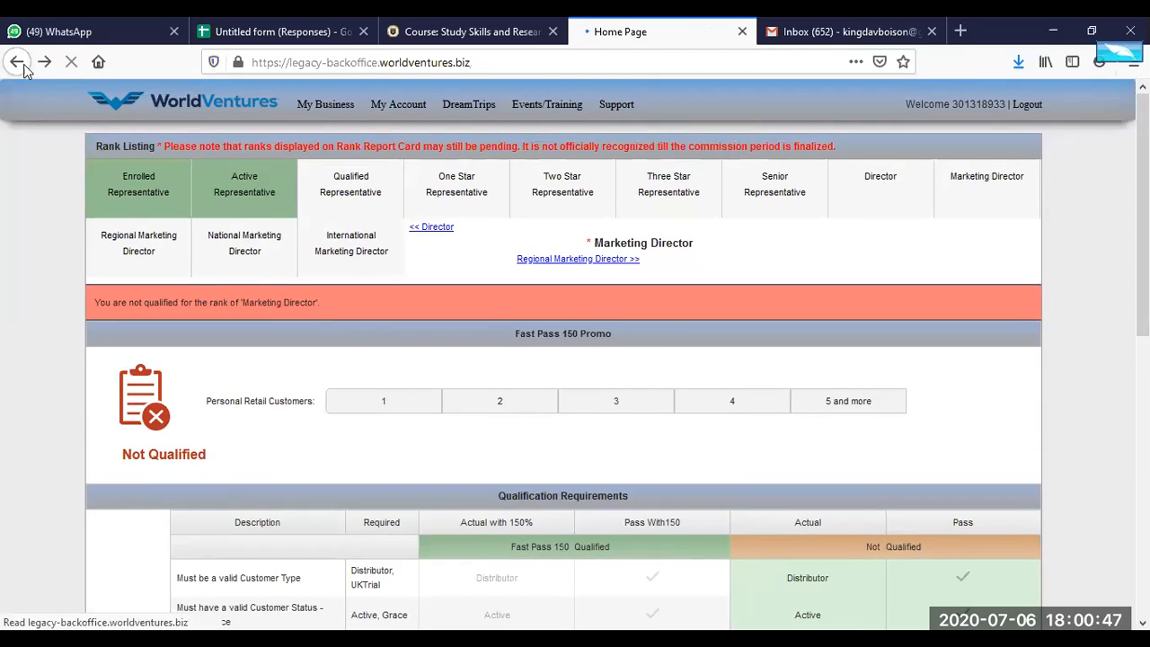
# Dismiss the Multiple Problems warning and choose Advanced Reports from the My Business menu.
pyautogui.click(16, 61)
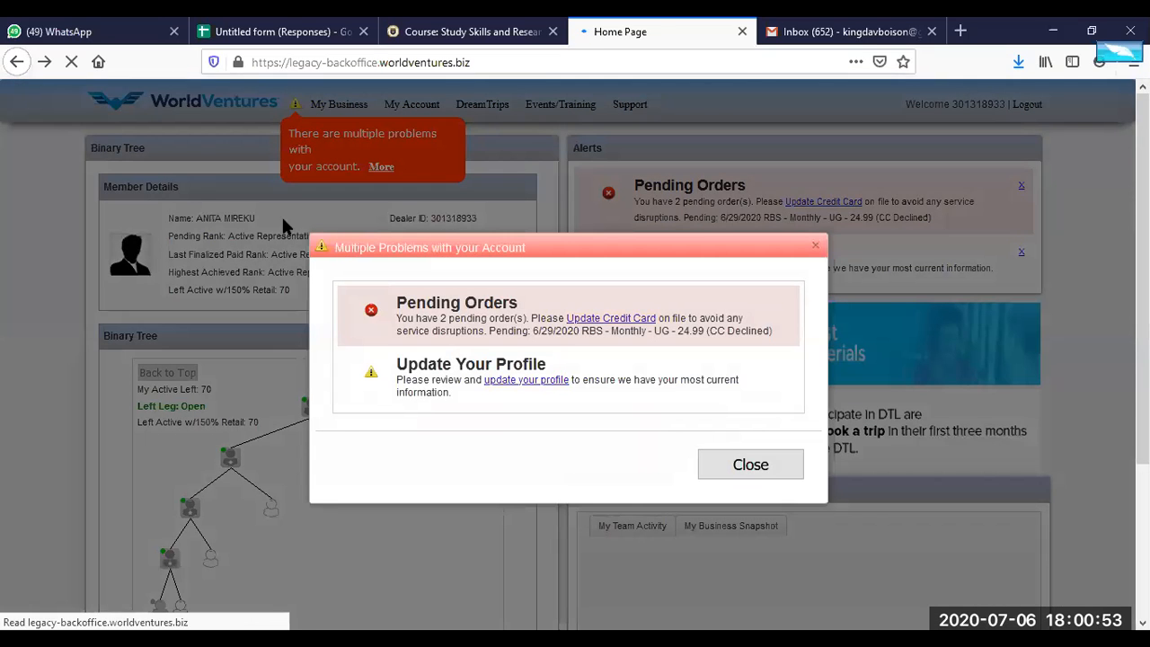
pyautogui.click(750, 464)
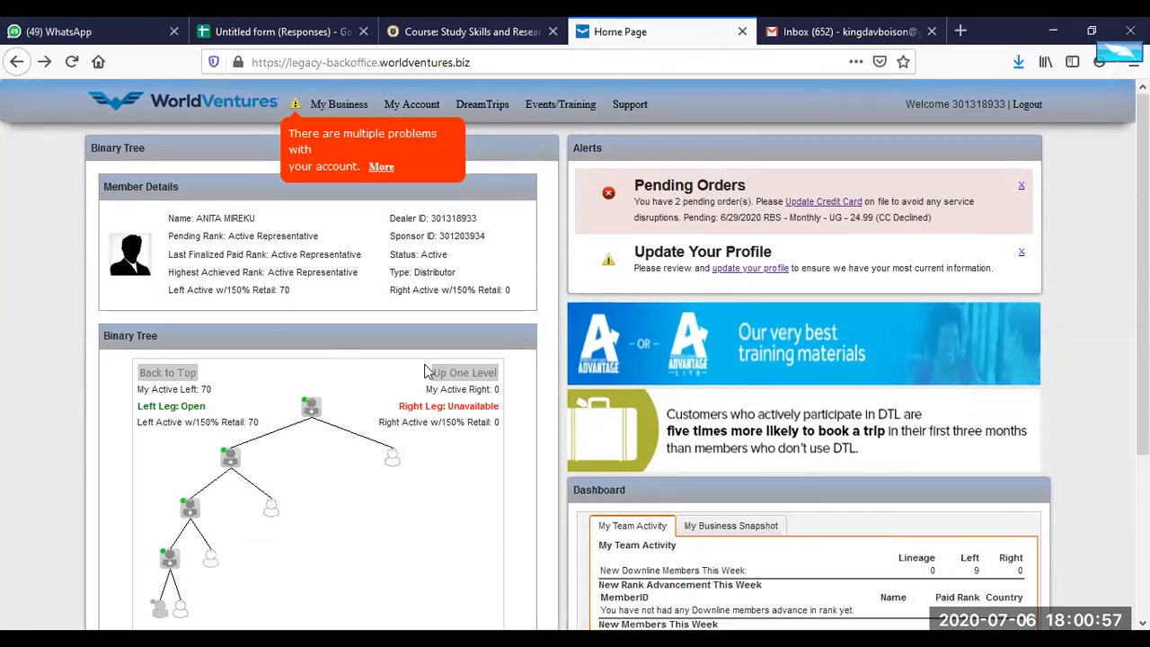
pyautogui.click(338, 103)
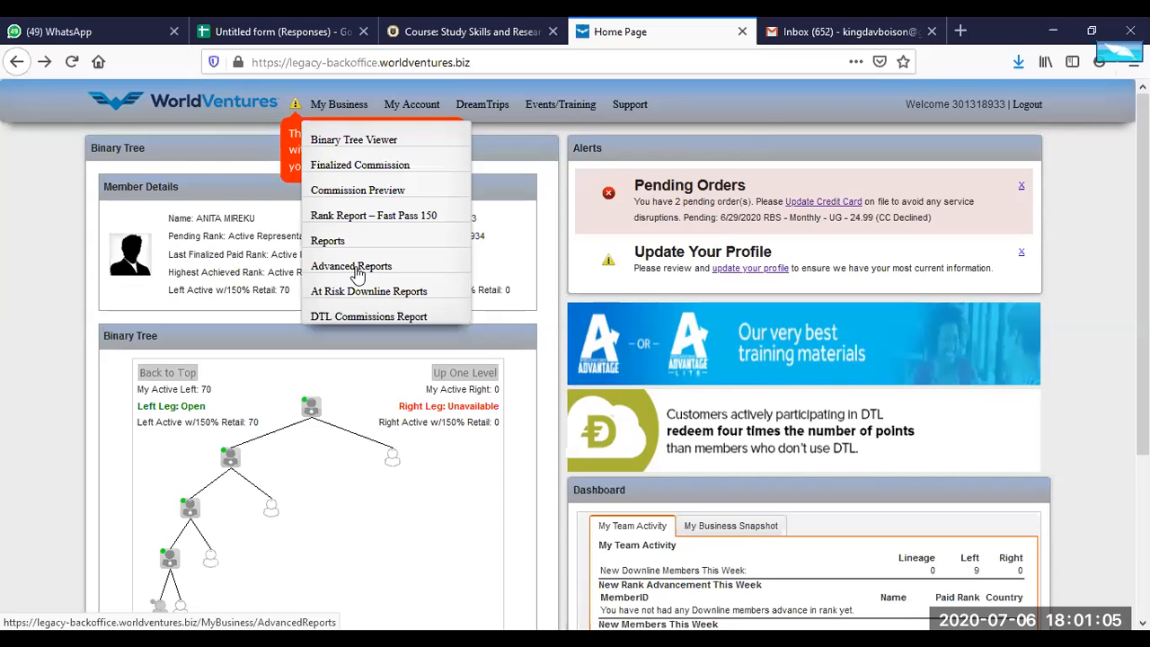
pyautogui.click(351, 266)
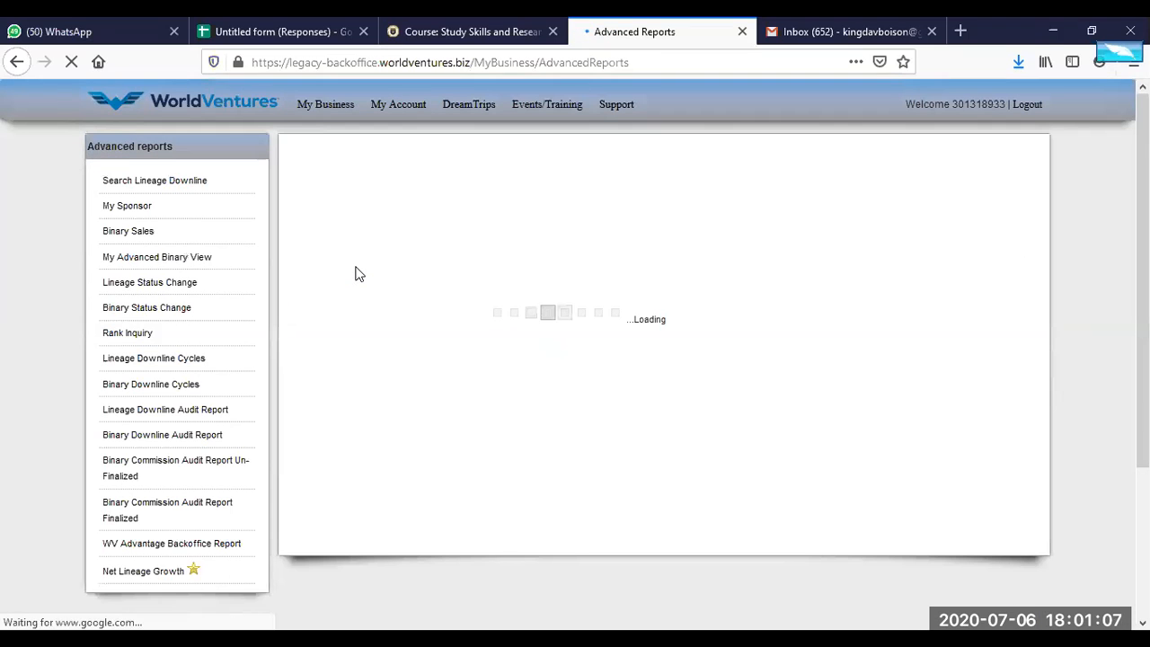
# View the Binary Sales, Rank Inquiry and Binary Downline Cycles reports (no week 28 records), then return home.
pyautogui.click(128, 231)
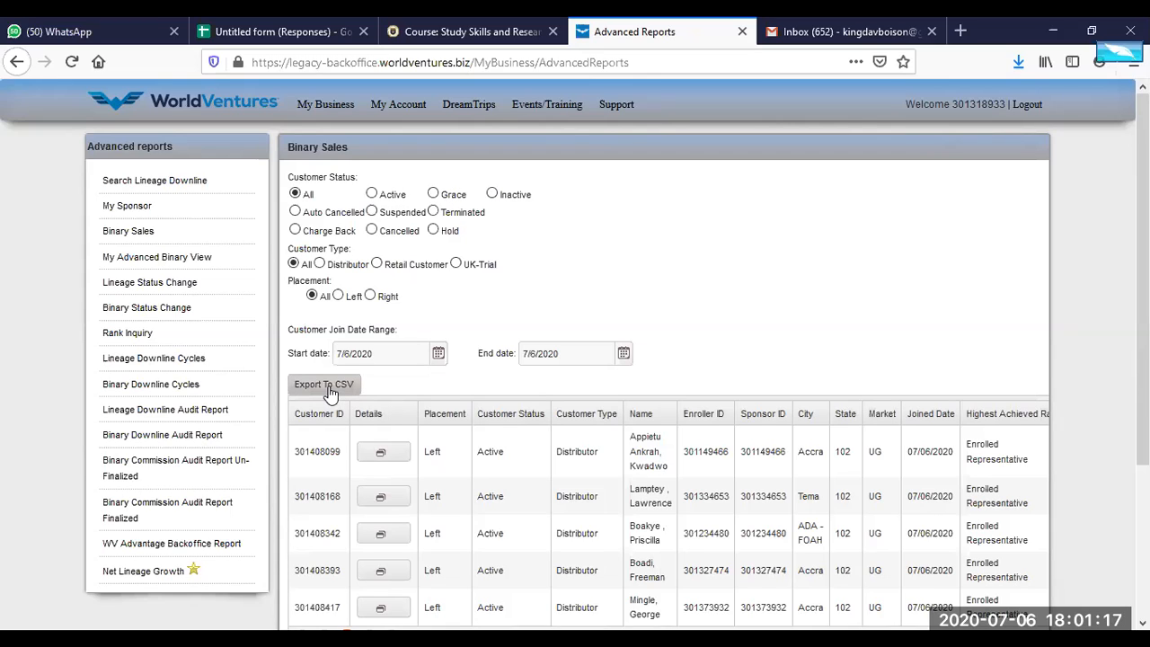
pyautogui.moveTo(340, 376)
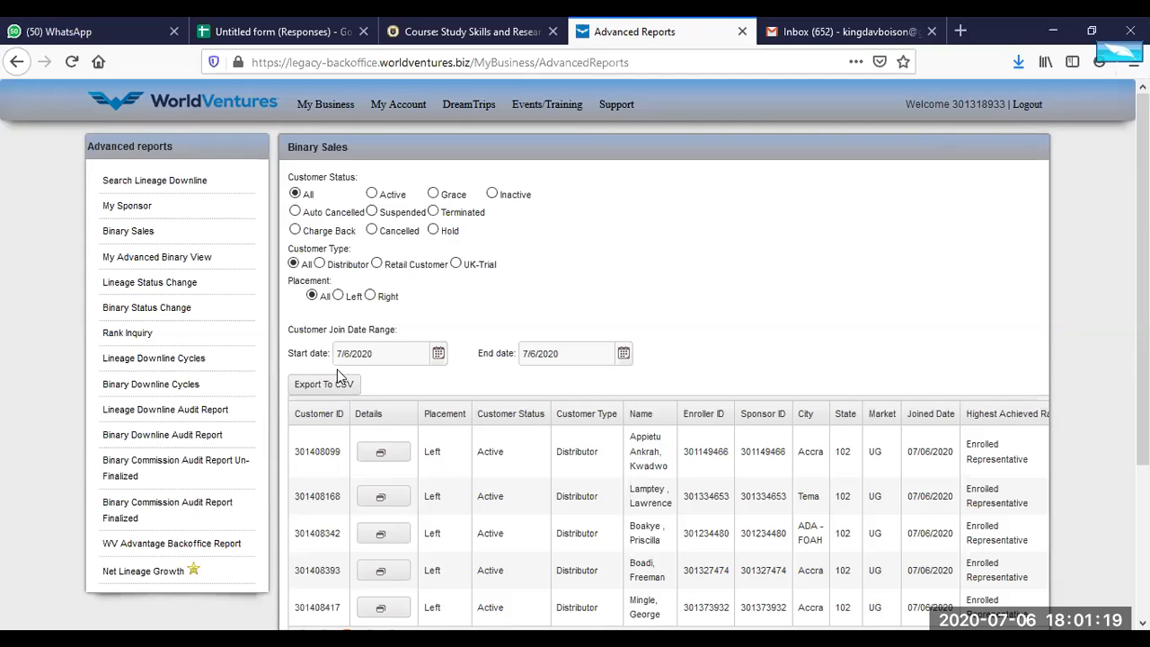
pyautogui.click(127, 333)
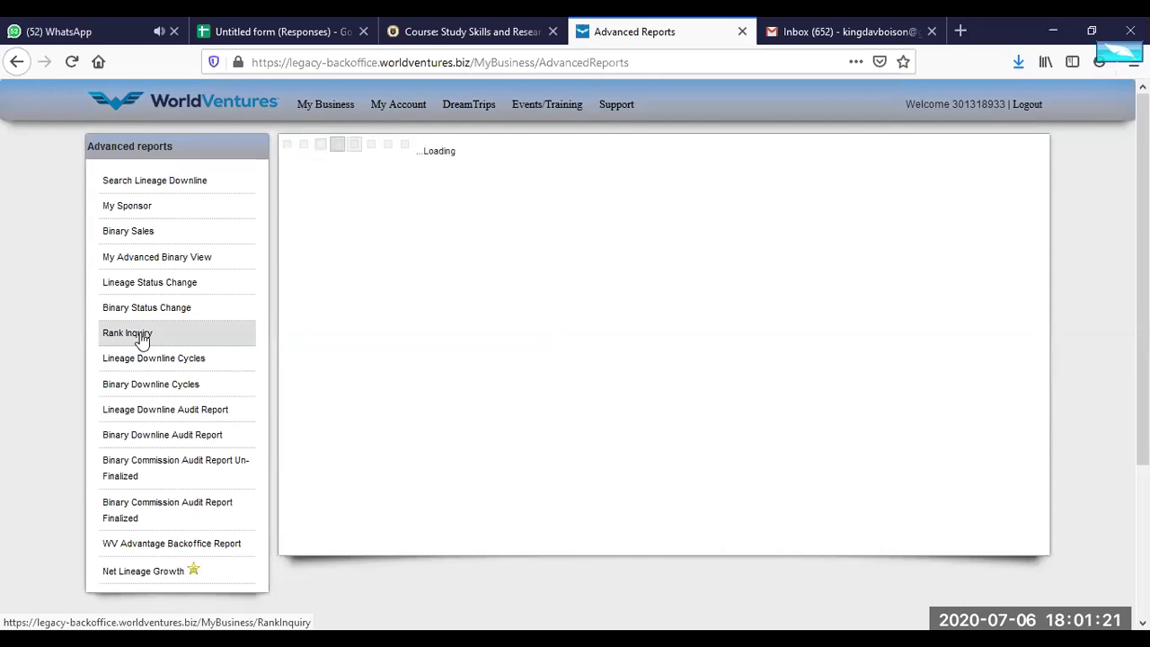
pyautogui.click(126, 333)
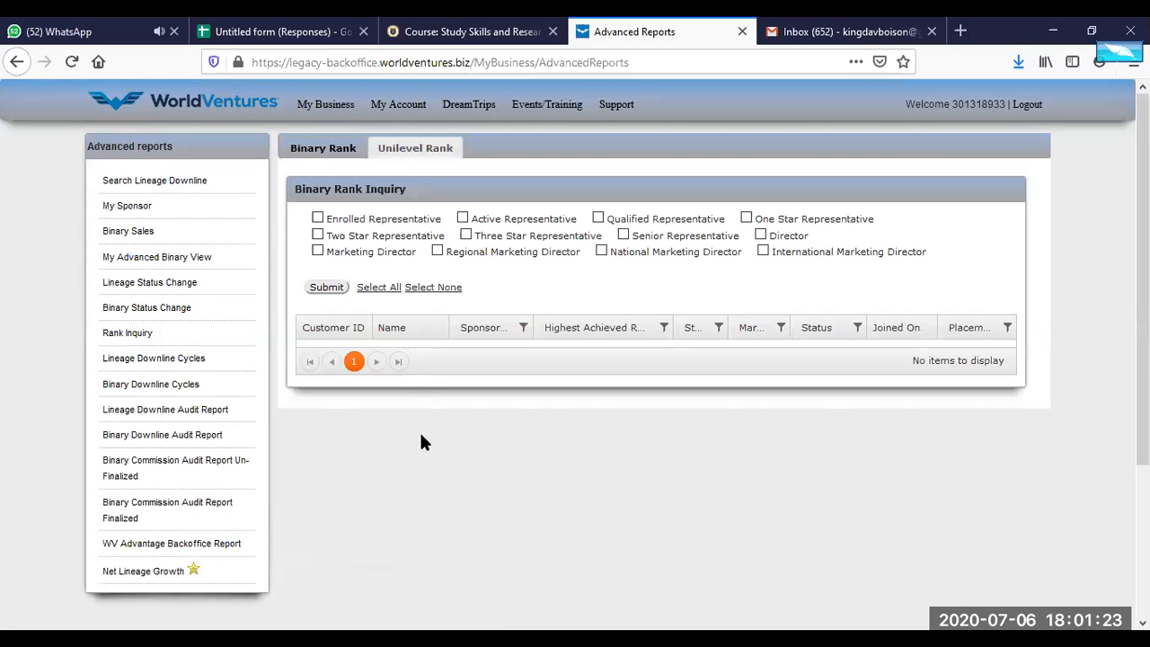
pyautogui.click(151, 384)
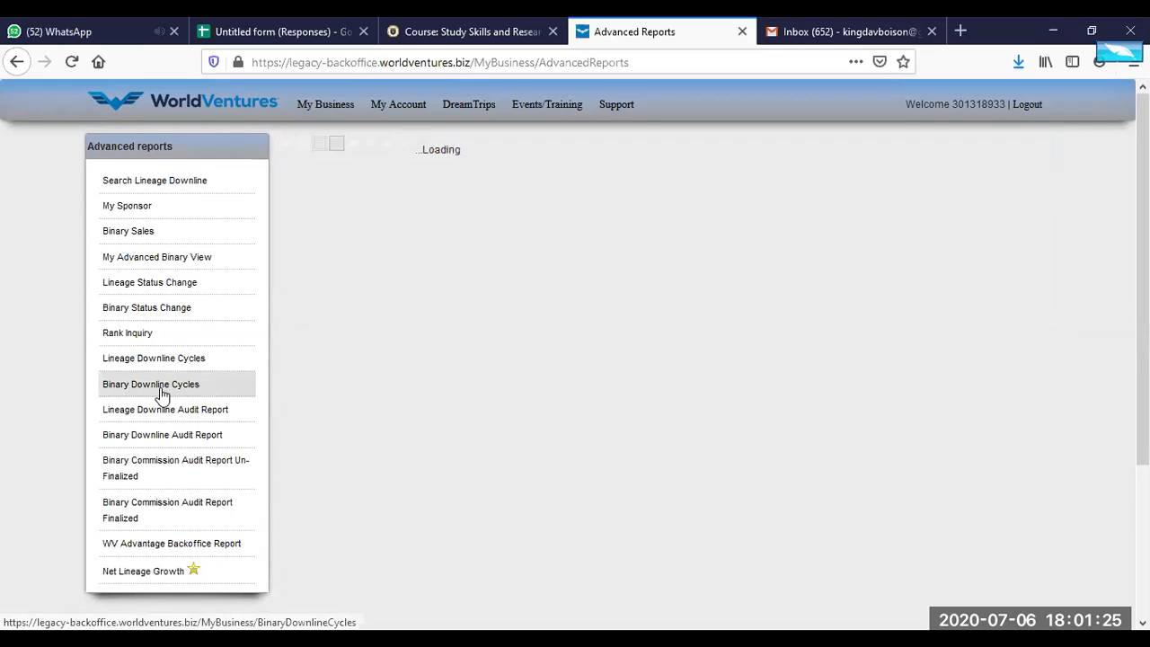
pyautogui.click(150, 384)
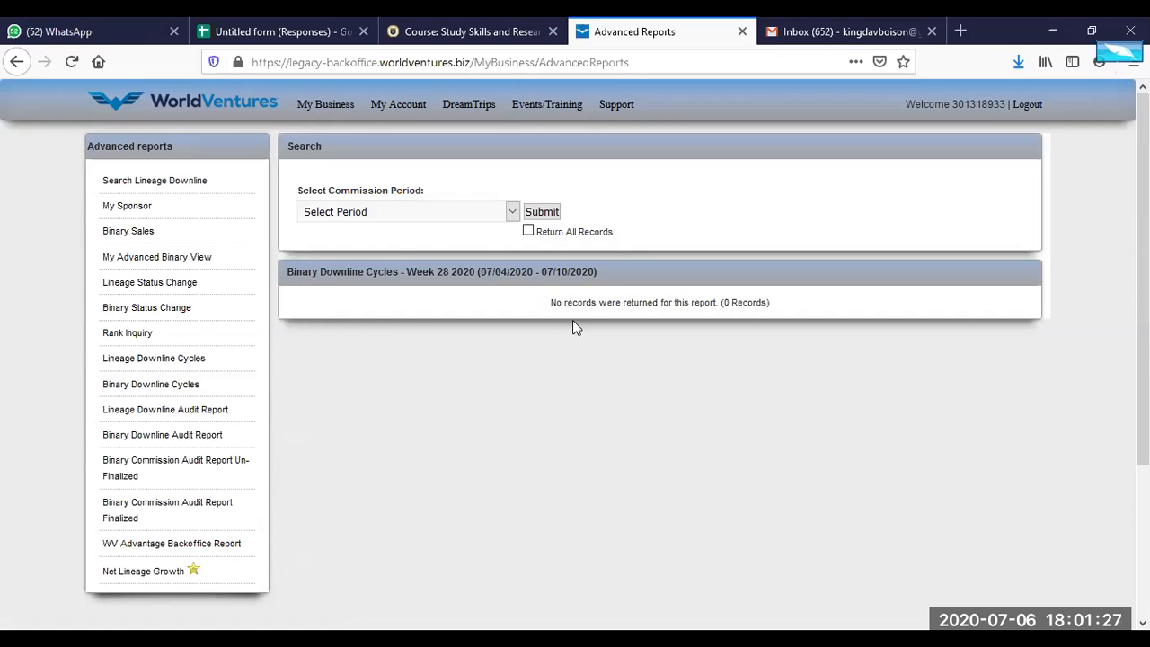
pyautogui.moveTo(447, 286)
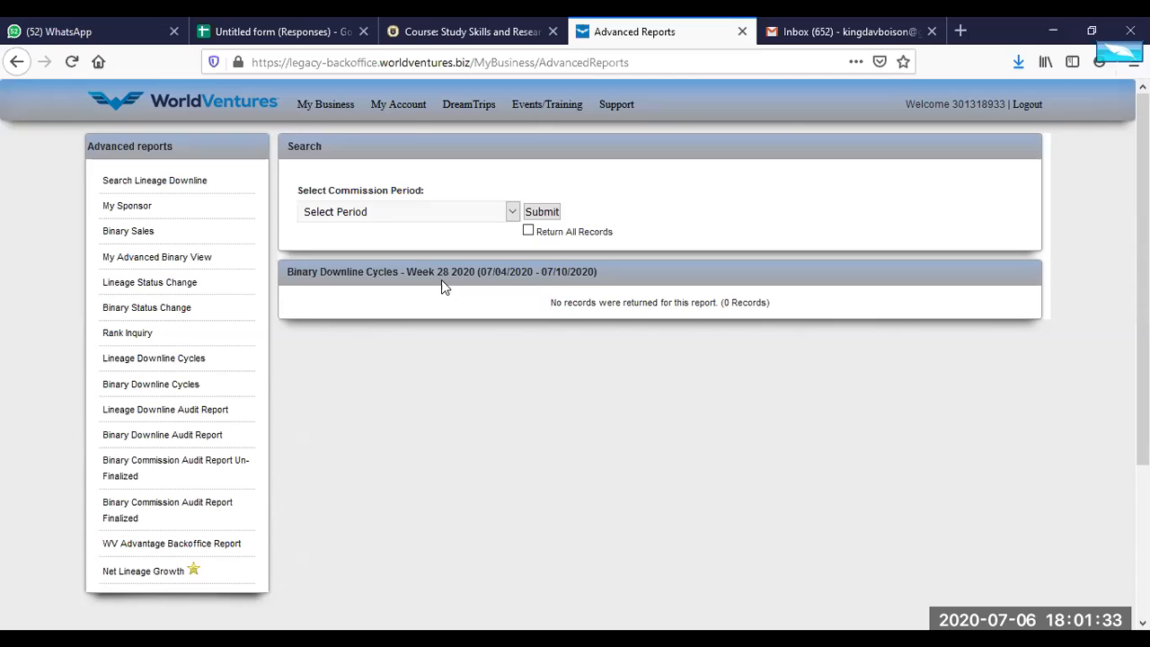
pyautogui.moveTo(337, 270)
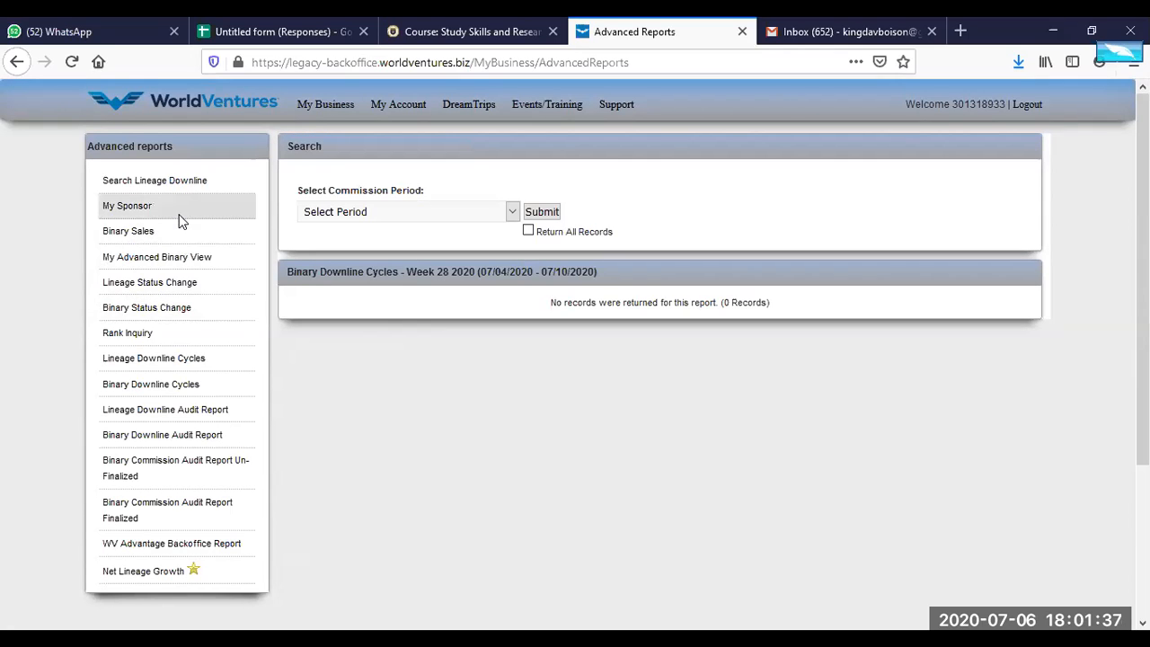
pyautogui.moveTo(179, 501)
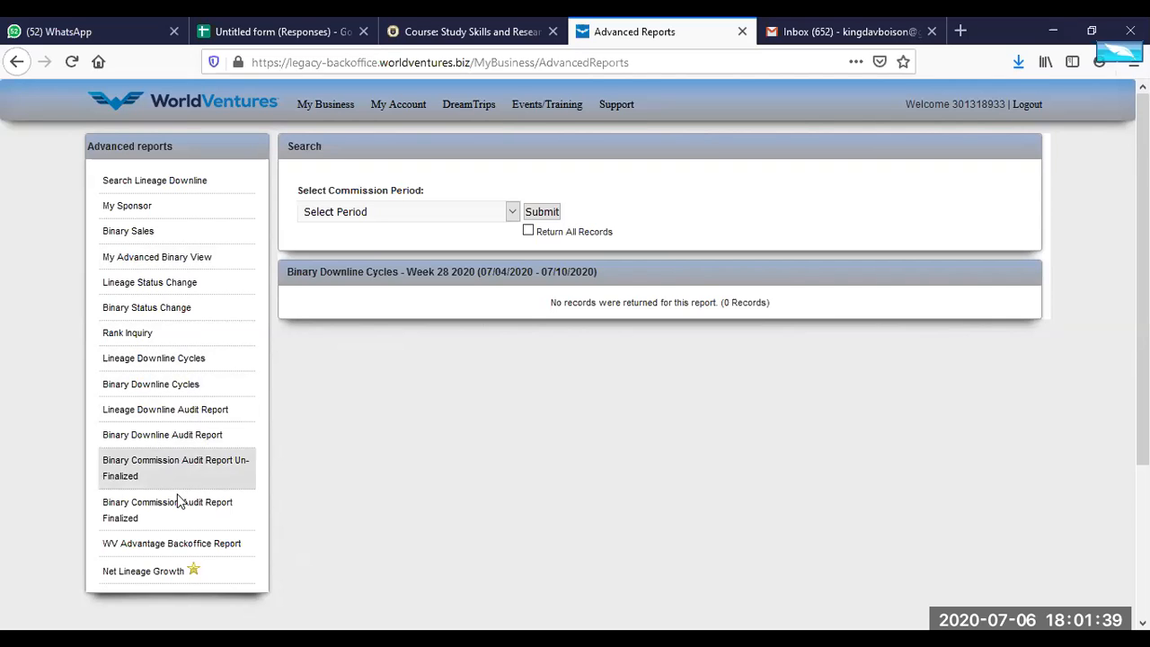
pyautogui.moveTo(467, 252)
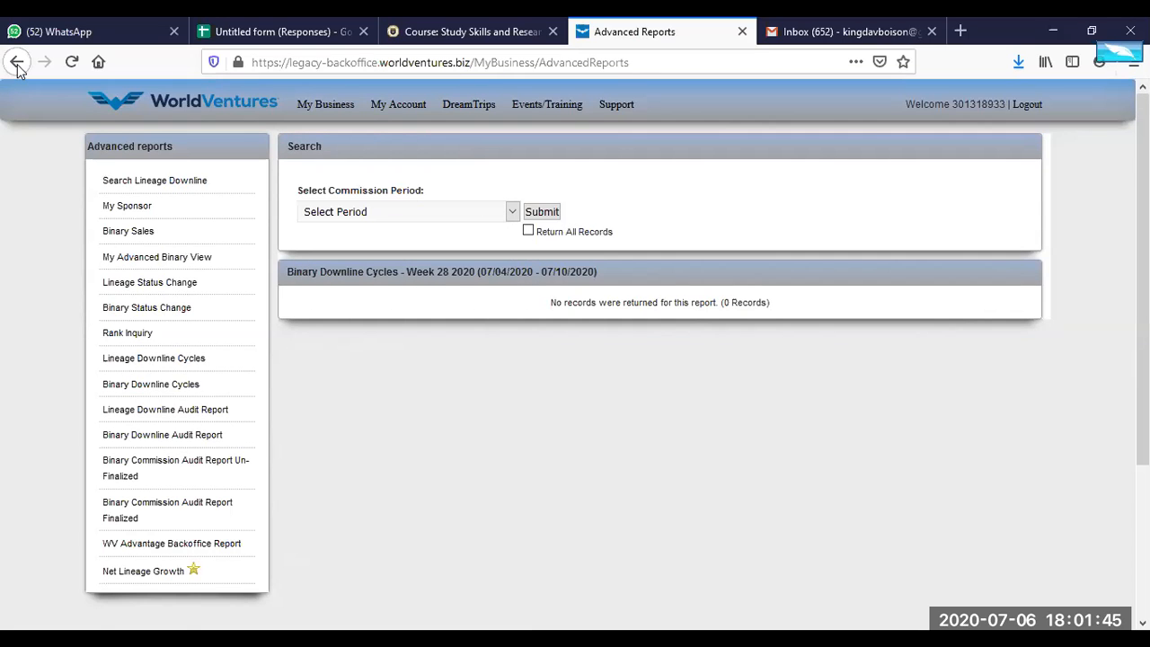
pyautogui.click(16, 61)
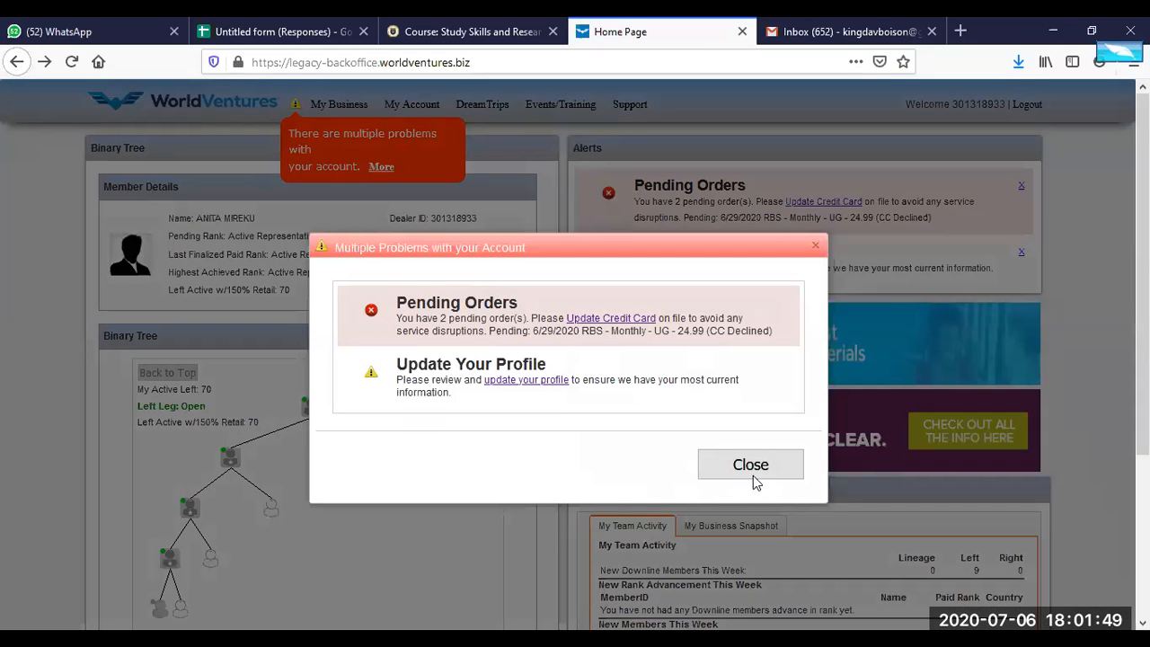
# Dismiss the account warning and open My Profile on the Payment Information view.
pyautogui.click(412, 104)
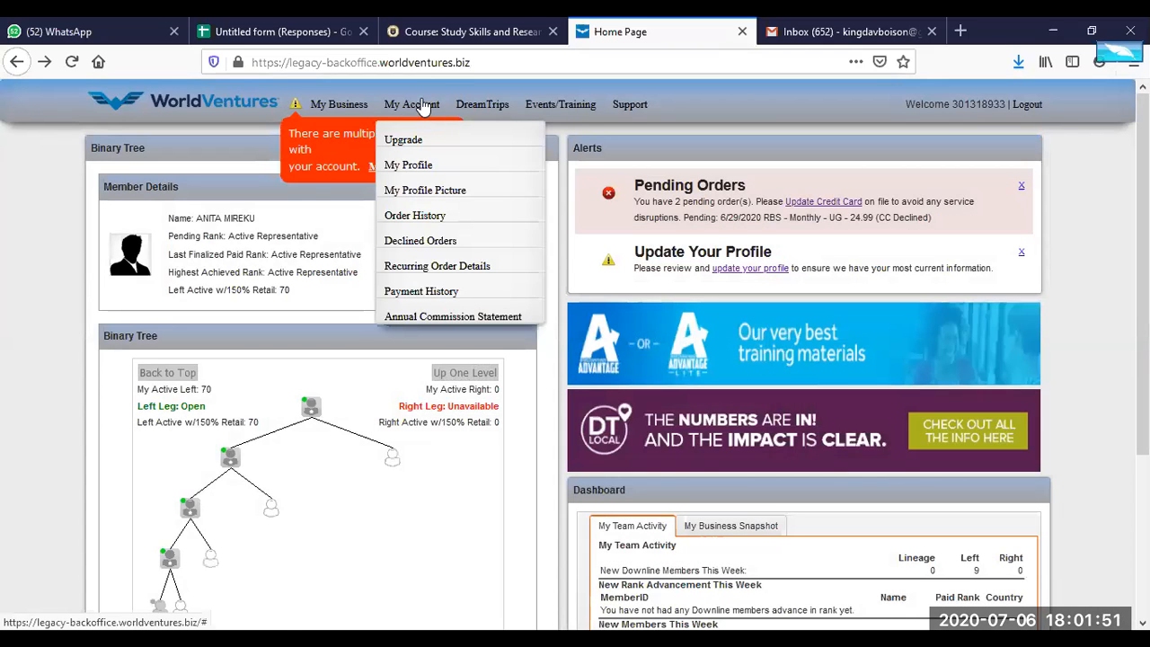
pyautogui.moveTo(425, 190)
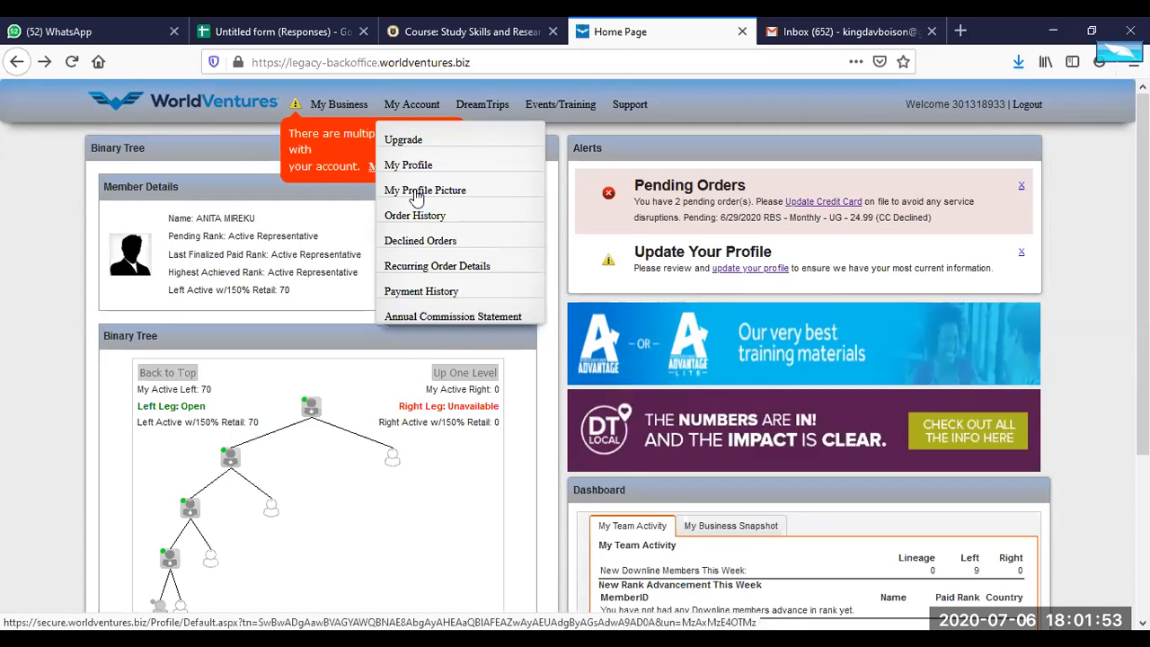
pyautogui.click(408, 165)
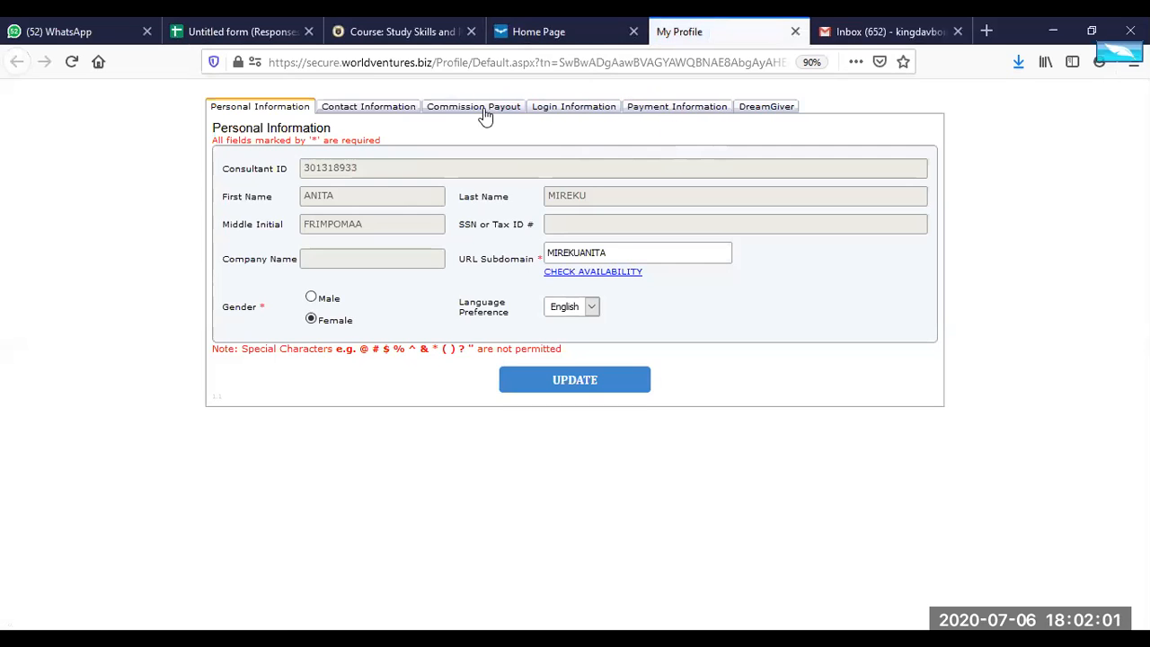
pyautogui.moveTo(676, 106)
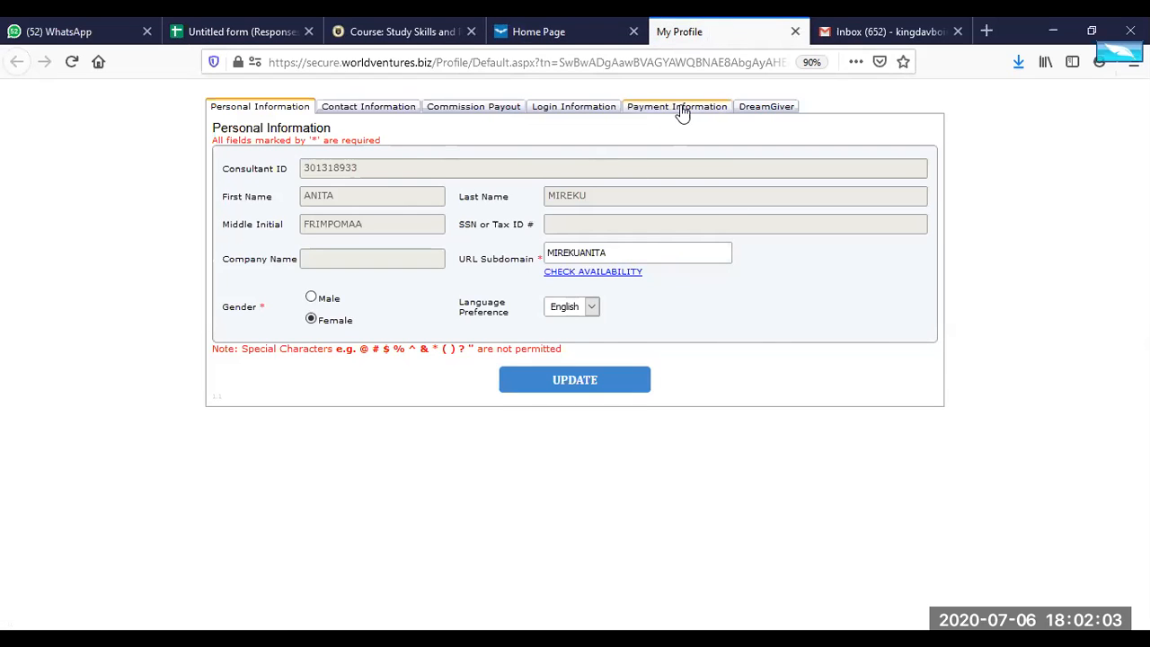
pyautogui.click(676, 106)
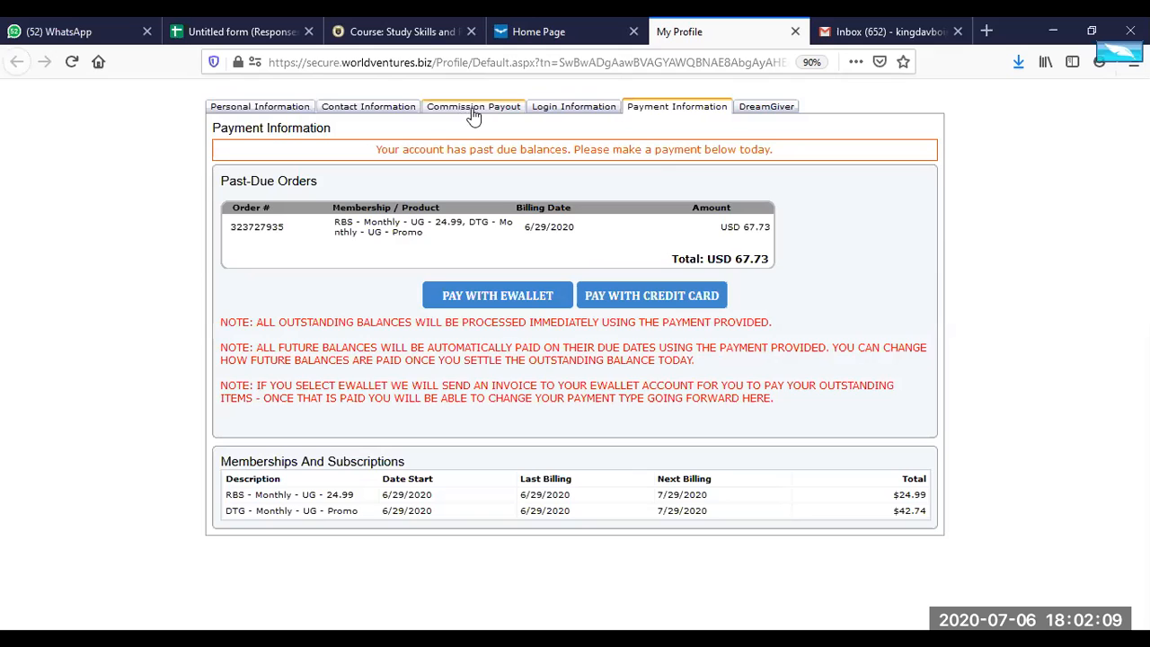
# On Commission Payout, lower the payment threshold to $1 and choose Payoneer.
pyautogui.click(473, 107)
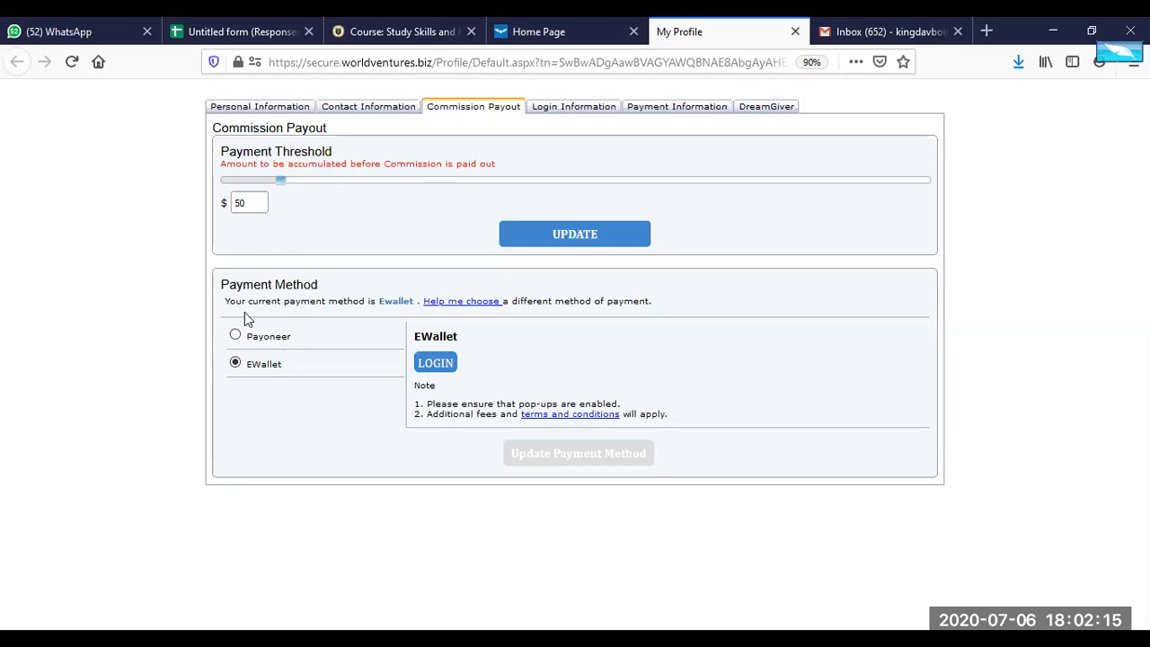
pyautogui.moveTo(264, 275)
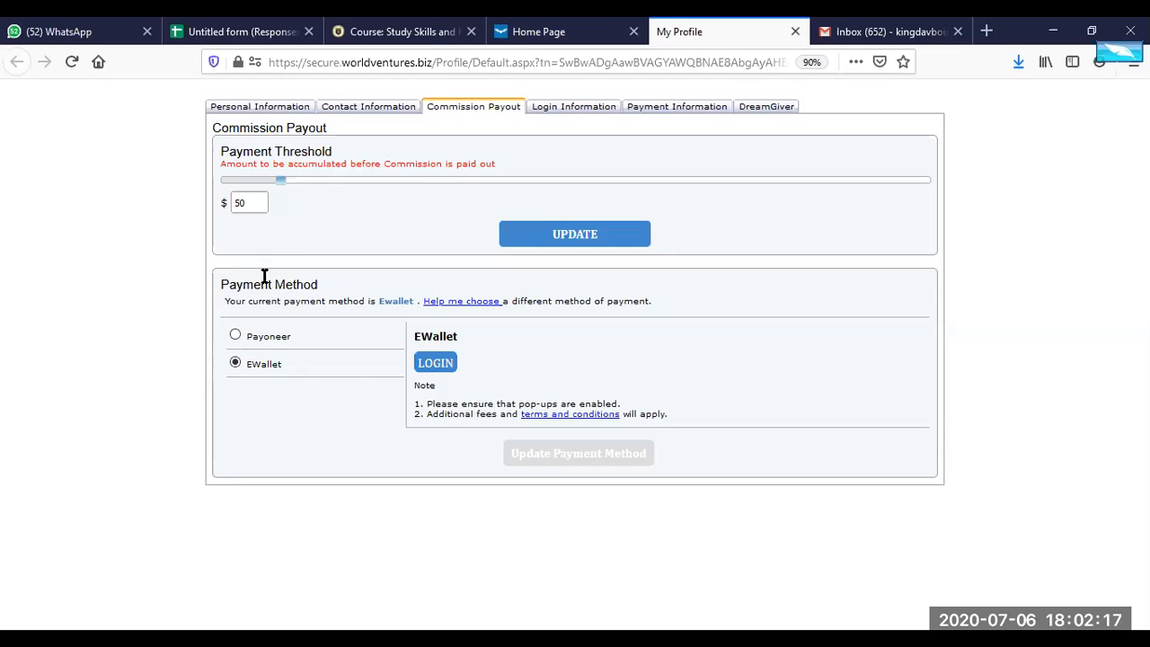
pyautogui.moveTo(291, 194)
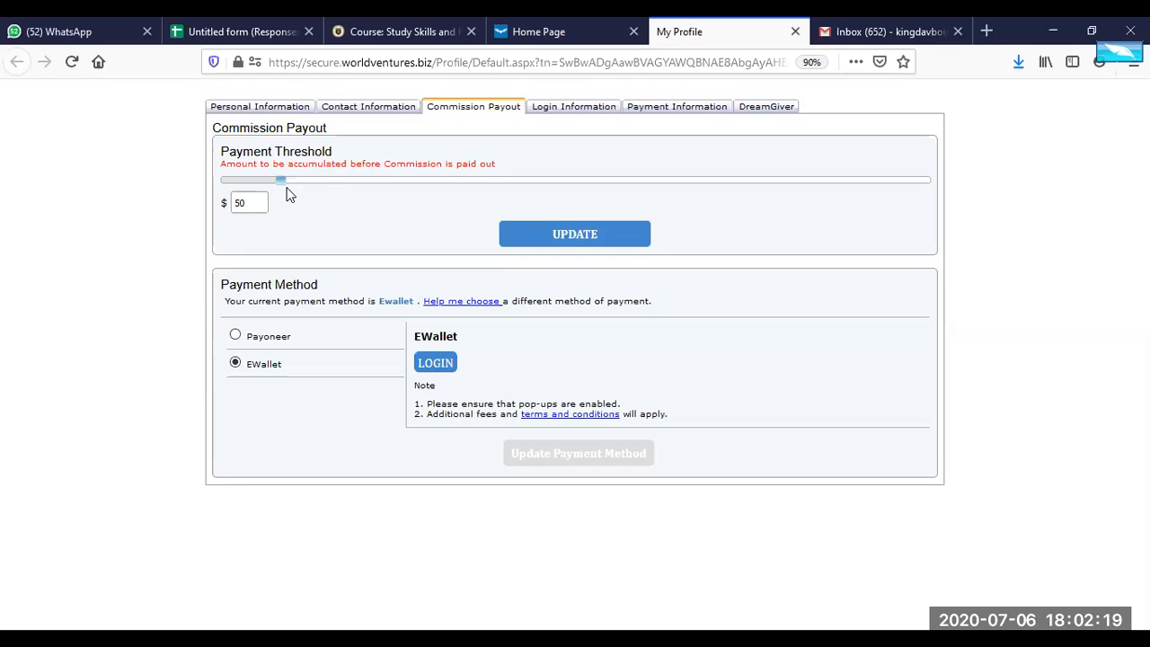
pyautogui.moveTo(281, 179); pyautogui.dragTo(223, 180)
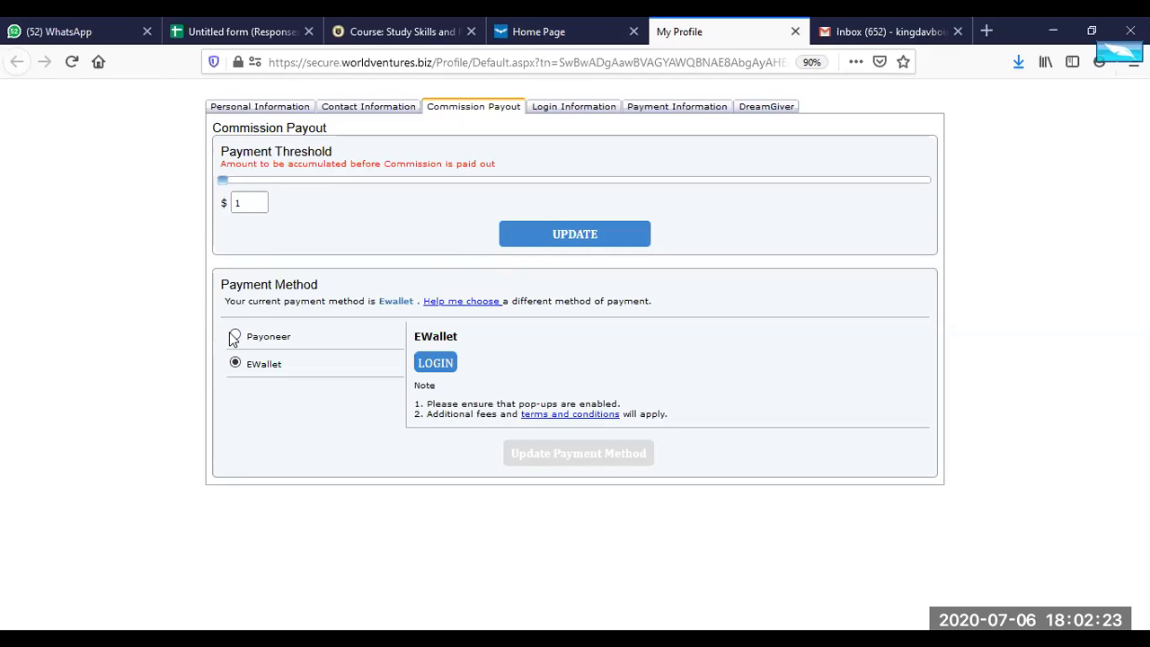
pyautogui.click(235, 335)
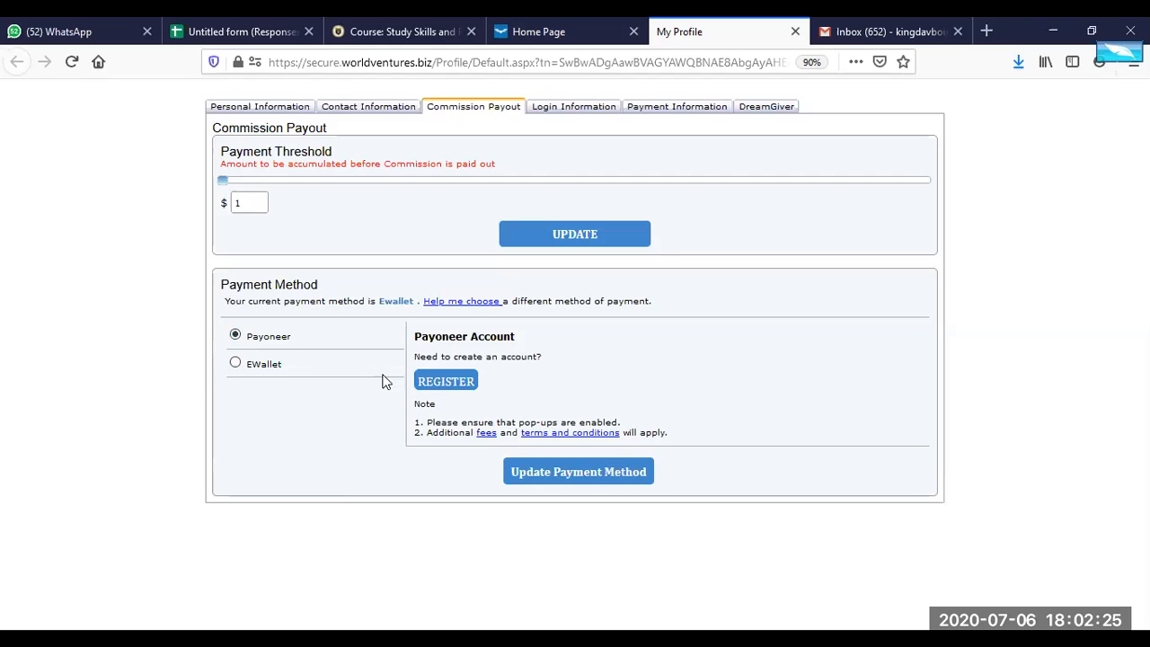
# Start Payoneer registration and confirm leaving for the third-party site.
pyautogui.click(446, 380)
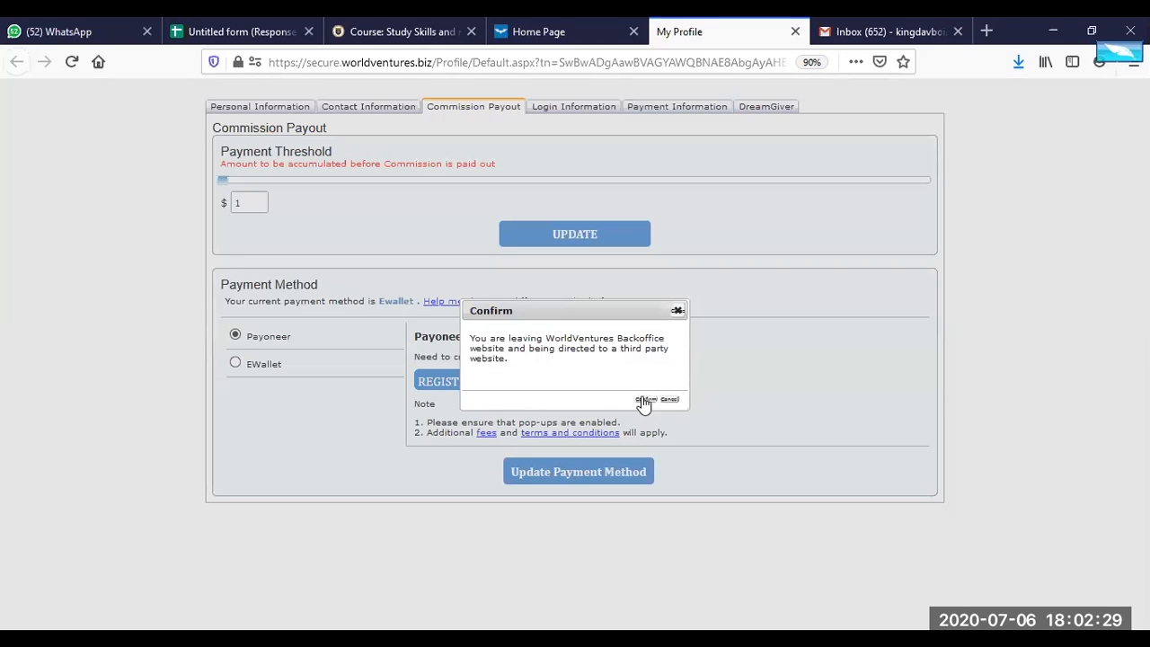
pyautogui.click(645, 399)
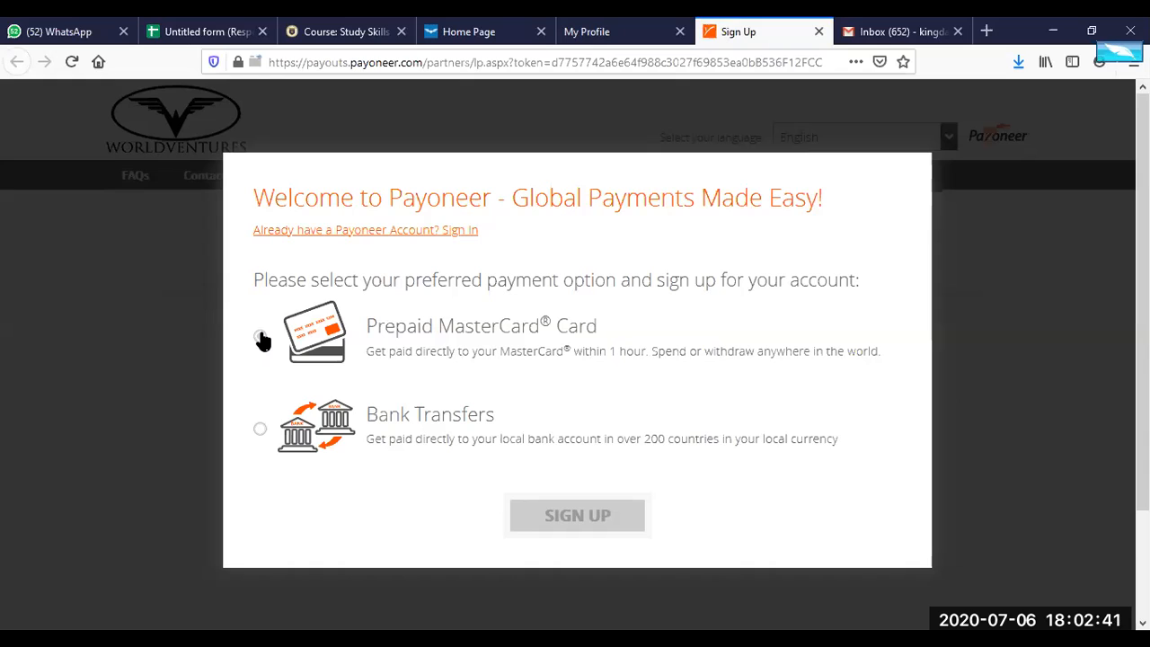
# Choose Bank Transfers over Prepaid MasterCard on Payoneer sign-up, then close the page.
pyautogui.click(260, 340)
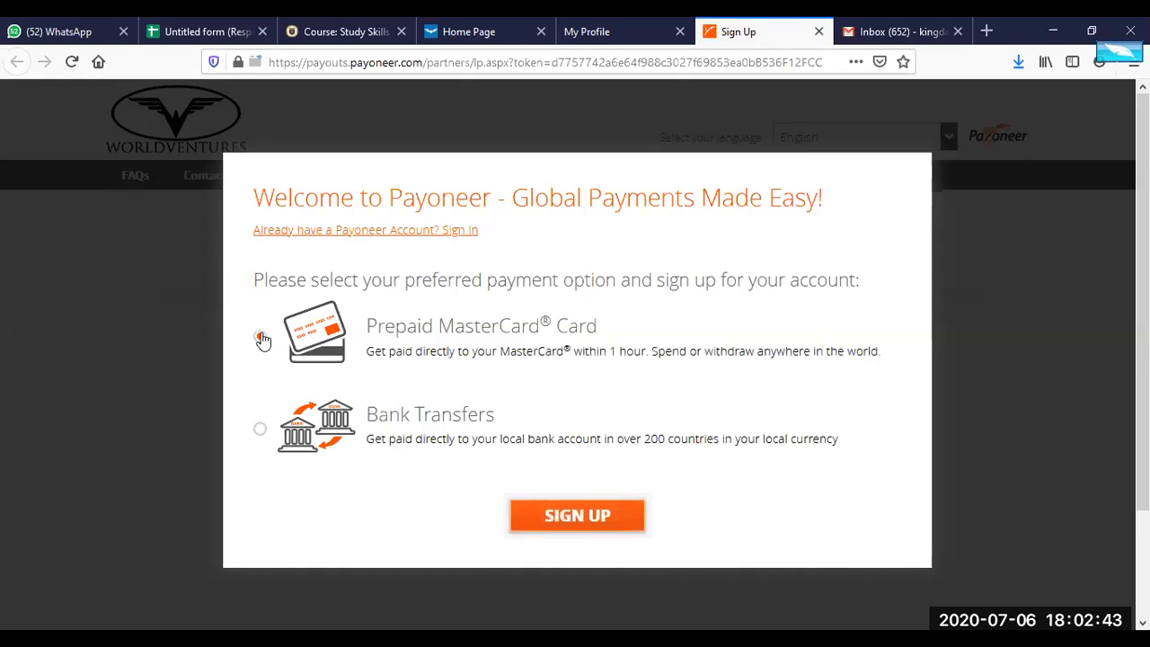
pyautogui.click(260, 336)
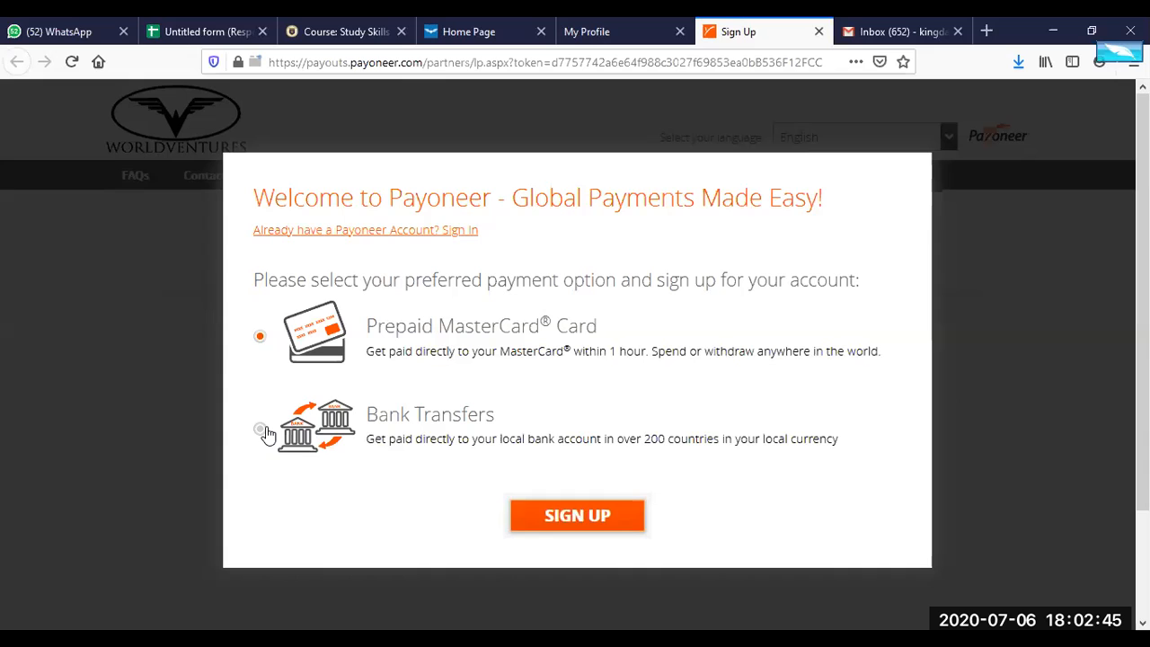
pyautogui.click(260, 428)
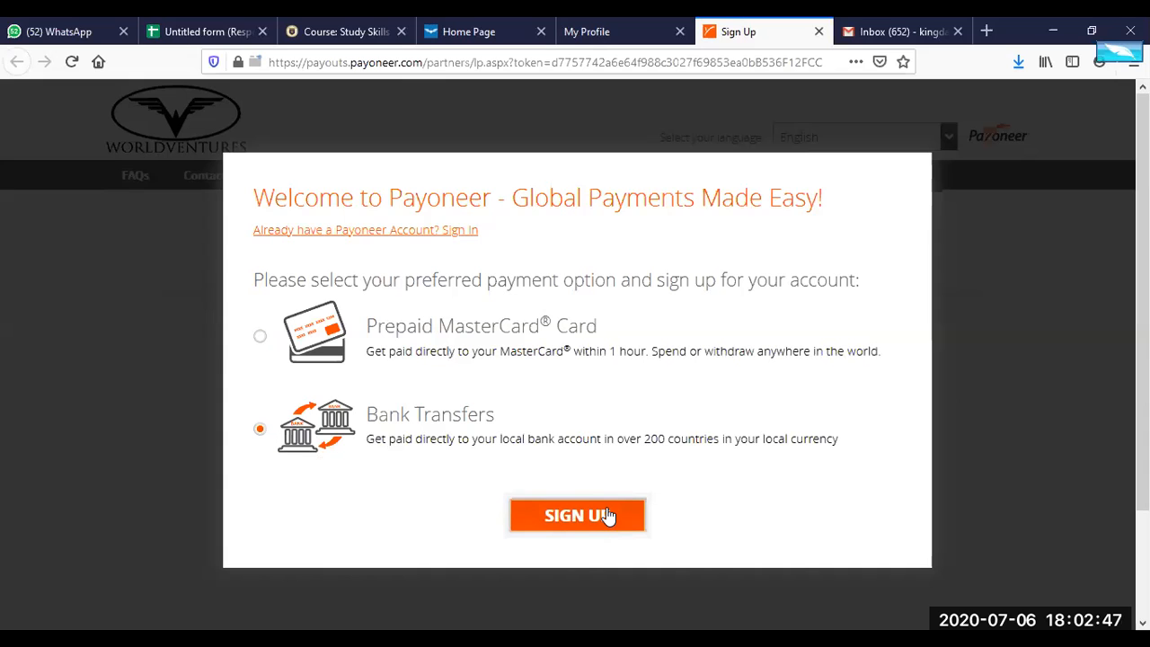
pyautogui.moveTo(273, 310)
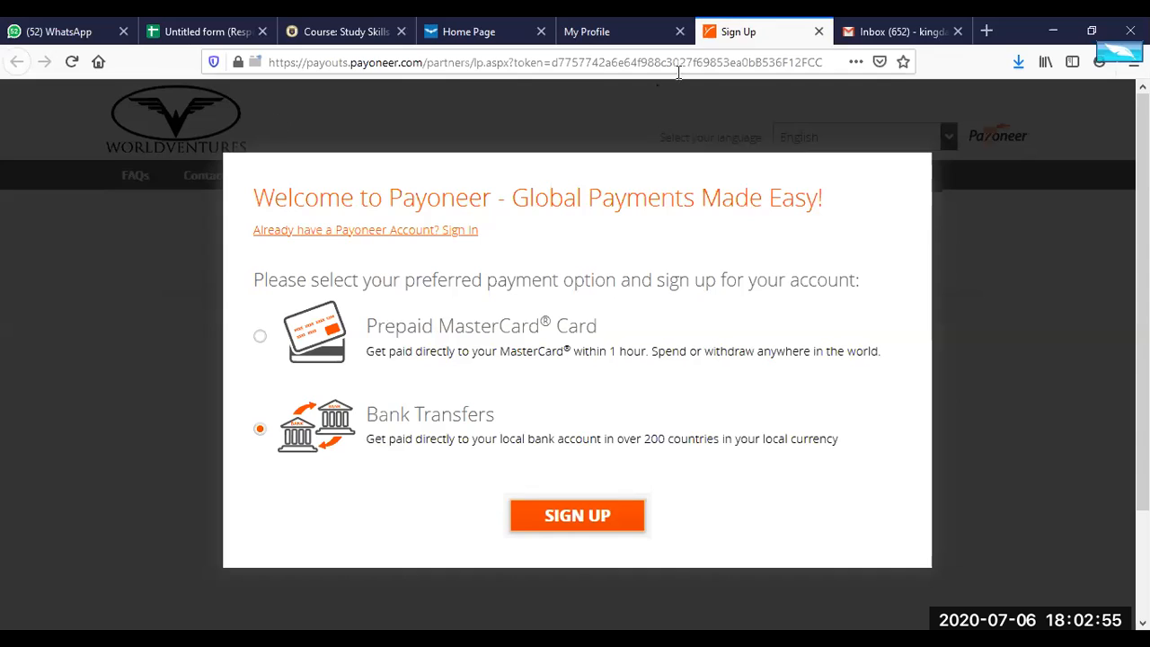
pyautogui.moveTo(818, 31)
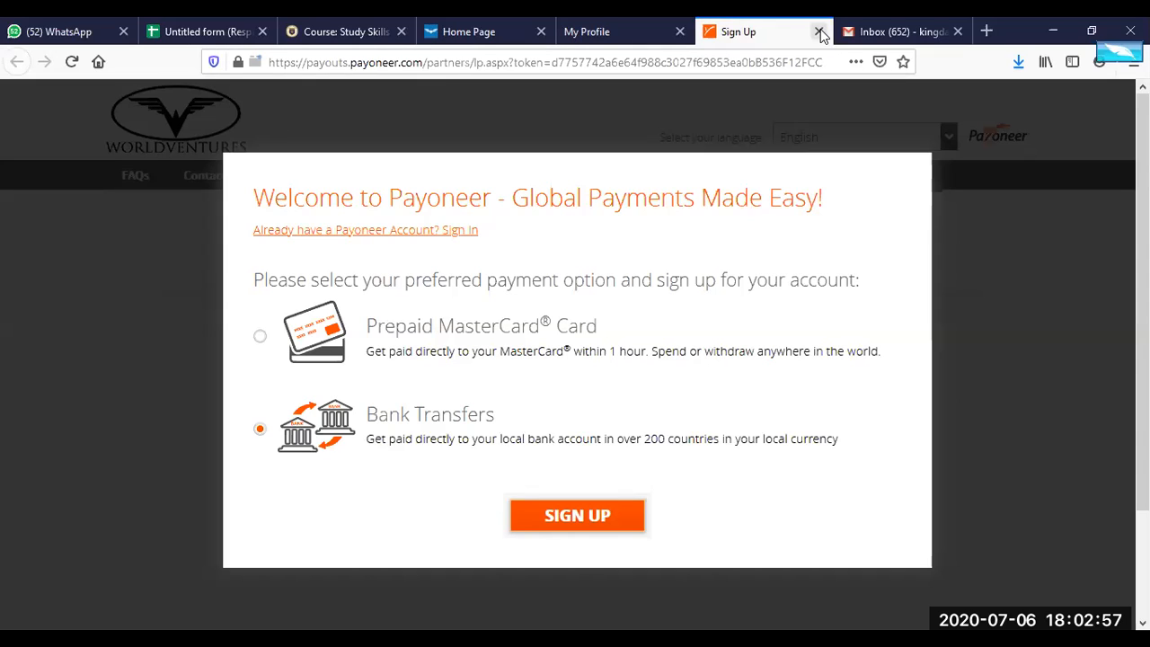
pyautogui.moveTo(818, 32)
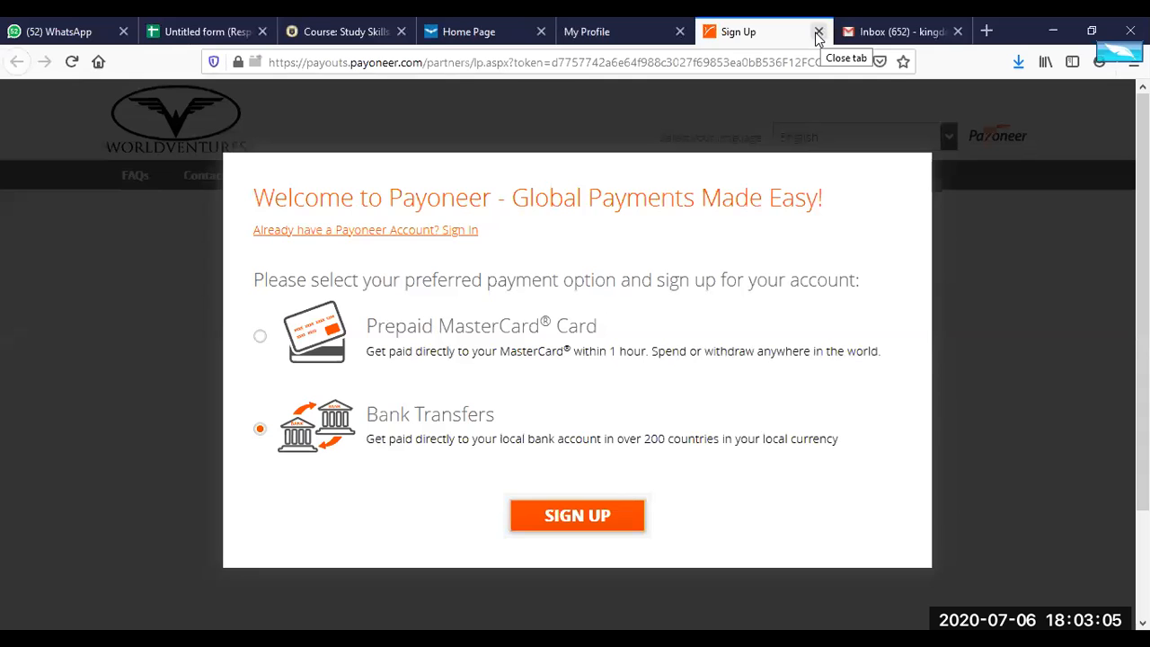
pyautogui.click(818, 31)
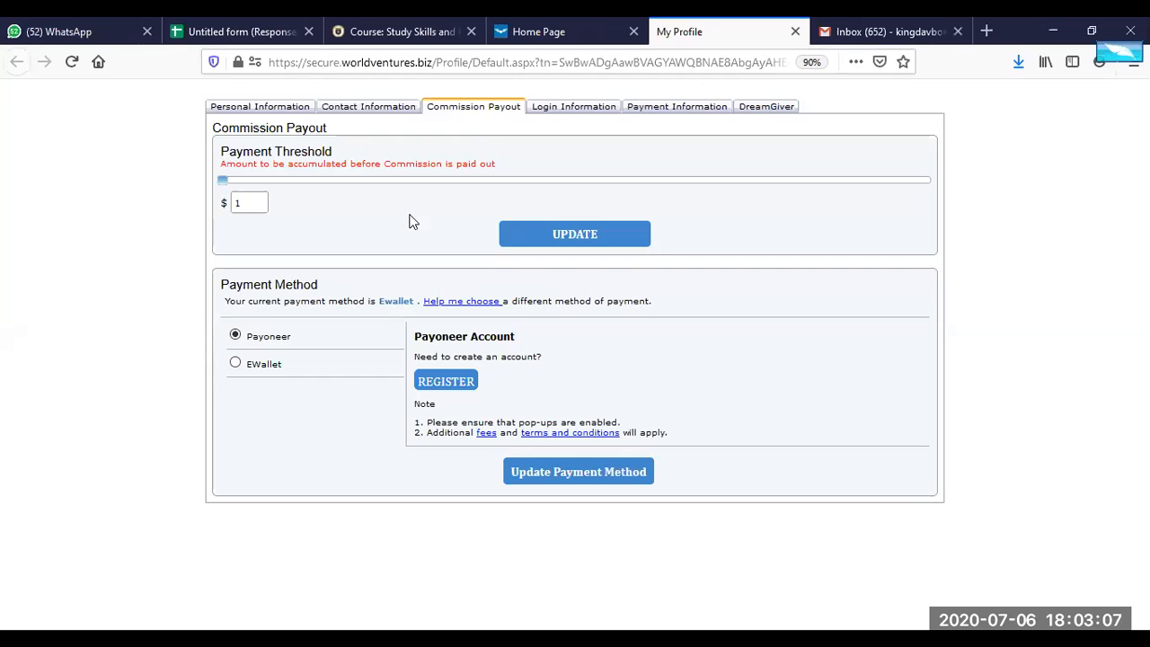
# Review Personal and Contact Information details, then close the My Profile page.
pyautogui.click(260, 106)
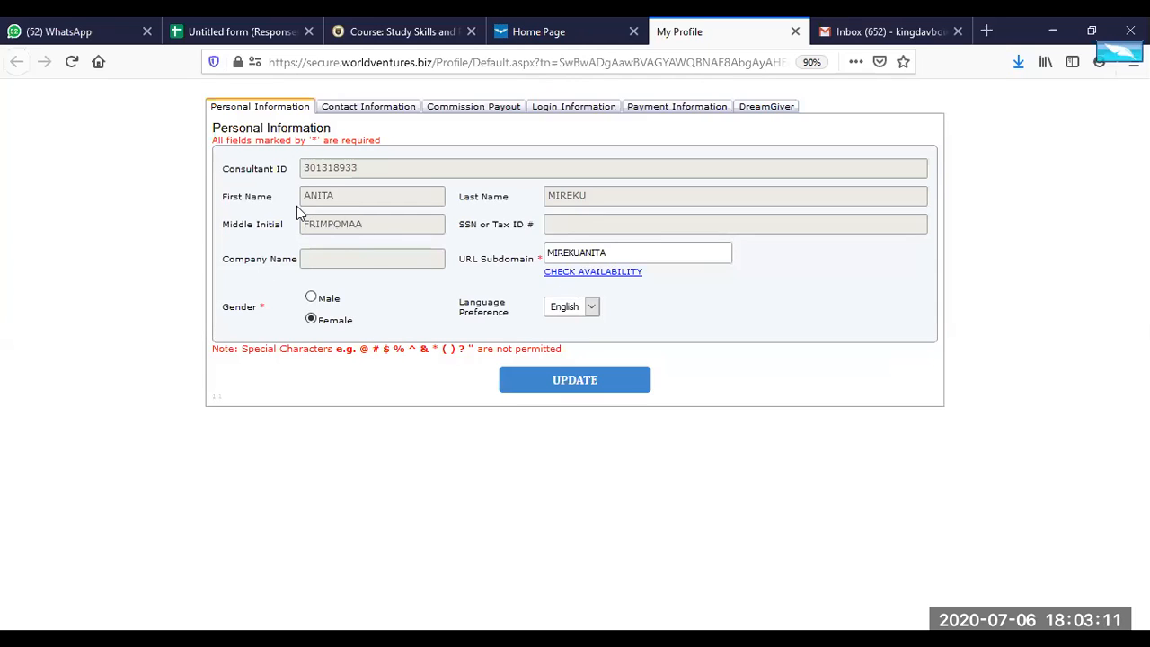
pyautogui.moveTo(331, 174)
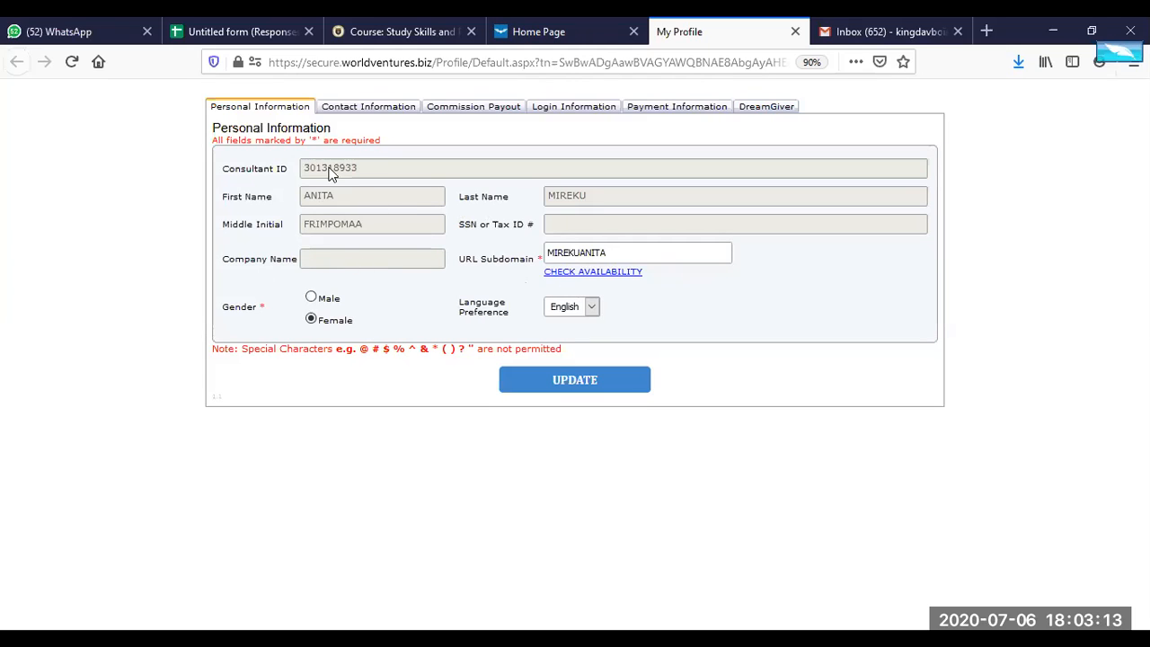
pyautogui.click(361, 106)
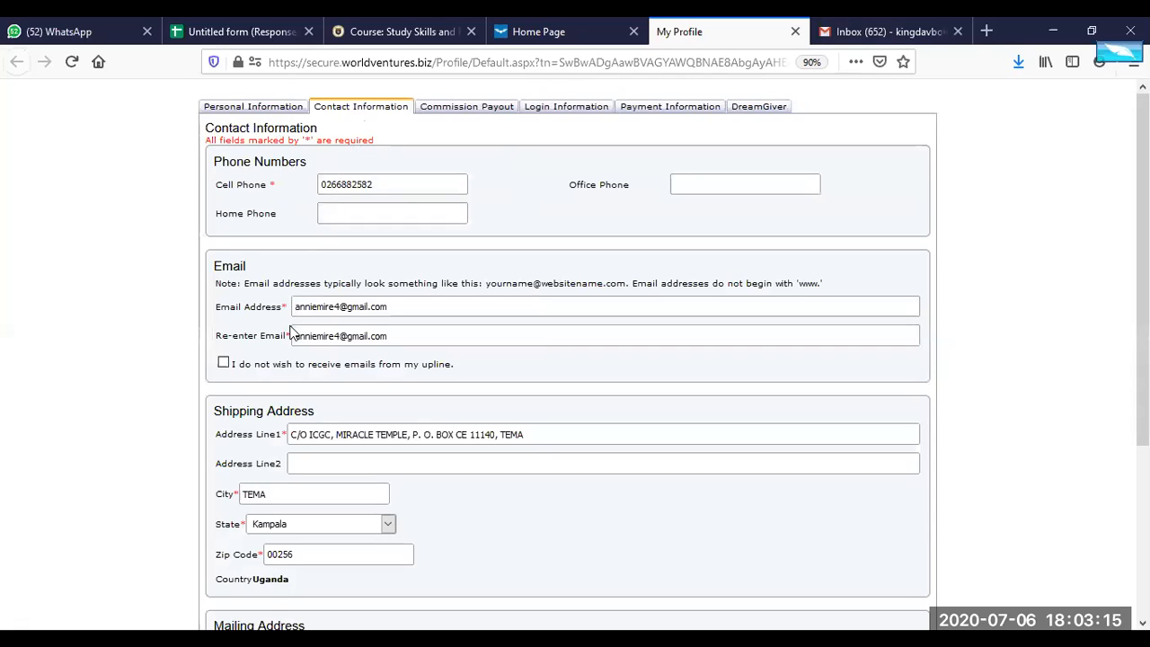
pyautogui.scroll(-3)
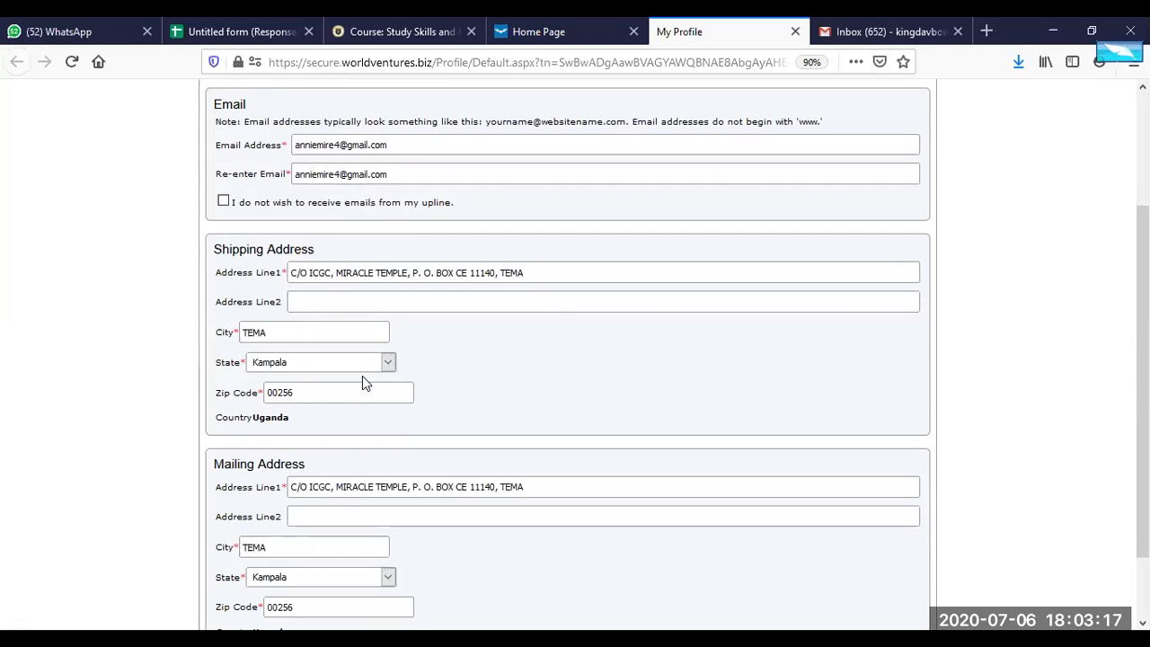
pyautogui.scroll(-3)
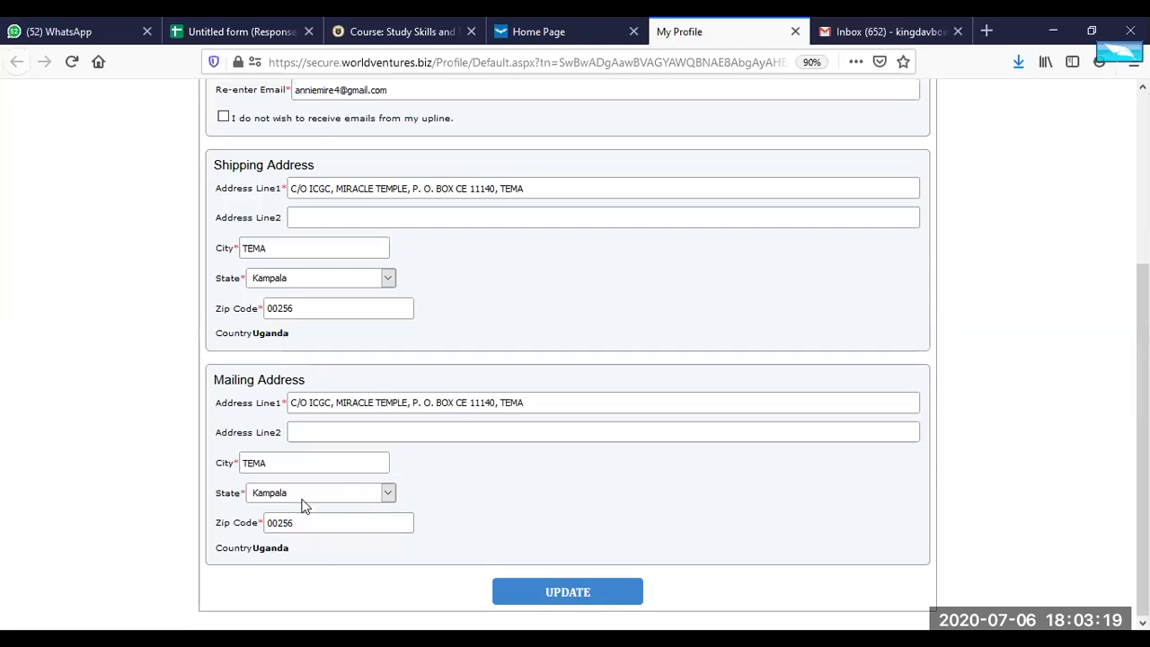
pyautogui.scroll(3)
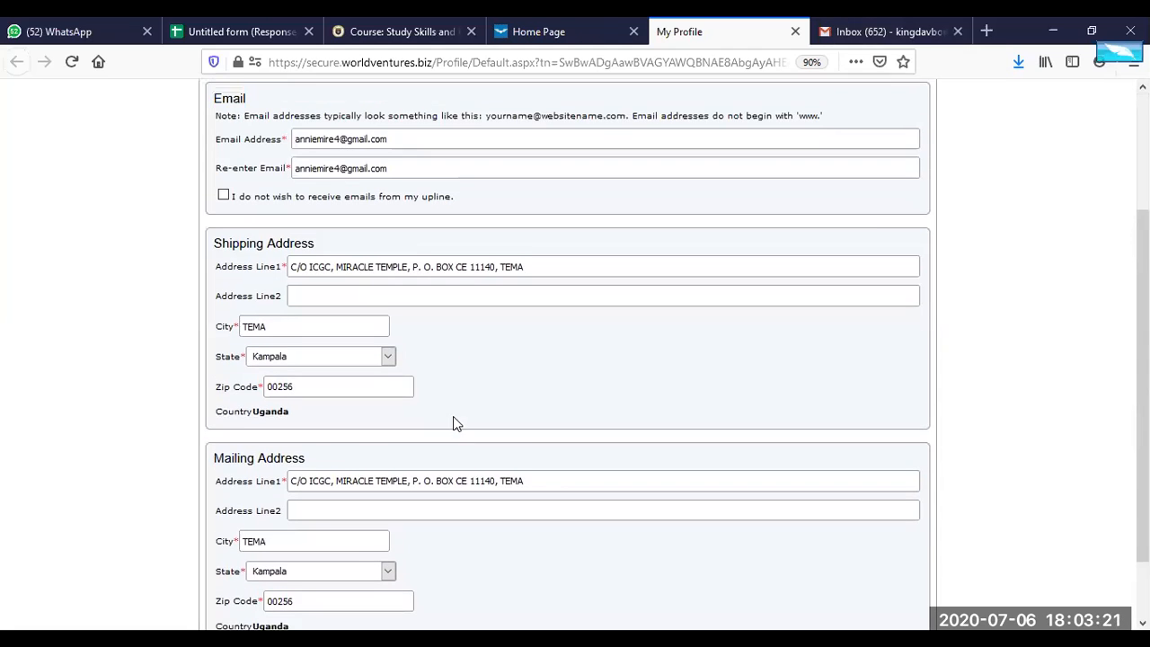
pyautogui.scroll(3)
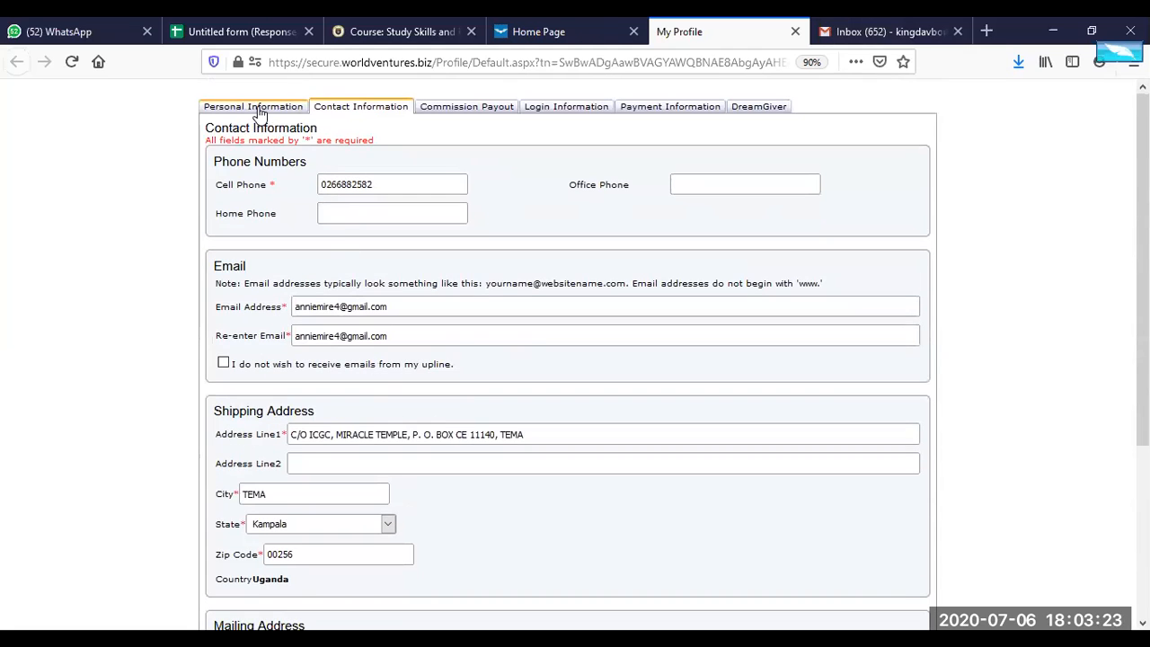
pyautogui.click(253, 106)
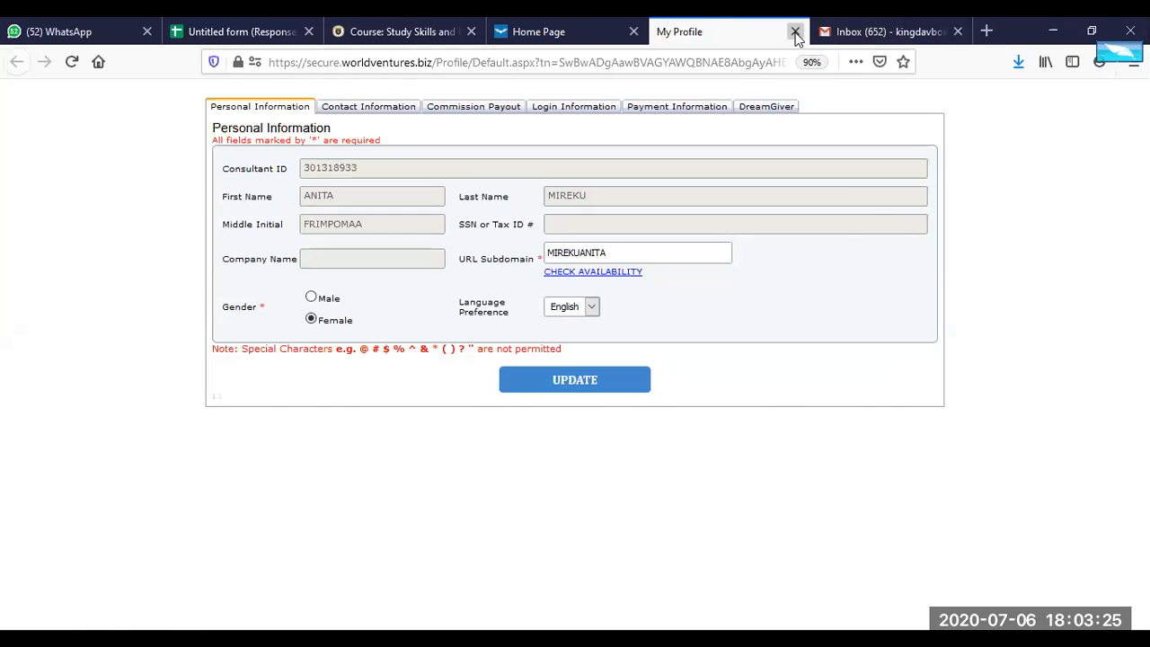
pyautogui.click(795, 32)
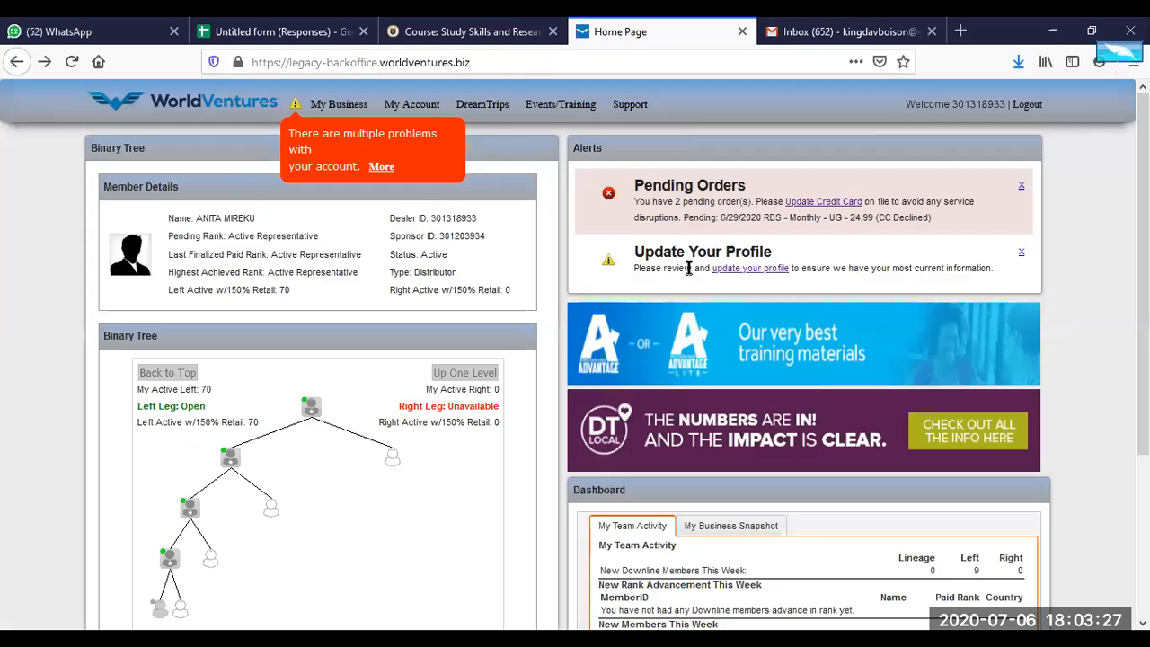
# Scroll through the legacy and new back office home pages to view their content.
pyautogui.scroll(-3)
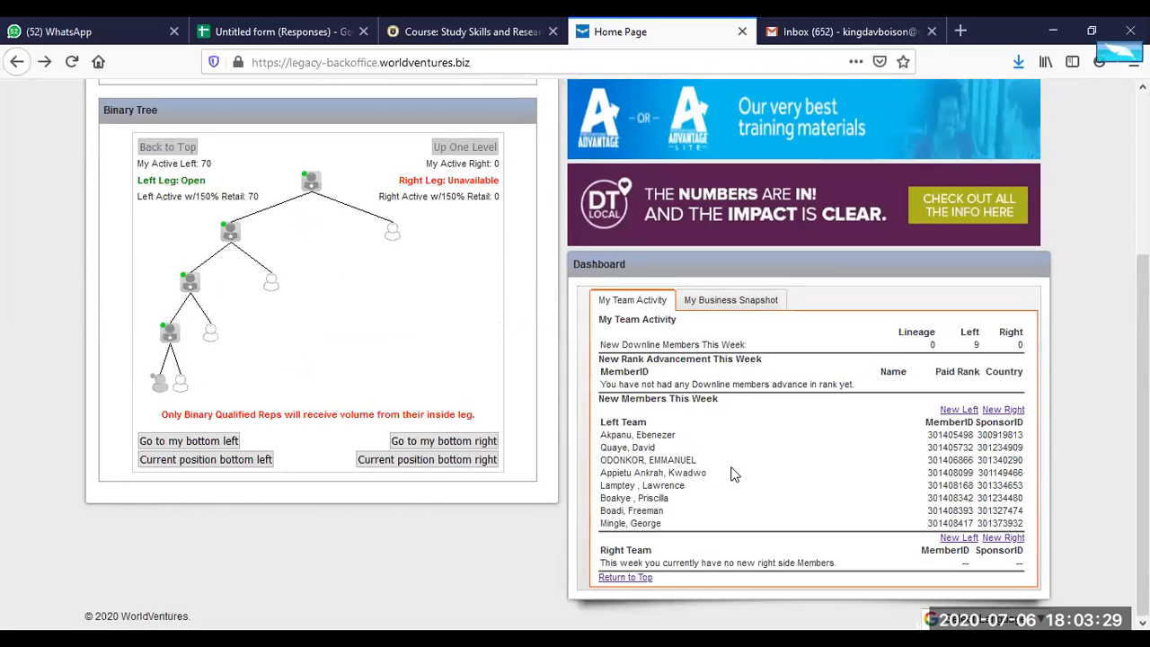
pyautogui.scroll(3)
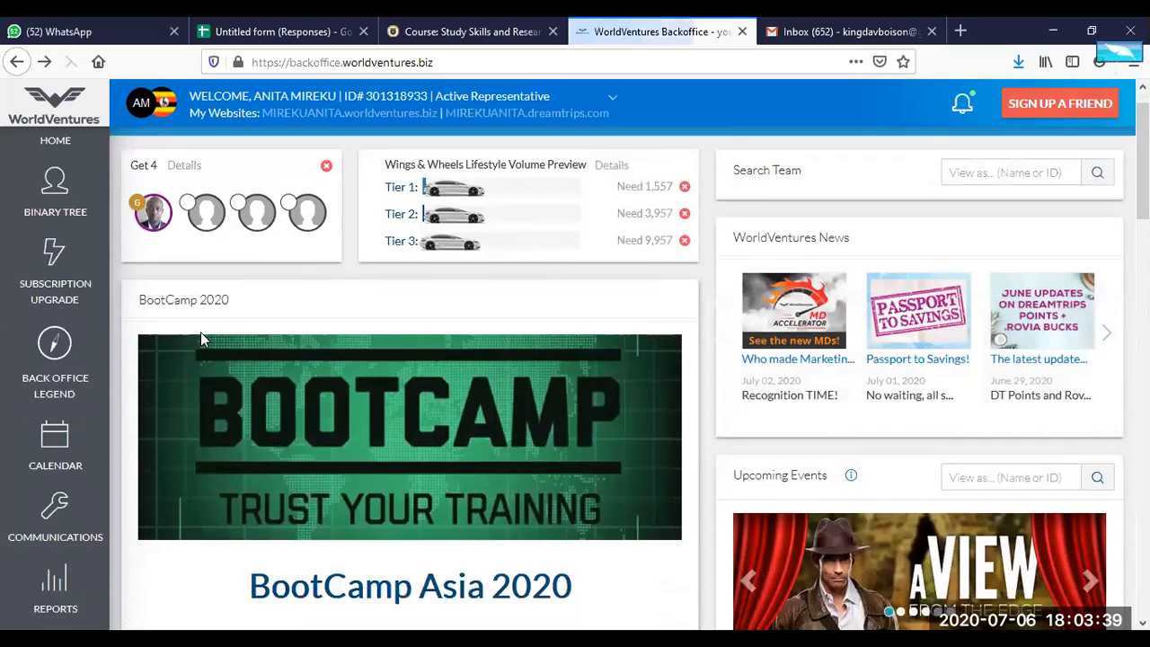
pyautogui.scroll(-3)
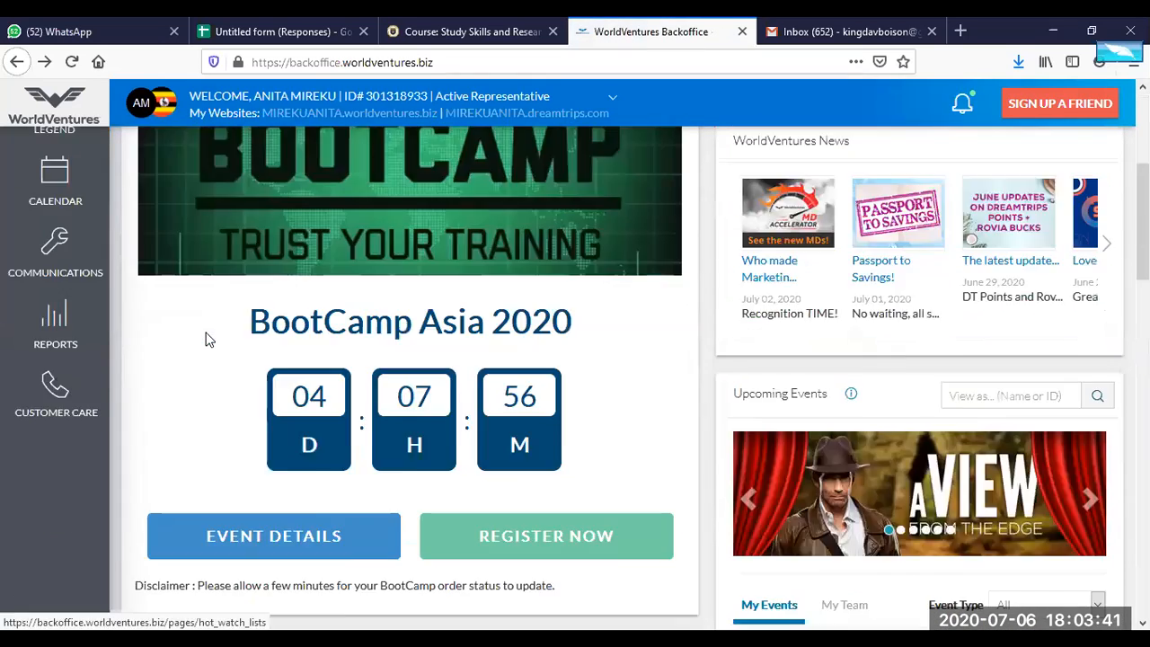
pyautogui.scroll(3)
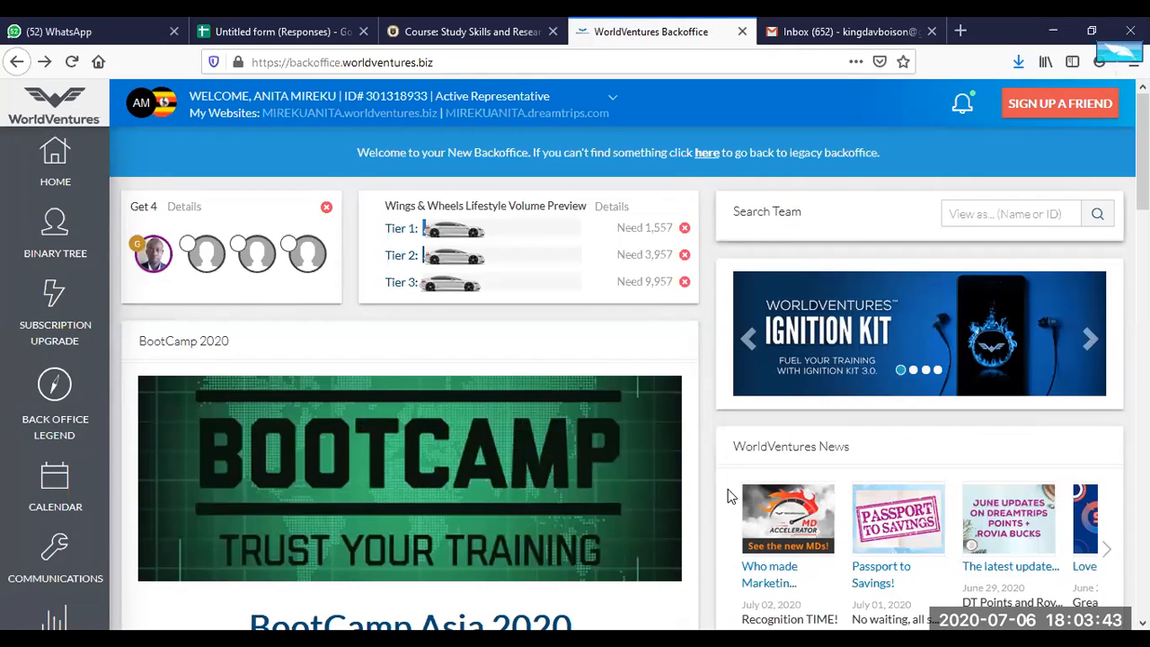